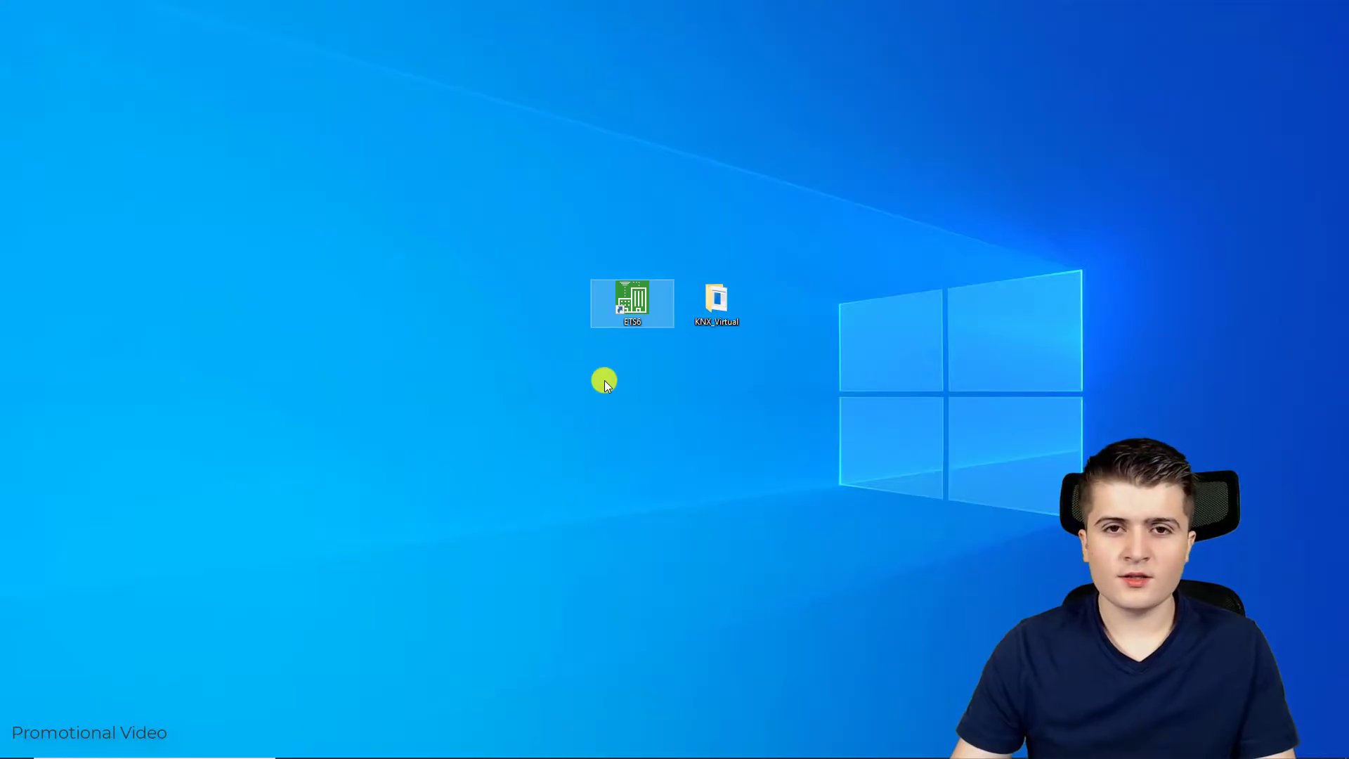
pyautogui.moveTo(534, 237)
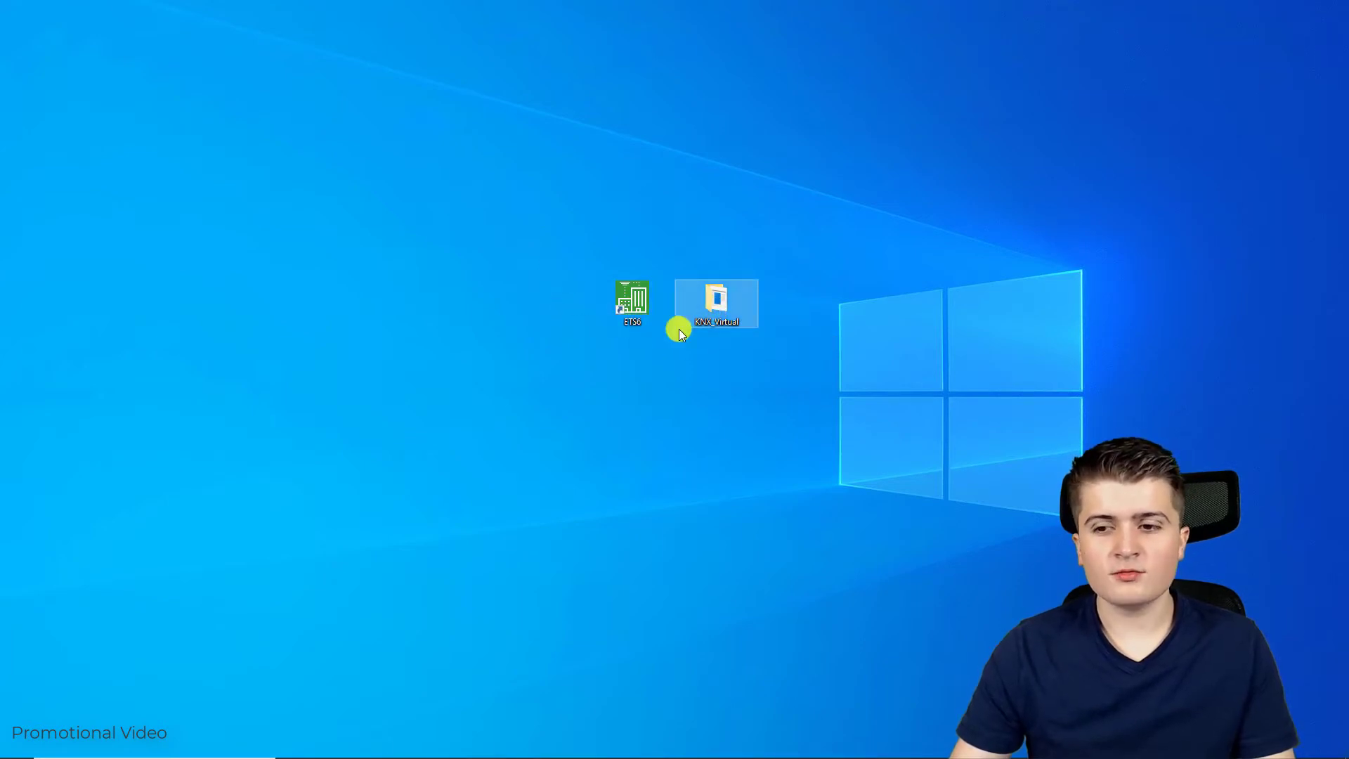
# Step: Launch ETS6 from its desktop shortcut to reach the MyKNX welcome screen
pyautogui.click(632, 302)
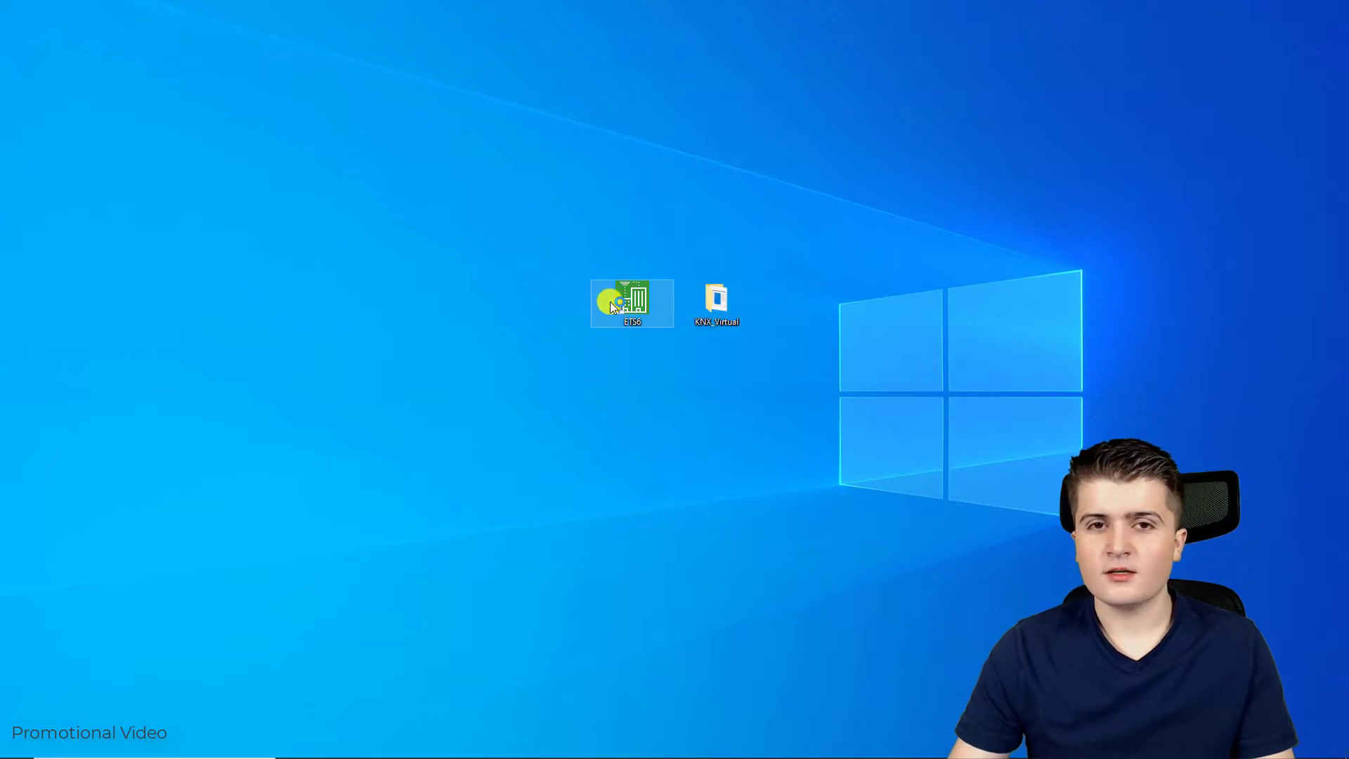
pyautogui.doubleClick(632, 303)
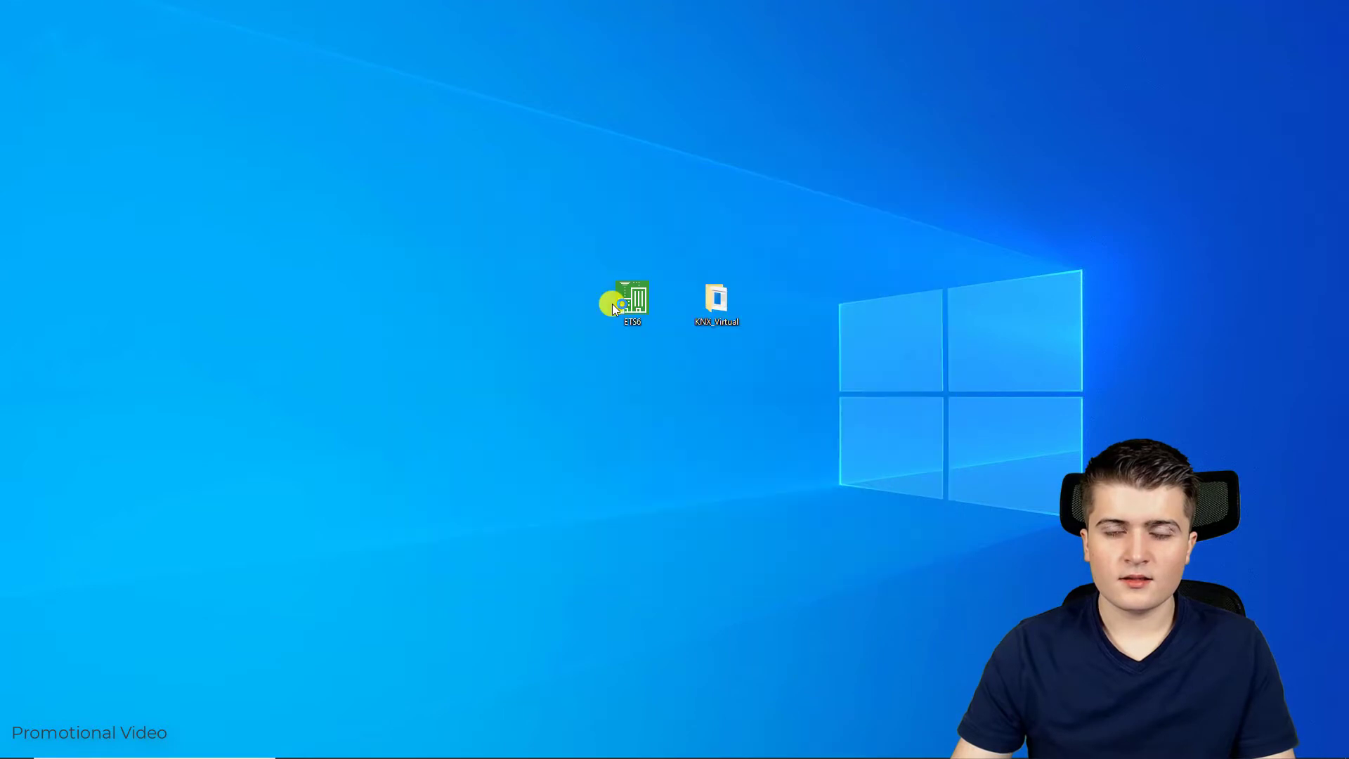
pyautogui.doubleClick(623, 301)
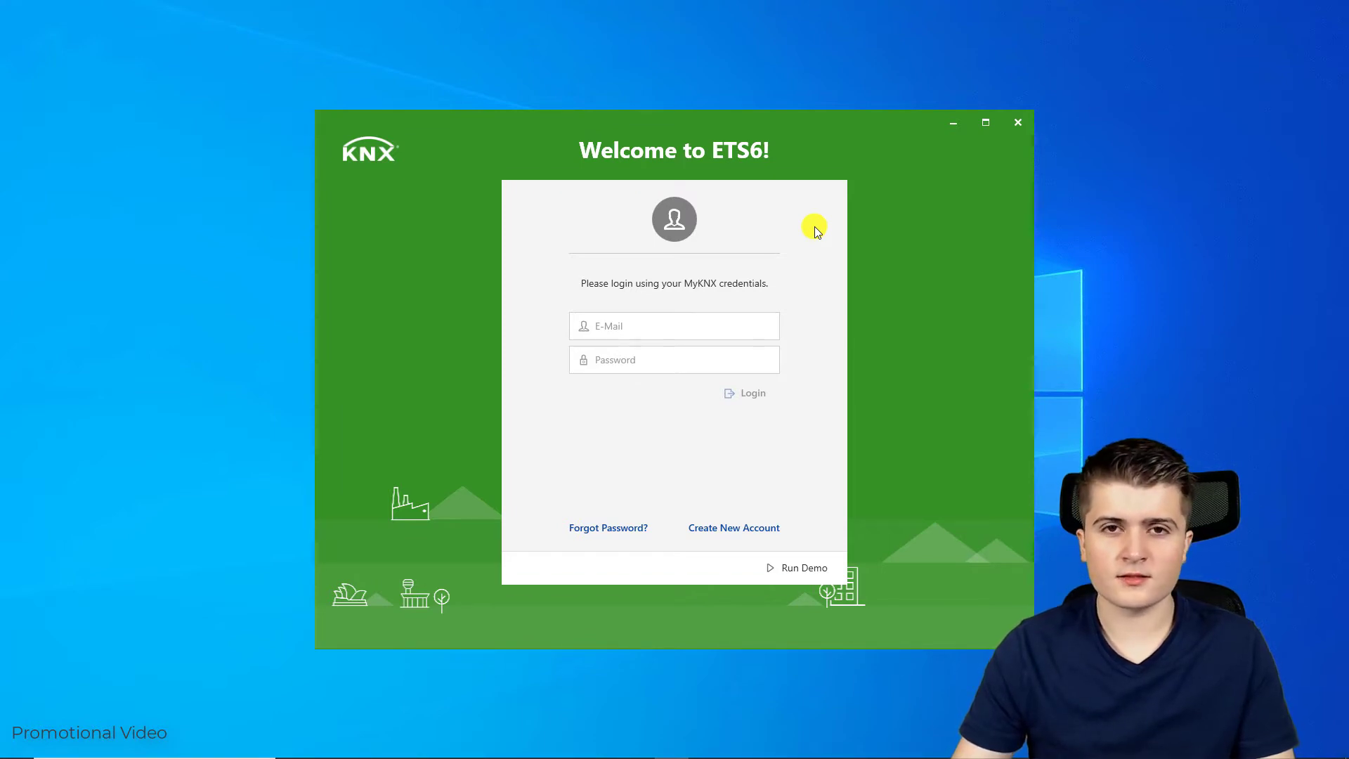
pyautogui.moveTo(765, 502)
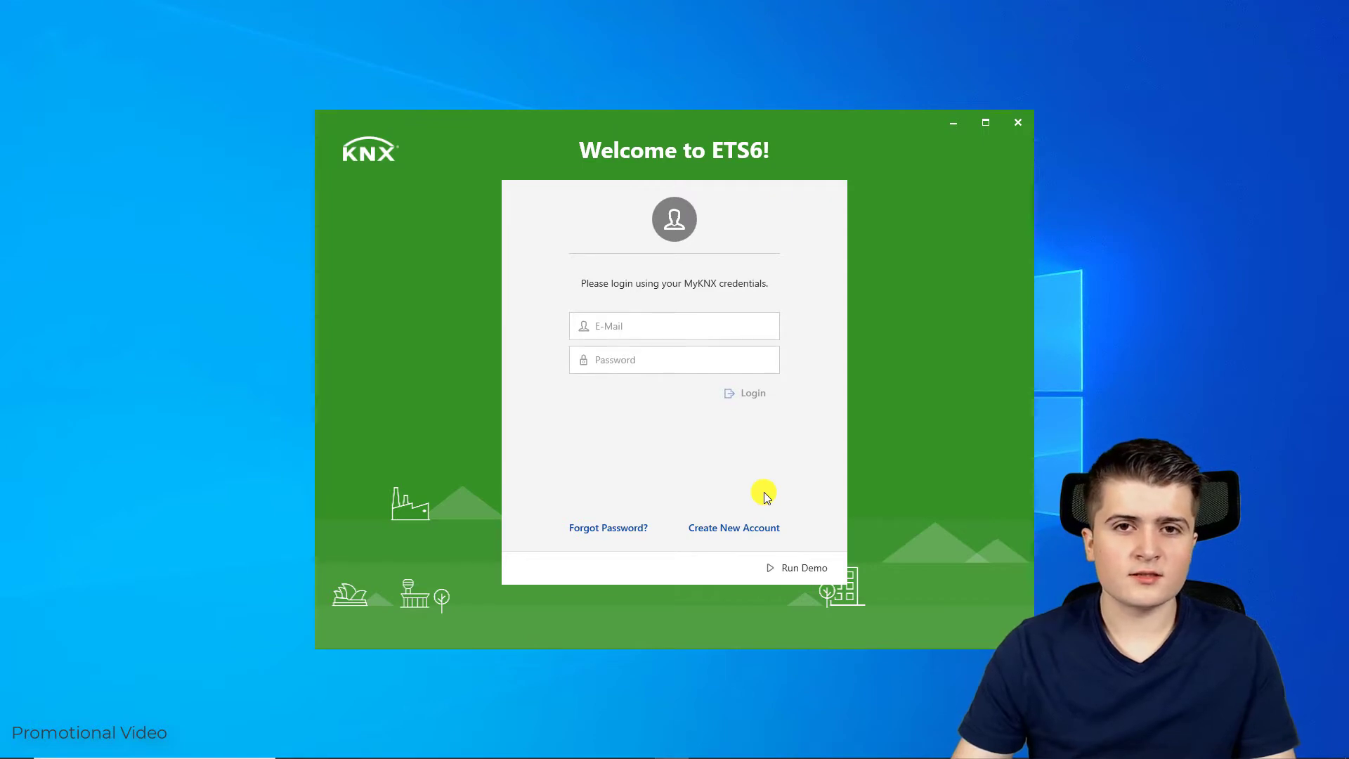
pyautogui.moveTo(757, 491)
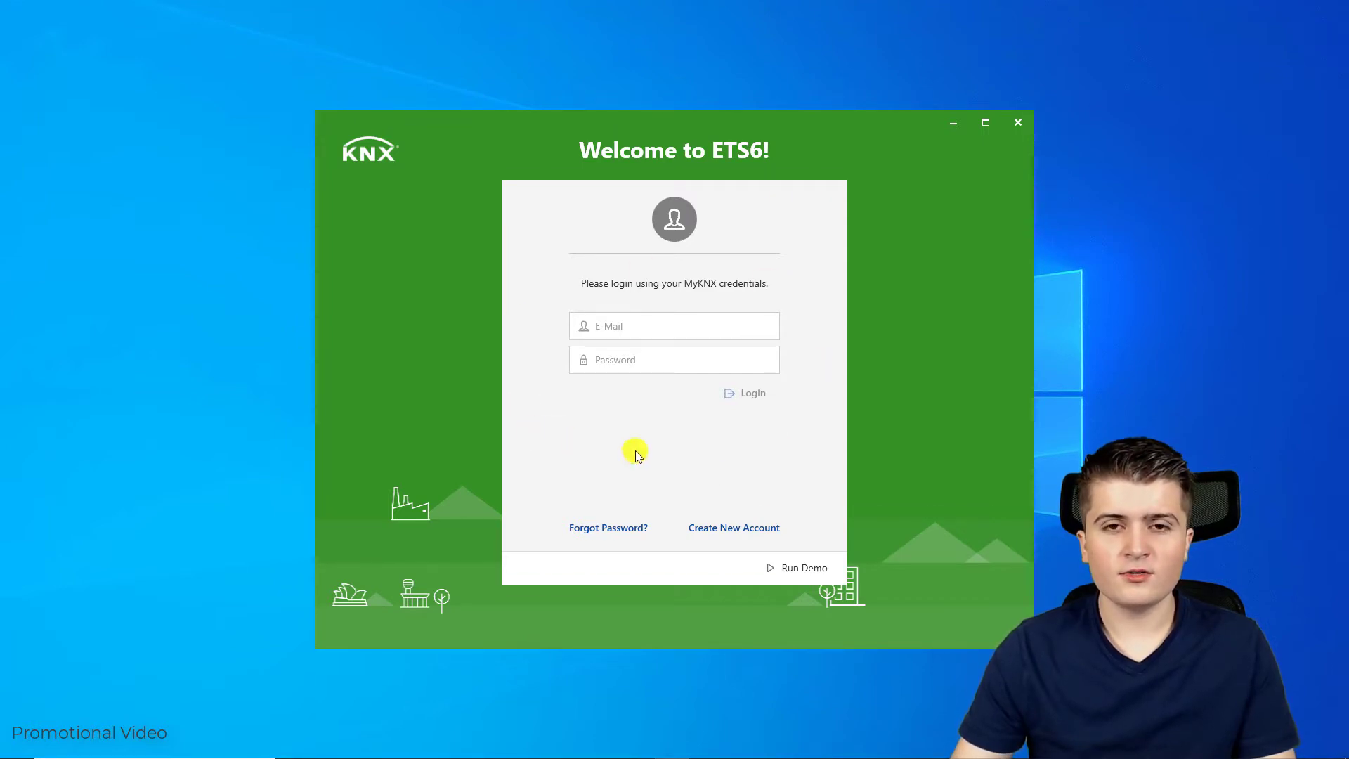
pyautogui.moveTo(693, 380)
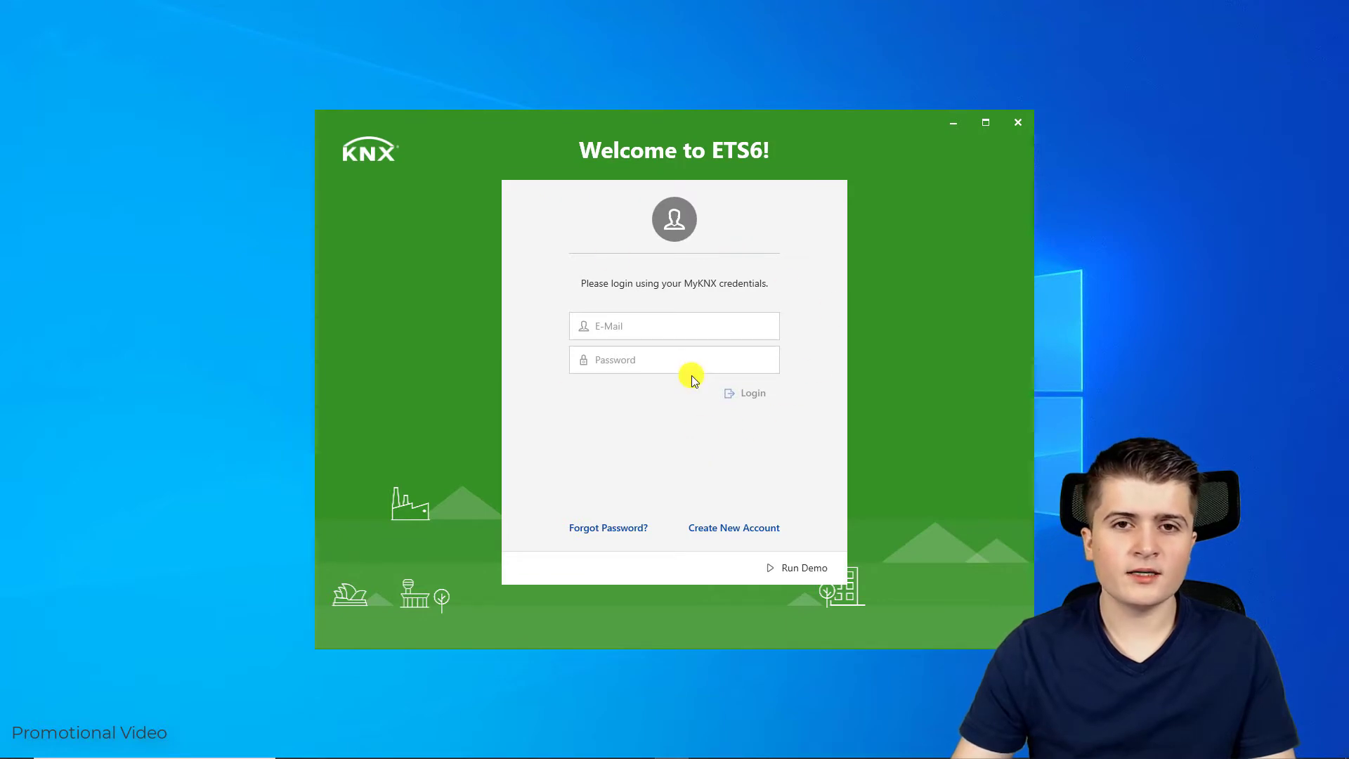
pyautogui.moveTo(825, 286)
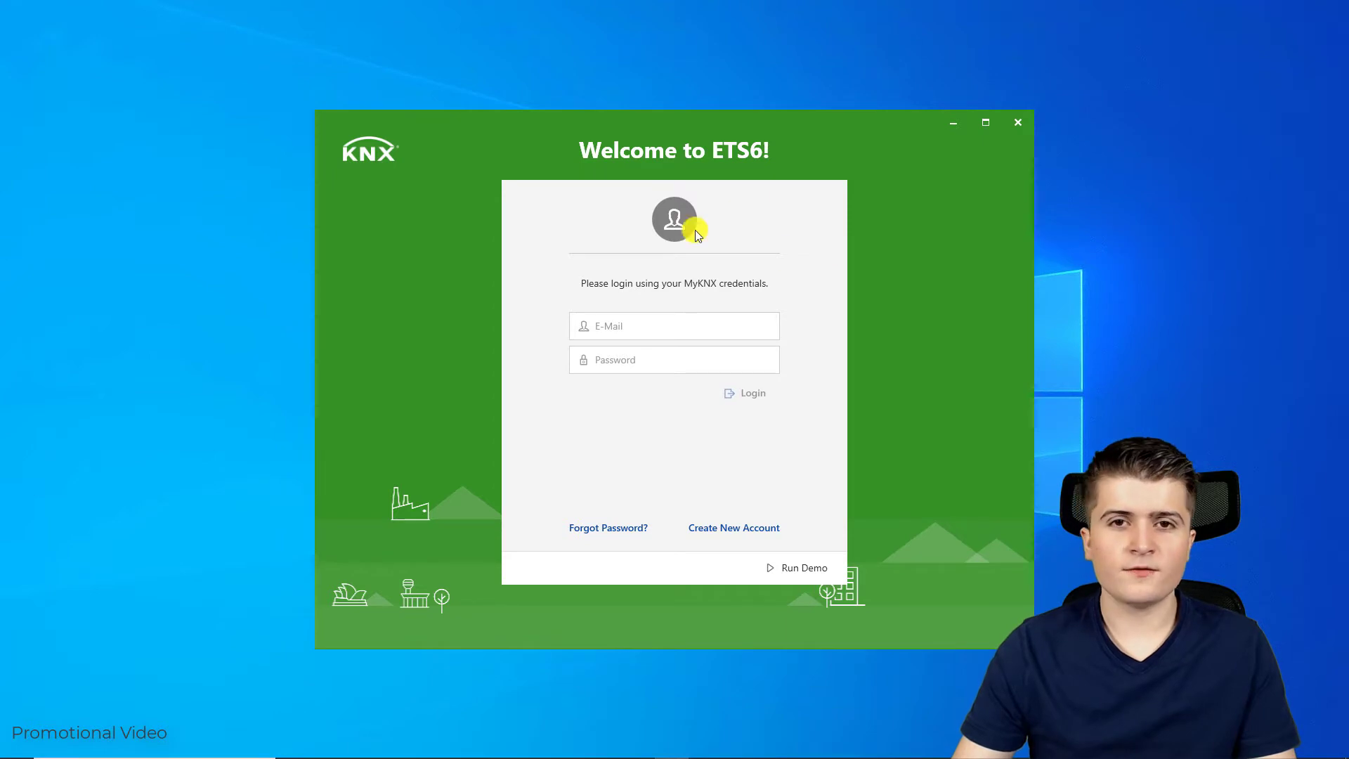
pyautogui.moveTo(582, 416)
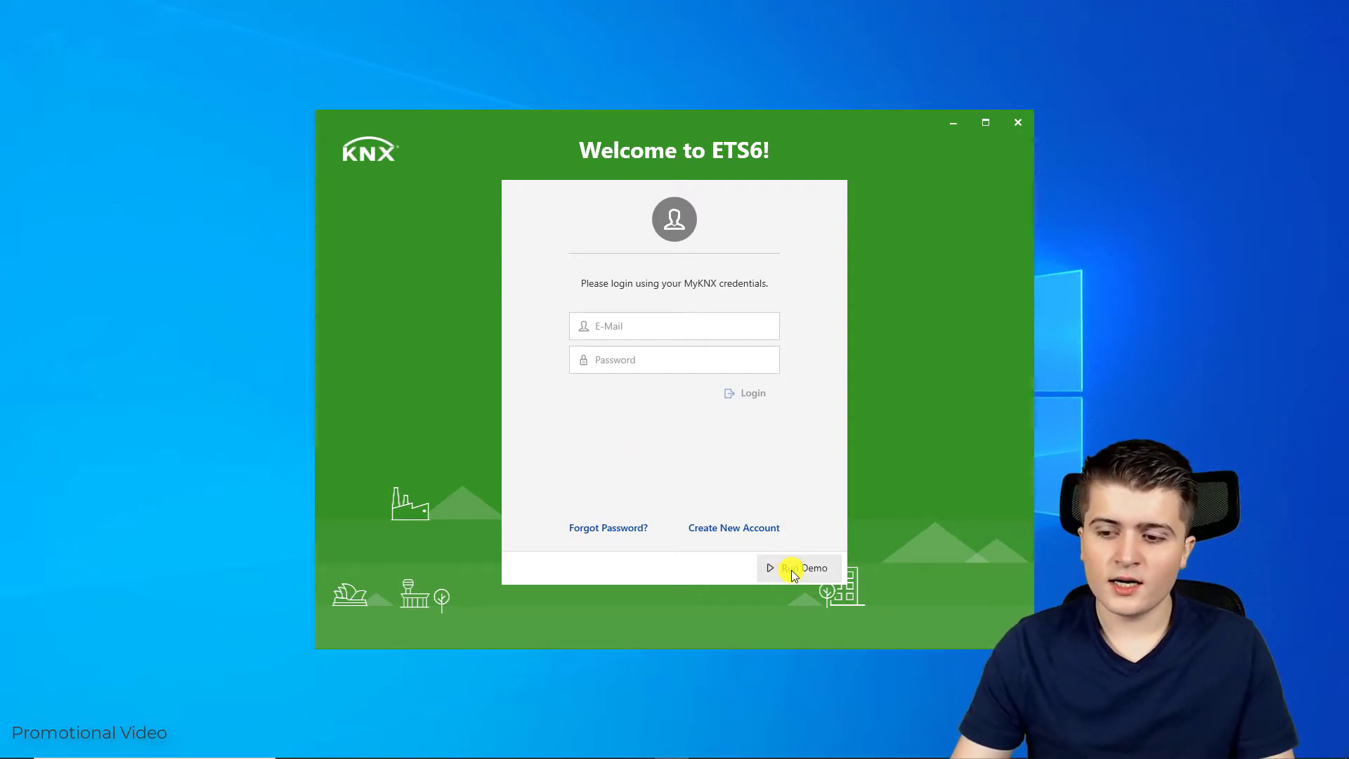
# Step: Choose Run Demo to use ETS6 without logging in
pyautogui.click(813, 567)
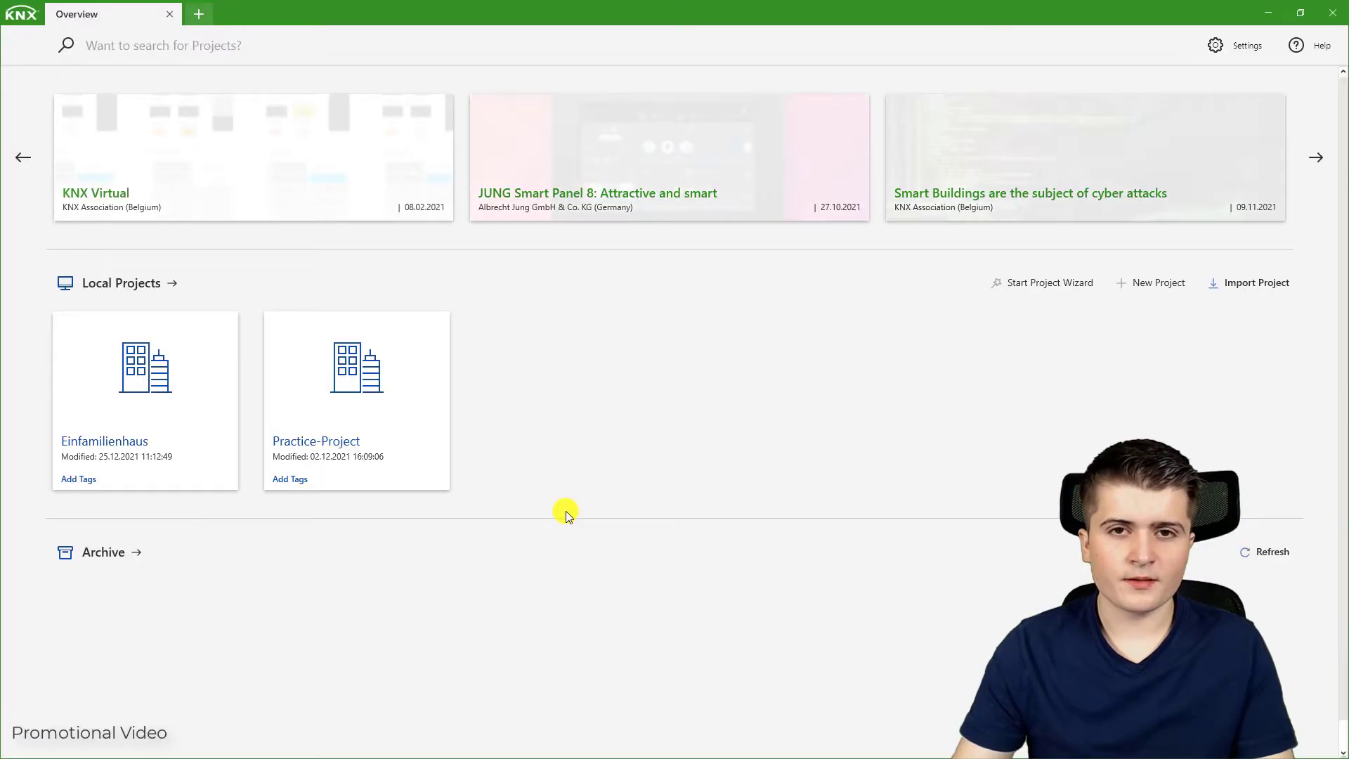
pyautogui.moveTo(570, 469)
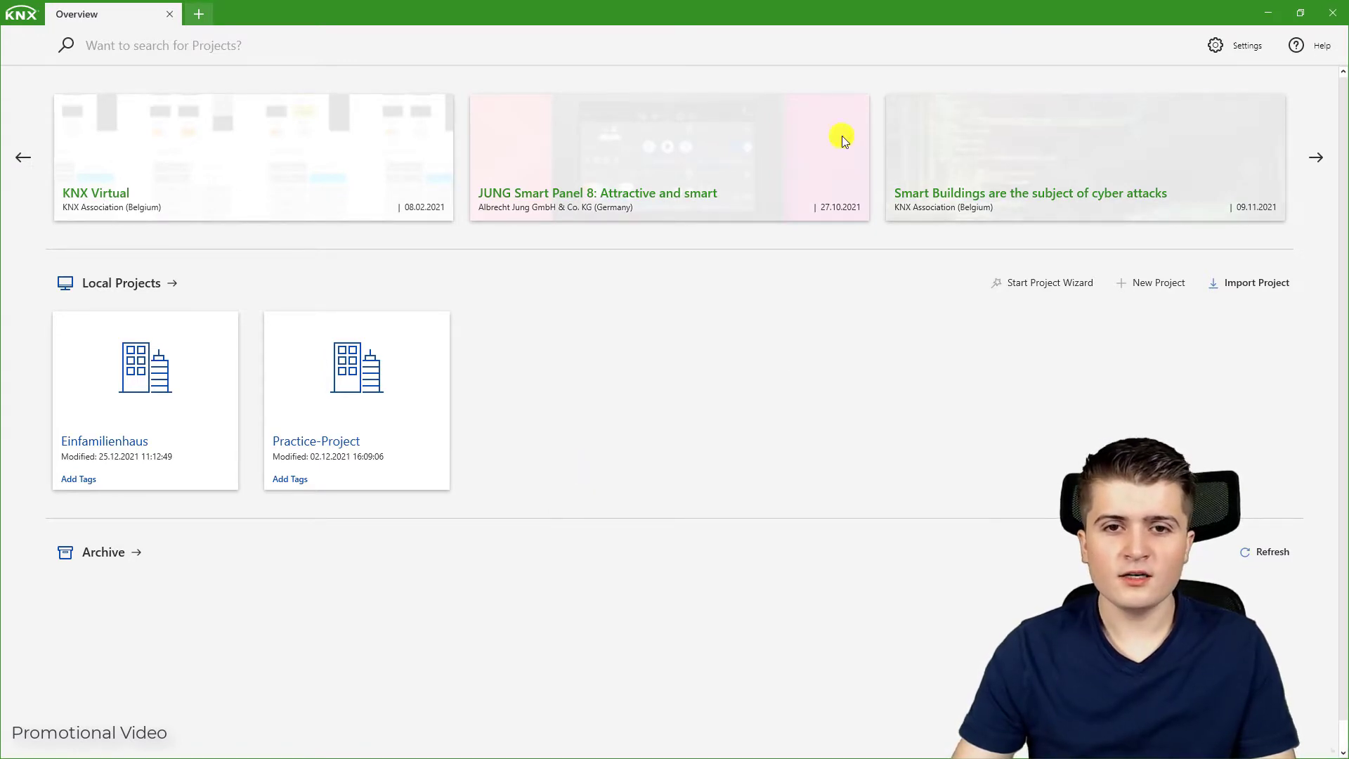
pyautogui.moveTo(528, 462)
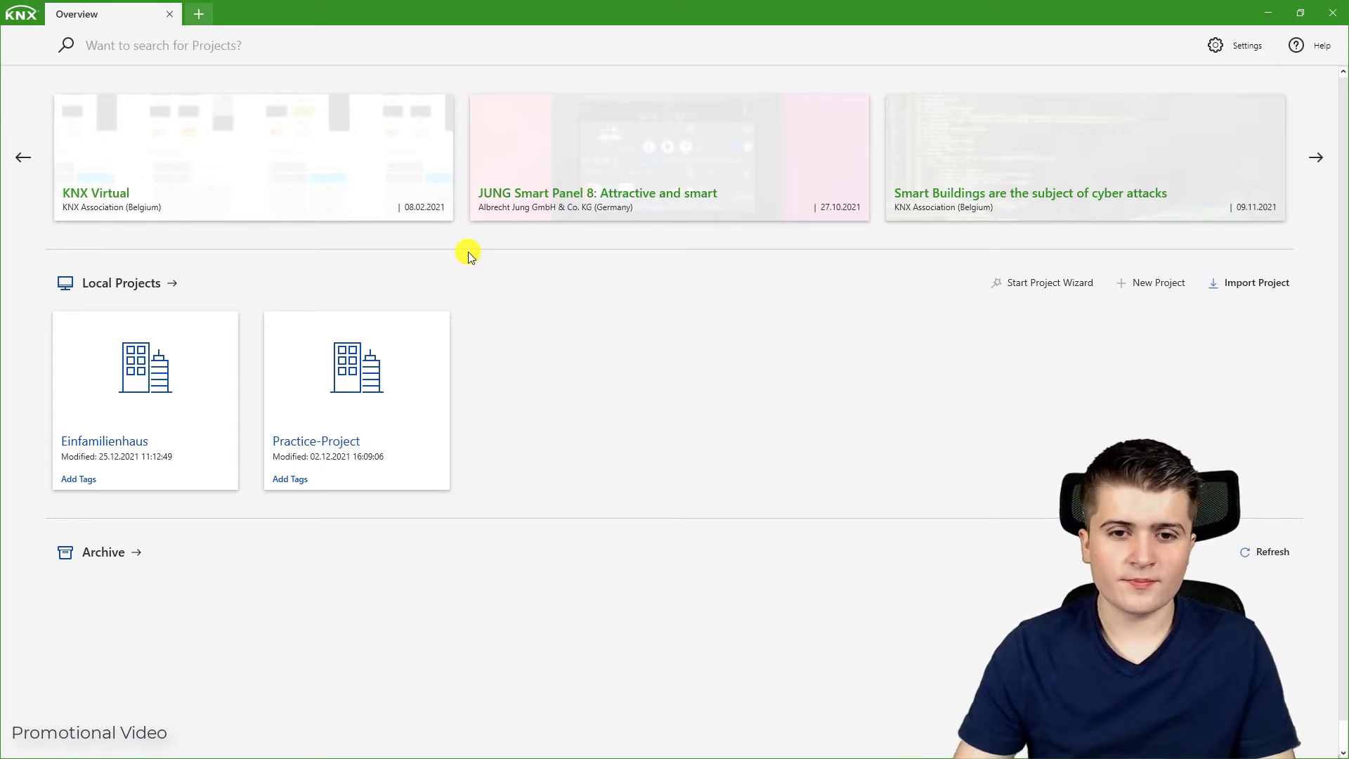
pyautogui.moveTo(22, 338)
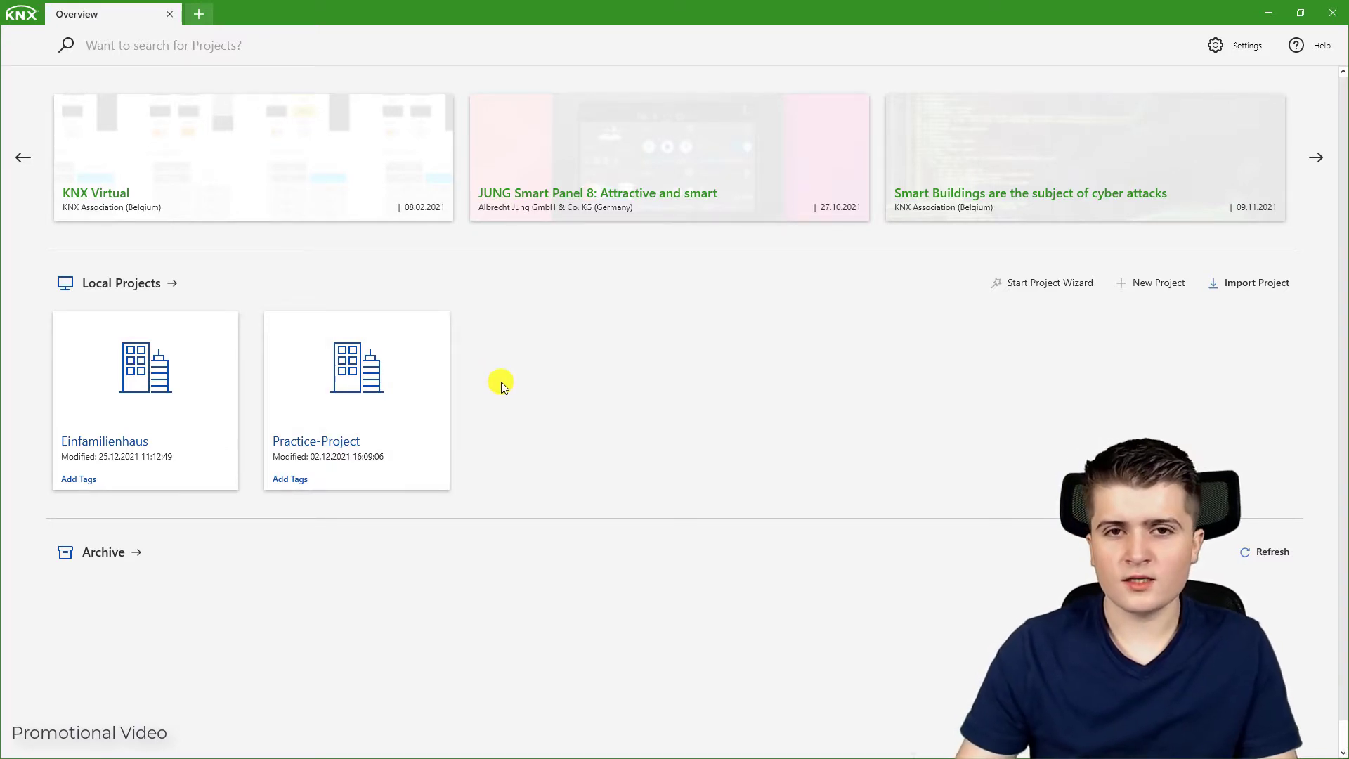
pyautogui.moveTo(537, 334)
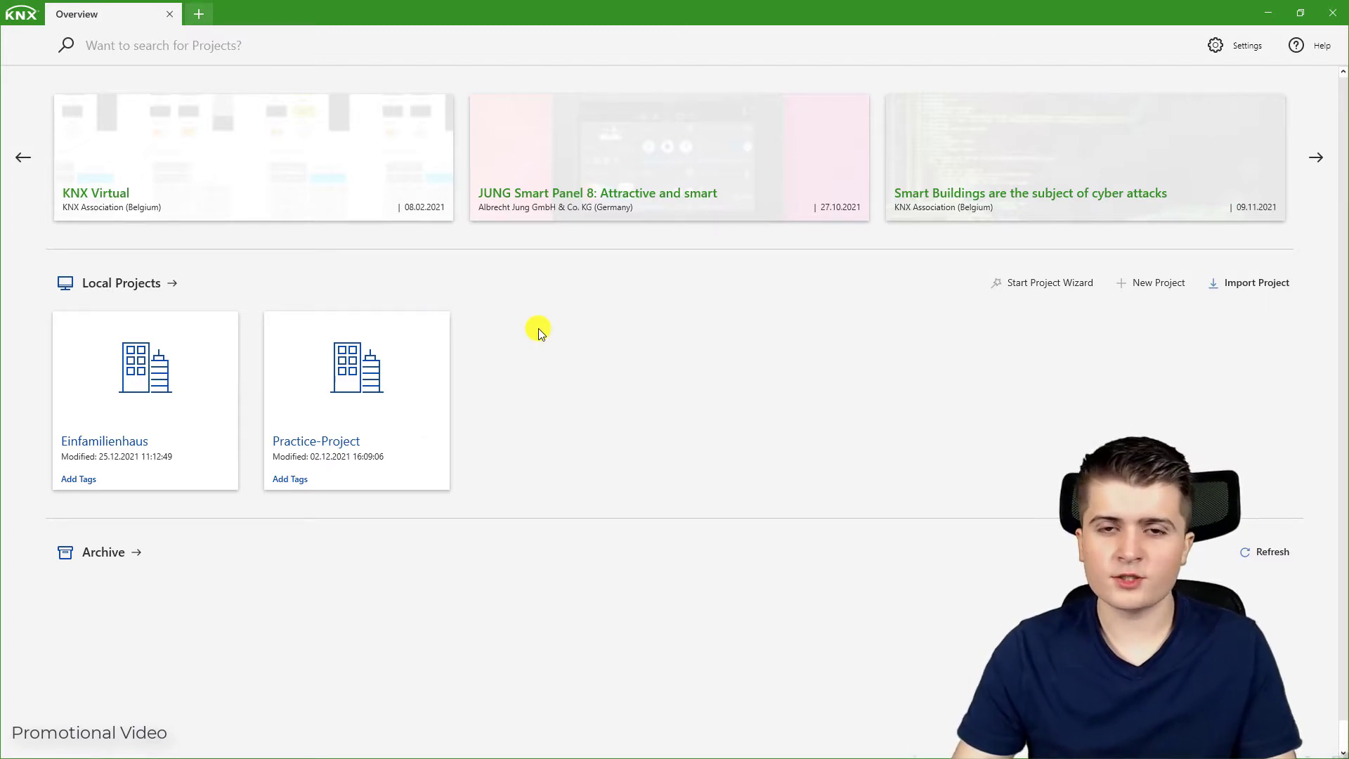
pyautogui.moveTo(535, 327)
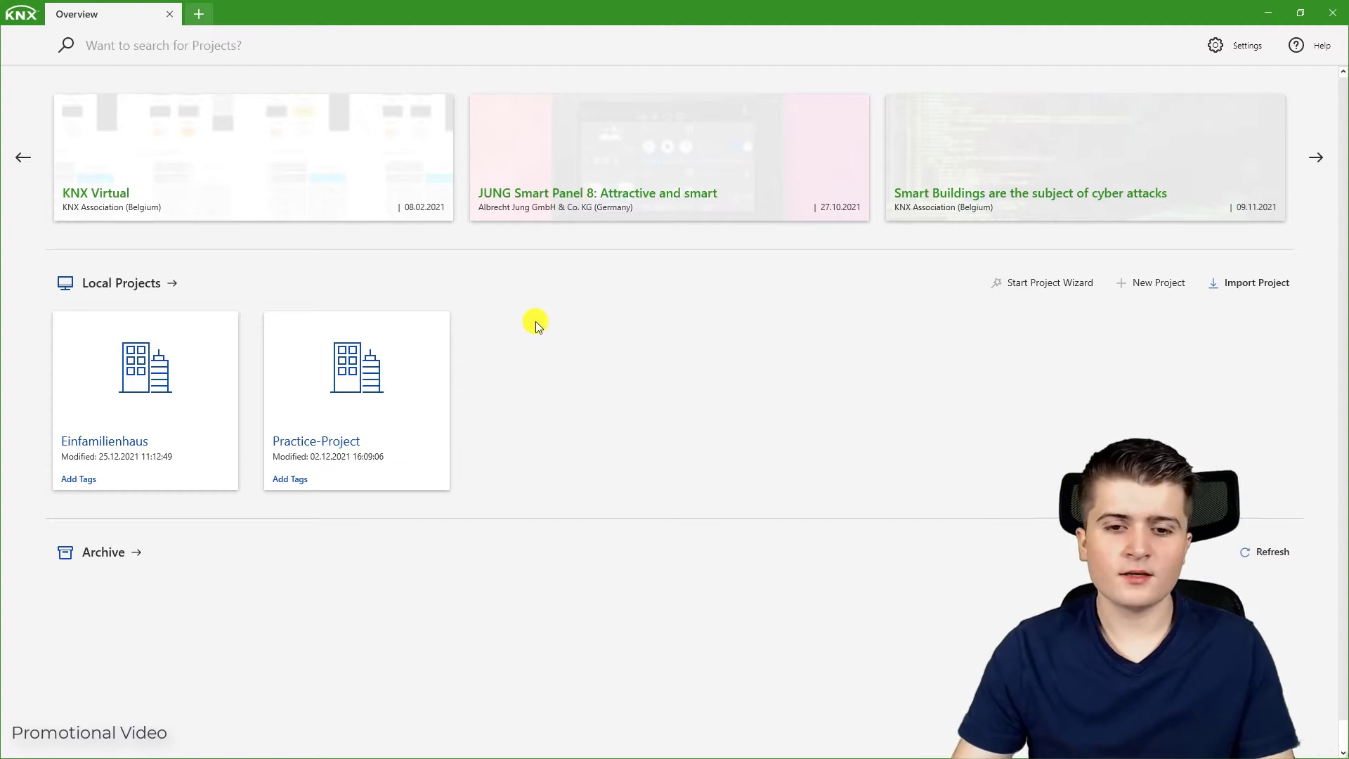
pyautogui.click(121, 282)
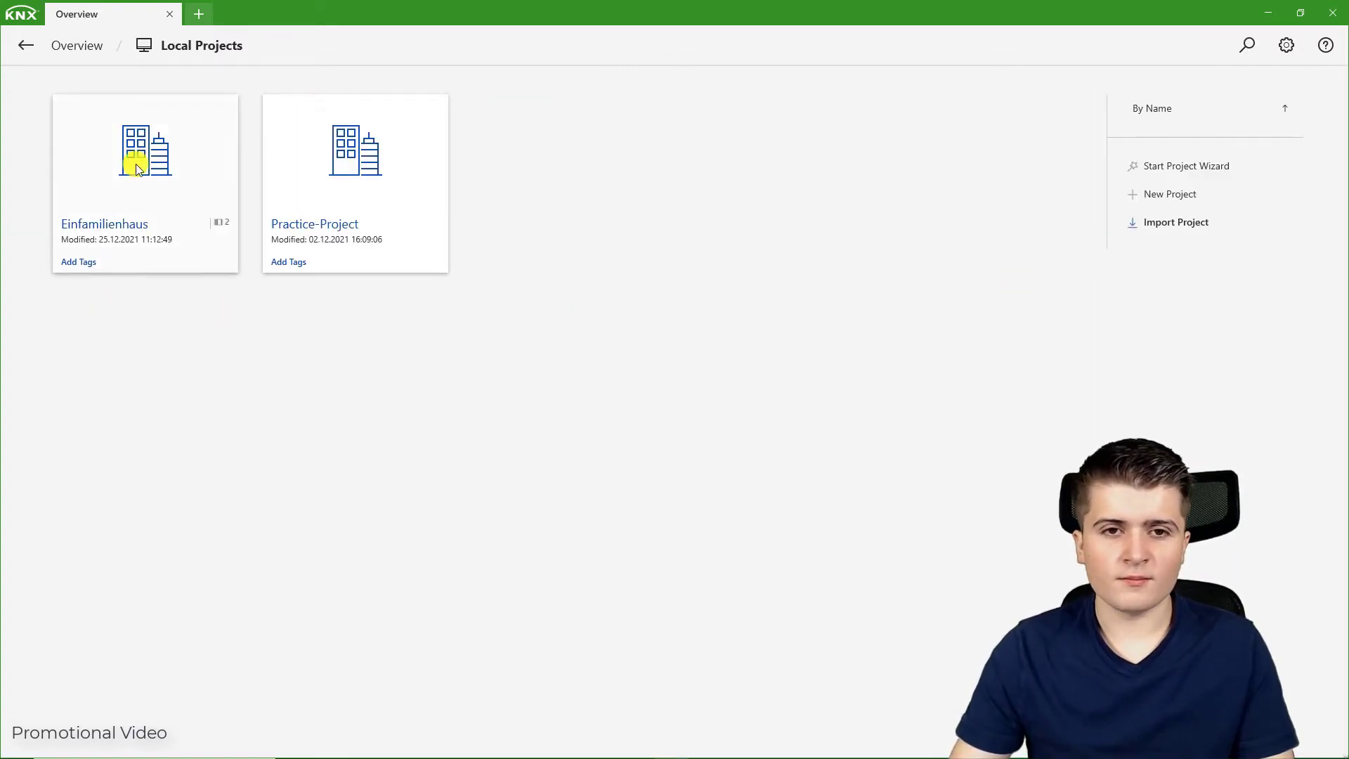
pyautogui.click(26, 45)
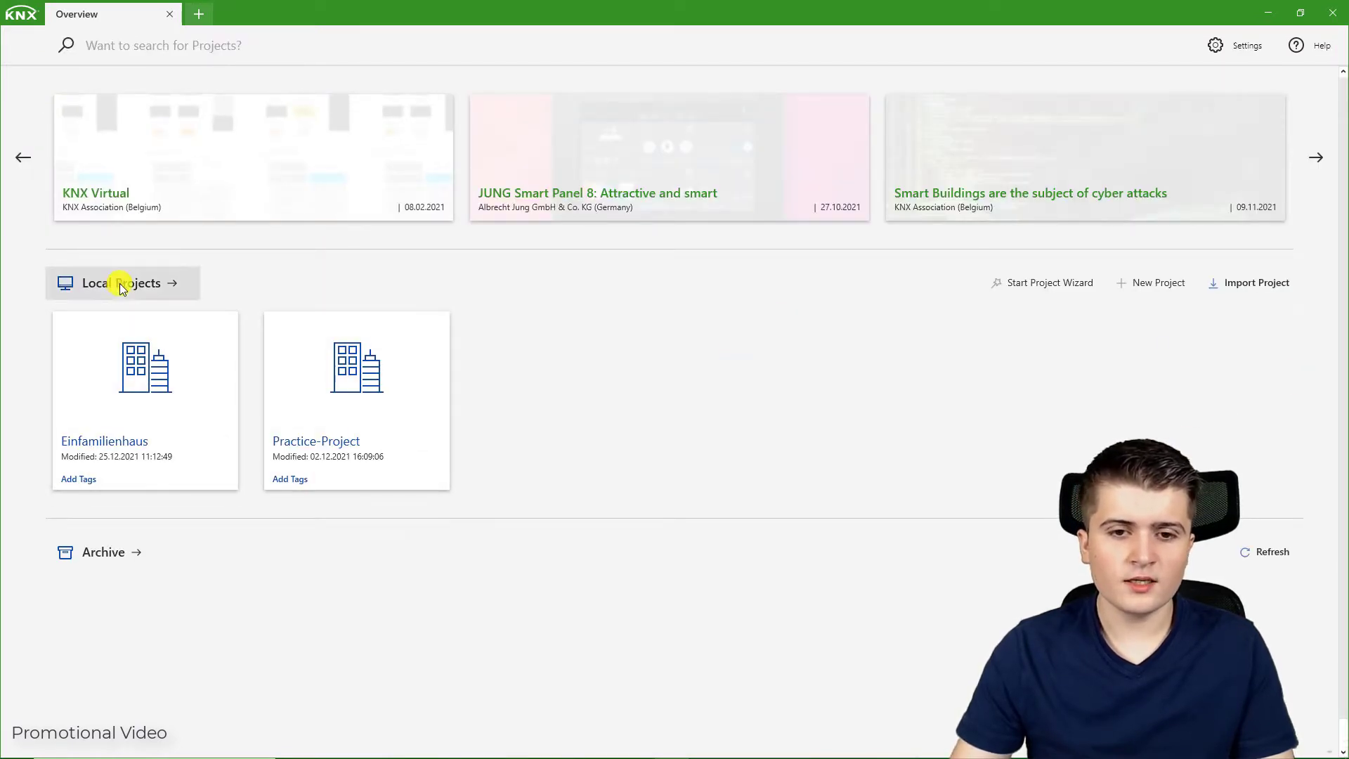
pyautogui.click(121, 283)
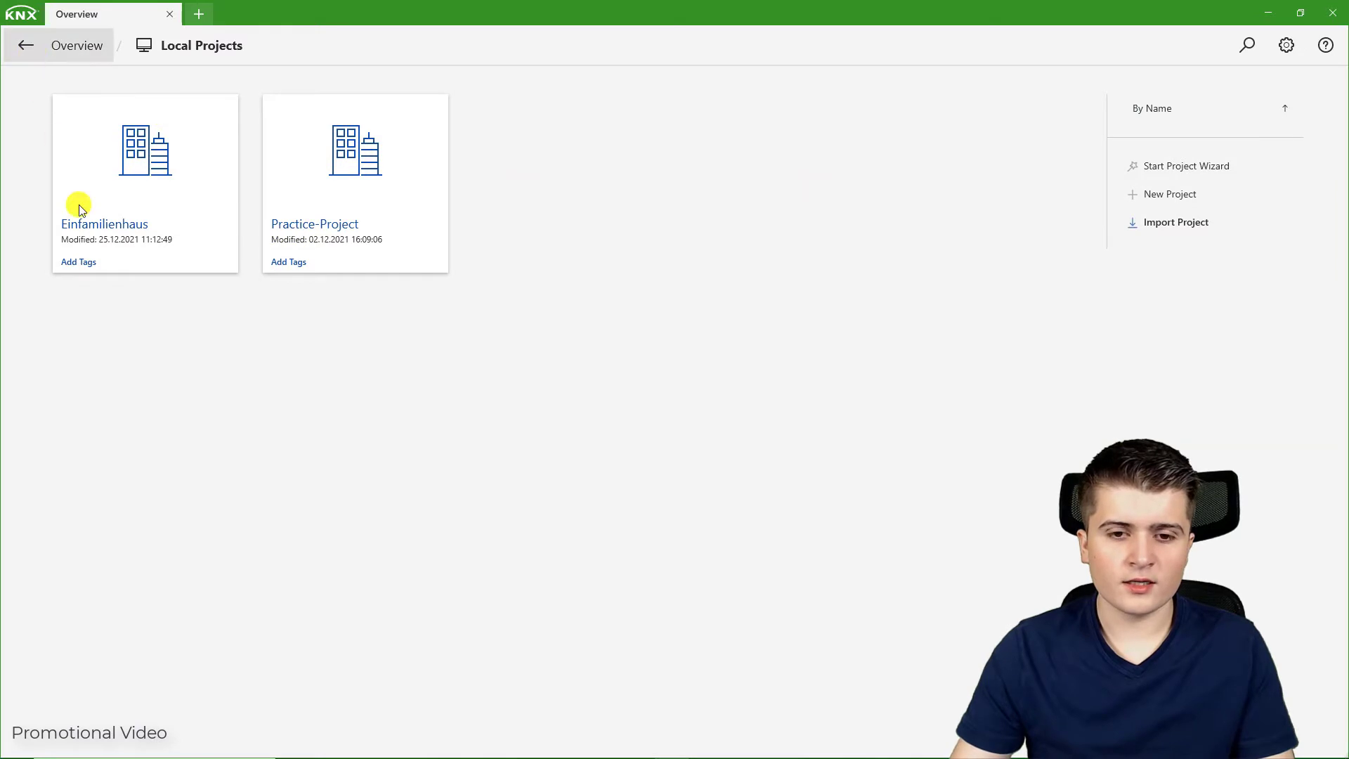
pyautogui.click(25, 45)
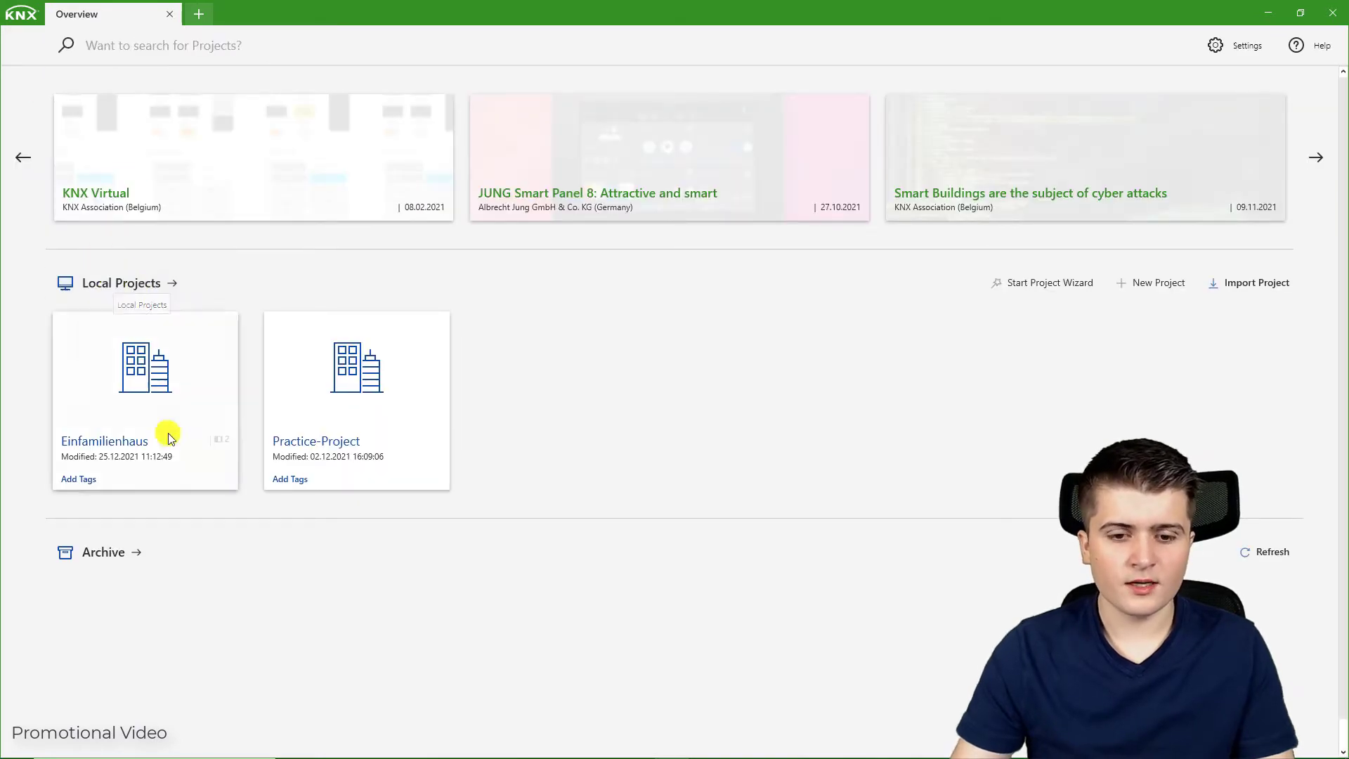
pyautogui.moveTo(353, 599)
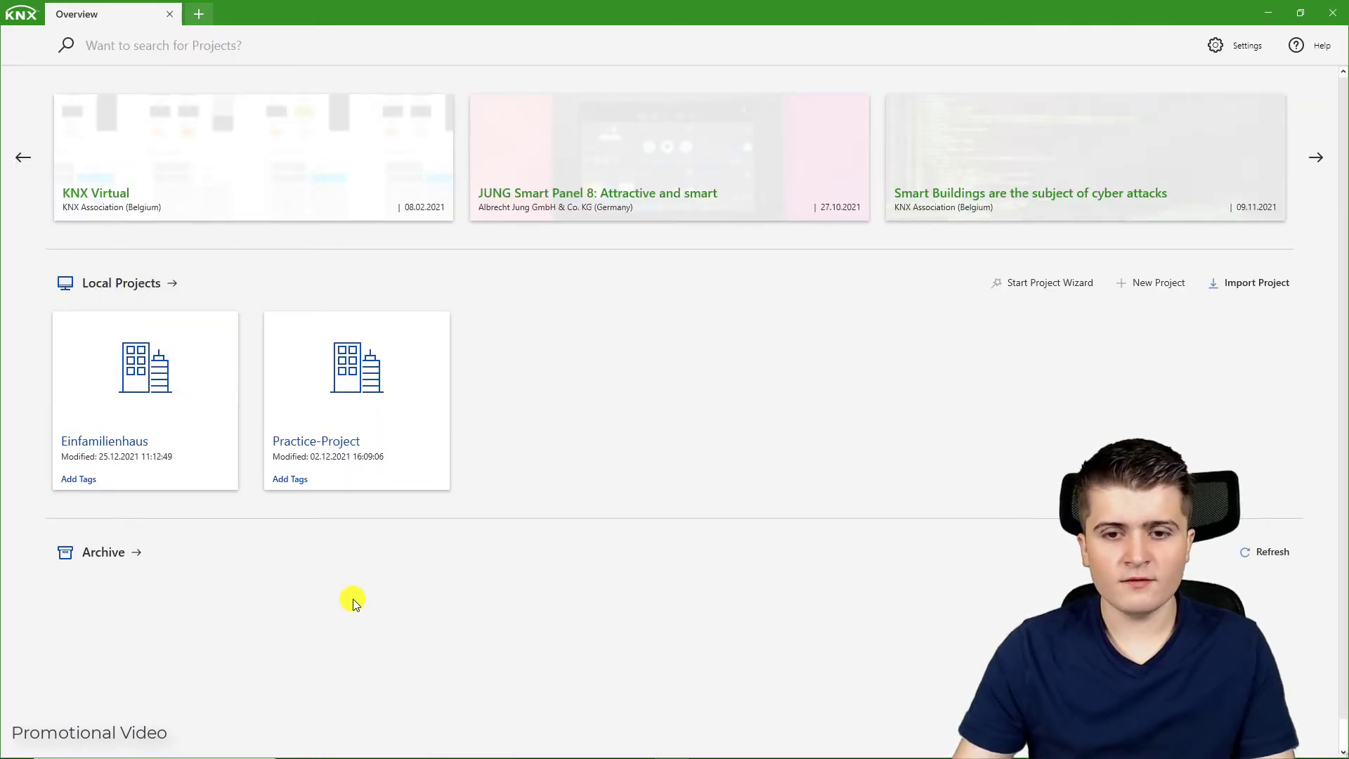
pyautogui.moveTo(353, 370)
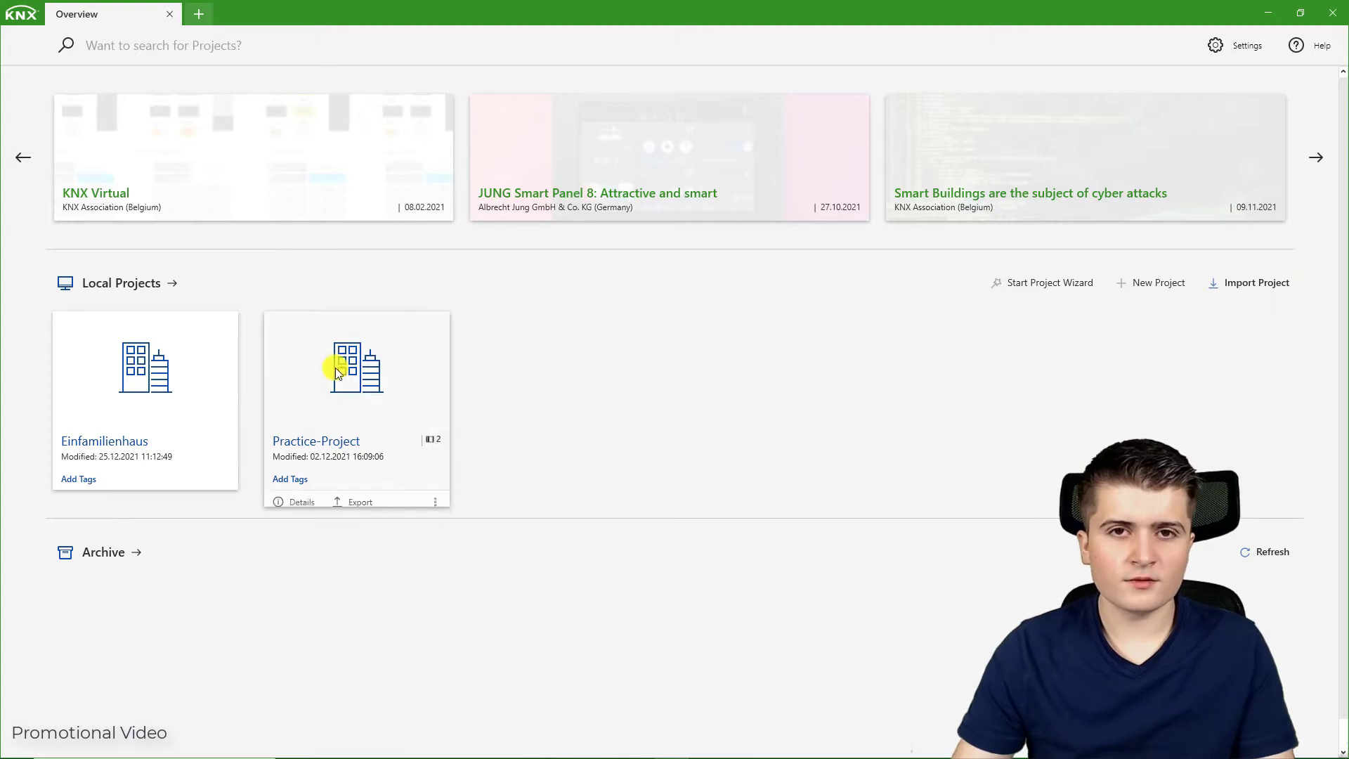
pyautogui.moveTo(330, 599)
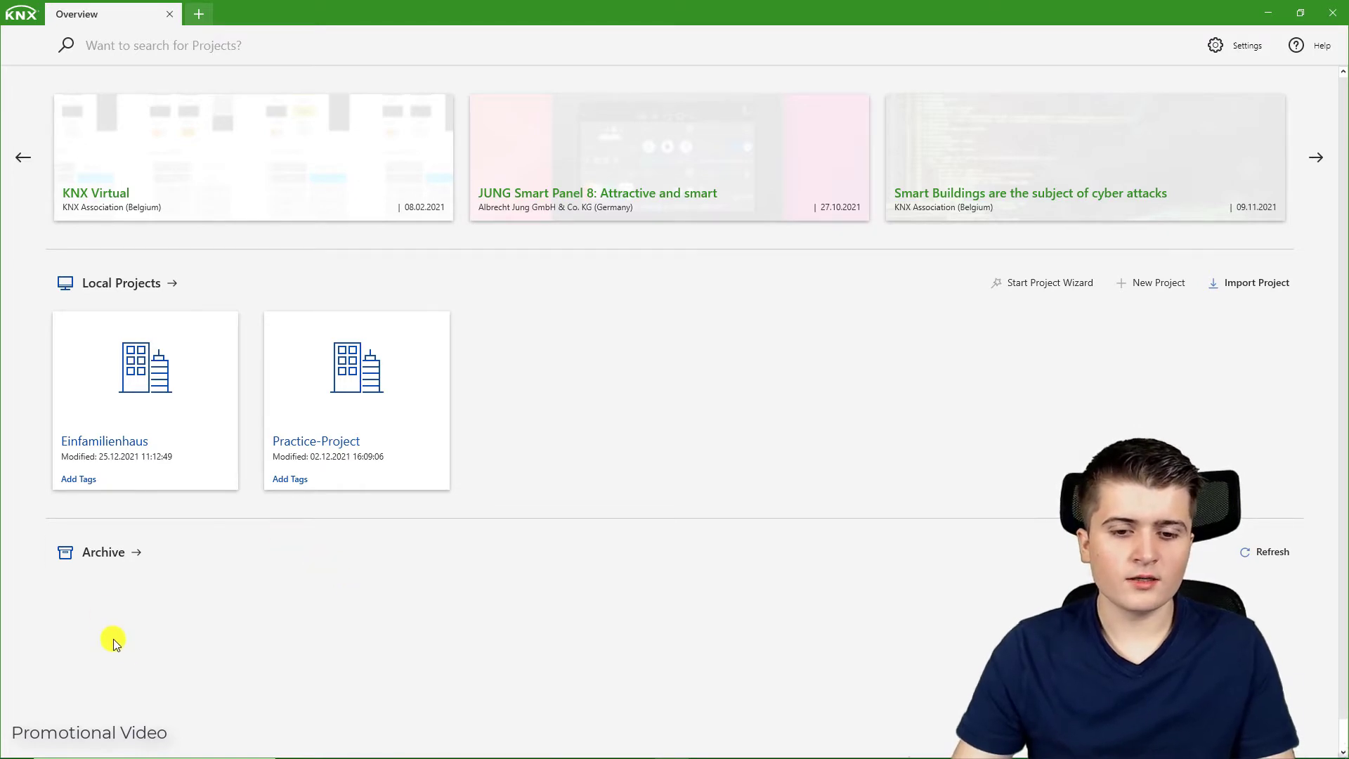
pyautogui.moveTo(398, 616)
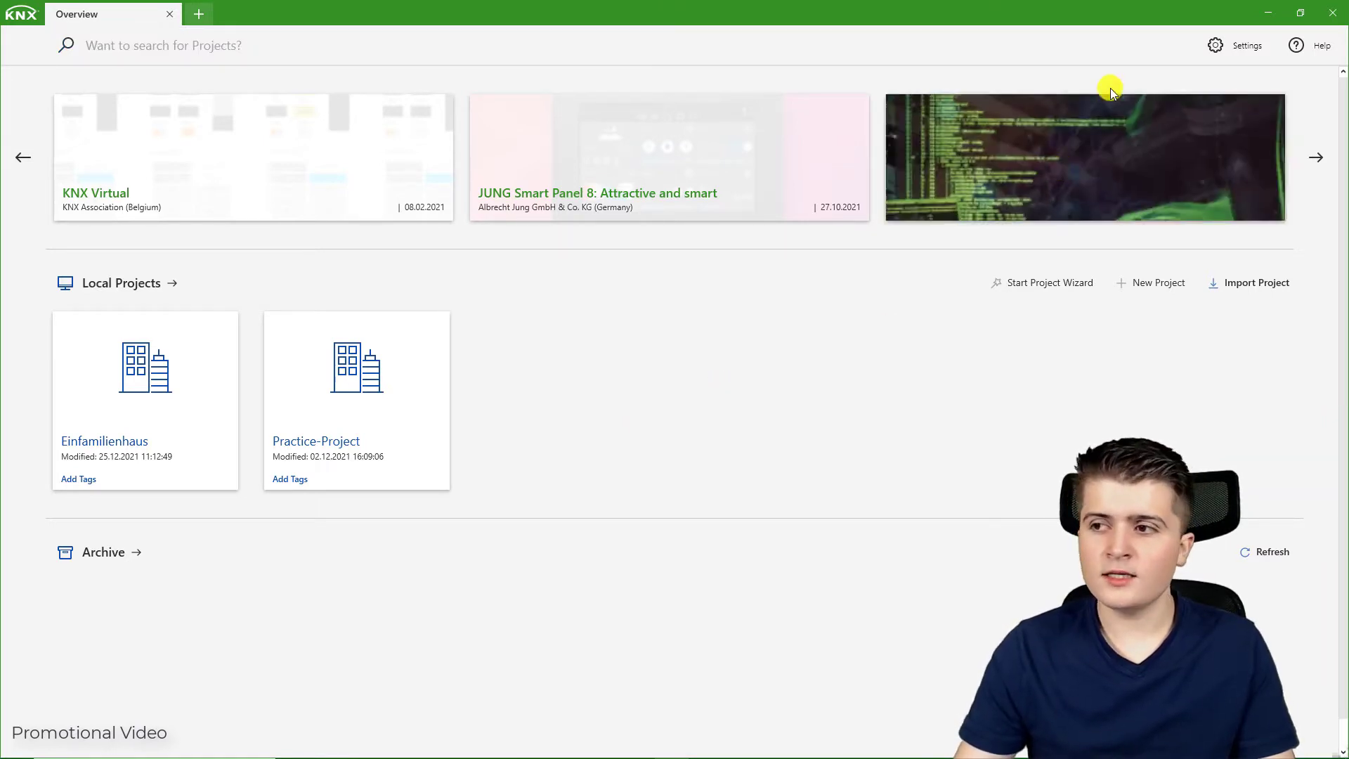
# Step: Open Settings to view the About page with version and update status
pyautogui.click(1246, 45)
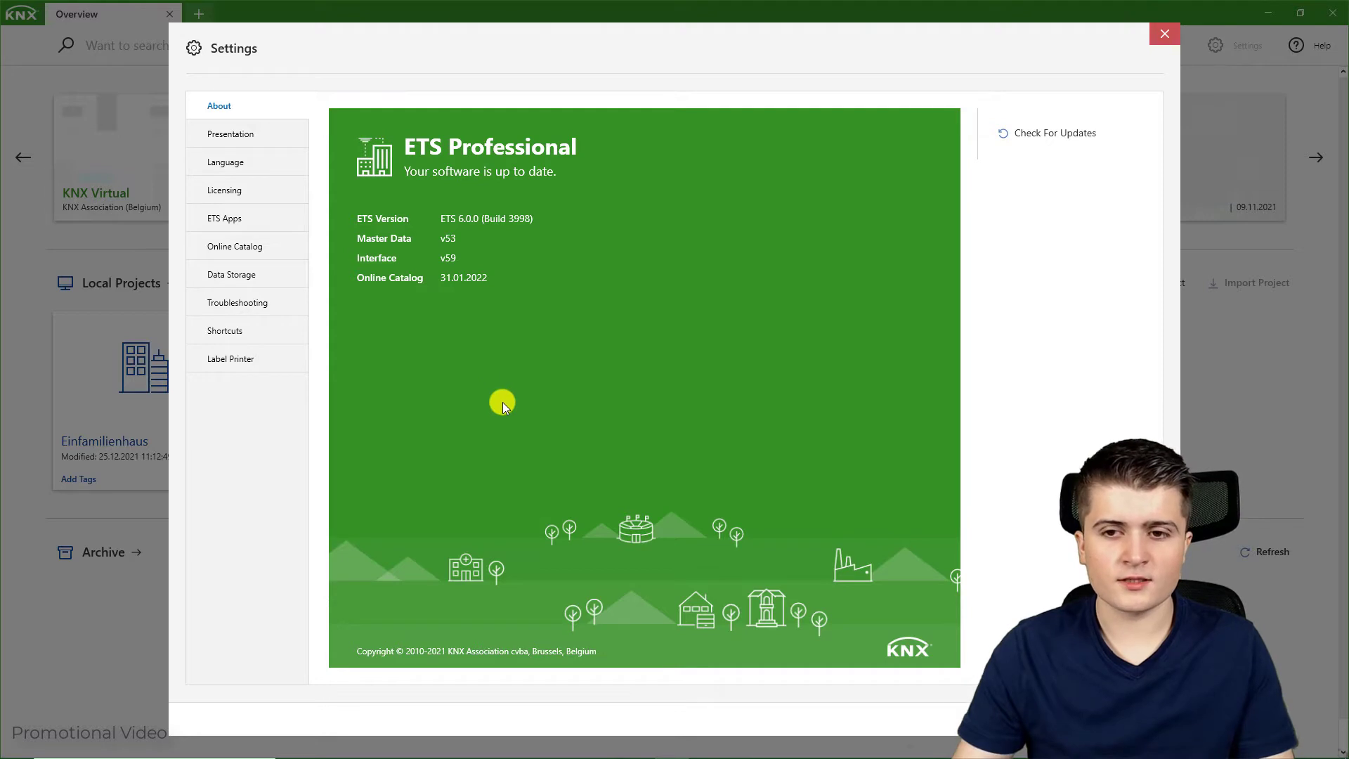
pyautogui.moveTo(460, 214)
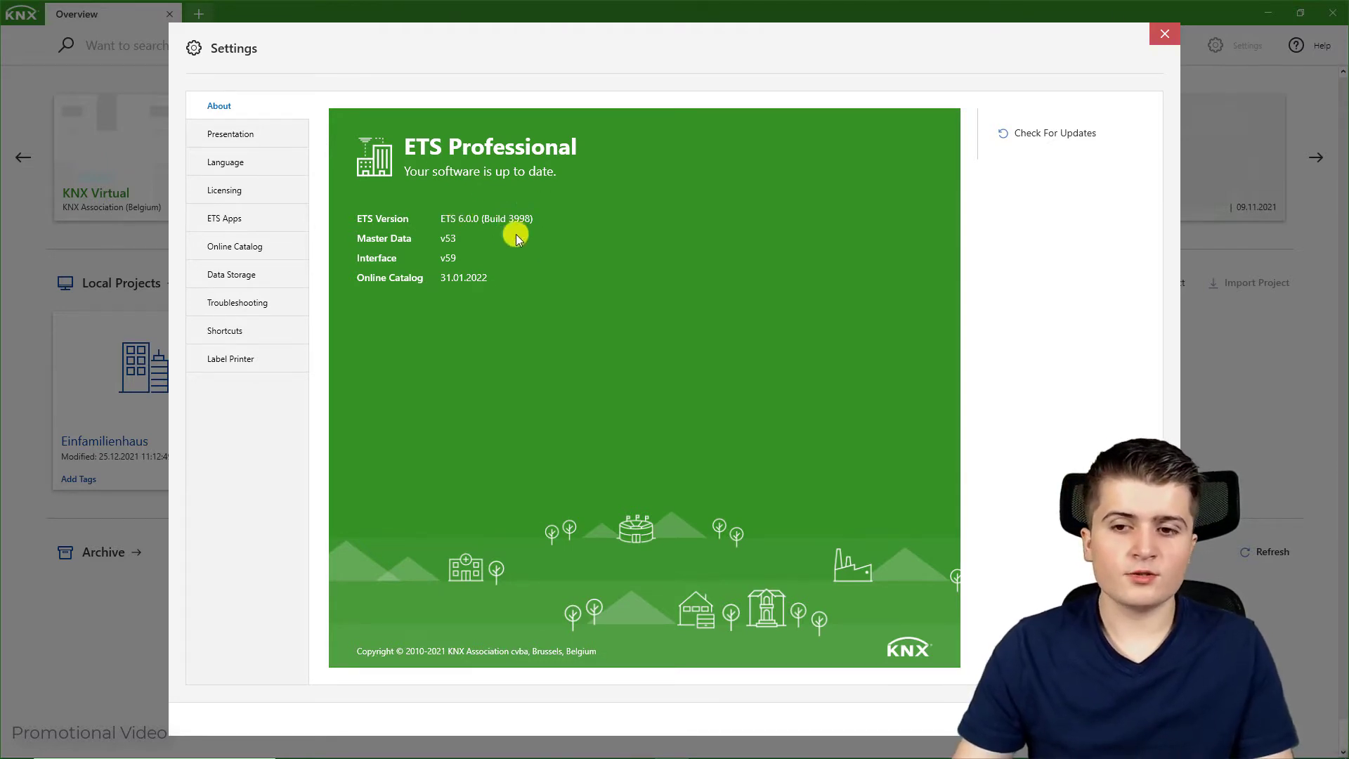
pyautogui.moveTo(551, 271)
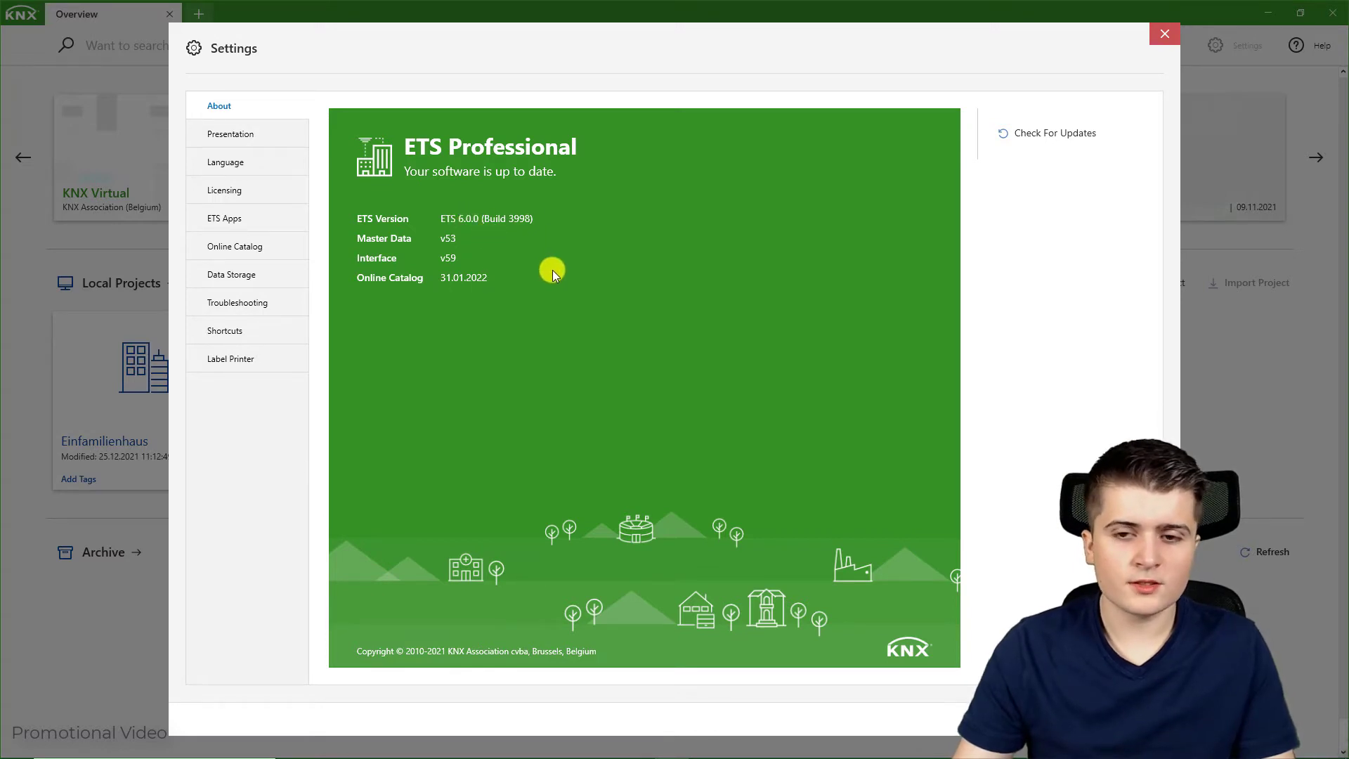
pyautogui.moveTo(1032, 177)
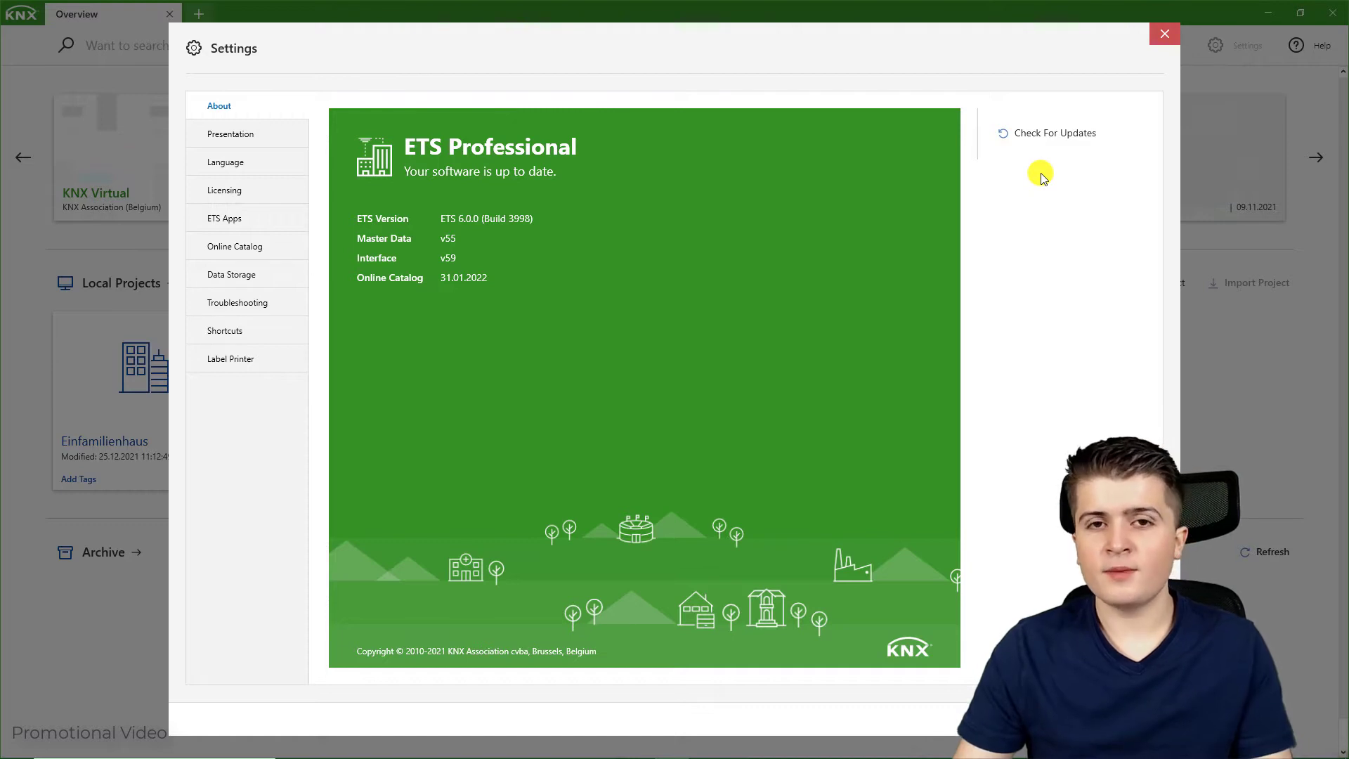
pyautogui.moveTo(1082, 165)
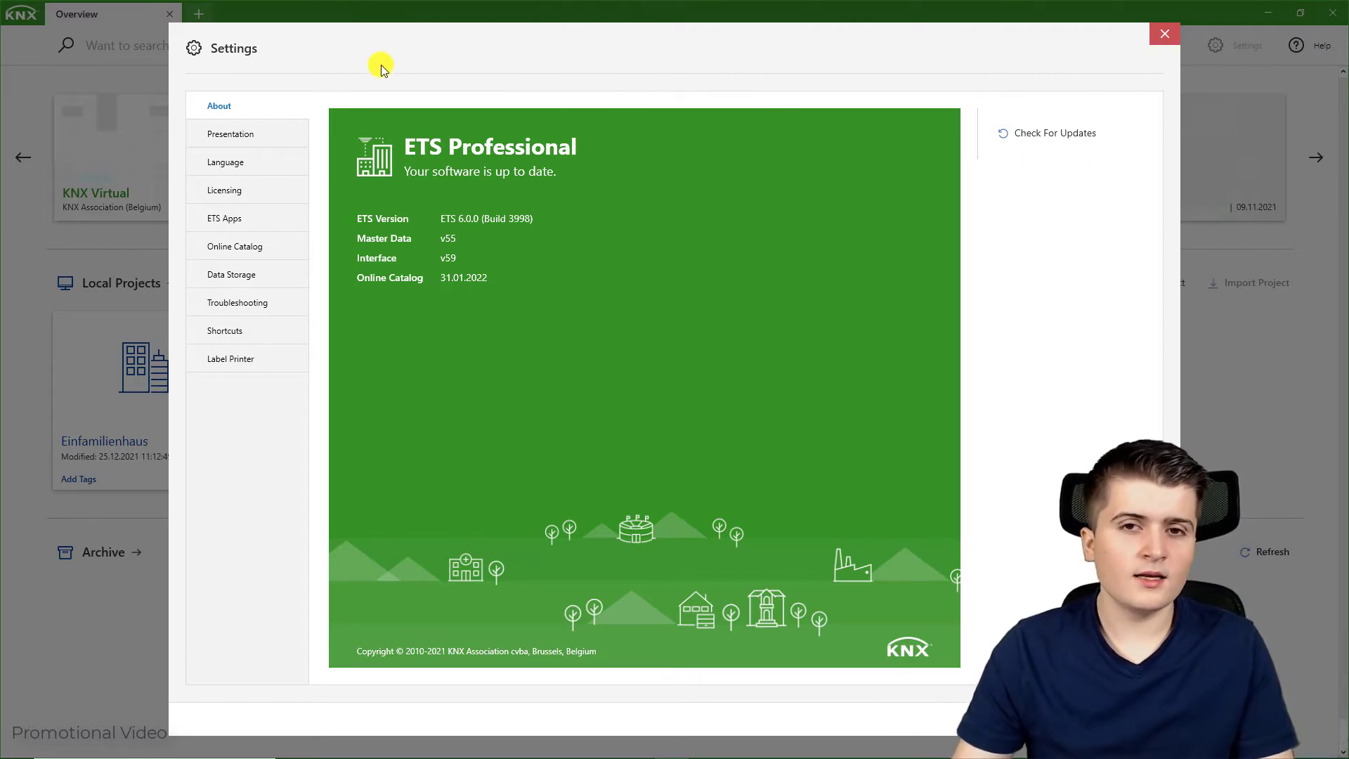
pyautogui.click(230, 134)
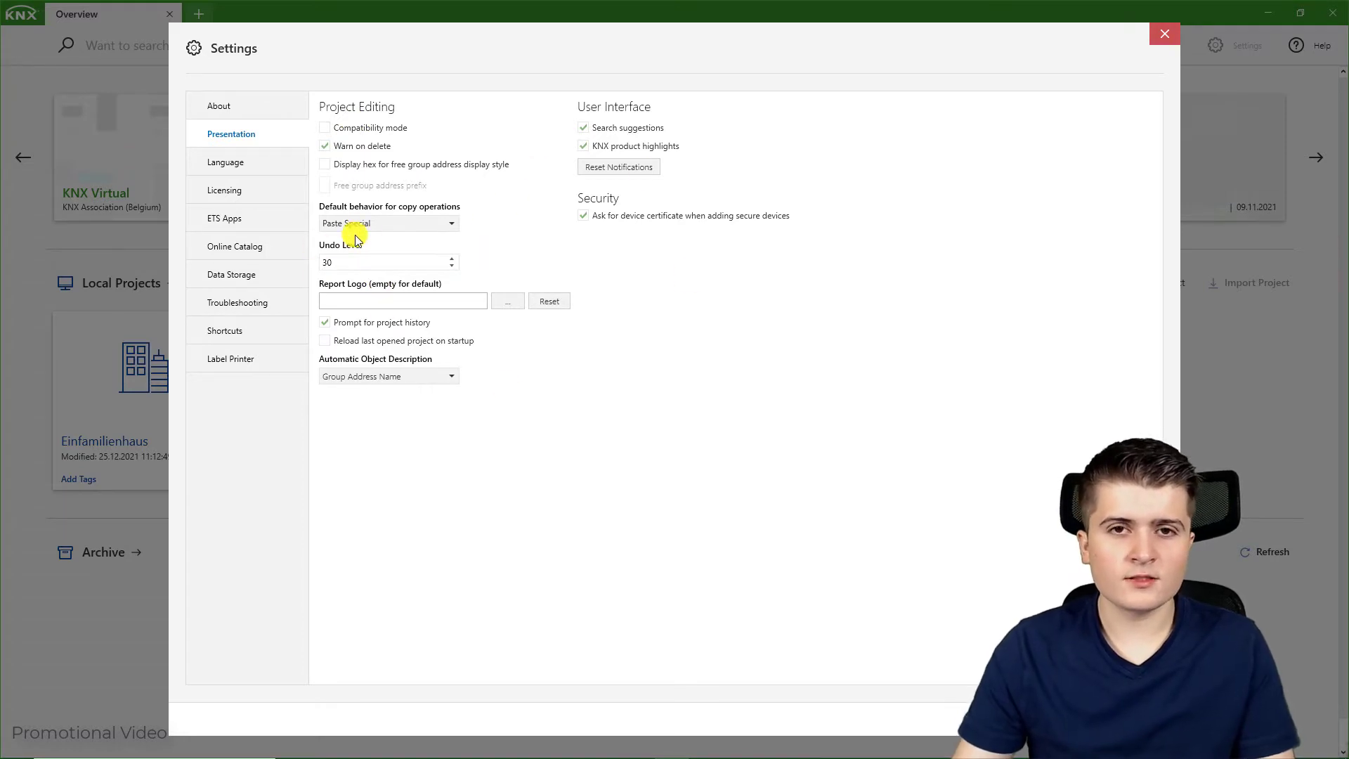
pyautogui.moveTo(400, 251)
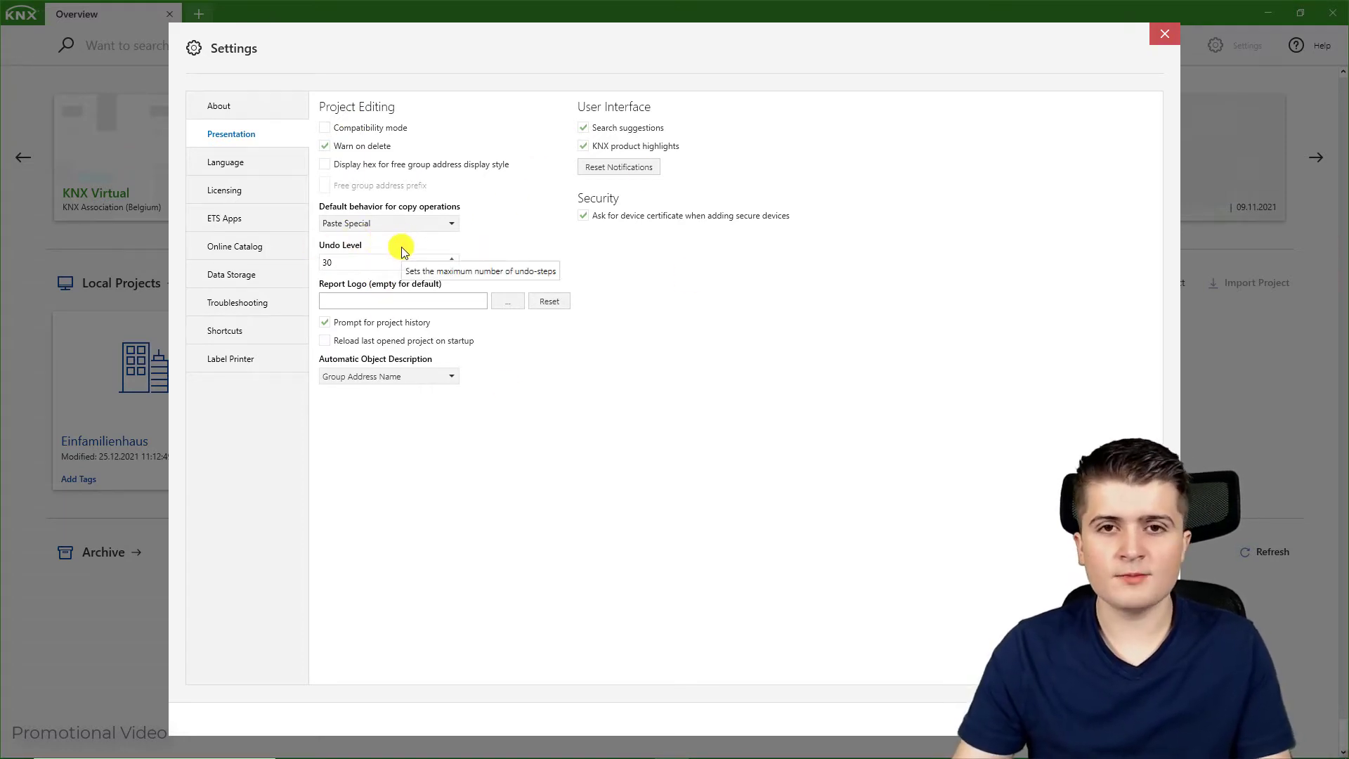
pyautogui.moveTo(562, 273)
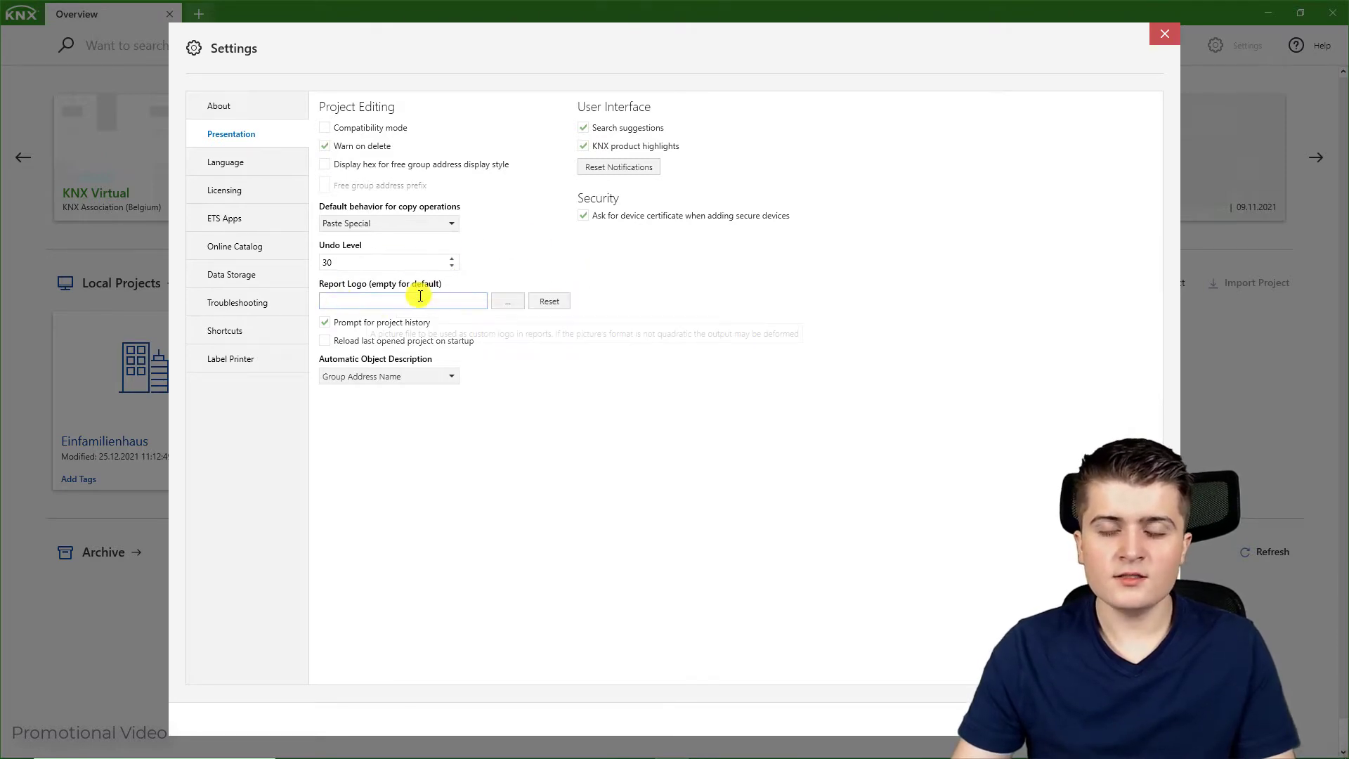
pyautogui.moveTo(444, 288)
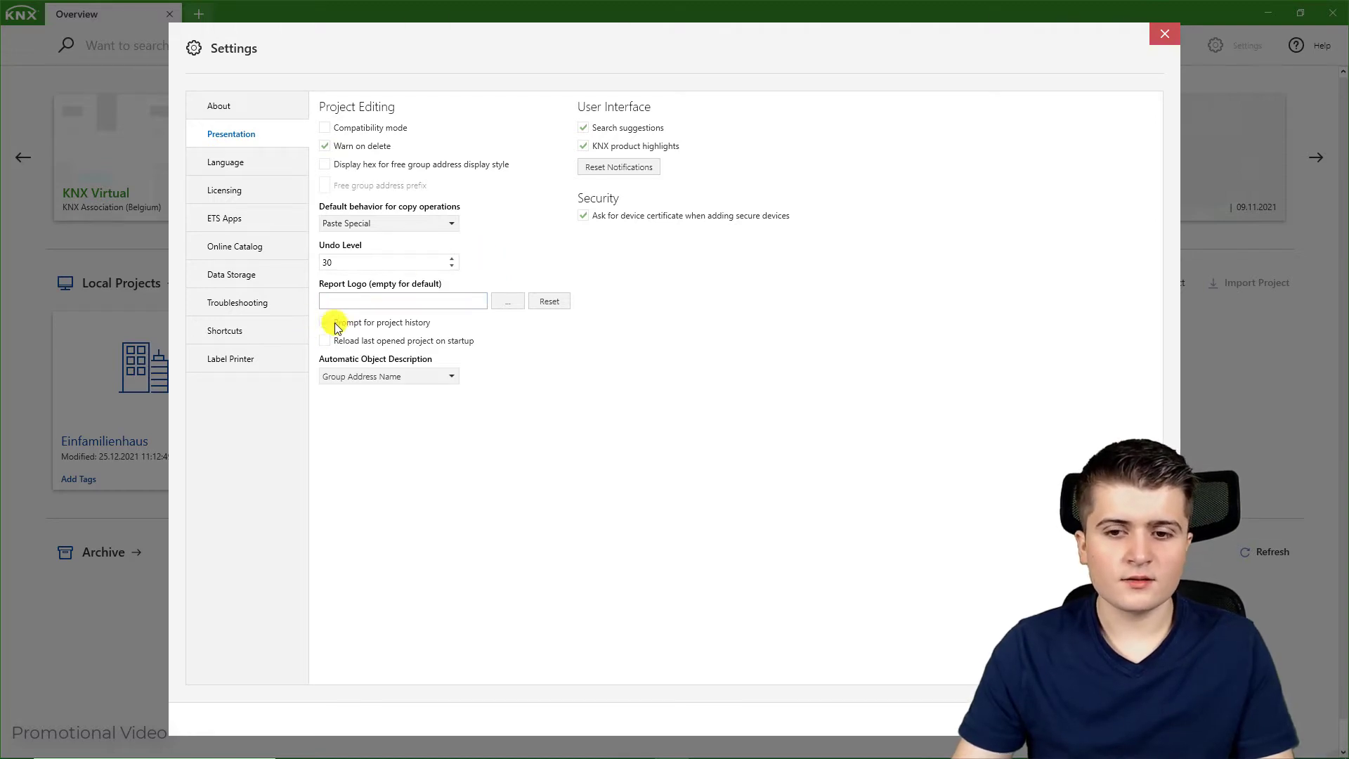
pyautogui.moveTo(326, 322)
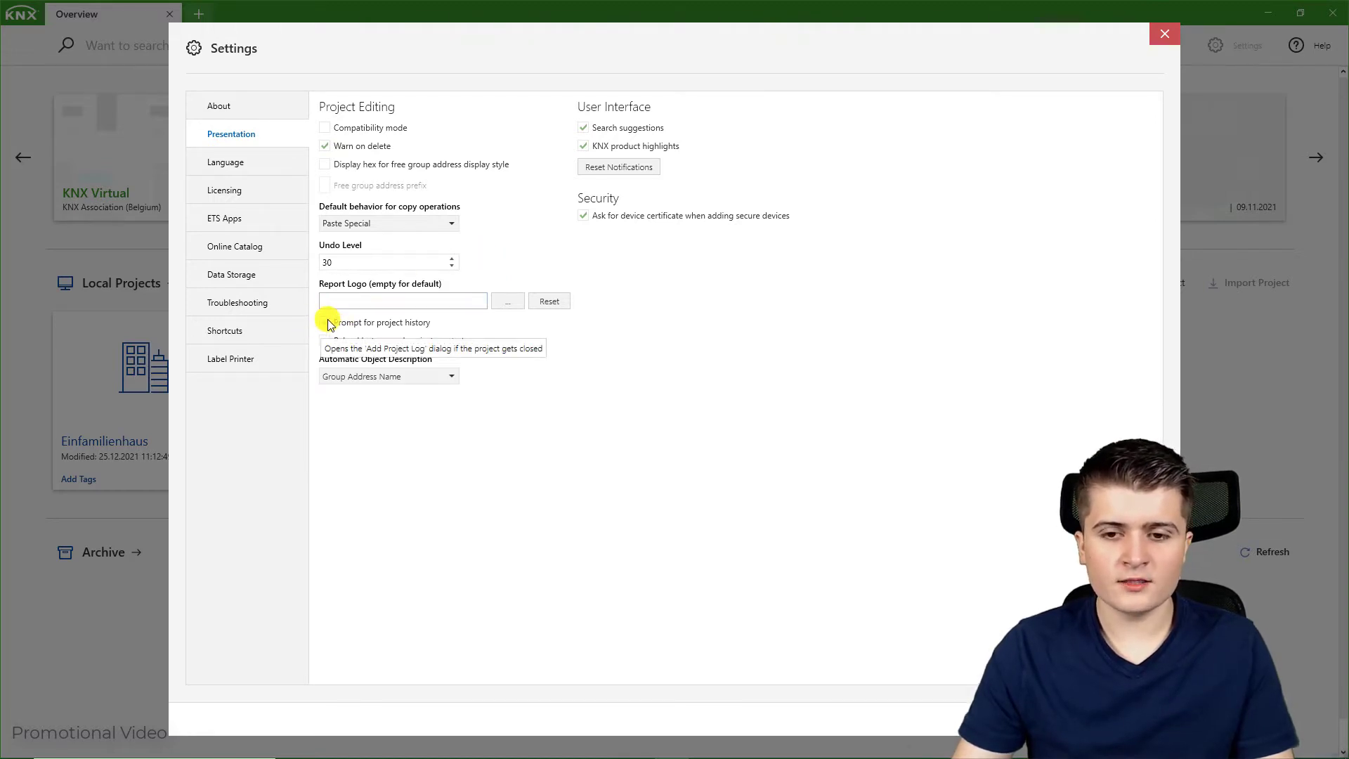
pyautogui.click(325, 322)
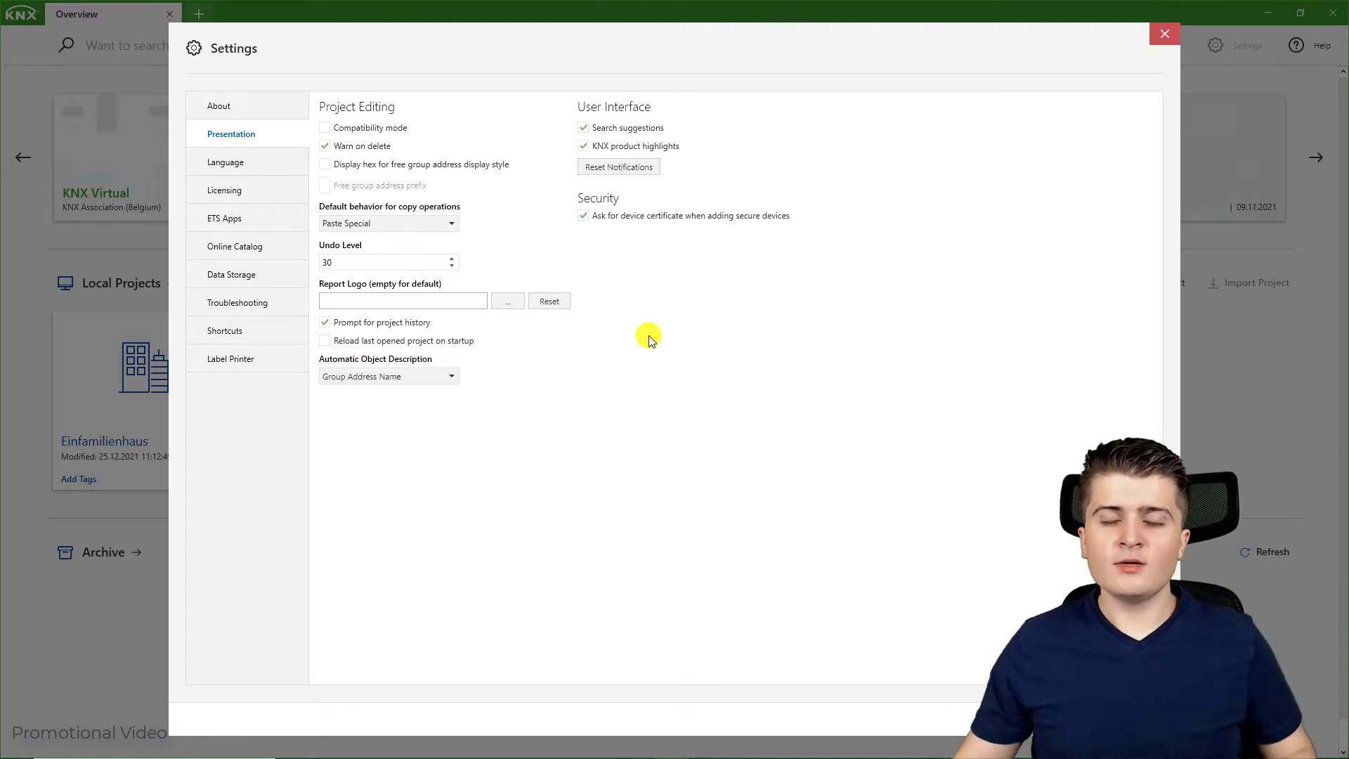
pyautogui.moveTo(644, 286)
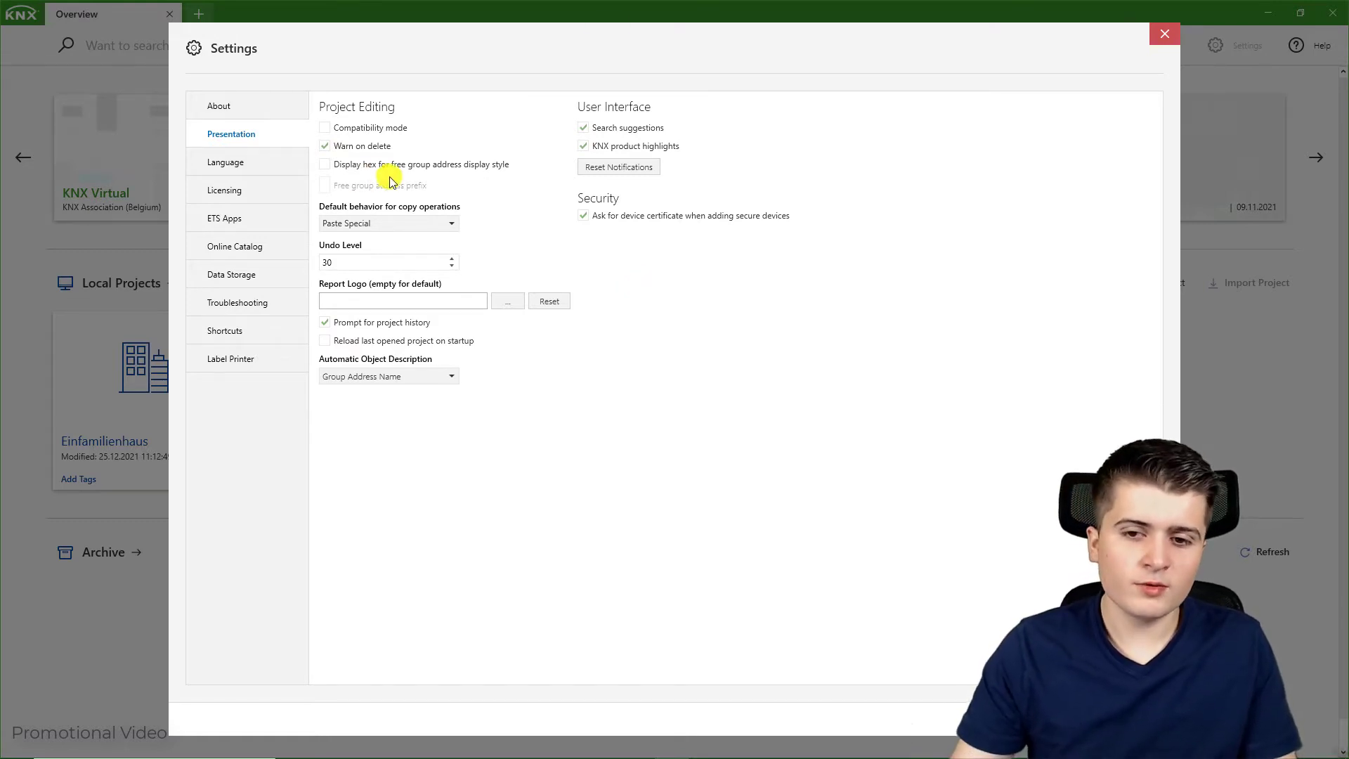
pyautogui.moveTo(613, 409)
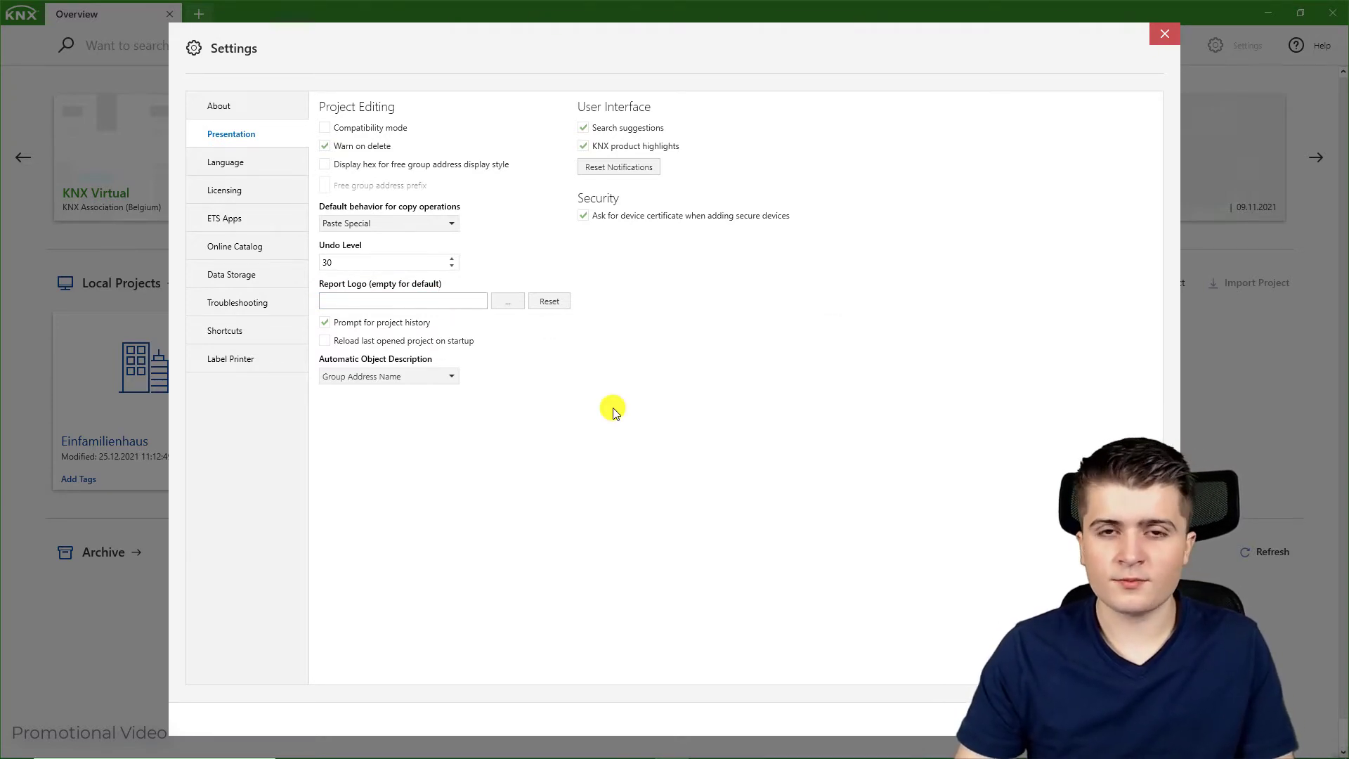
pyautogui.moveTo(618, 388)
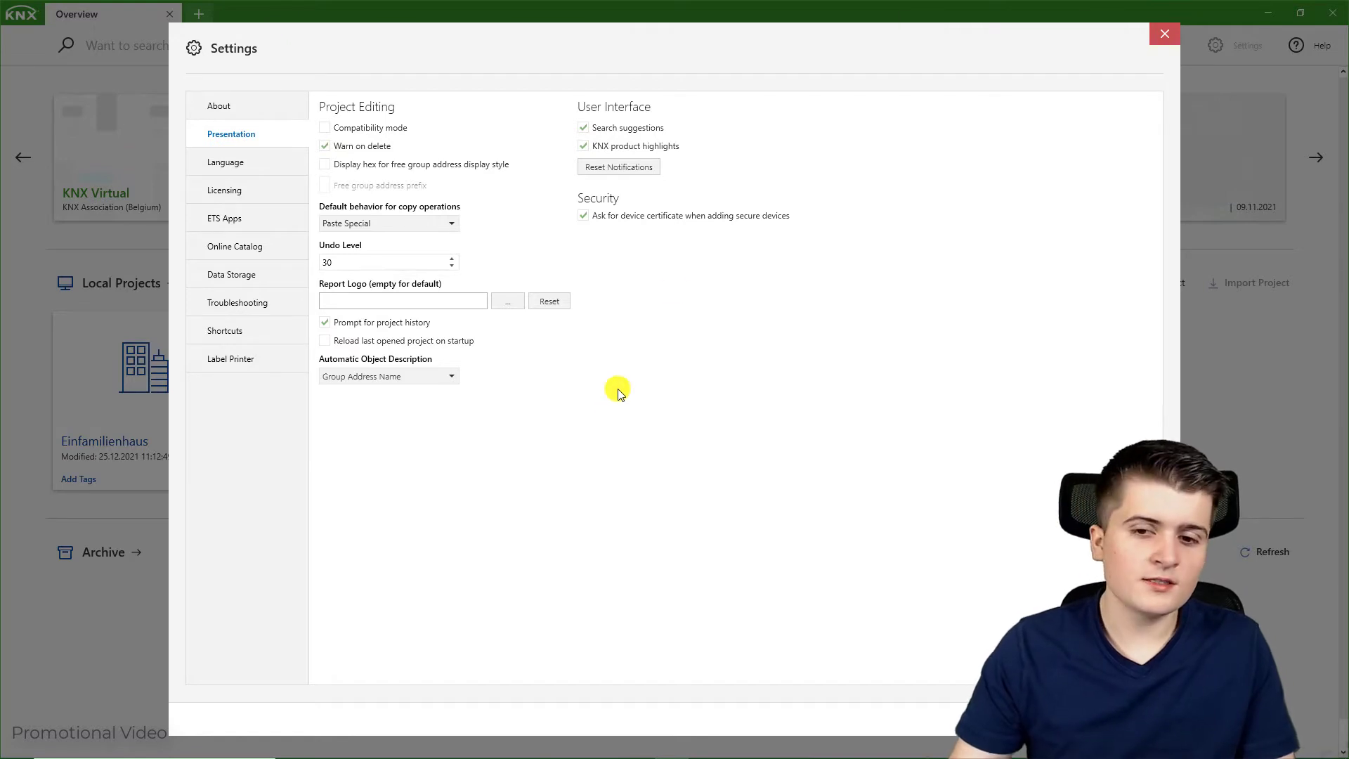
pyautogui.moveTo(579, 333)
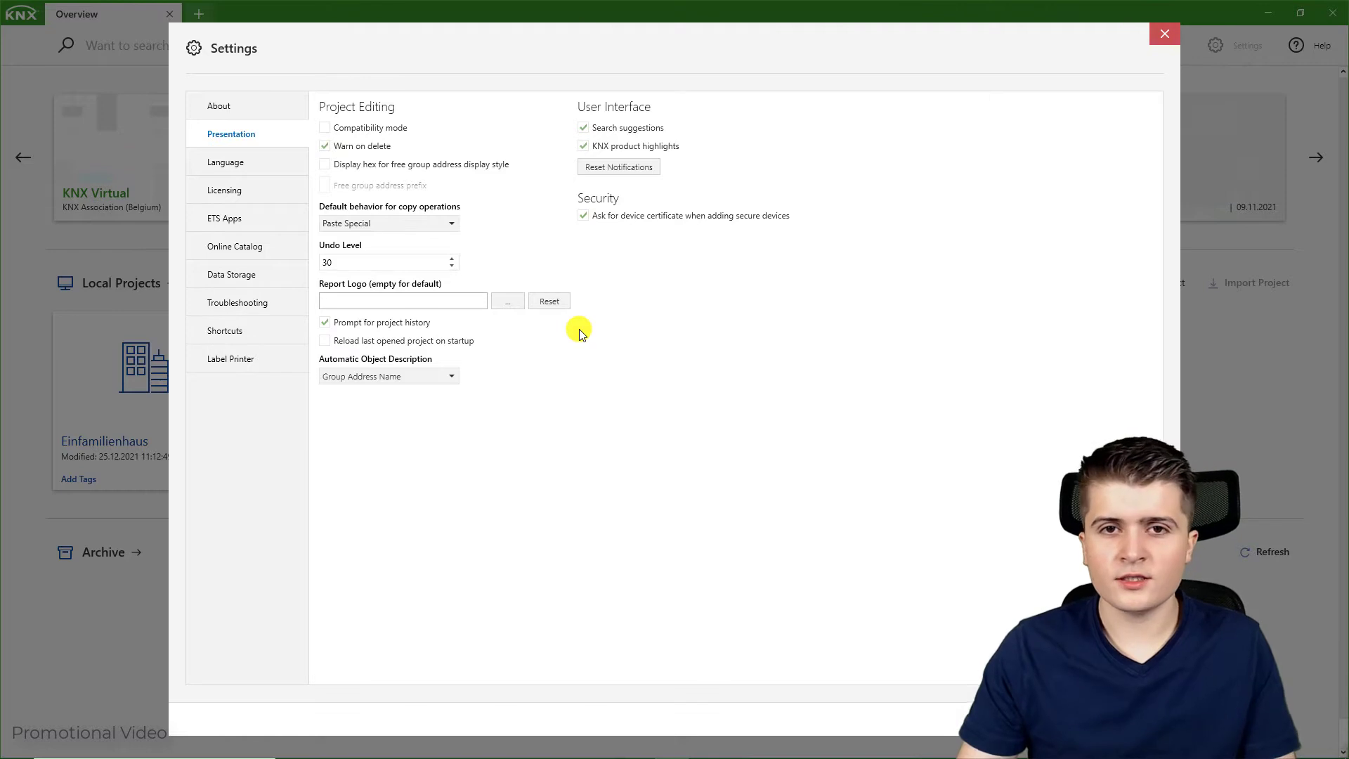
pyautogui.moveTo(609, 100)
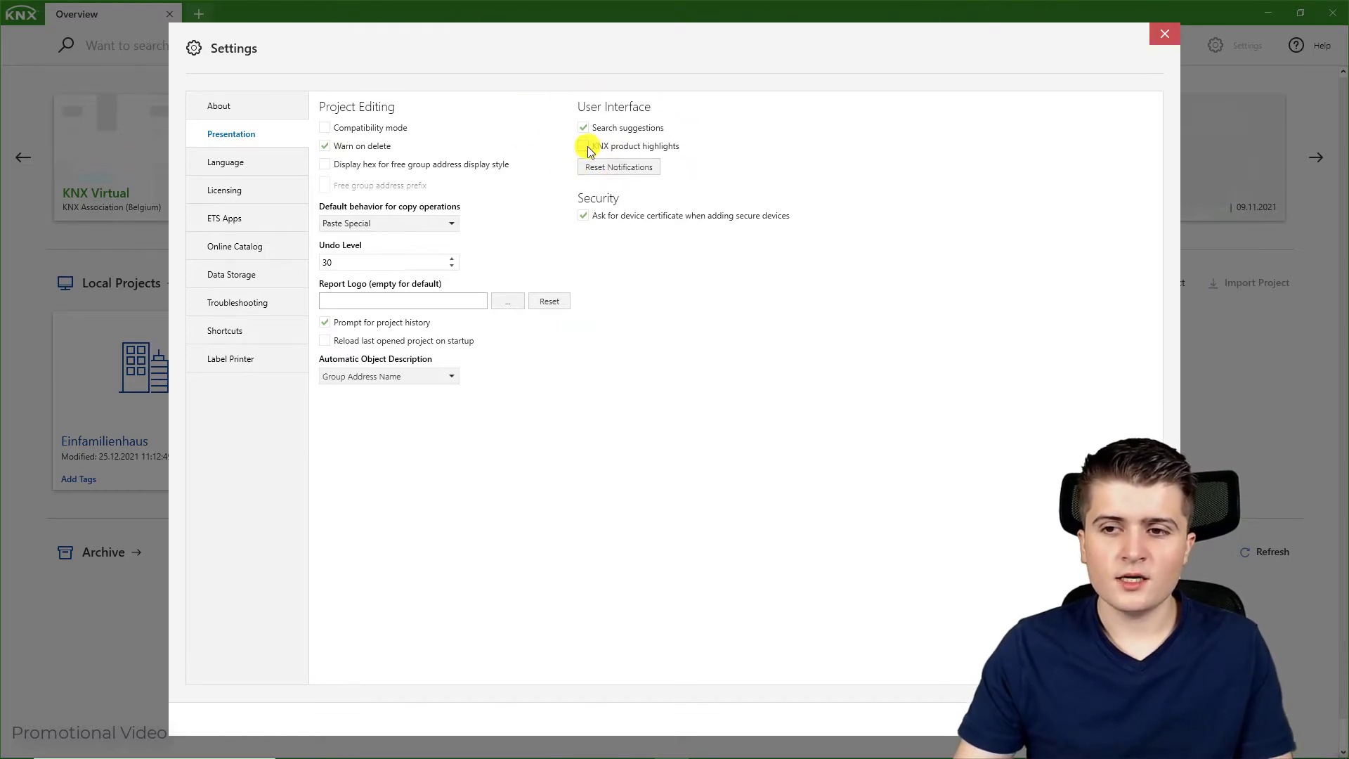
pyautogui.click(583, 146)
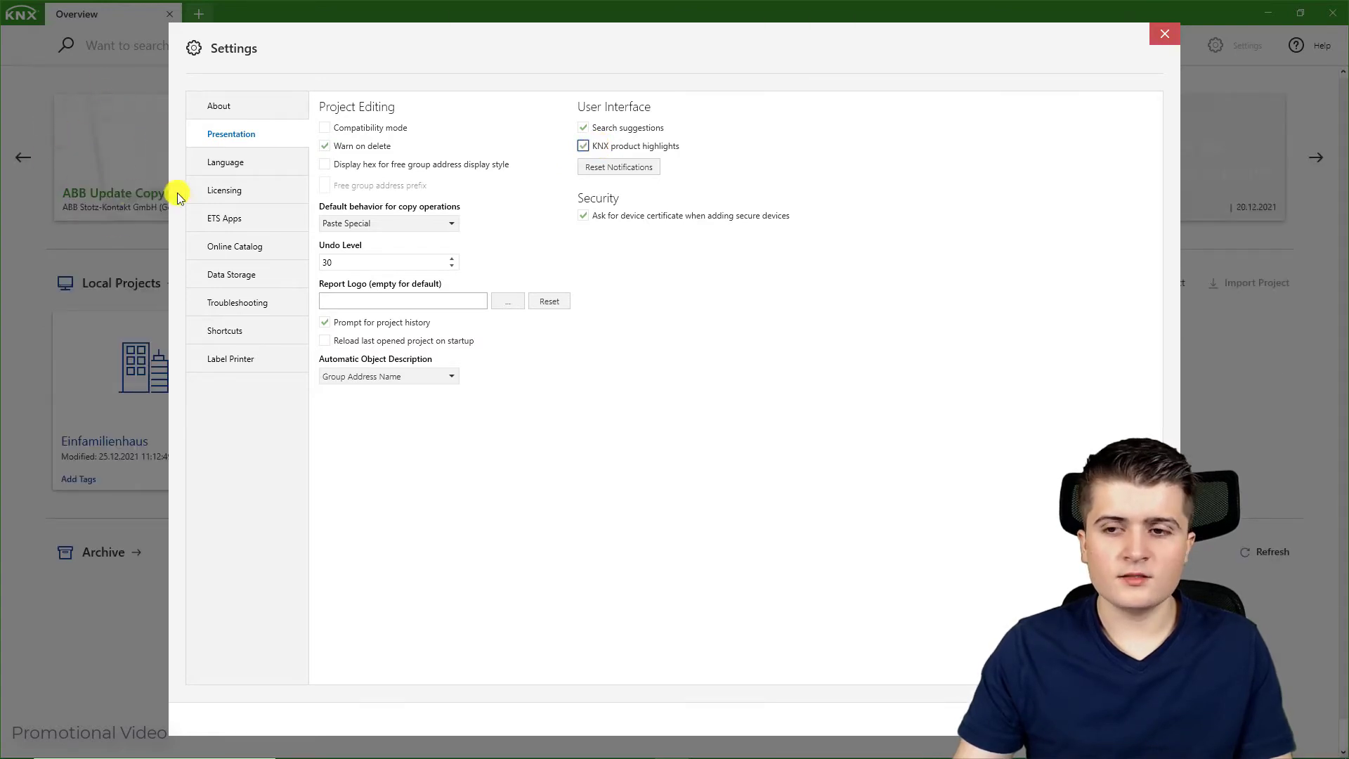
pyautogui.moveTo(669, 169)
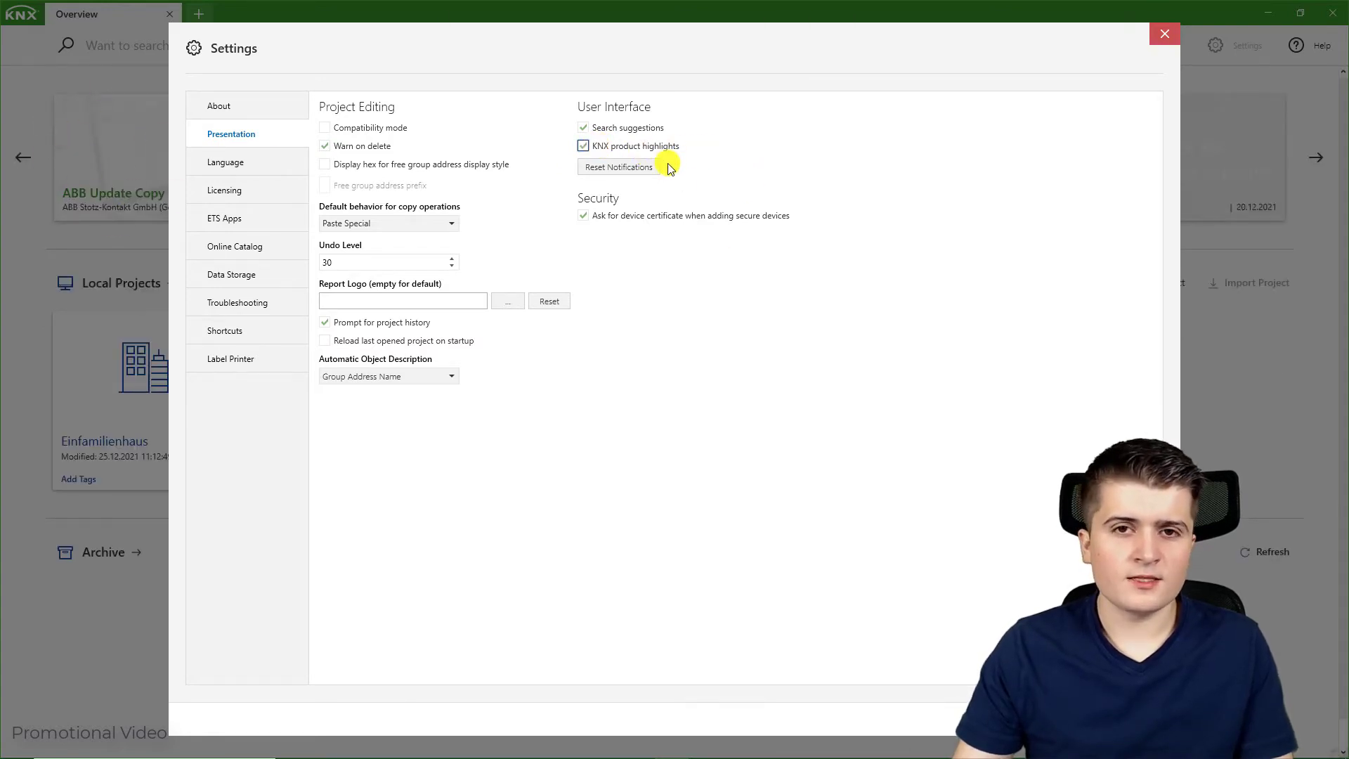
# Step: Show Language settings: English program language, German product language
pyautogui.click(226, 162)
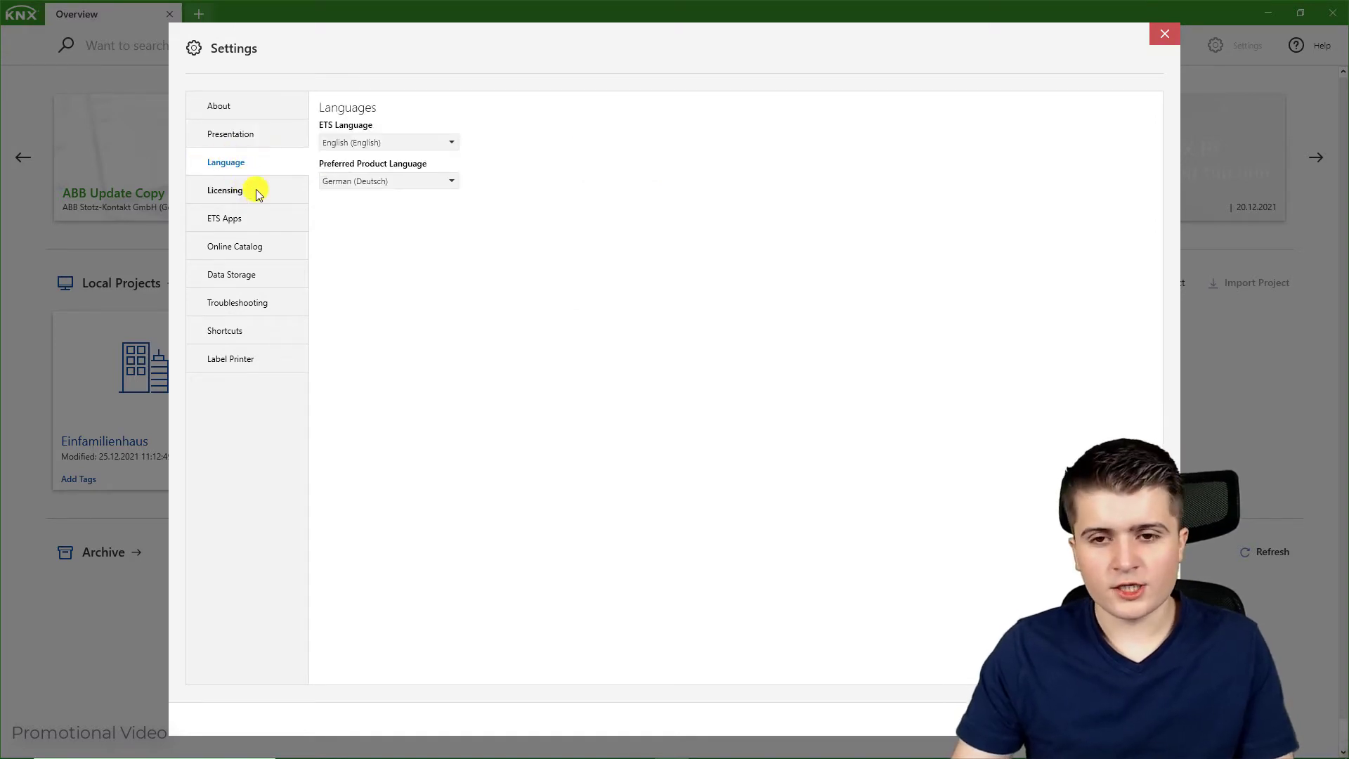
pyautogui.moveTo(388, 156)
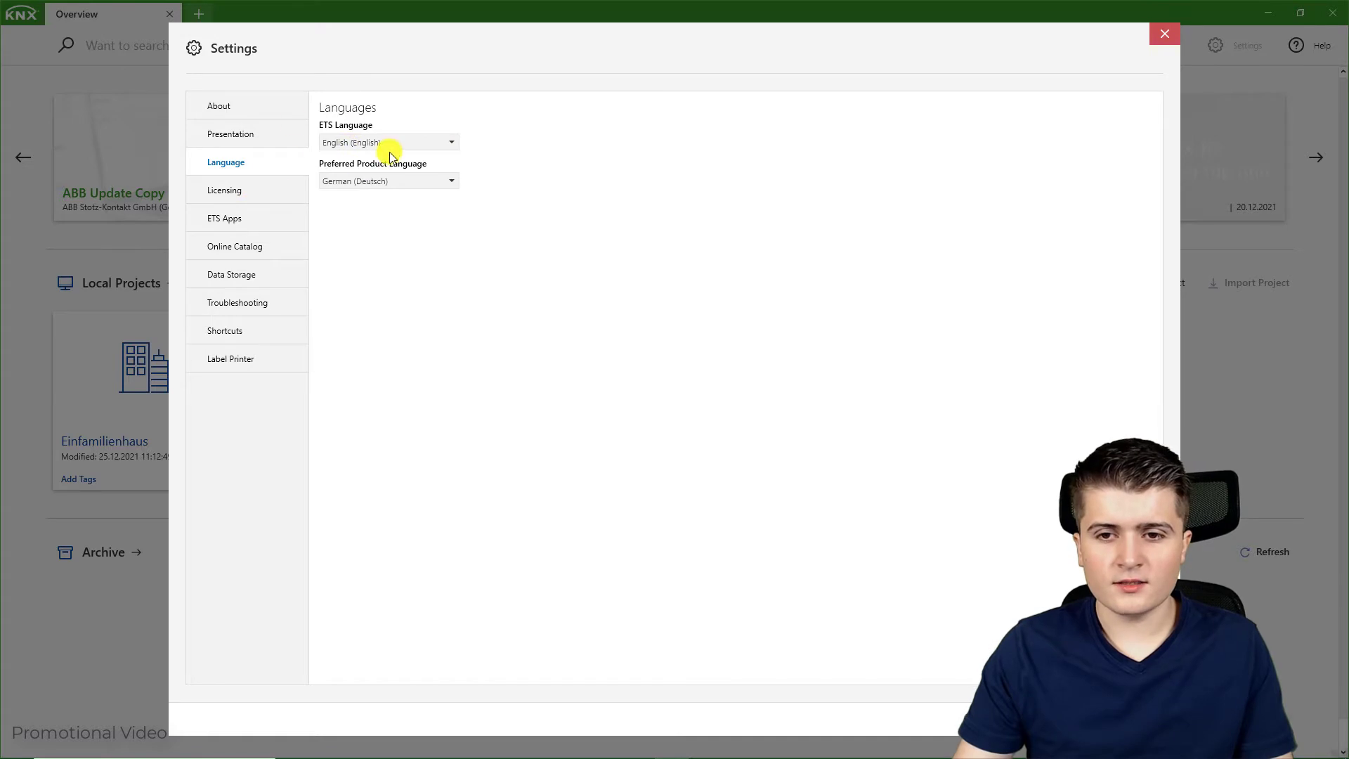
pyautogui.moveTo(391, 181)
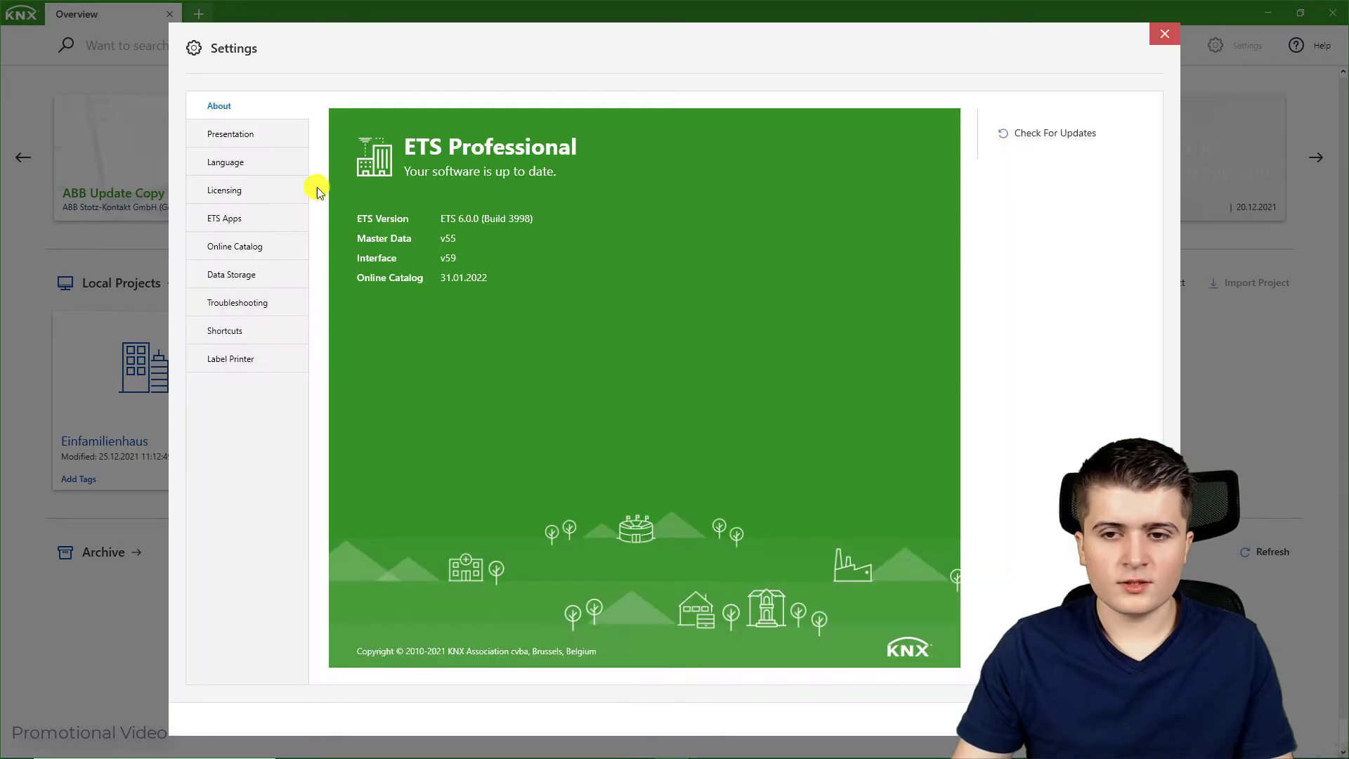
# Step: Show Licensing settings reporting a demo license and no dongle
pyautogui.click(225, 190)
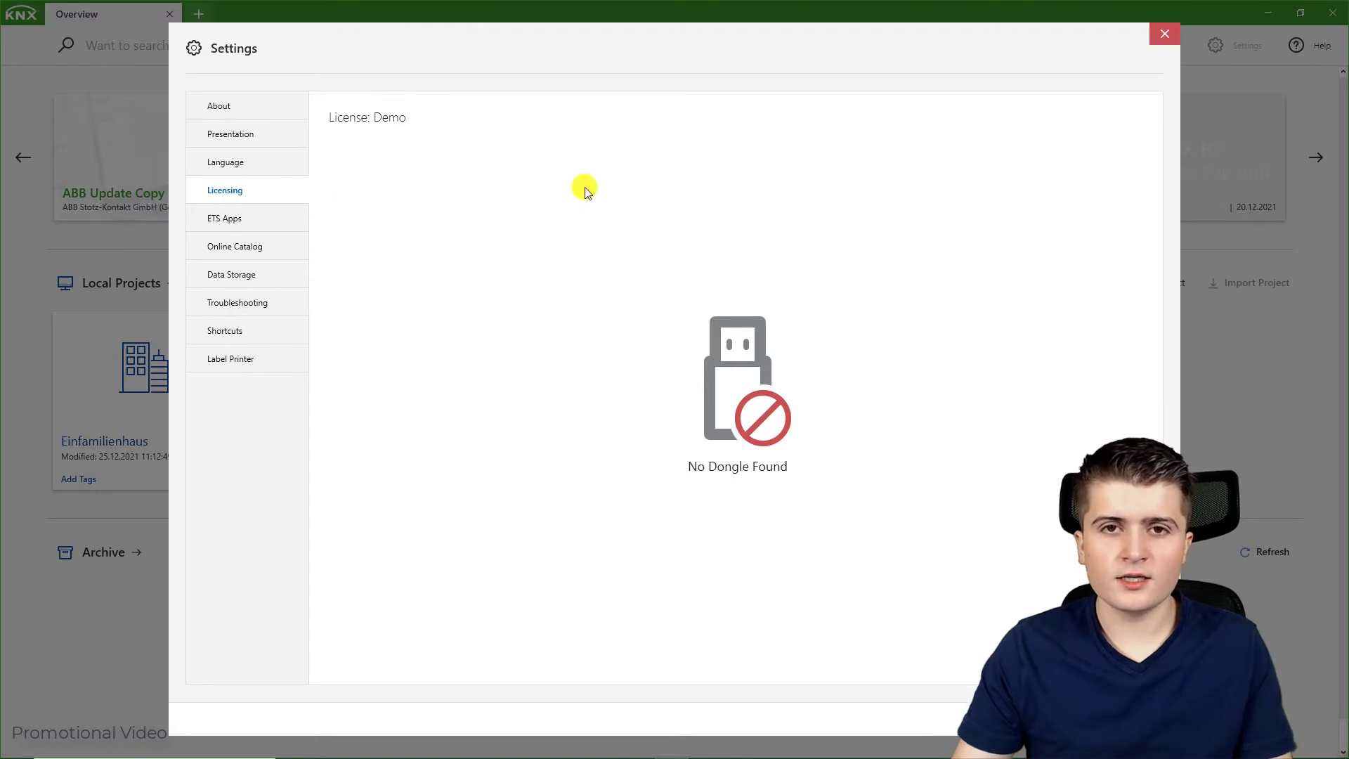
pyautogui.moveTo(595, 210)
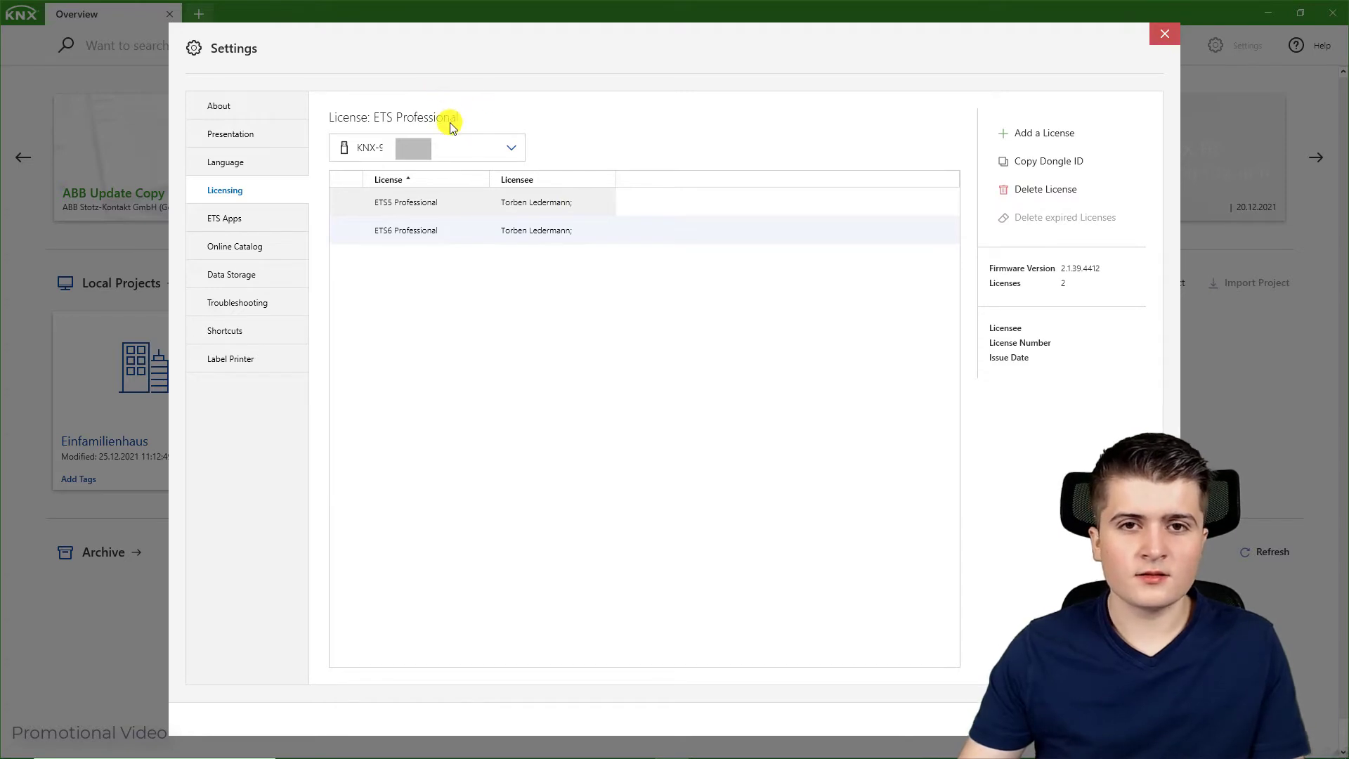
pyautogui.moveTo(474, 109)
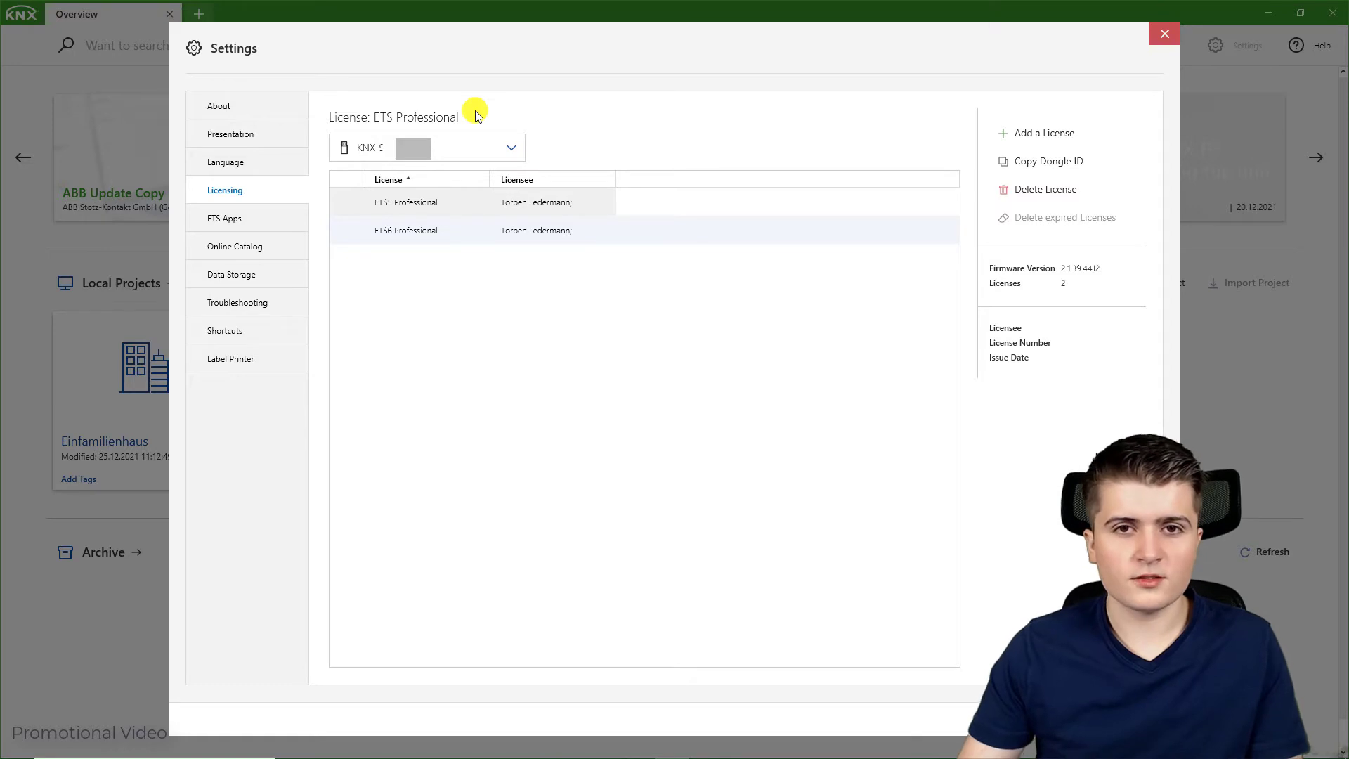
pyautogui.moveTo(337, 23)
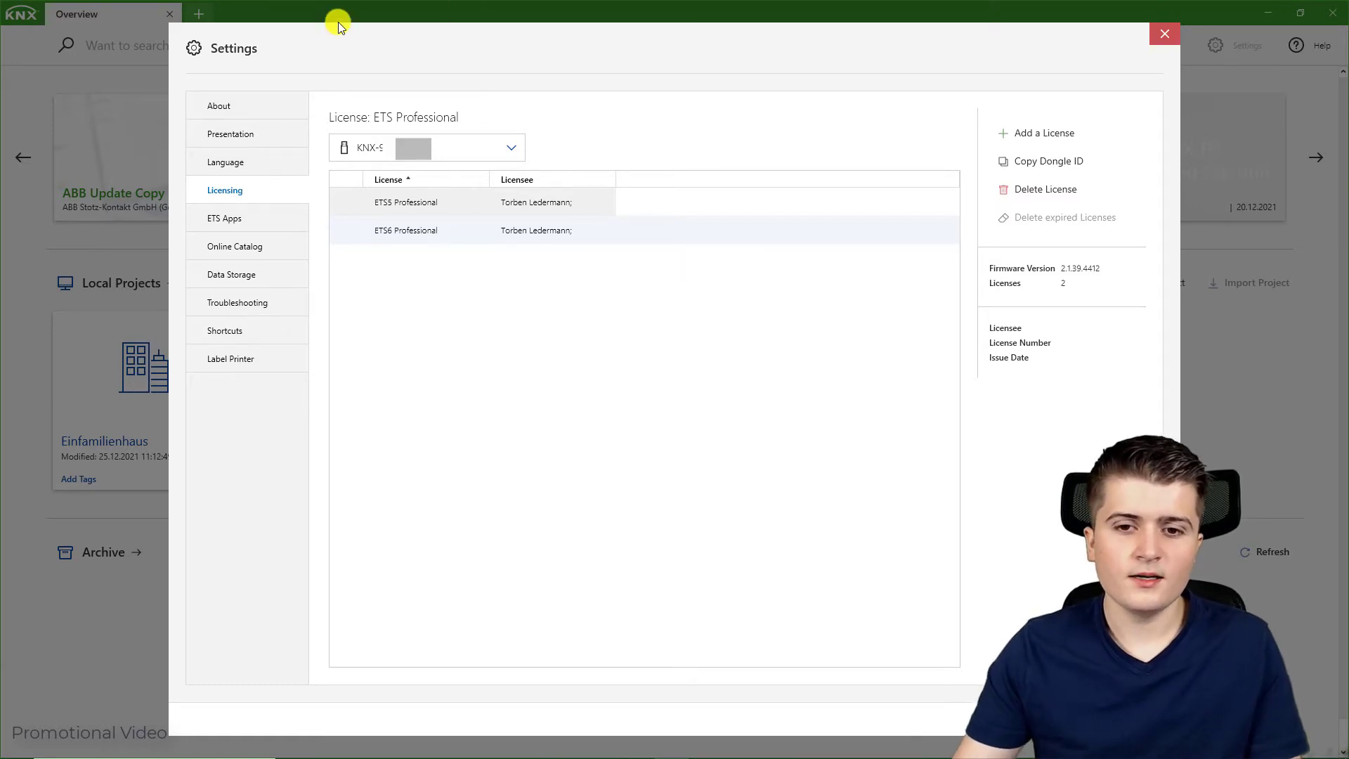
# Step: List the installed ETS Apps and select the Device Compare app
pyautogui.click(225, 217)
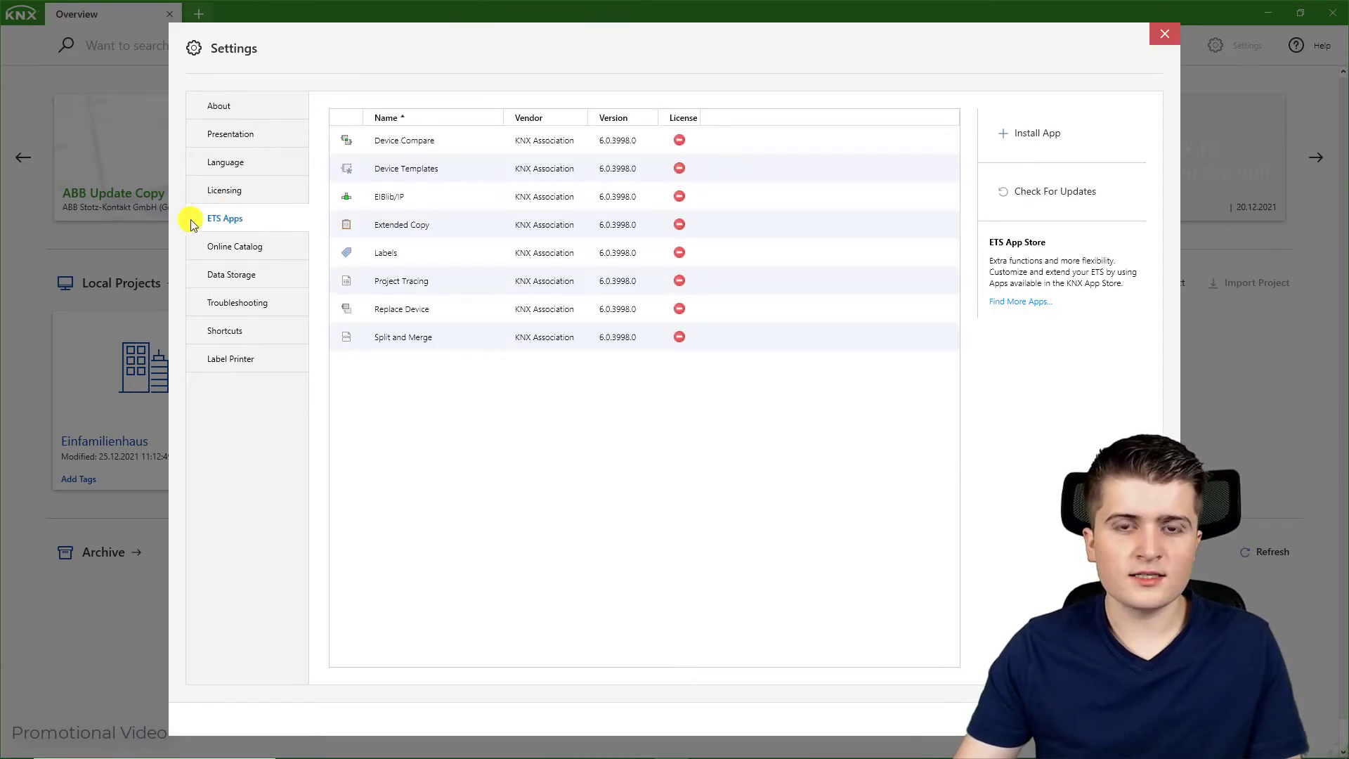
pyautogui.moveTo(493, 565)
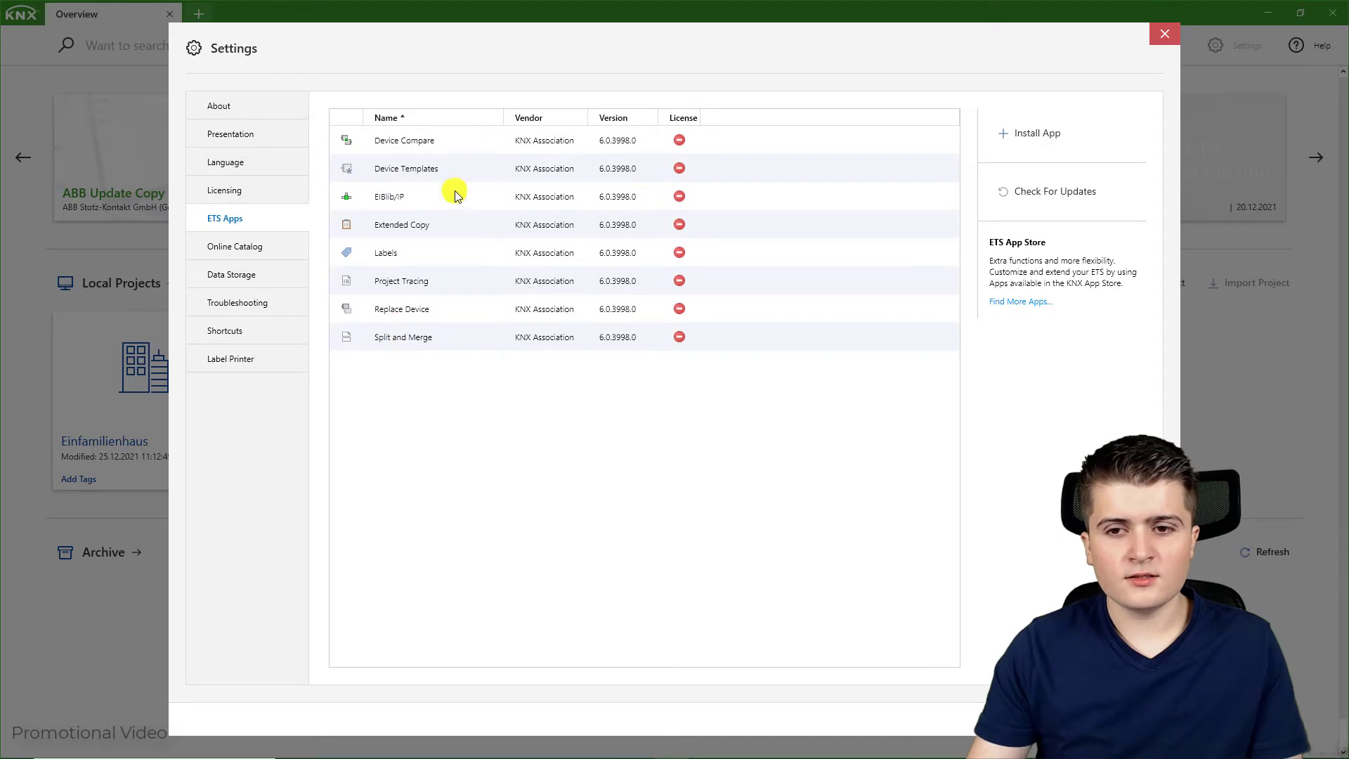
pyautogui.moveTo(374, 234)
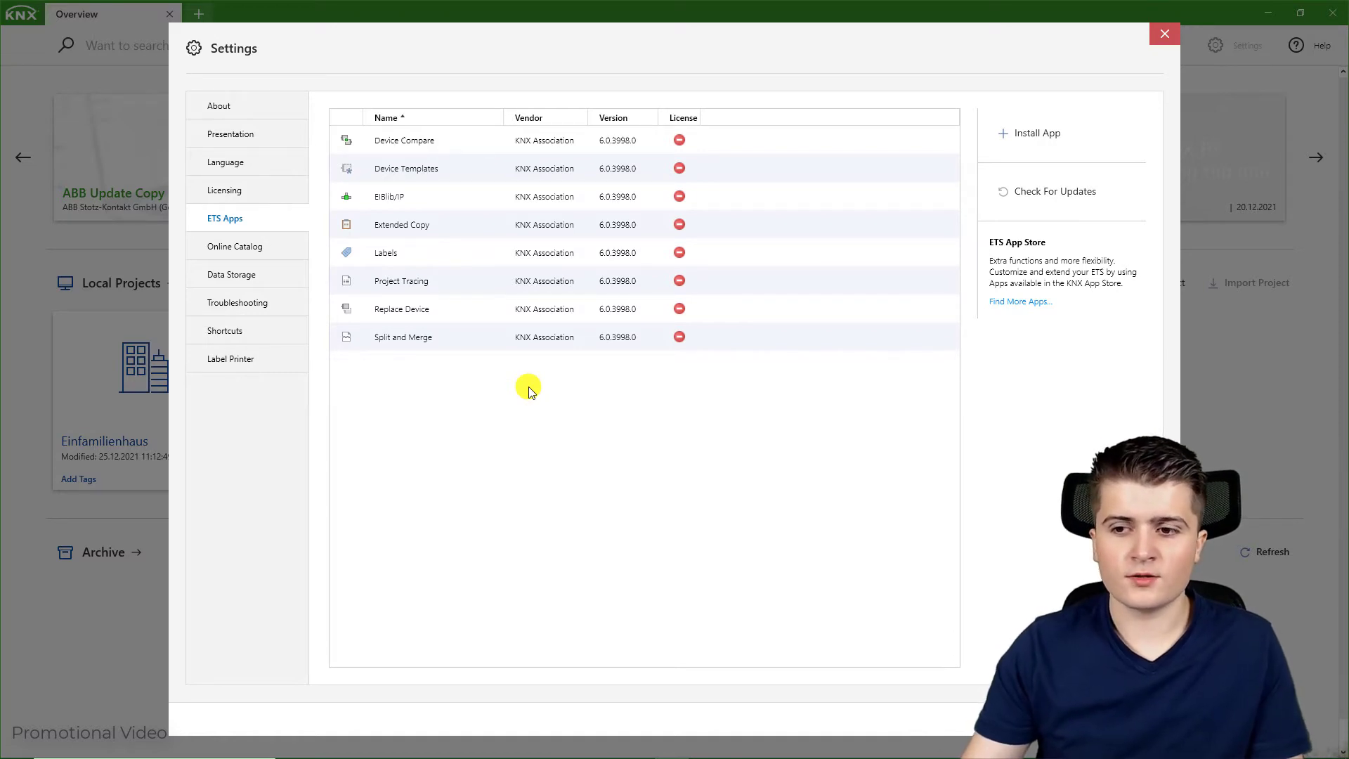
pyautogui.moveTo(602, 106)
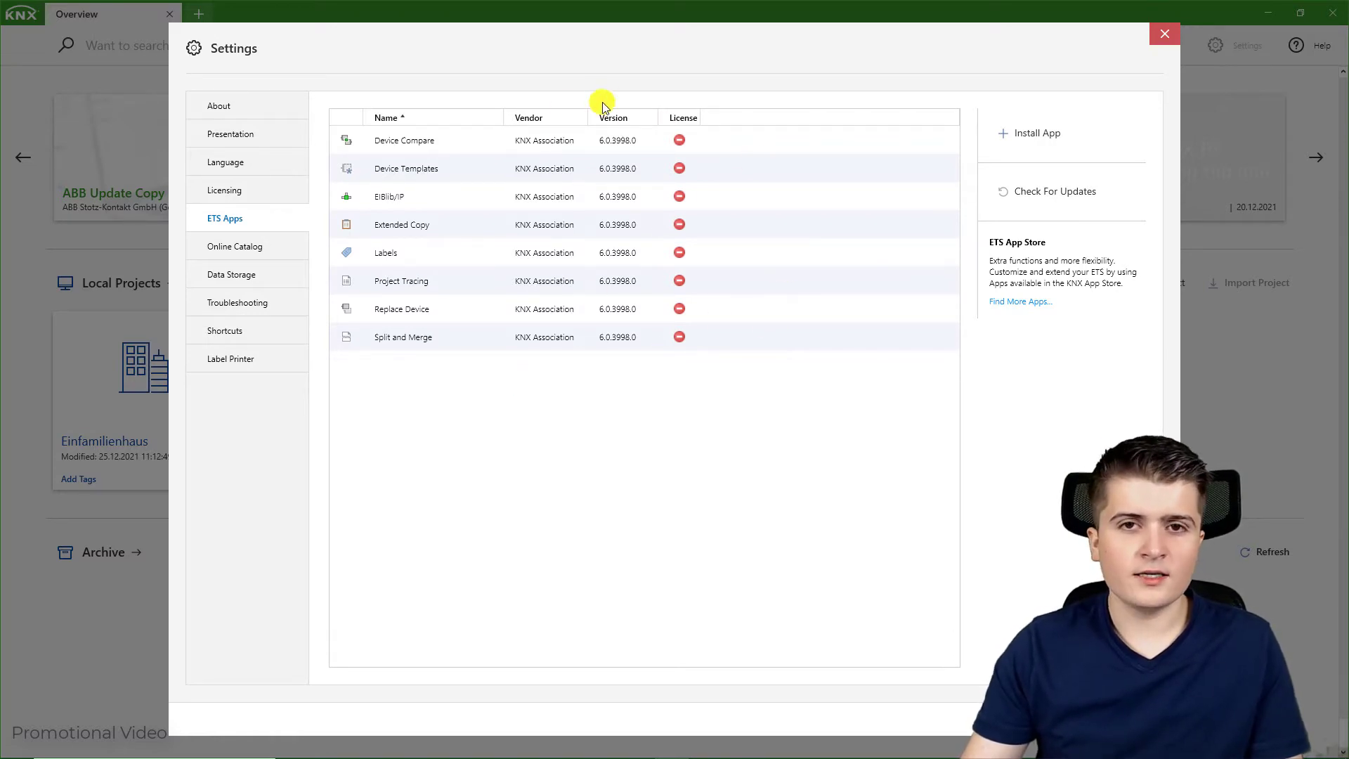
pyautogui.click(405, 141)
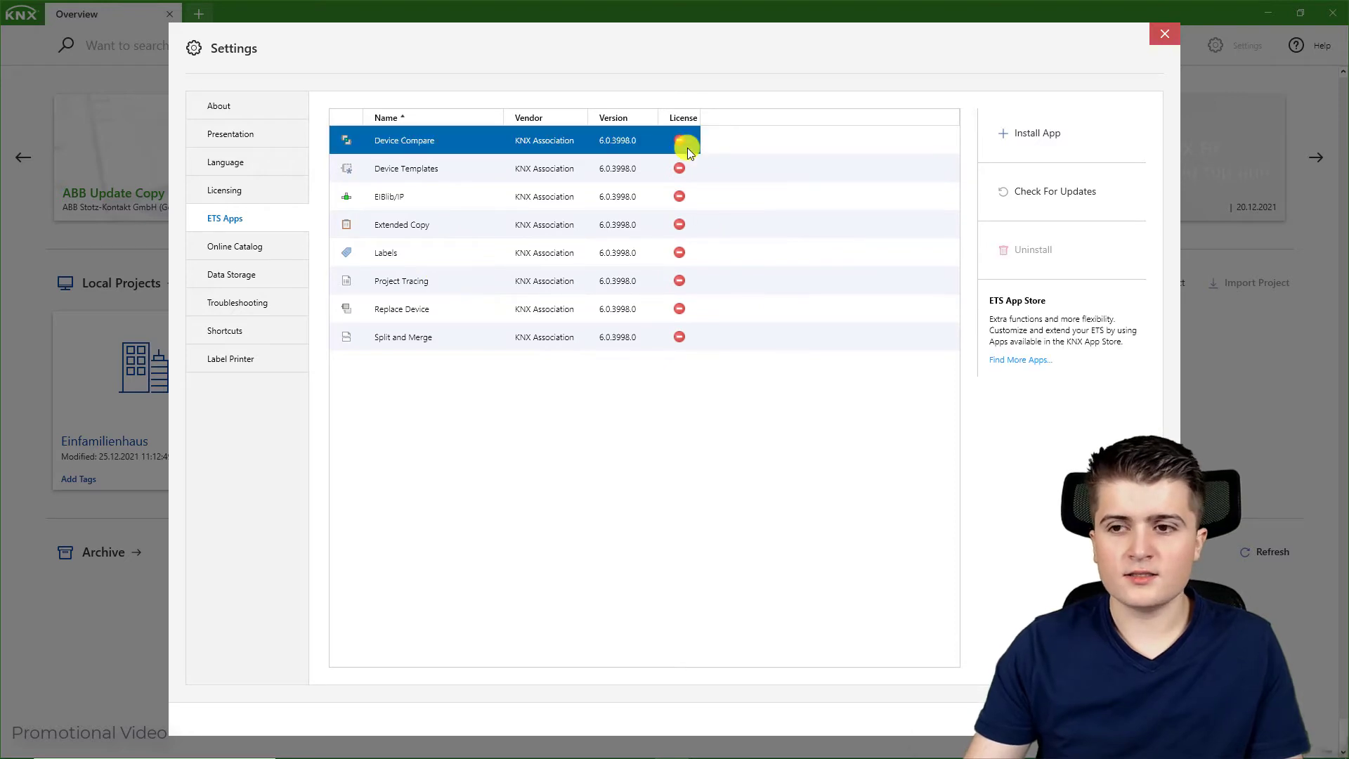
pyautogui.moveTo(698, 336)
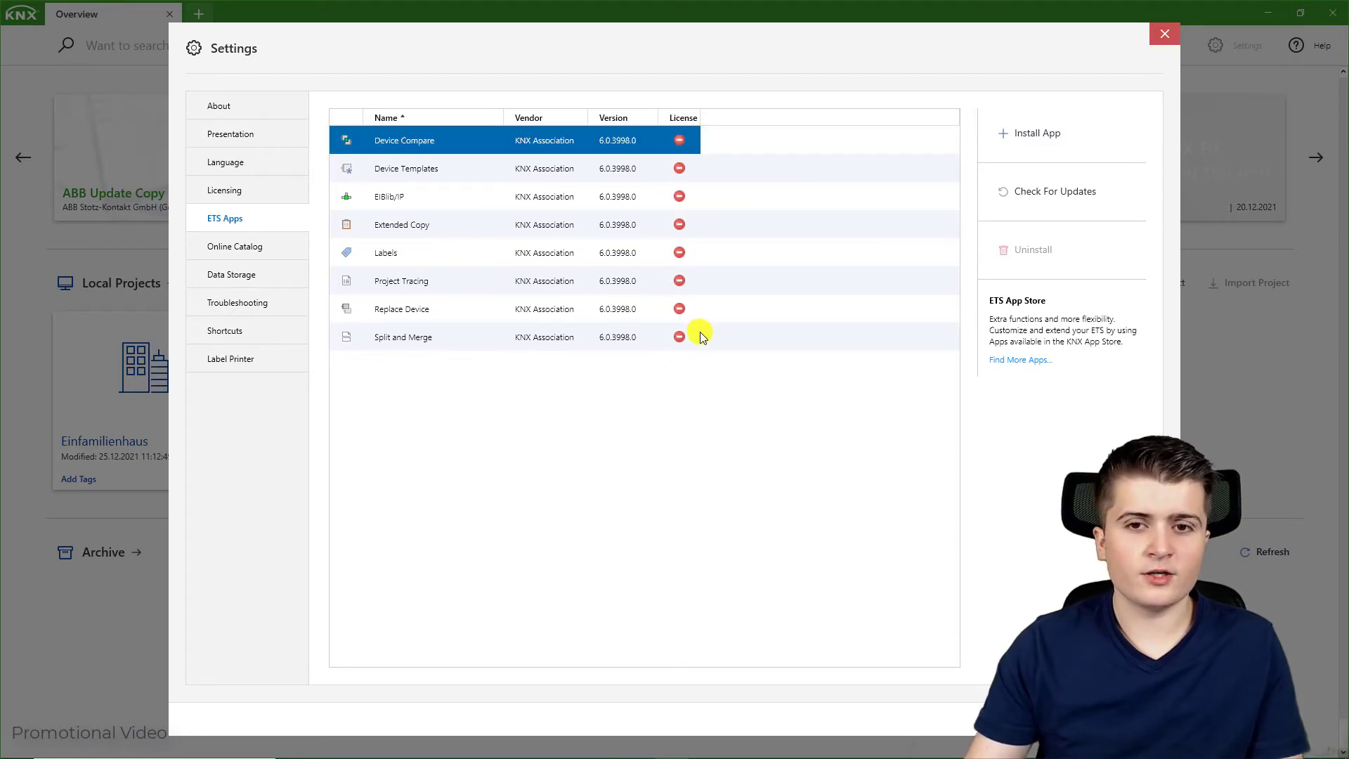
pyautogui.moveTo(614, 402)
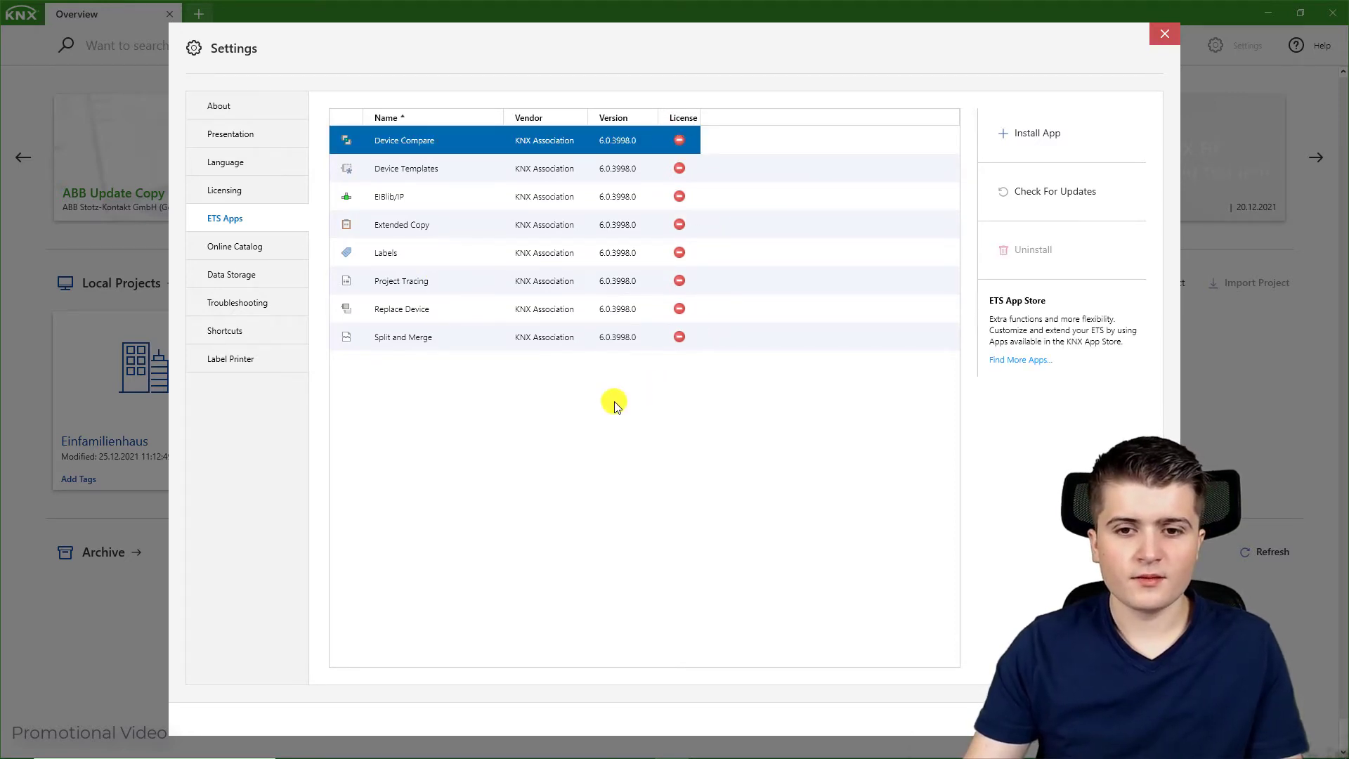
pyautogui.click(234, 246)
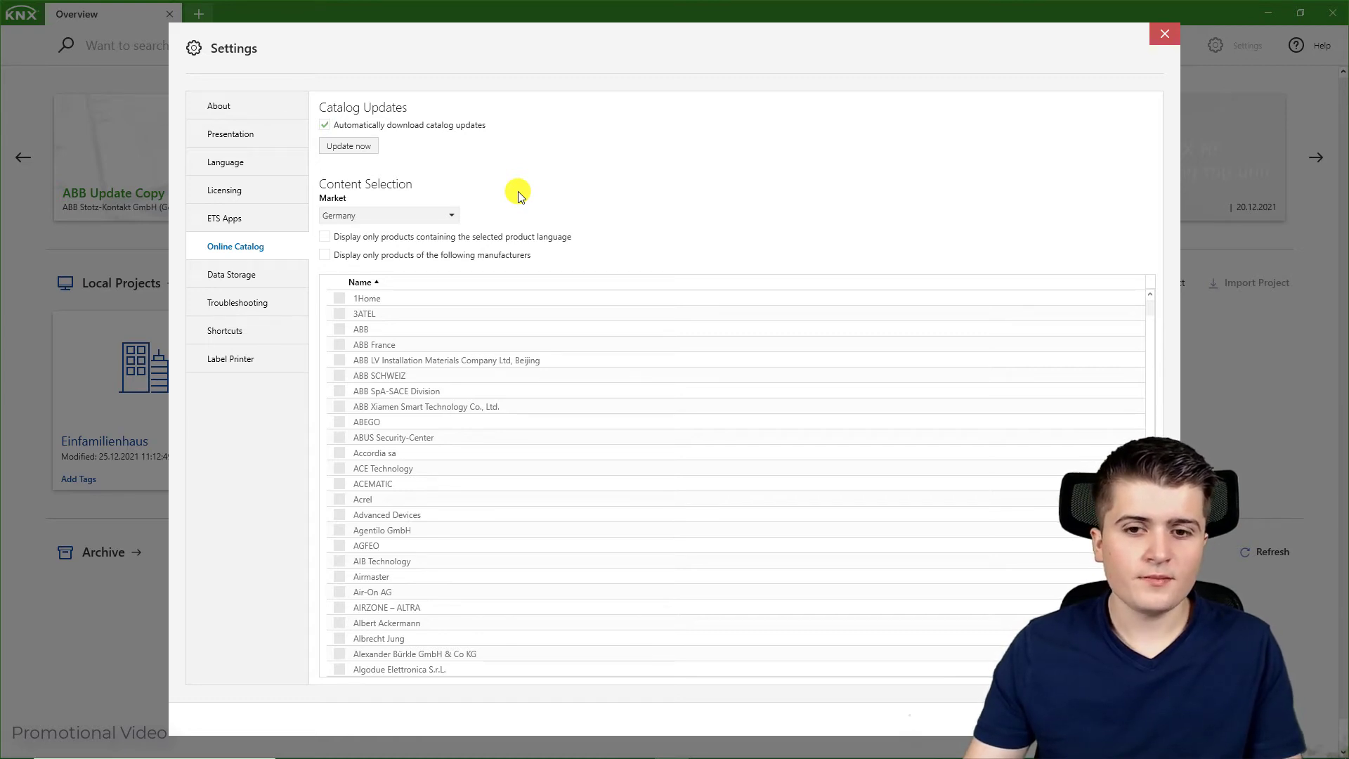
pyautogui.moveTo(510, 226)
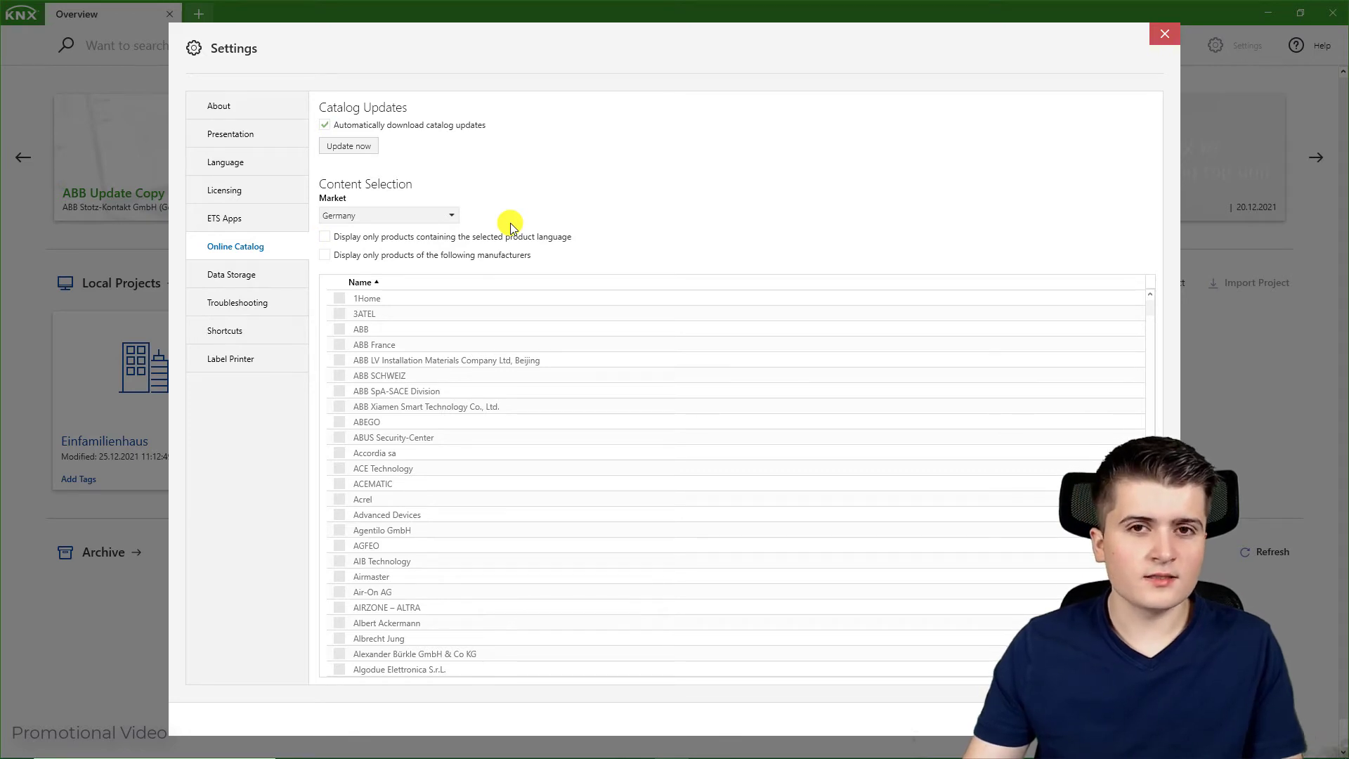
pyautogui.moveTo(610, 255)
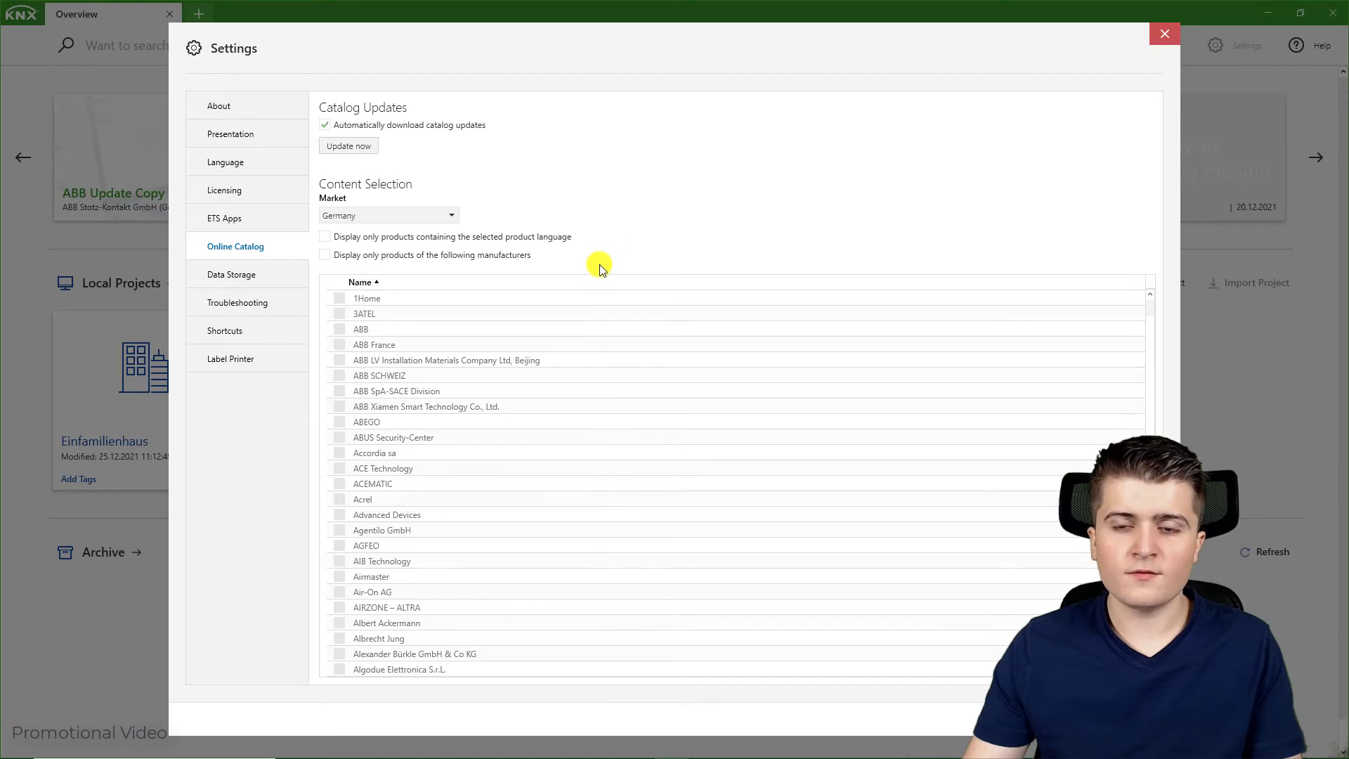
pyautogui.moveTo(585, 277)
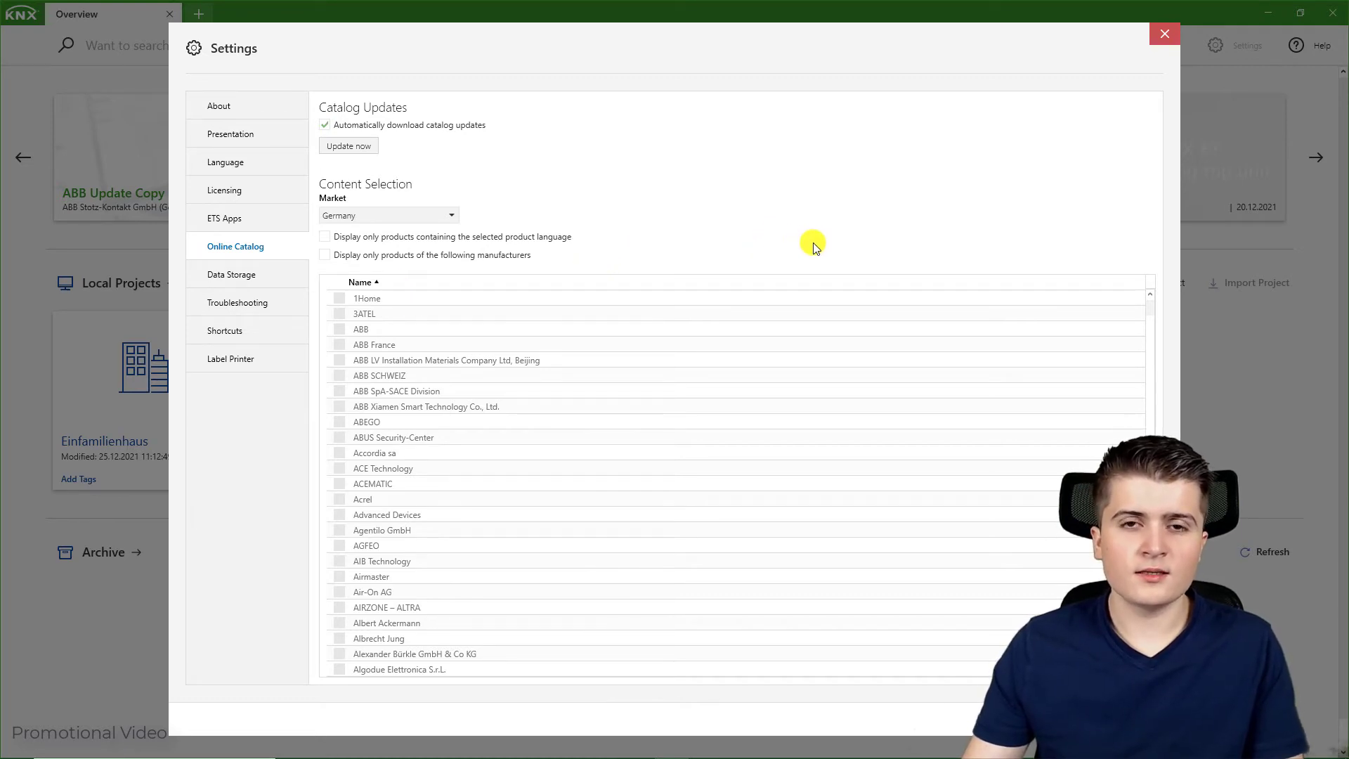
pyautogui.moveTo(728, 225)
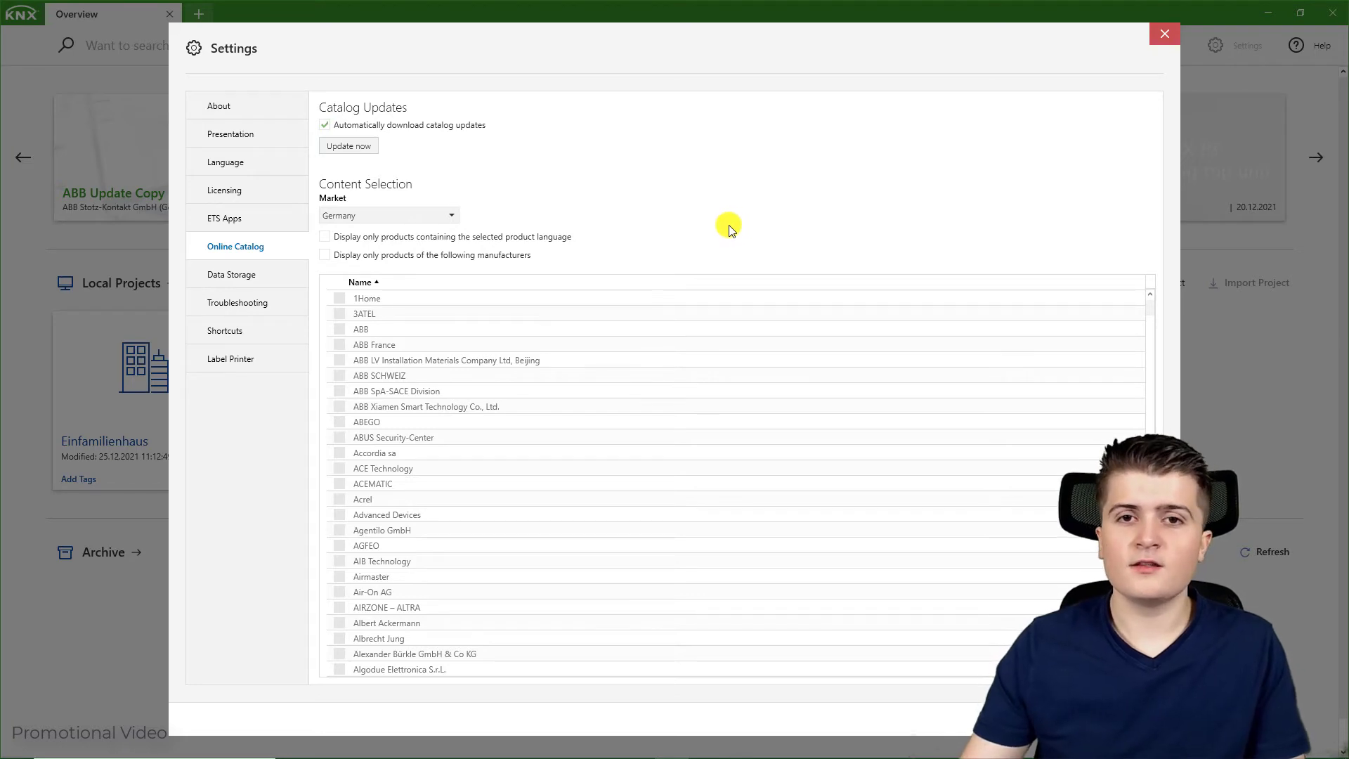
pyautogui.moveTo(704, 233)
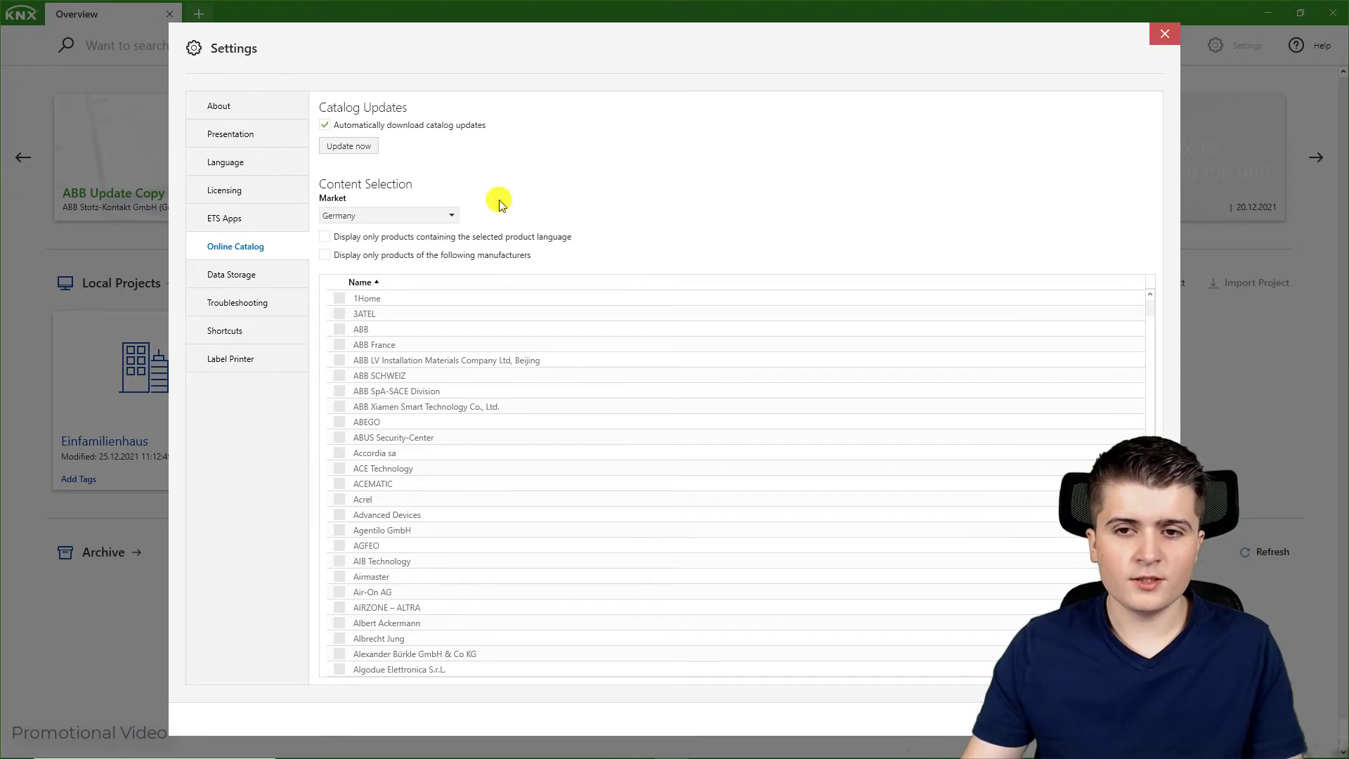
pyautogui.moveTo(312, 114)
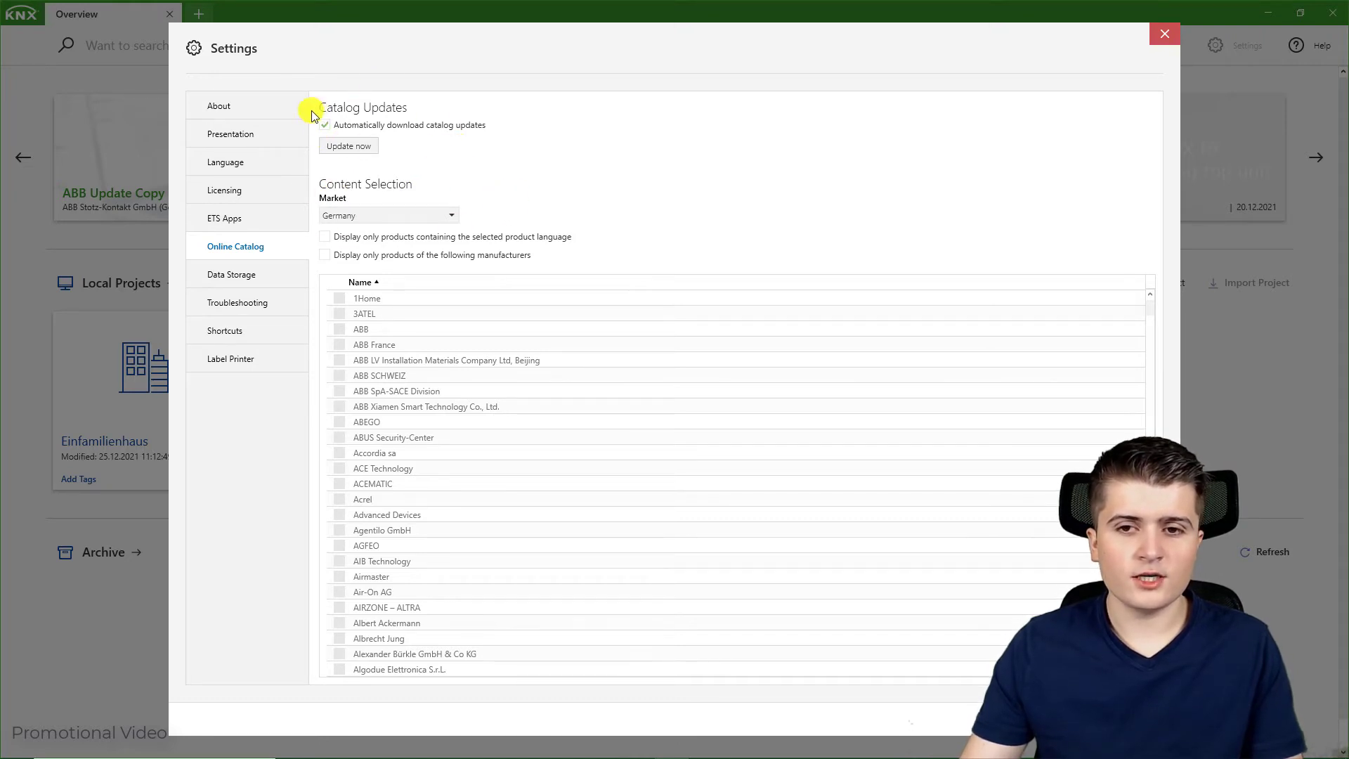
pyautogui.moveTo(531, 166)
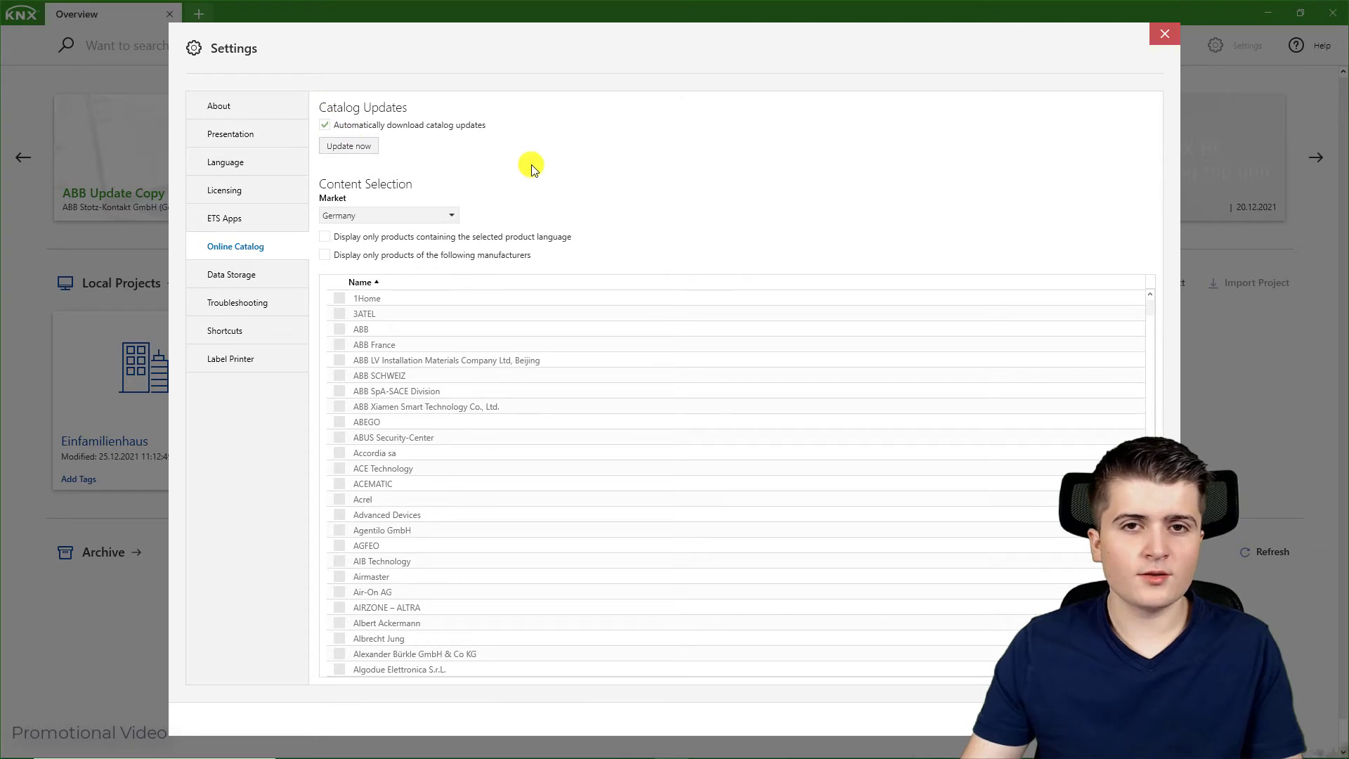
pyautogui.moveTo(626, 177)
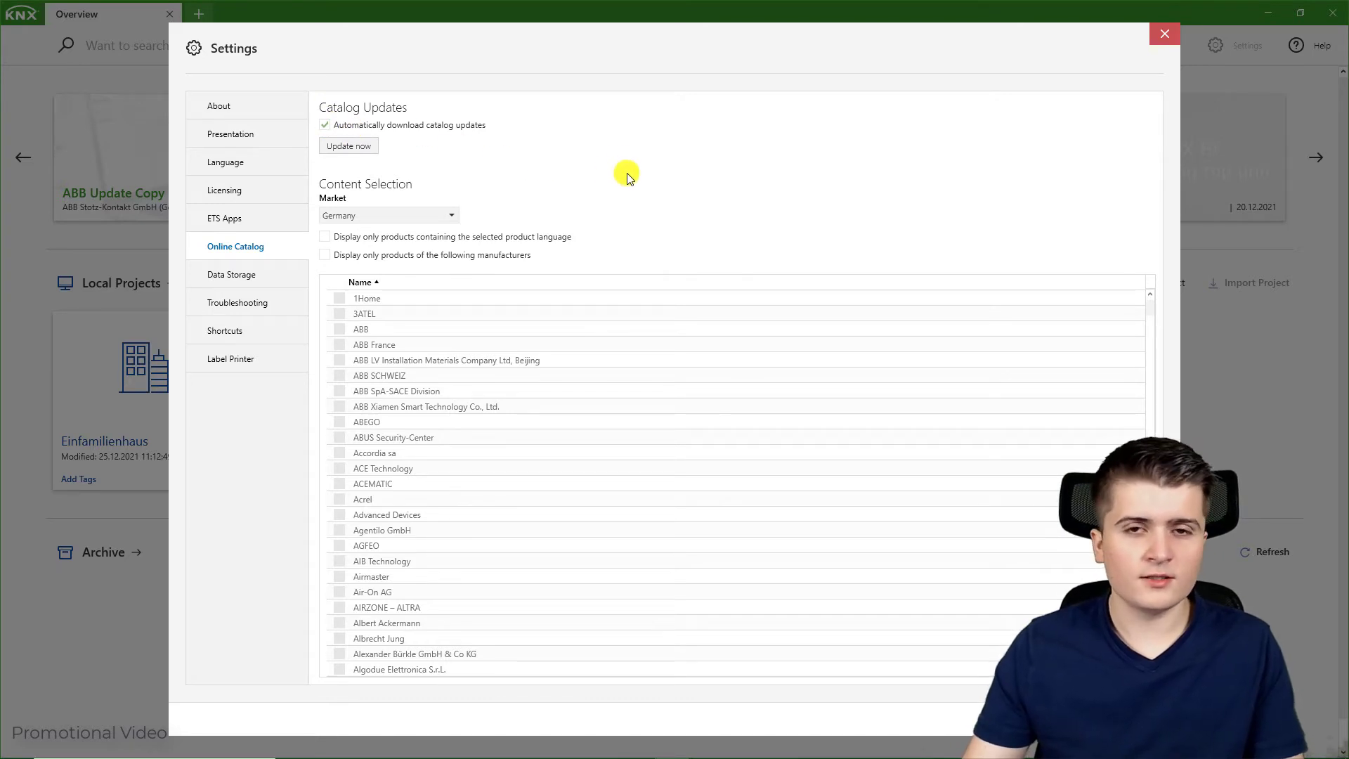
pyautogui.moveTo(658, 190)
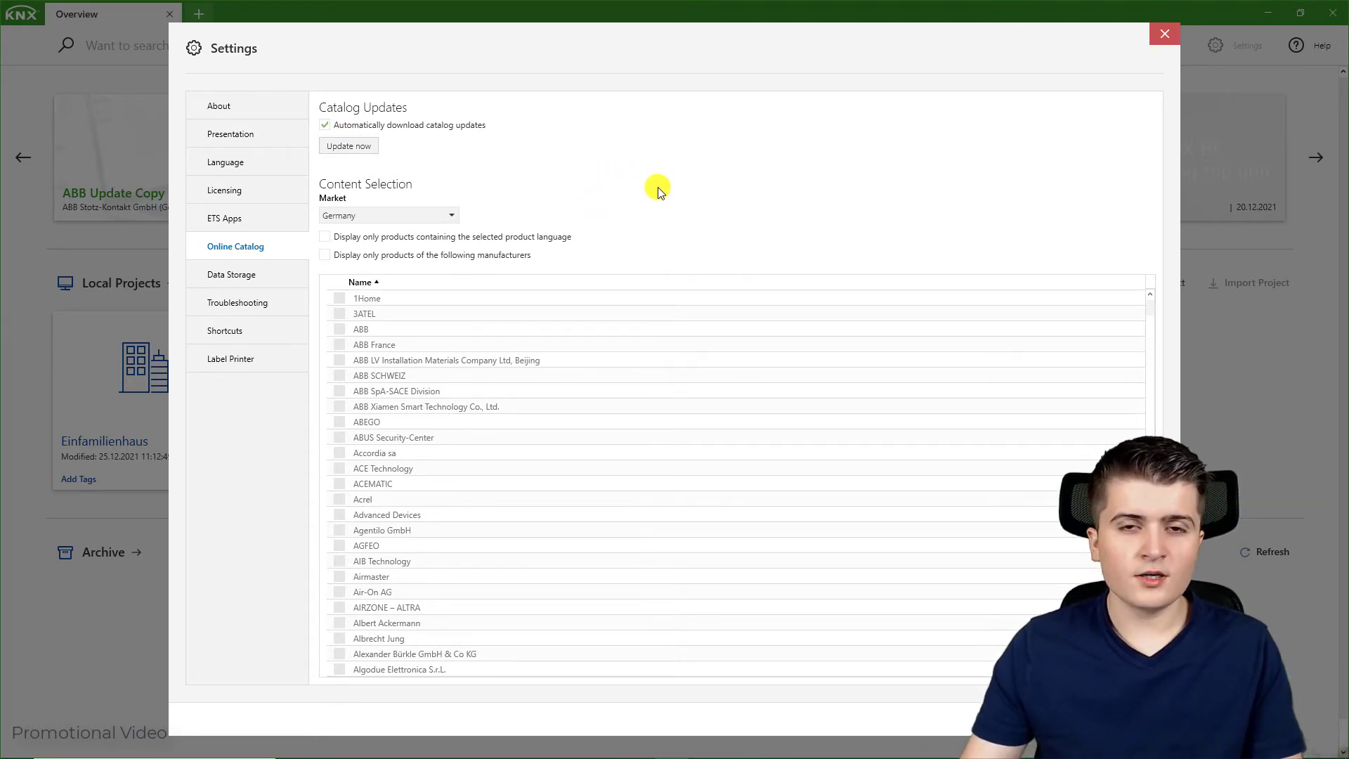
pyautogui.moveTo(594, 223)
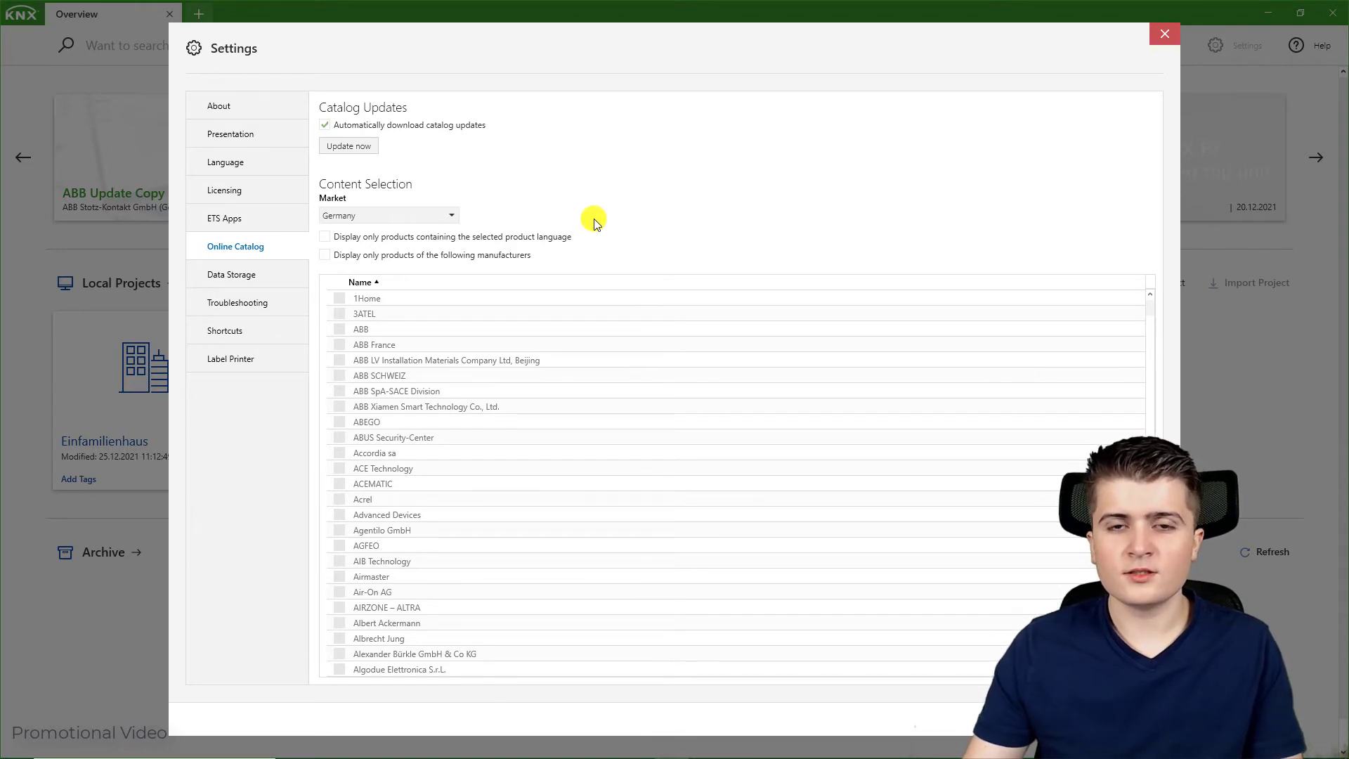
pyautogui.moveTo(591, 220)
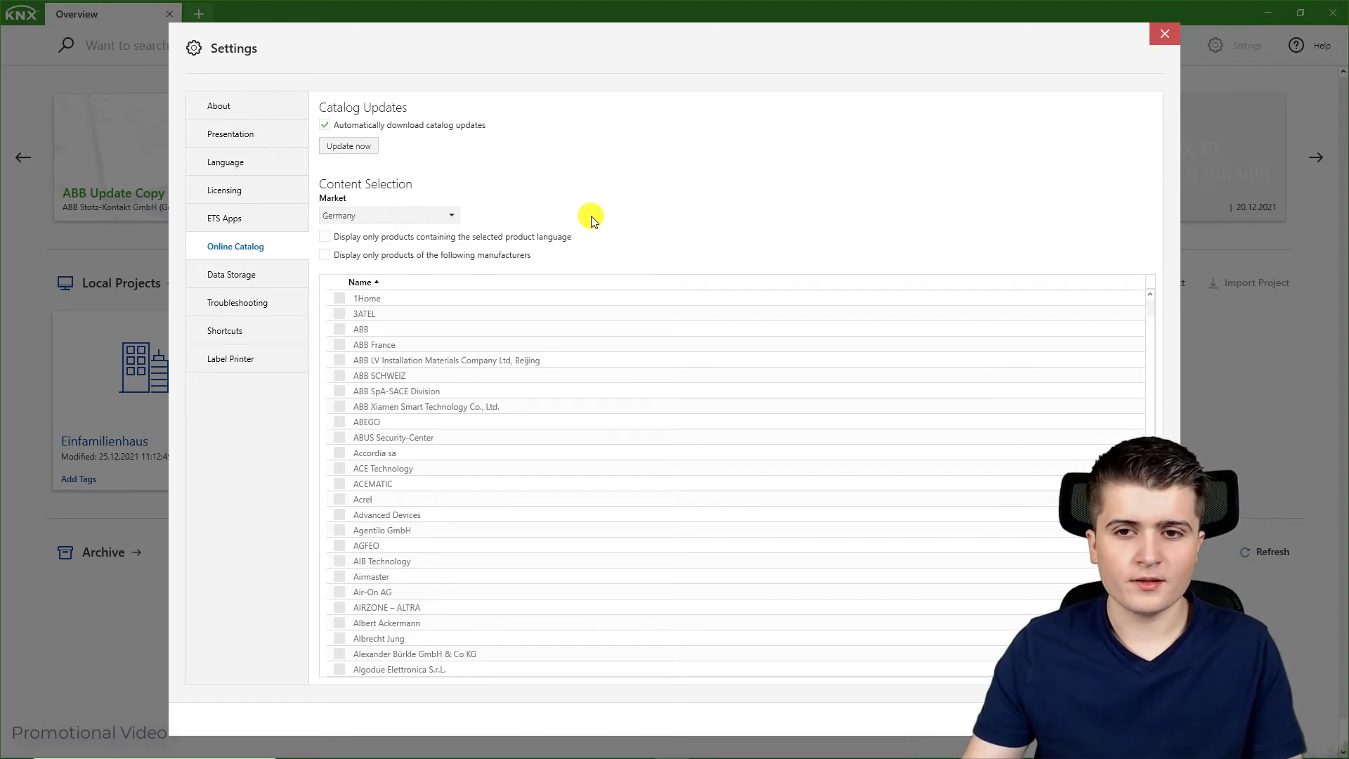
pyautogui.moveTo(336, 139)
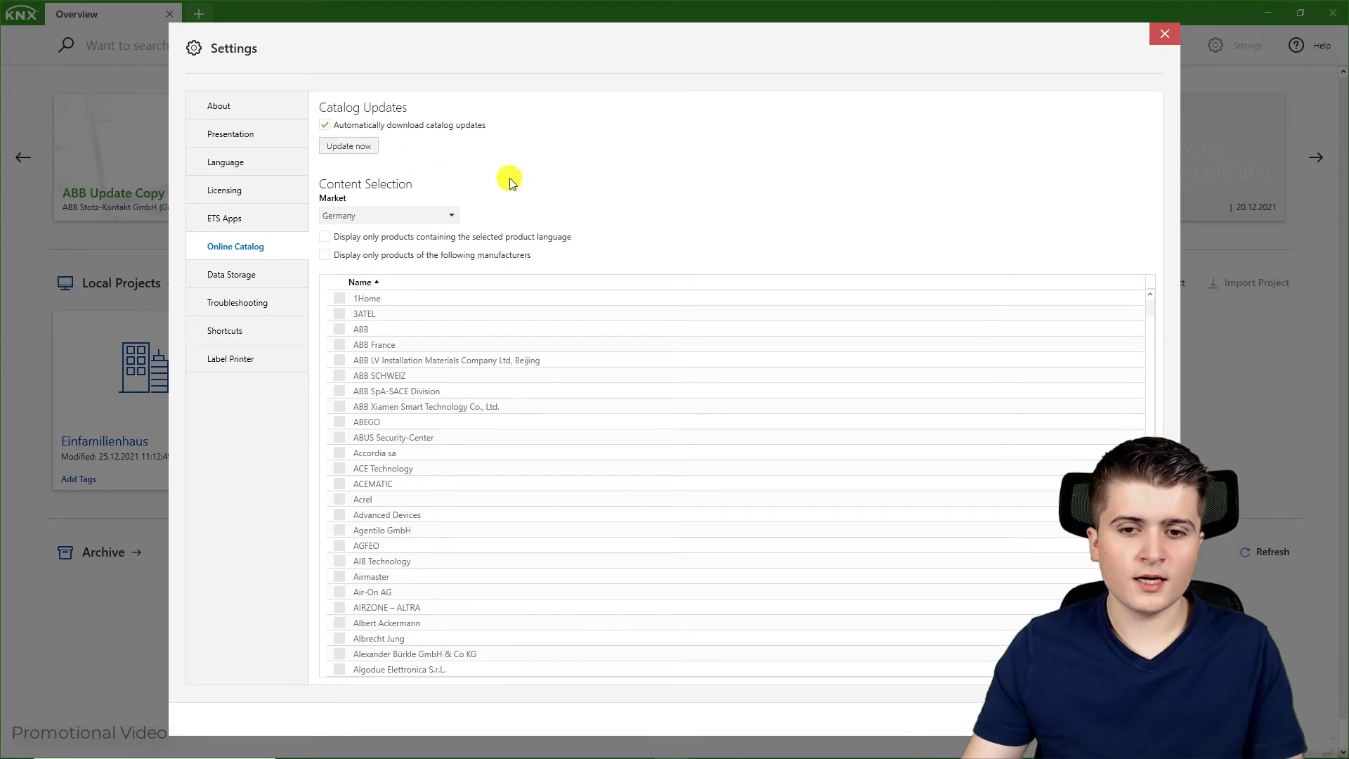
# Step: Show Data Storage settings with restore points (maximum 8) and project archive folder
pyautogui.click(231, 273)
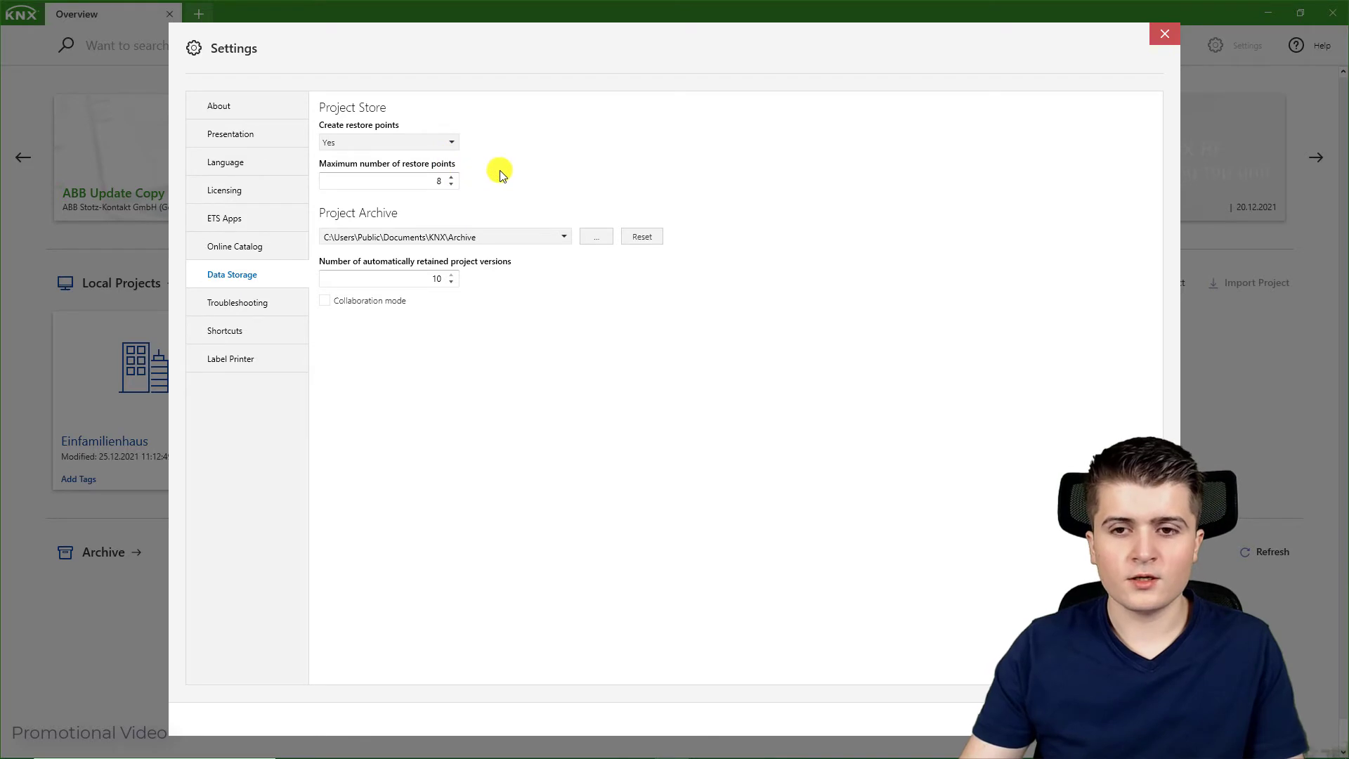
pyautogui.moveTo(459, 199)
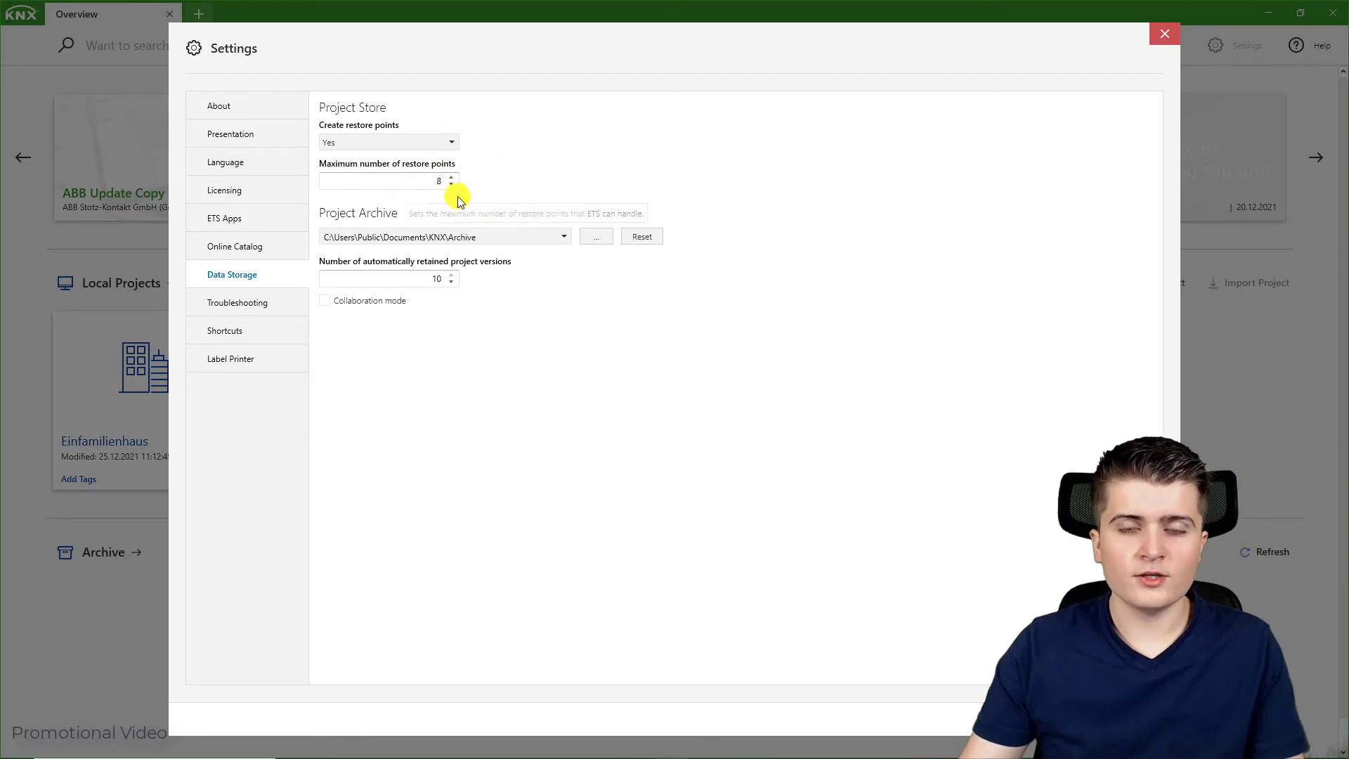
pyautogui.moveTo(471, 188)
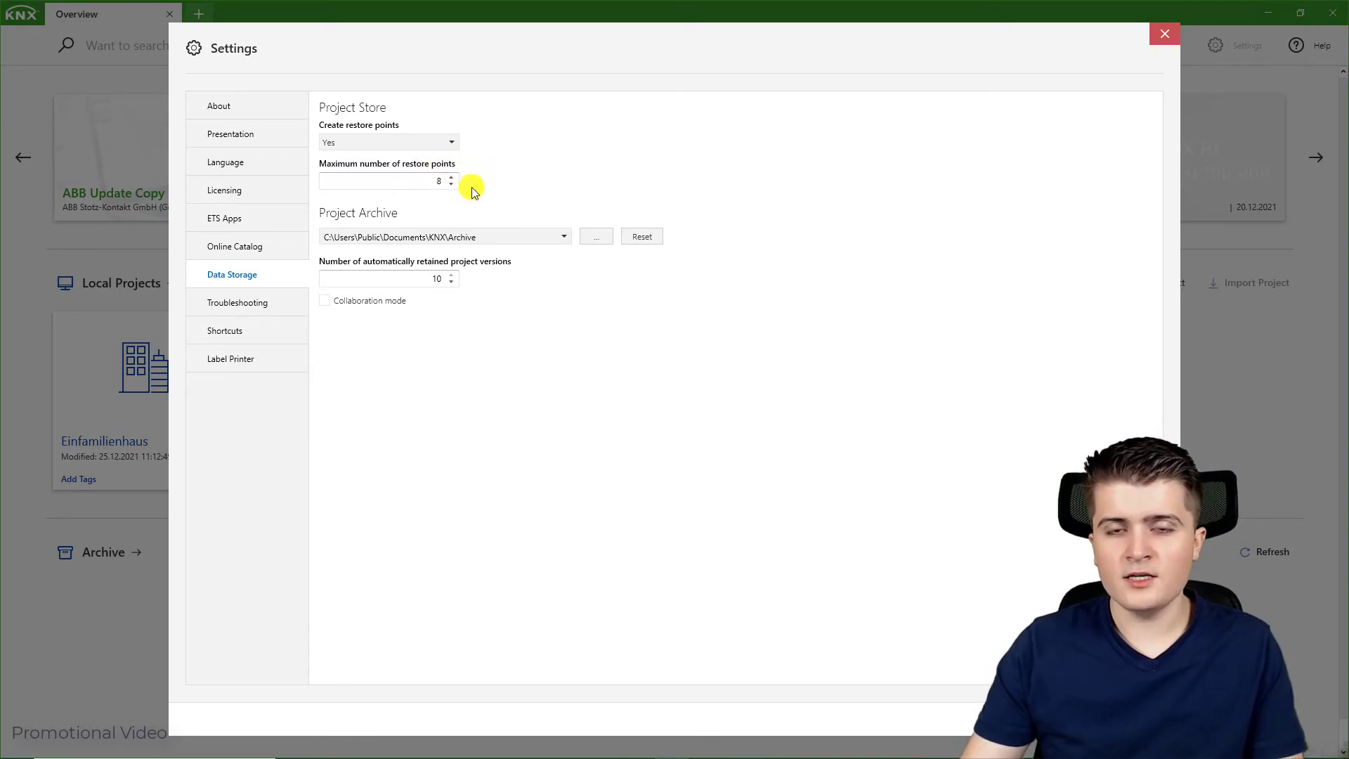
pyautogui.moveTo(479, 187)
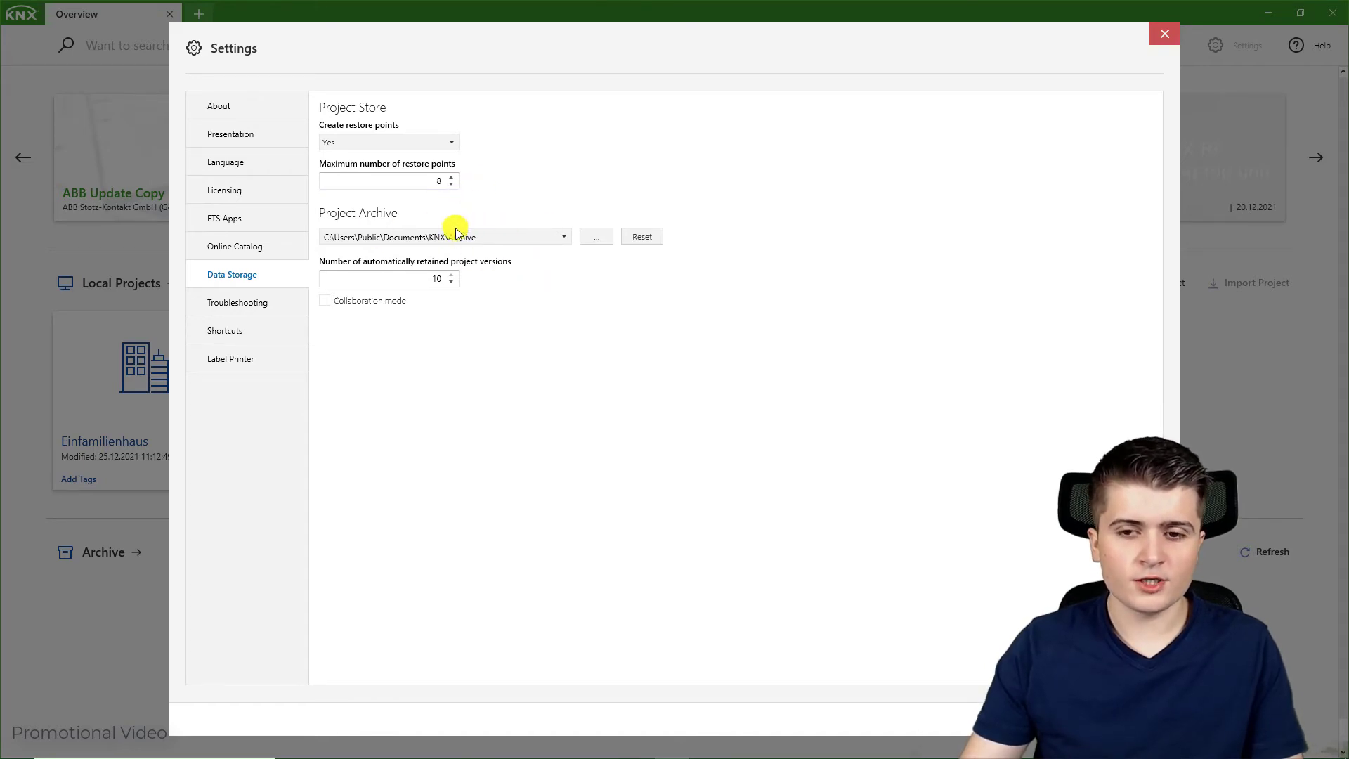
# Step: Show Troubleshooting settings with diagnostics, standard logging and clean-up options
pyautogui.click(238, 302)
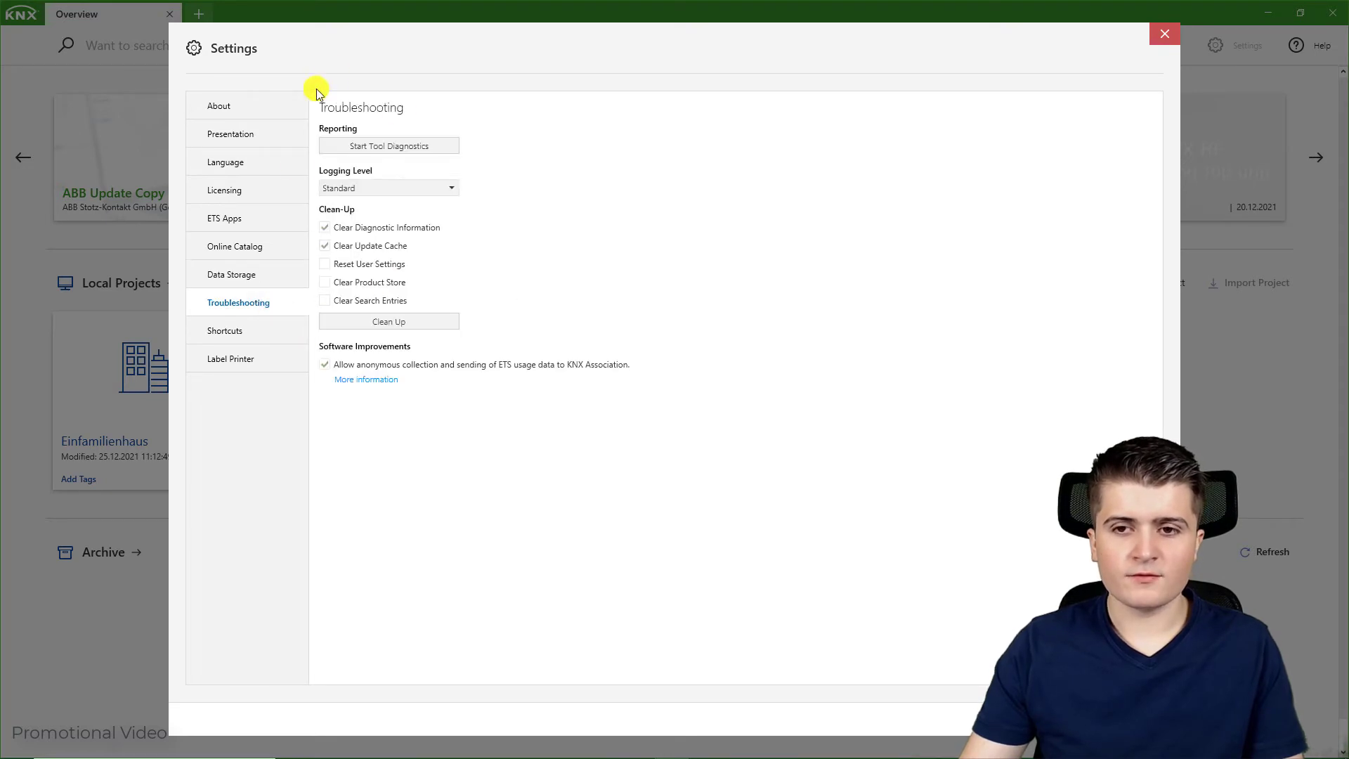
pyautogui.moveTo(597, 381)
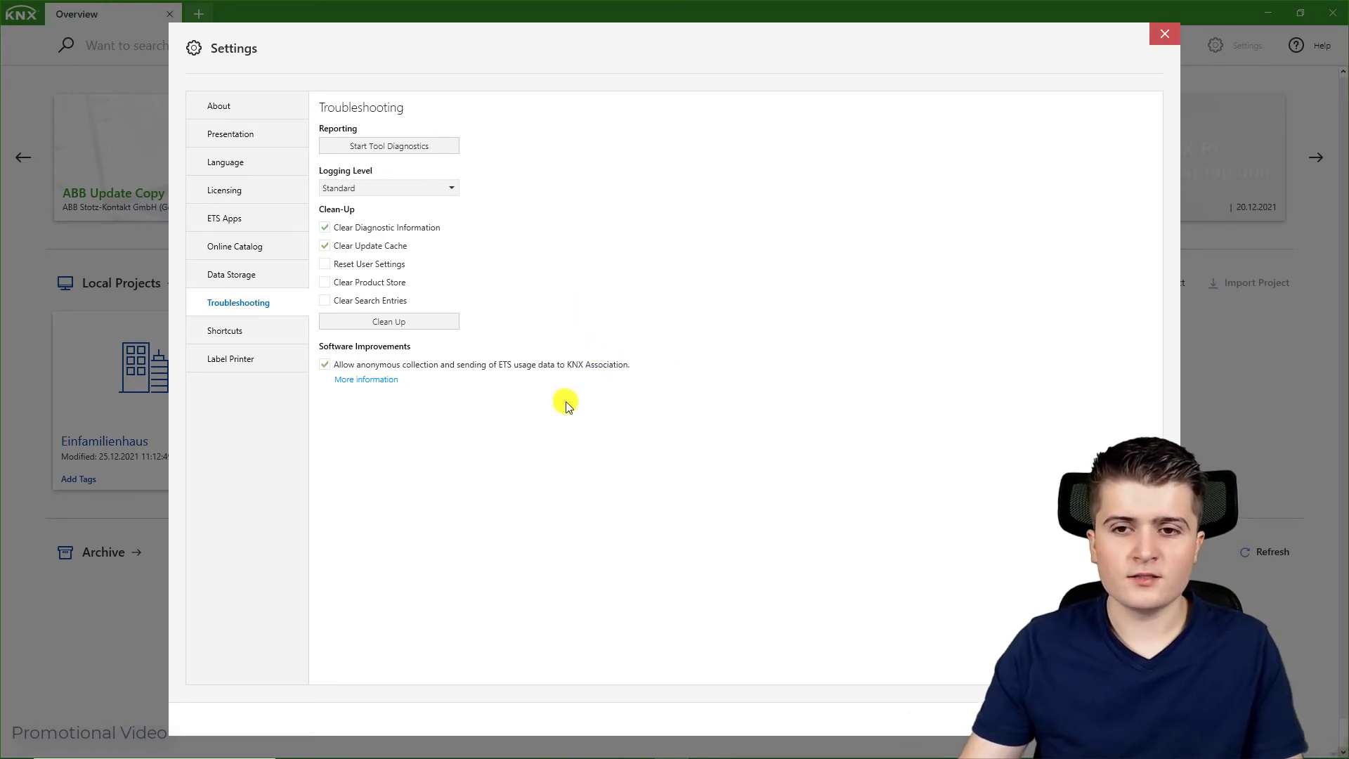
pyautogui.moveTo(533, 346)
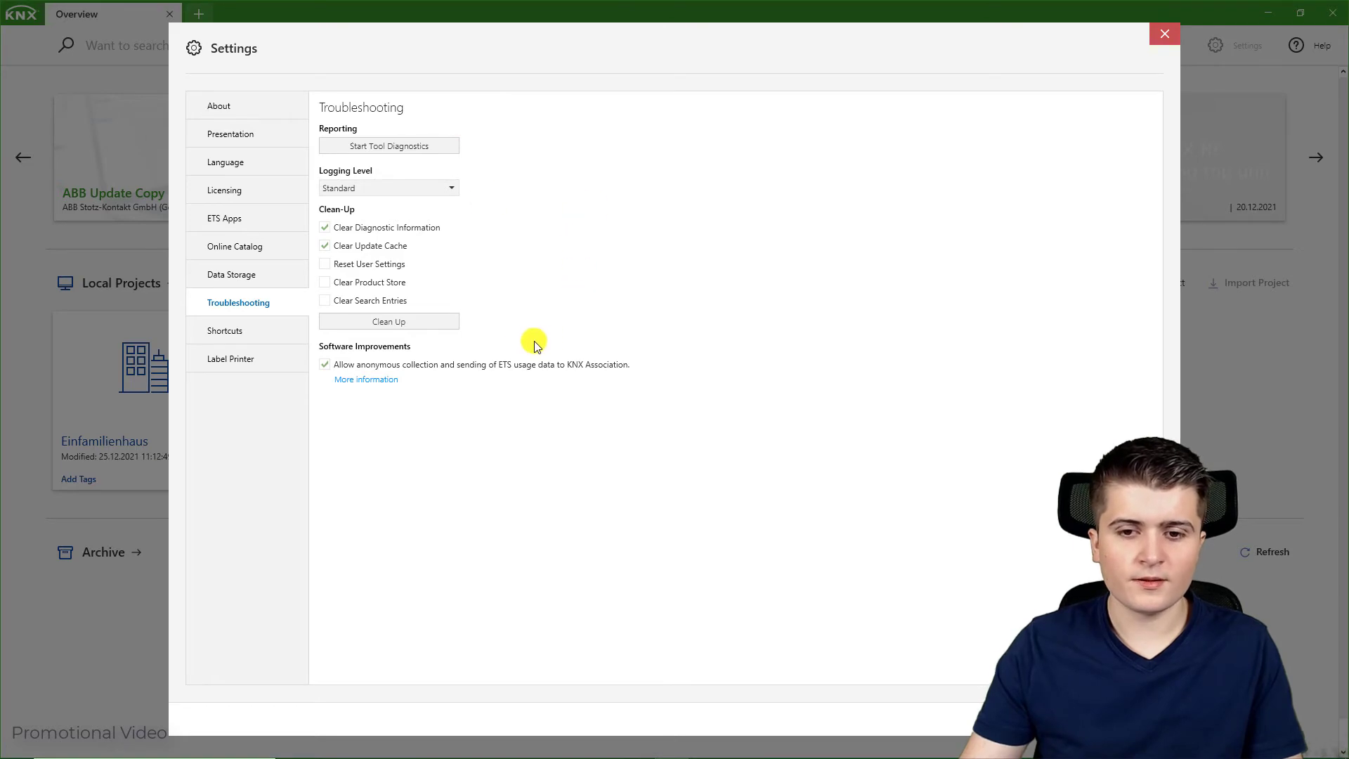
# Step: Show the Shortcuts page listing project, download, navigation and appearance keys
pyautogui.click(225, 330)
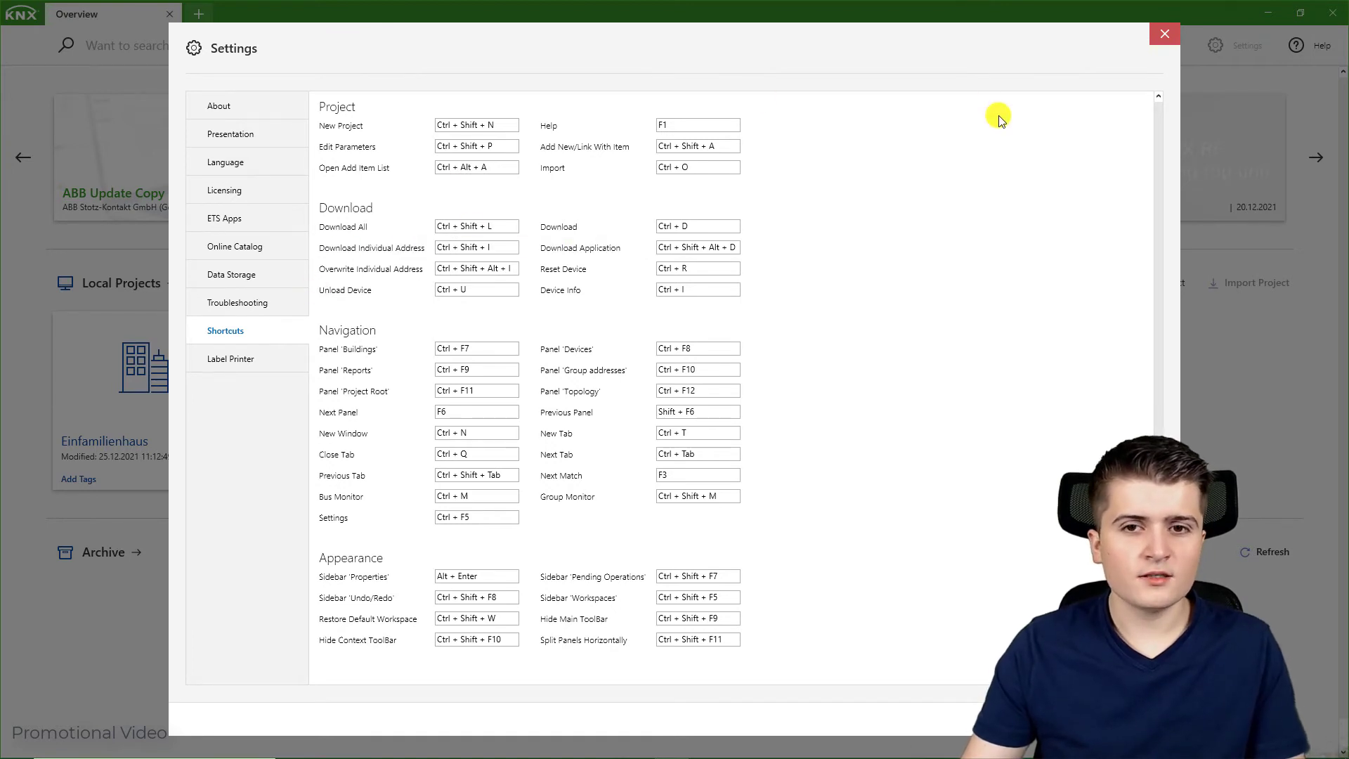
pyautogui.moveTo(1118, 46)
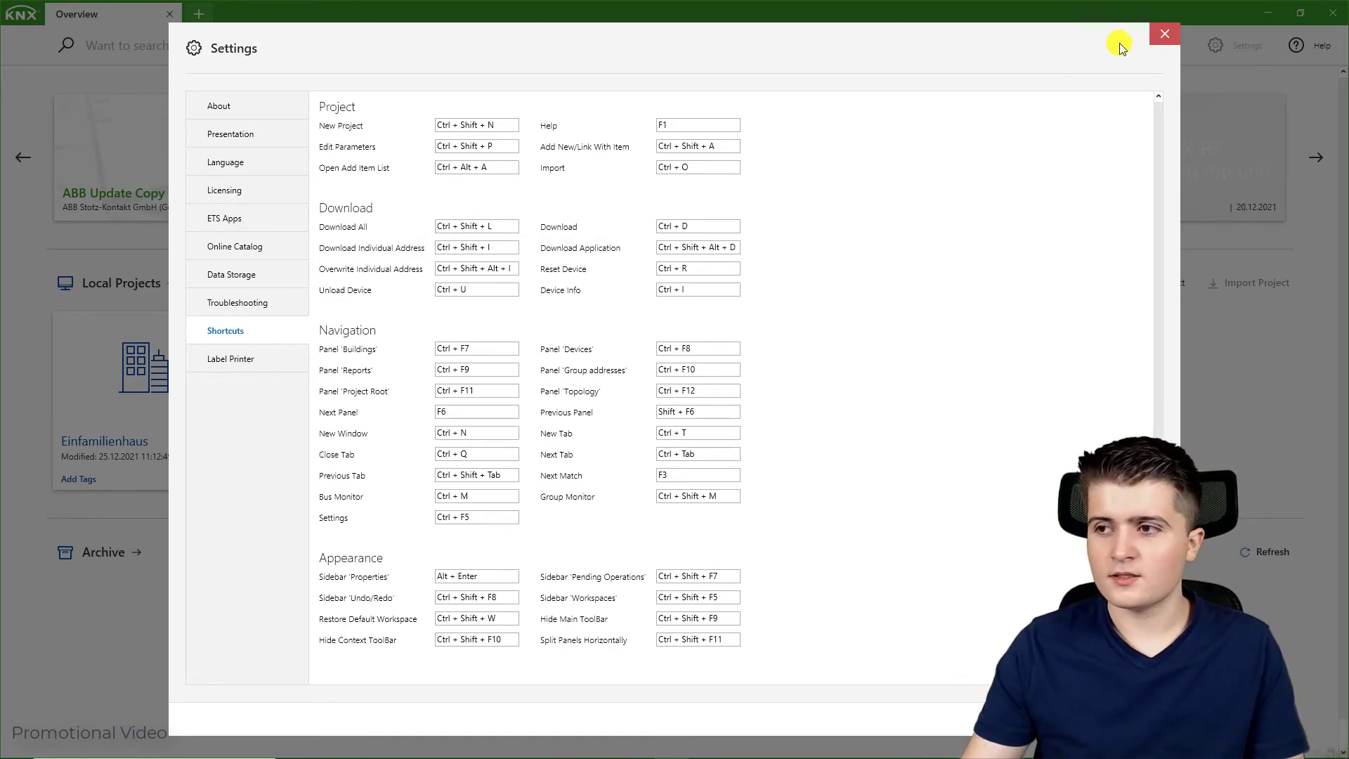
# Step: Close Settings to return to the overview of news and local projects
pyautogui.click(1164, 34)
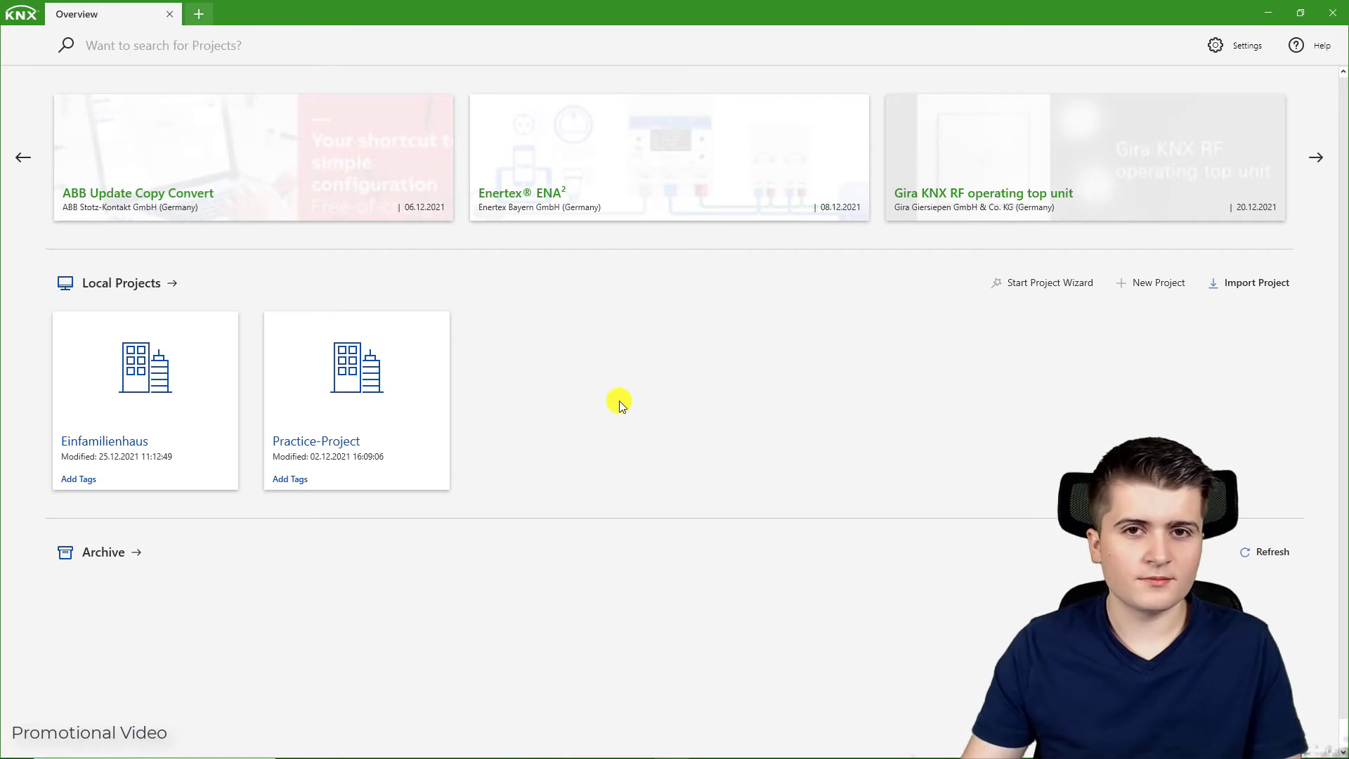
pyautogui.moveTo(1159, 283)
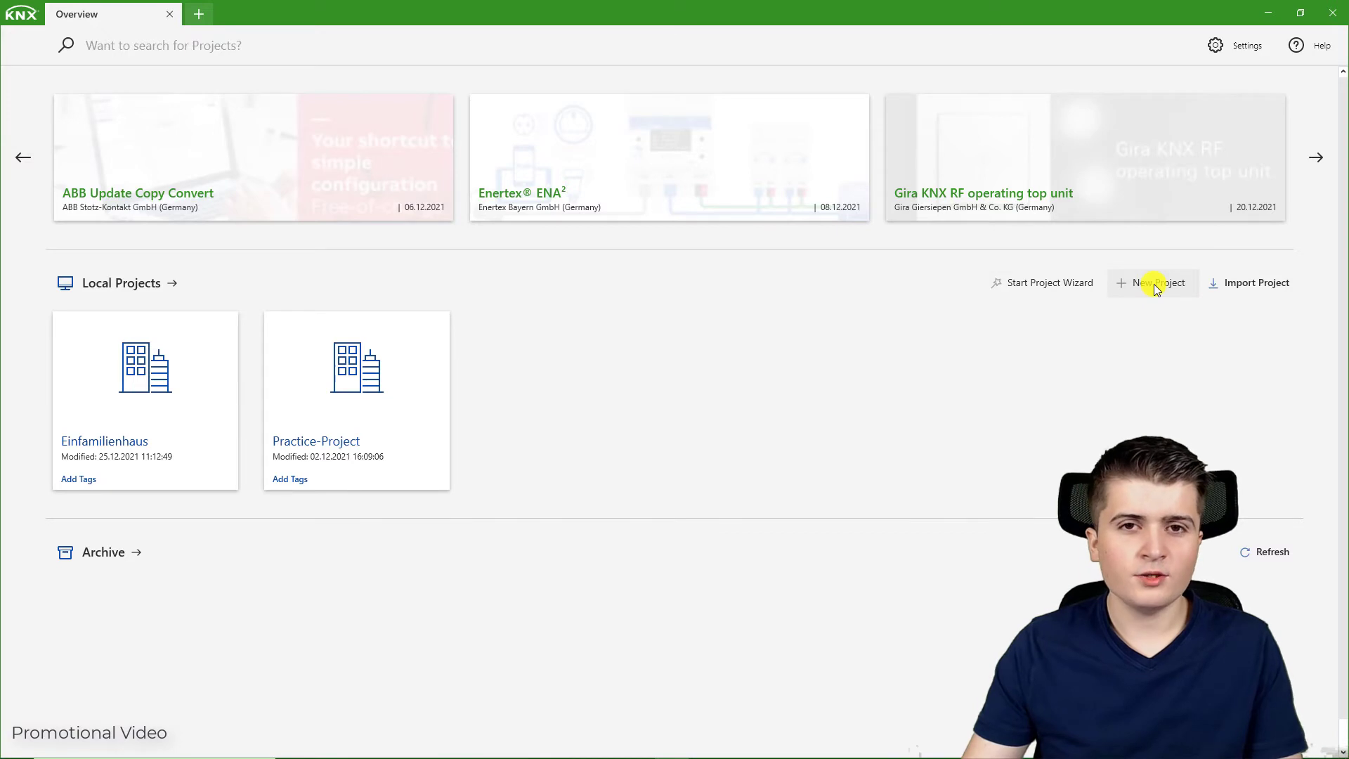
# Step: Start a new project and name it 'Industry Building'
pyautogui.click(1159, 283)
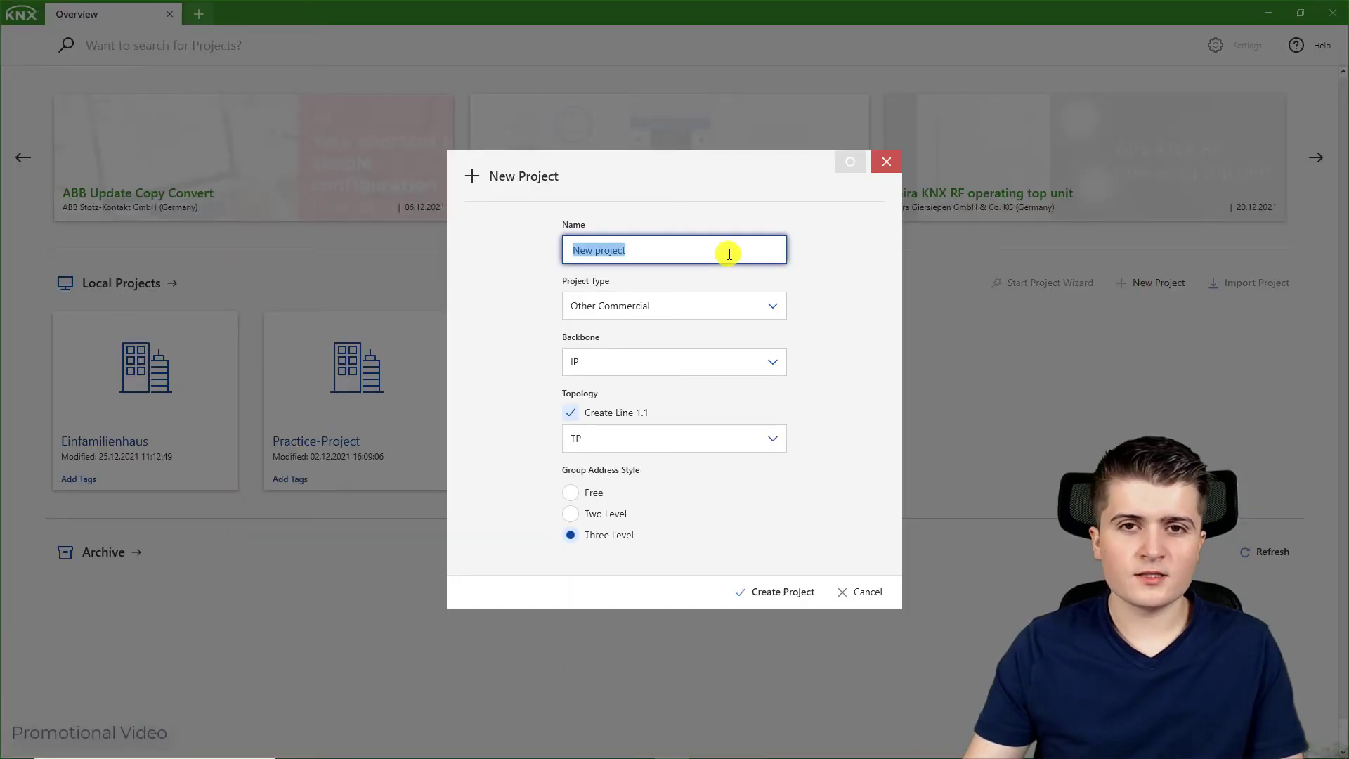
pyautogui.press('Delete')
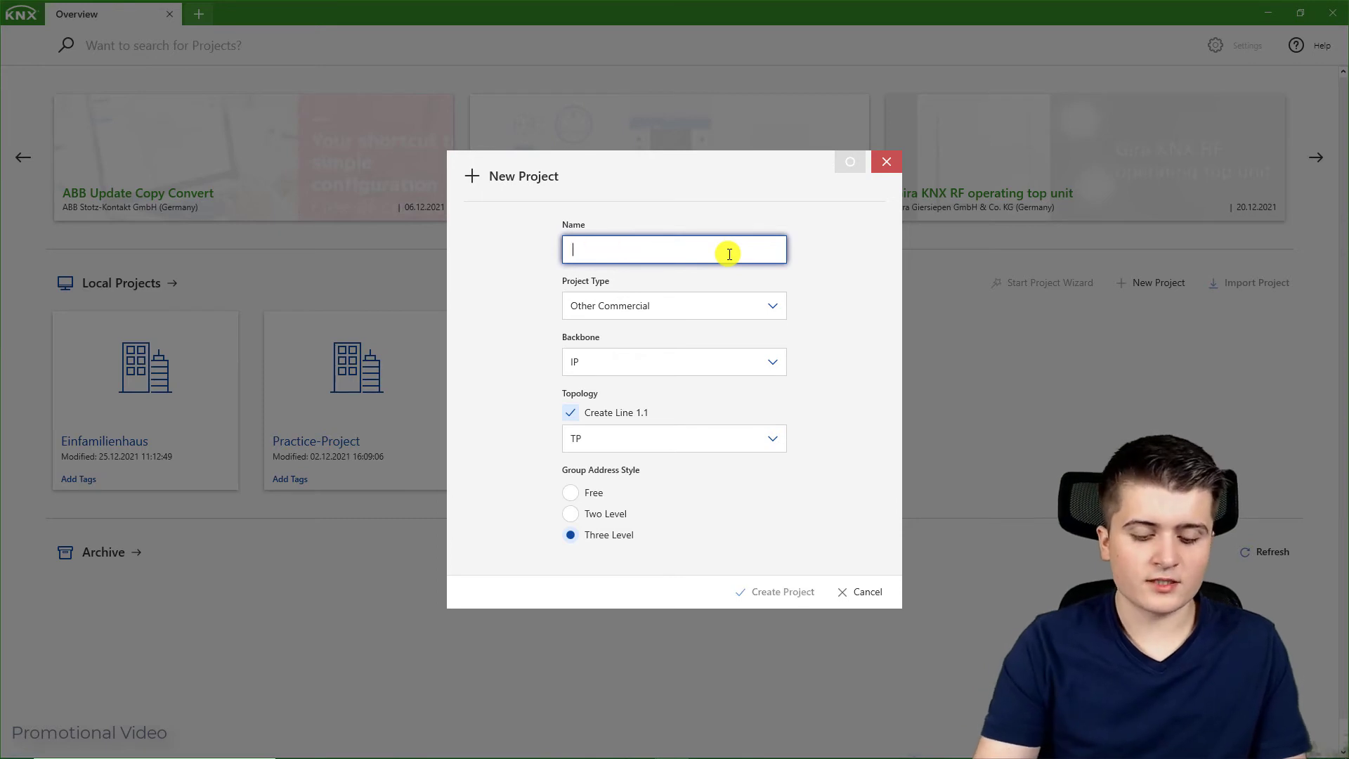
pyautogui.write('Industry Building')
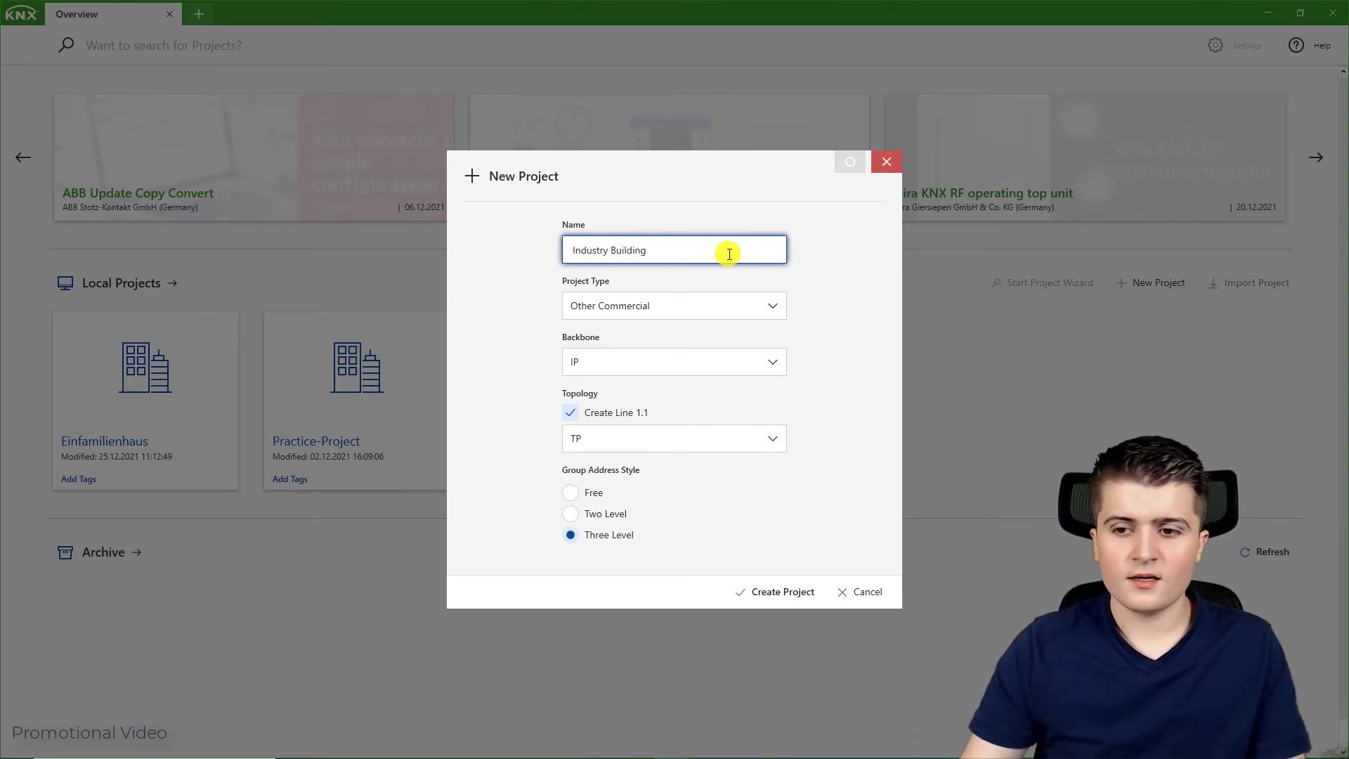
pyautogui.click(674, 305)
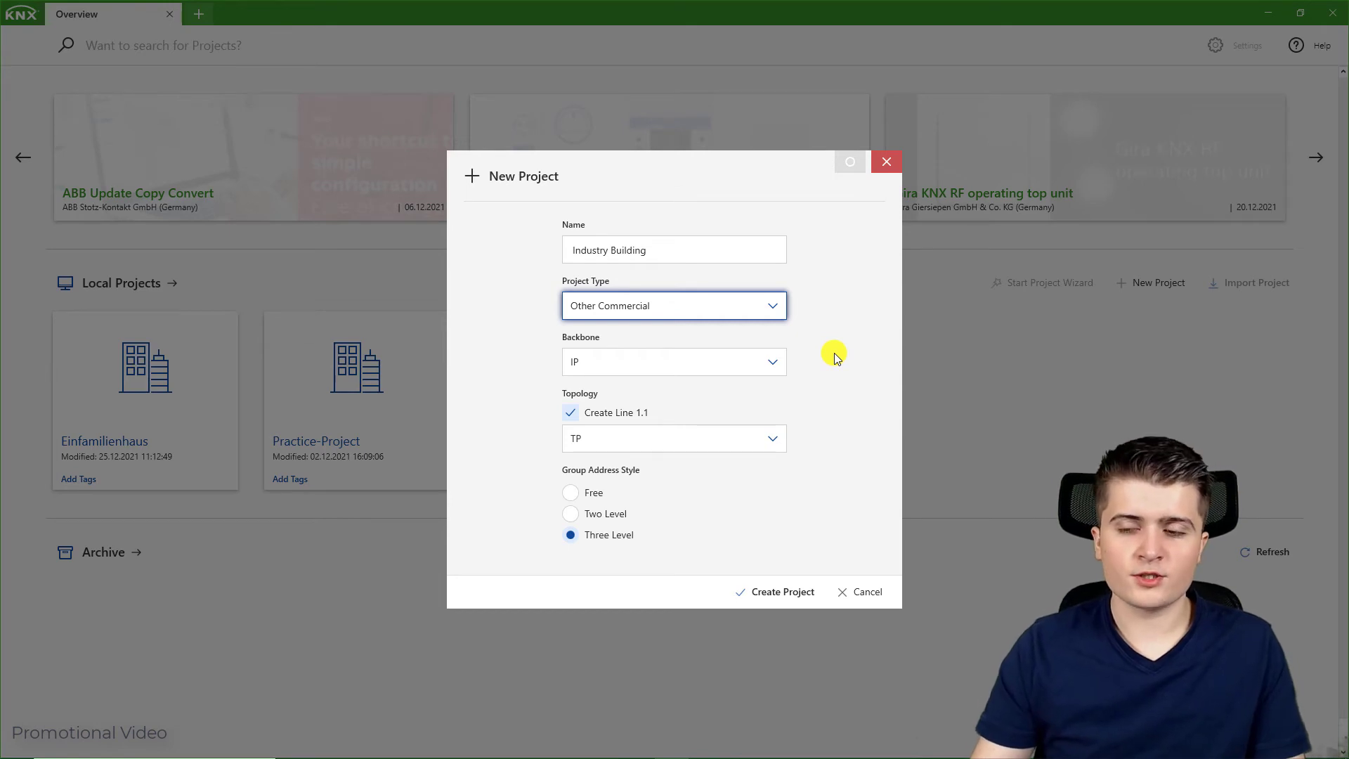
pyautogui.moveTo(684, 329)
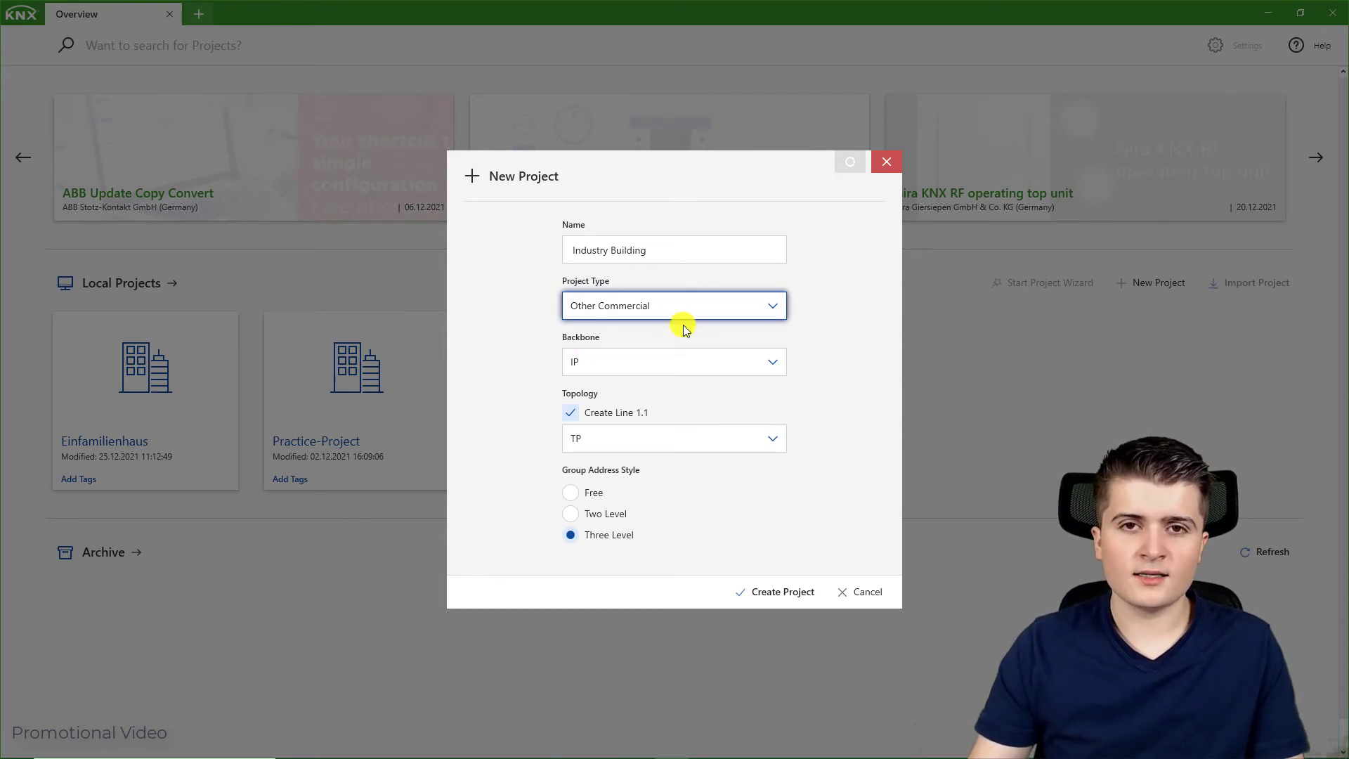
pyautogui.moveTo(815, 379)
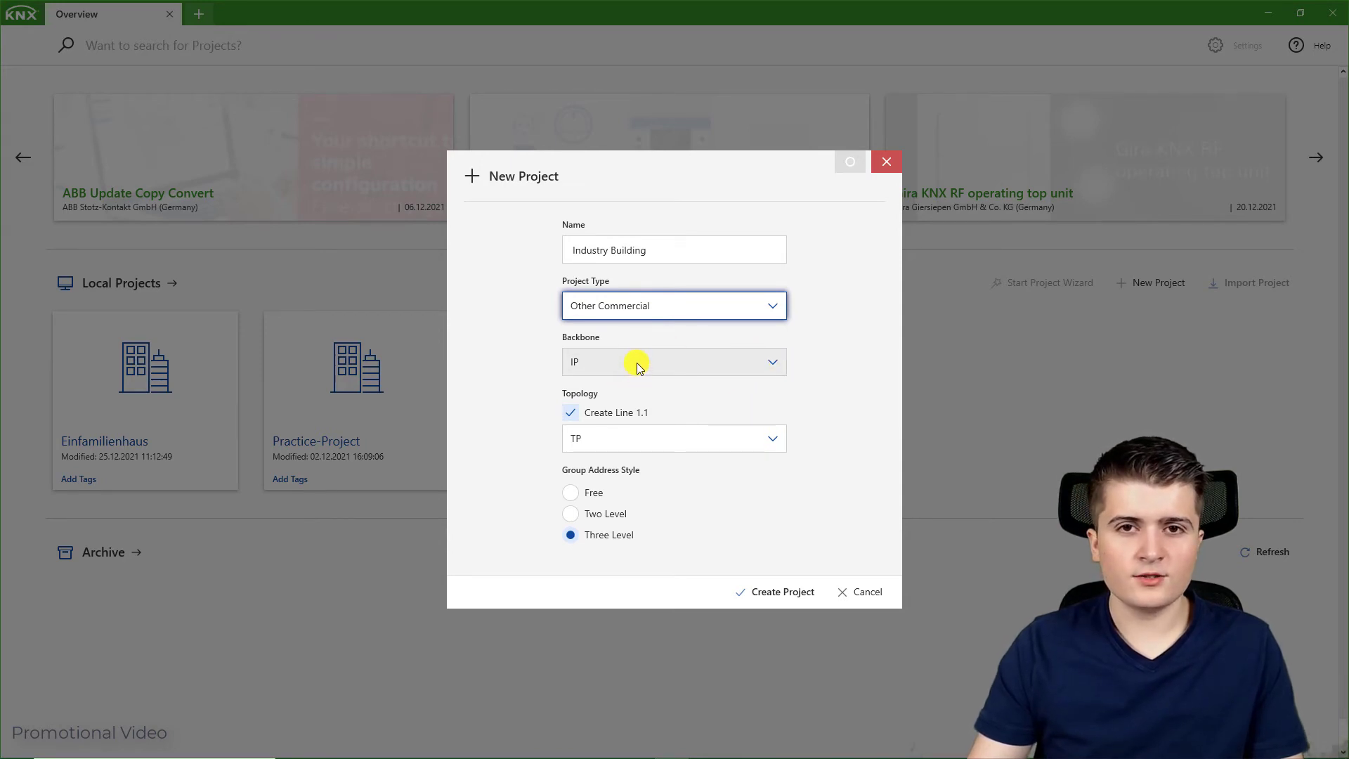
# Step: Set an IP backbone, line 1.1 on TP and three-level group addresses, then create the project
pyautogui.click(674, 360)
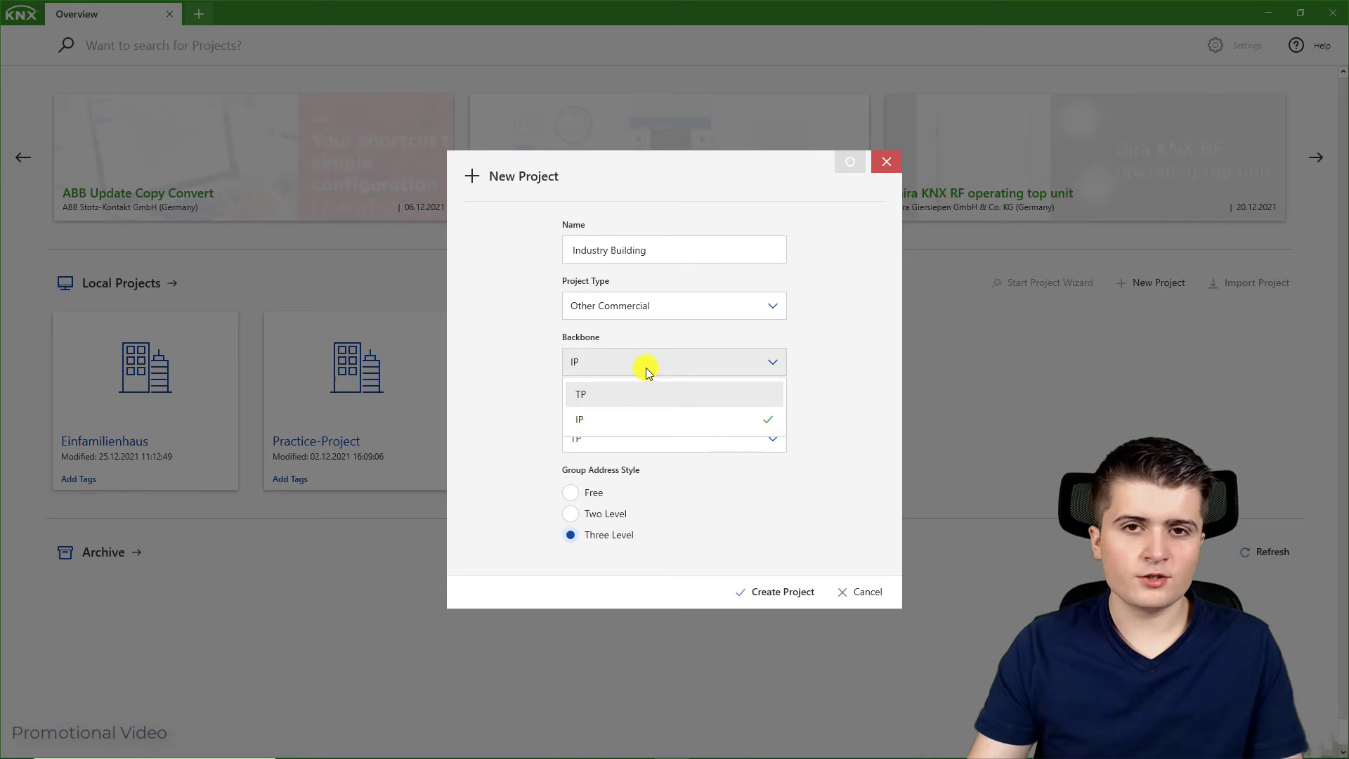
pyautogui.click(579, 419)
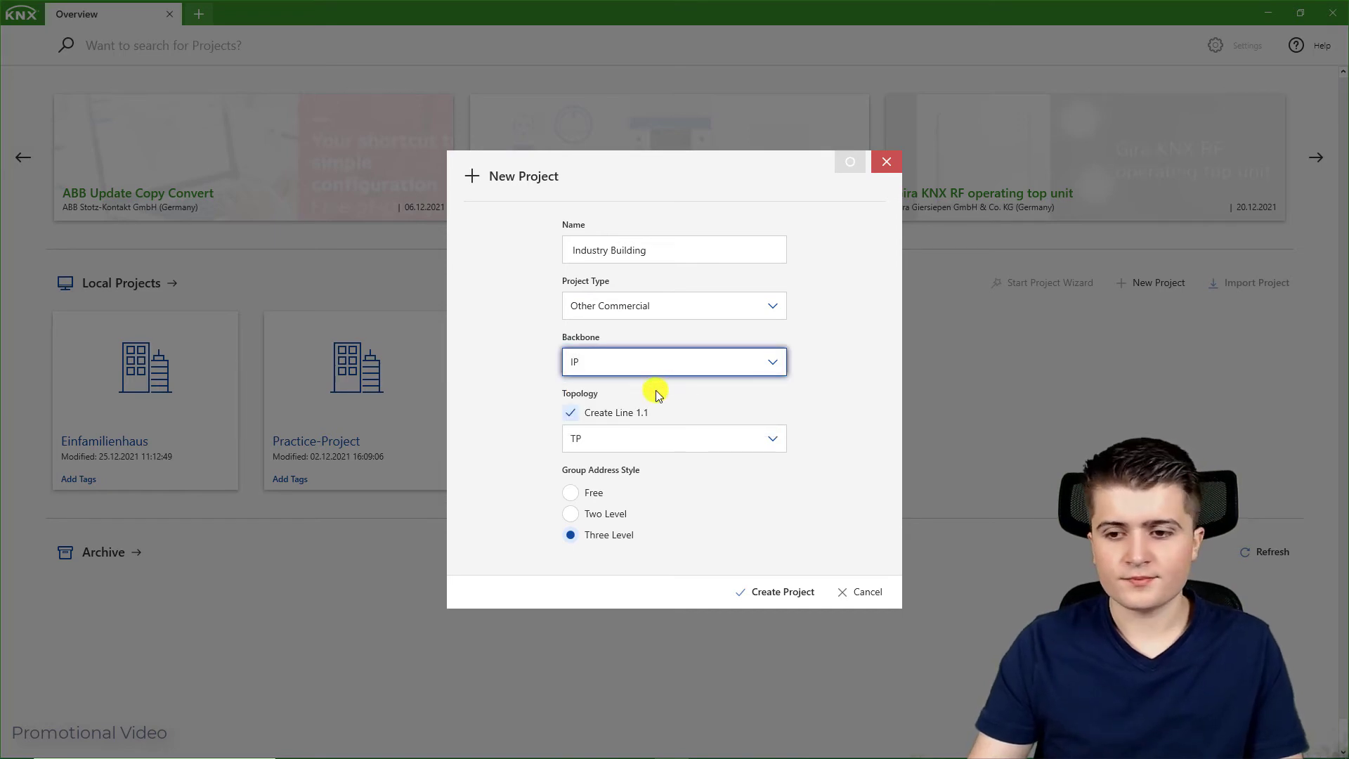
pyautogui.click(571, 412)
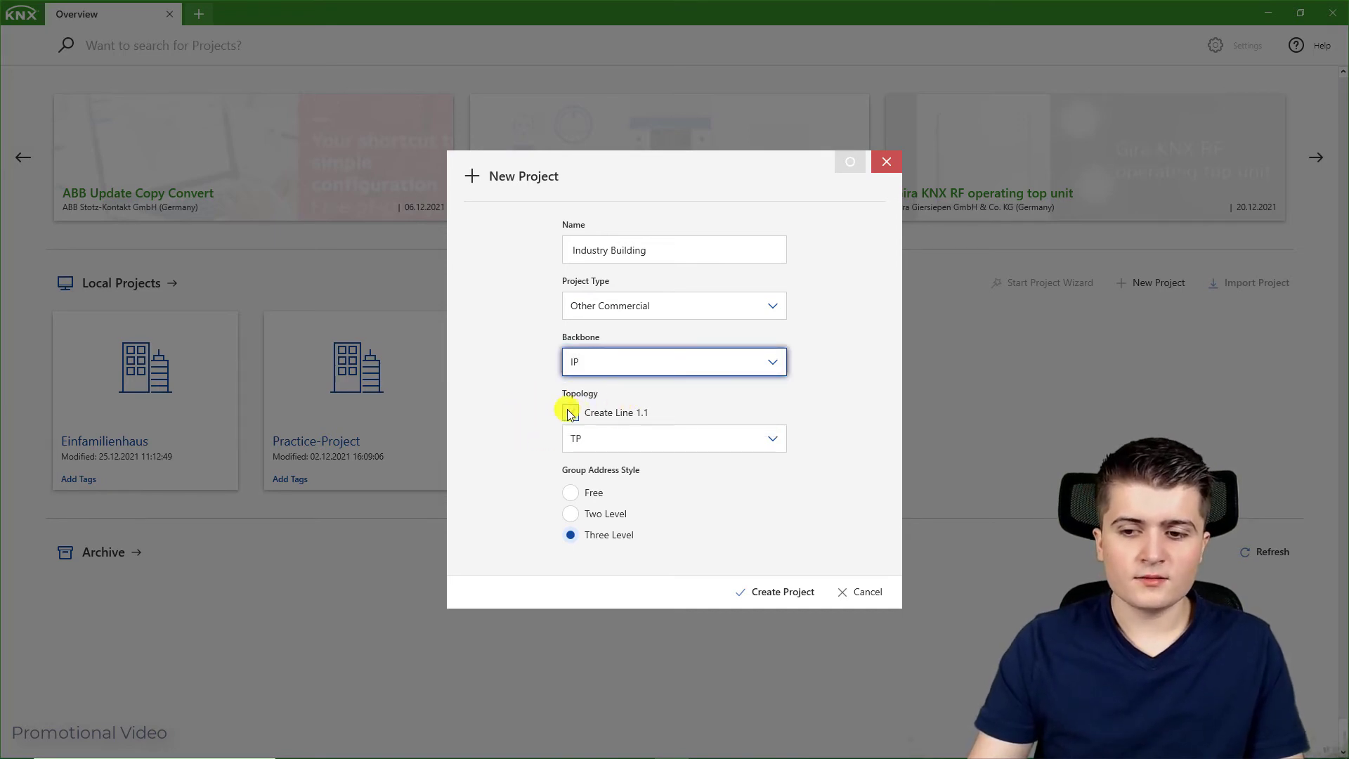
pyautogui.click(570, 413)
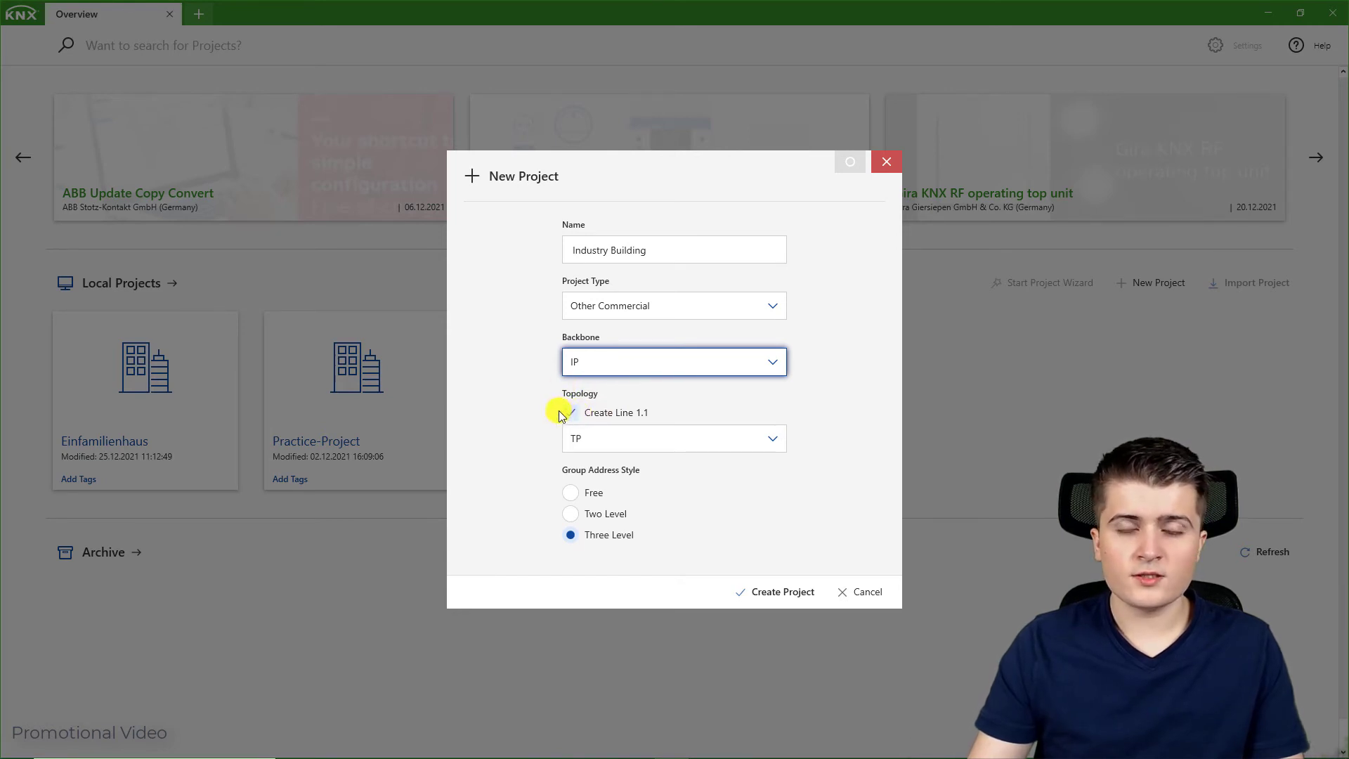
pyautogui.click(570, 412)
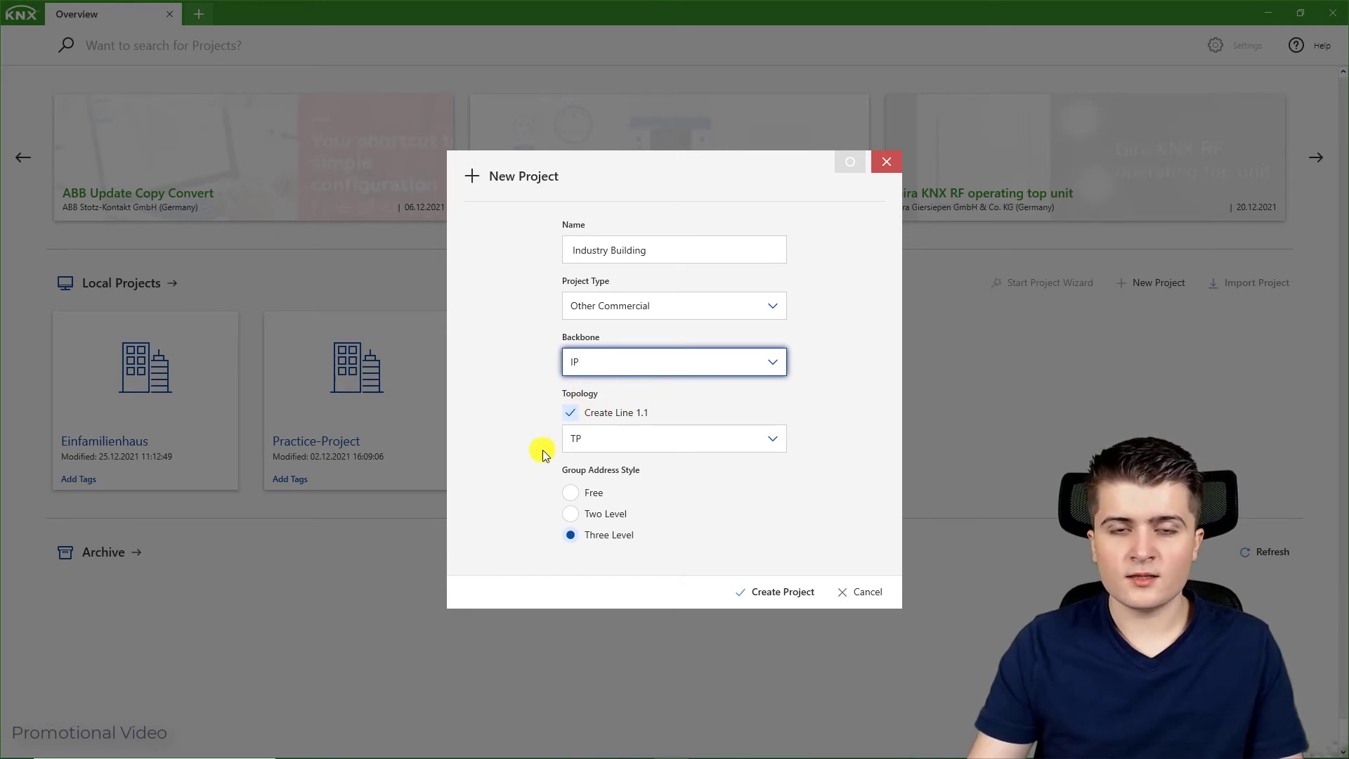
pyautogui.moveTo(611, 413)
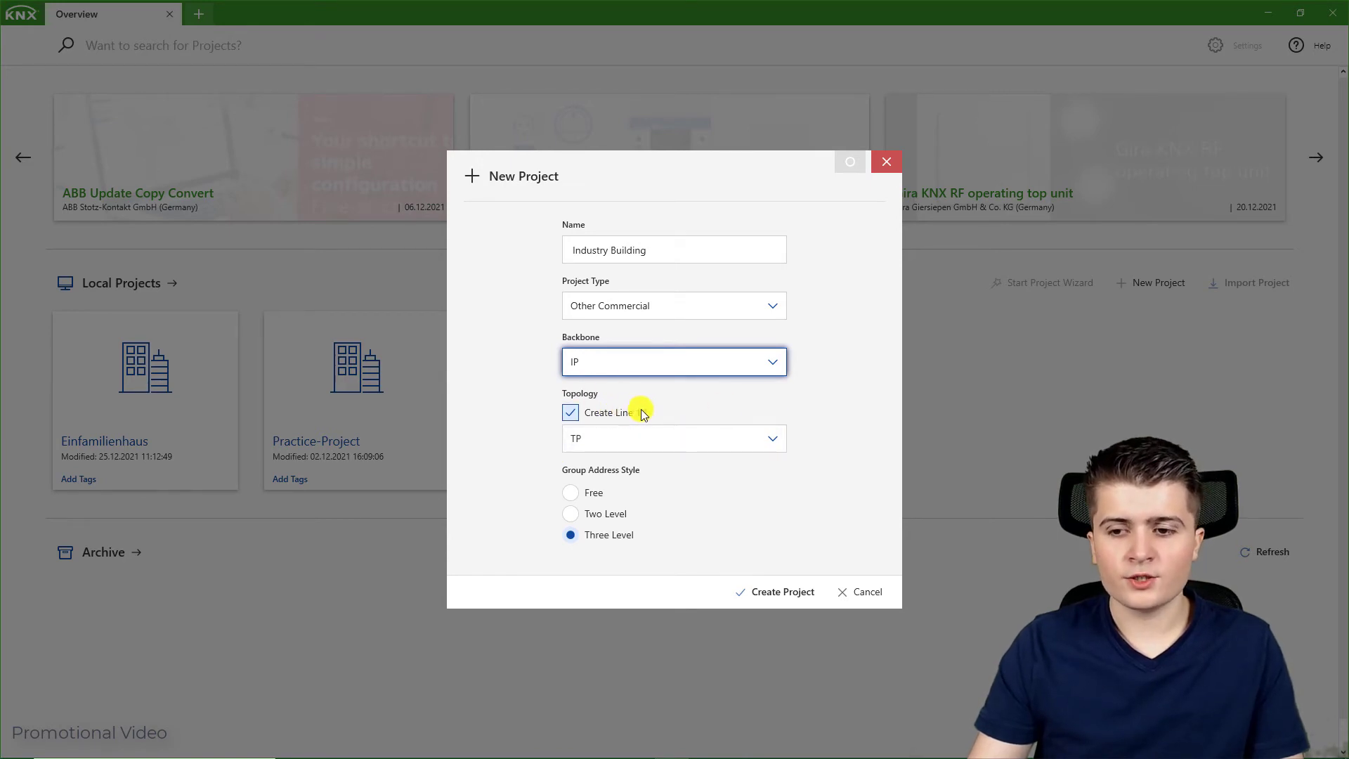
pyautogui.click(674, 438)
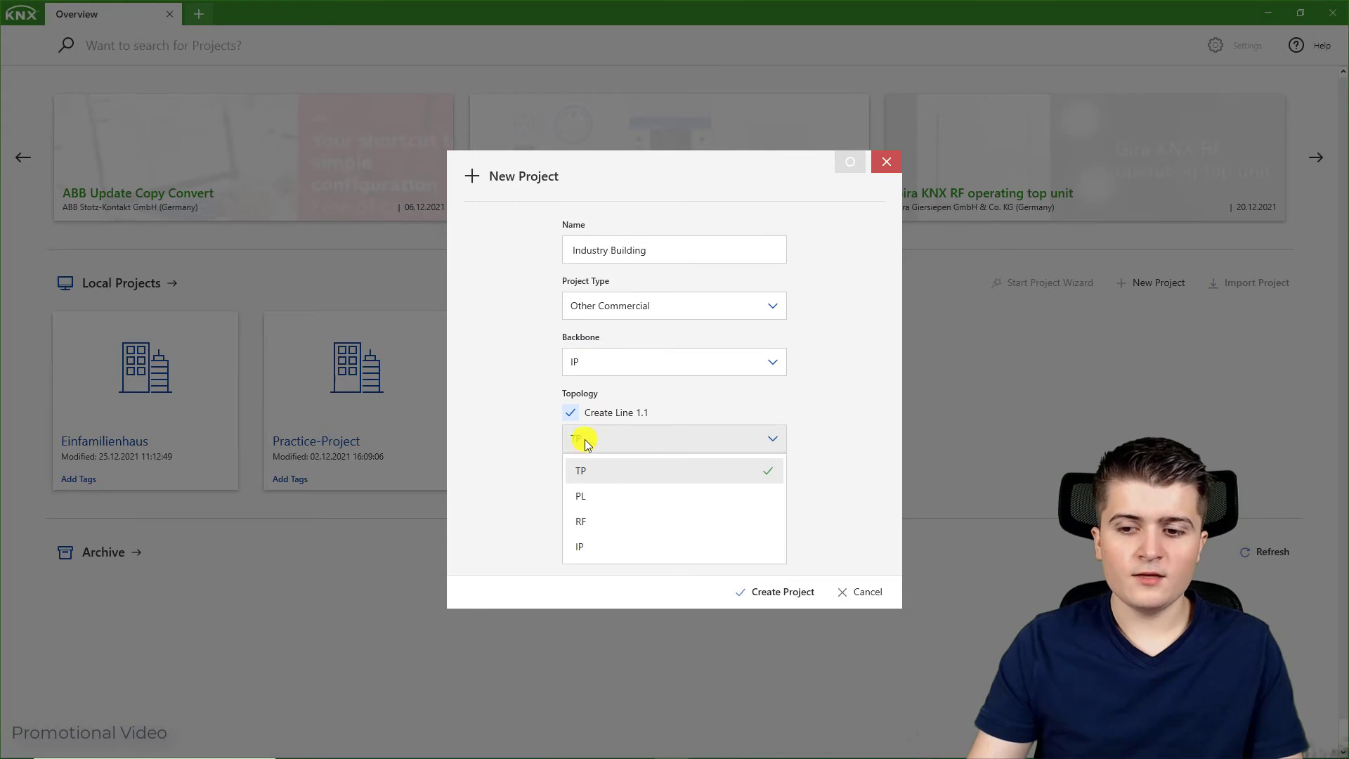
pyautogui.click(581, 470)
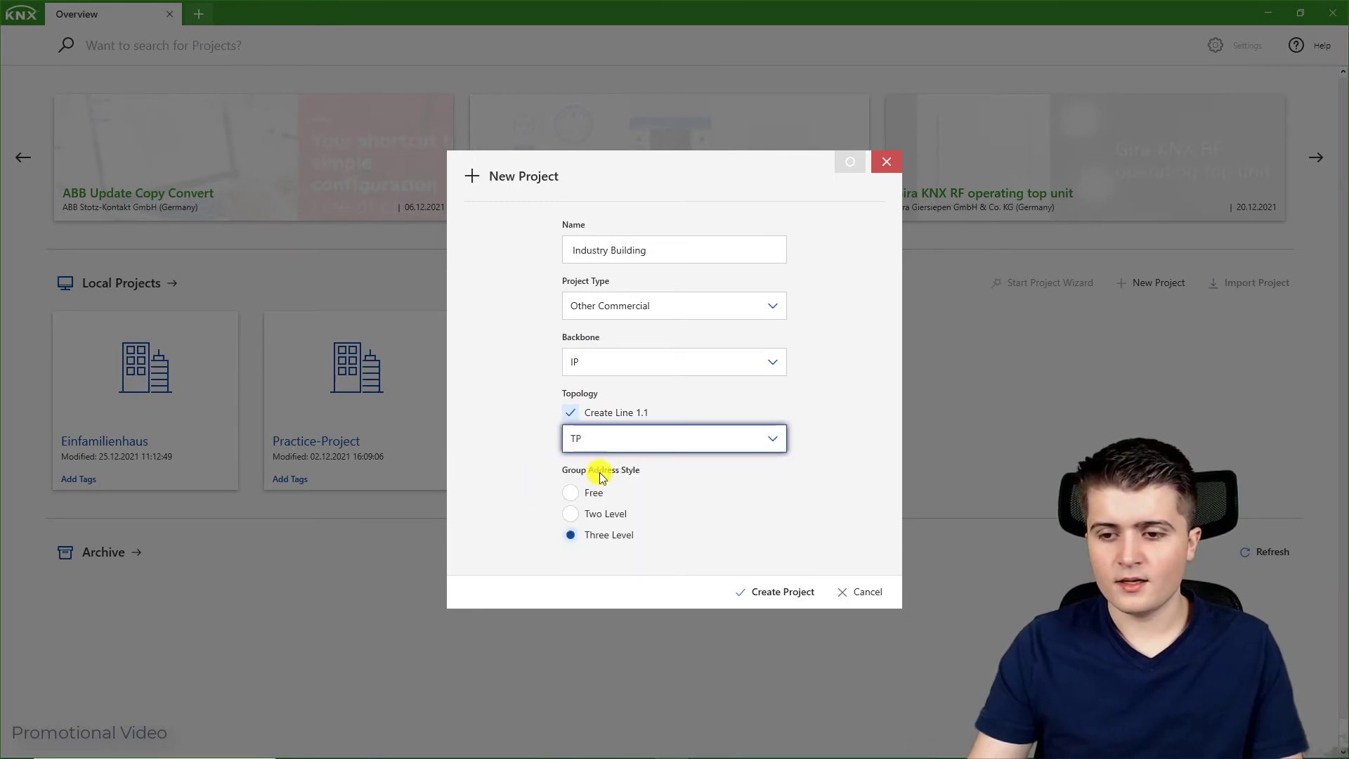
pyautogui.moveTo(499, 515)
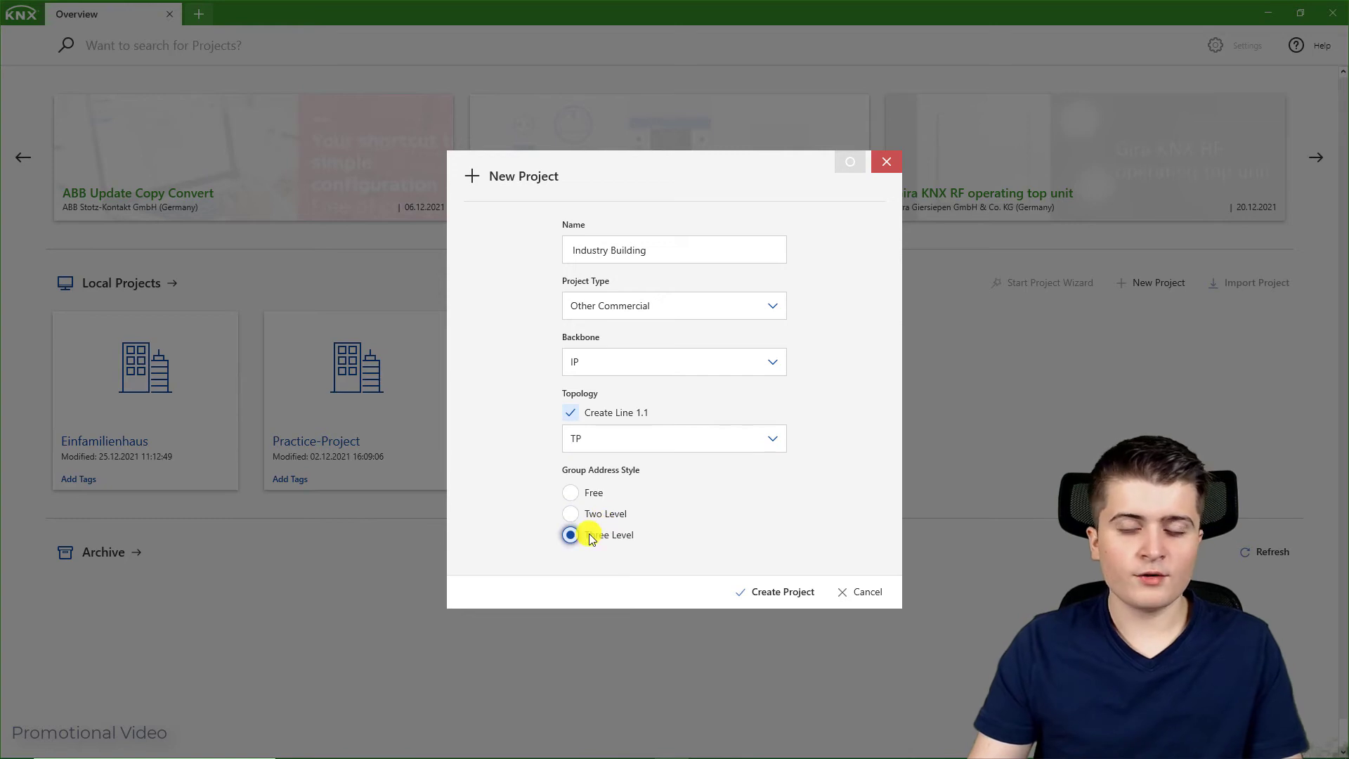
pyautogui.click(570, 492)
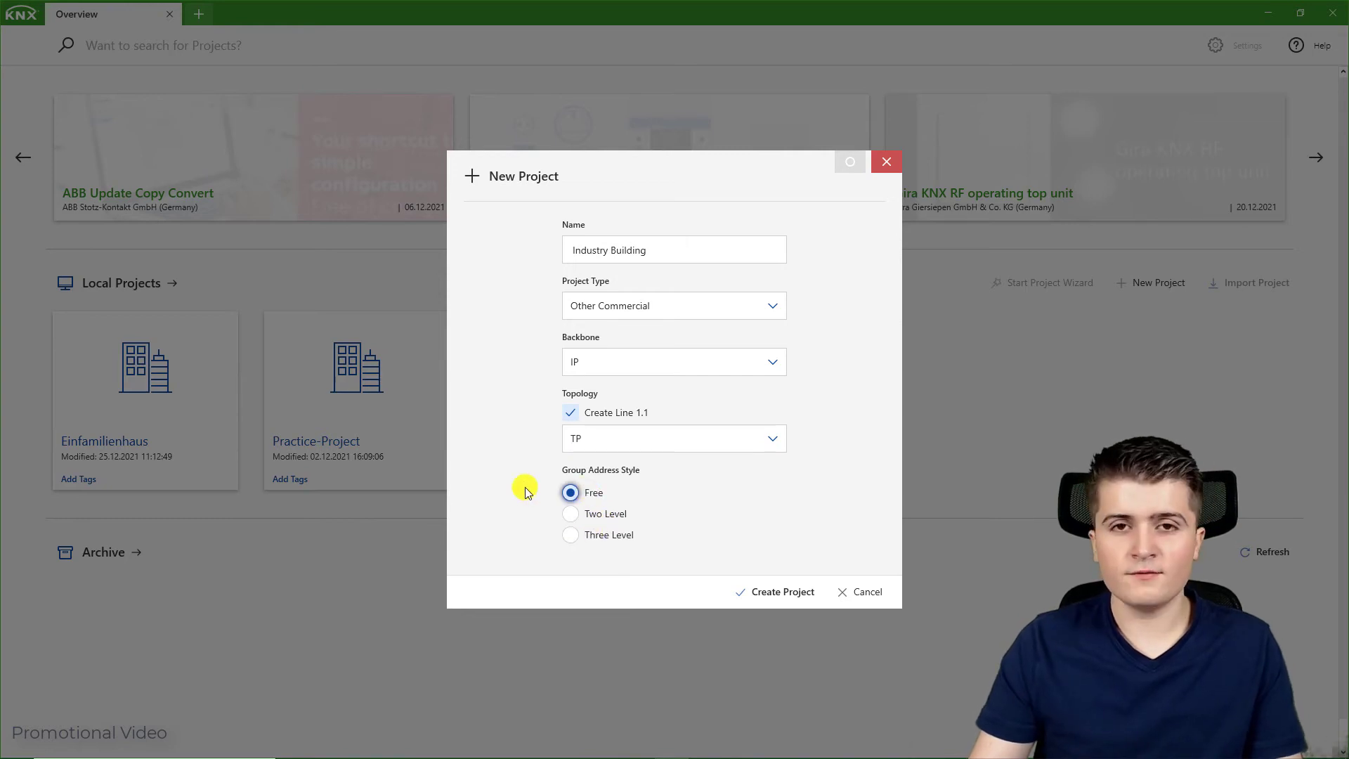
pyautogui.moveTo(571, 534)
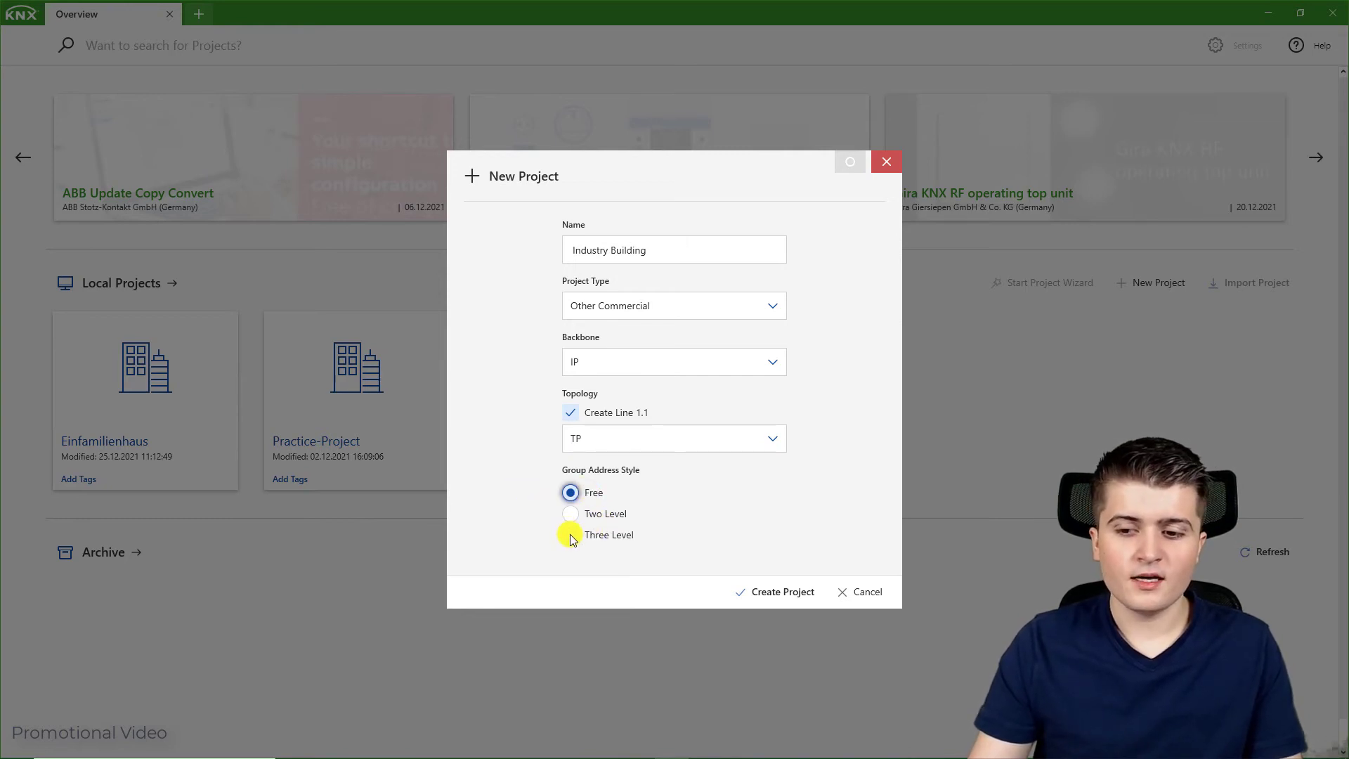
pyautogui.click(570, 534)
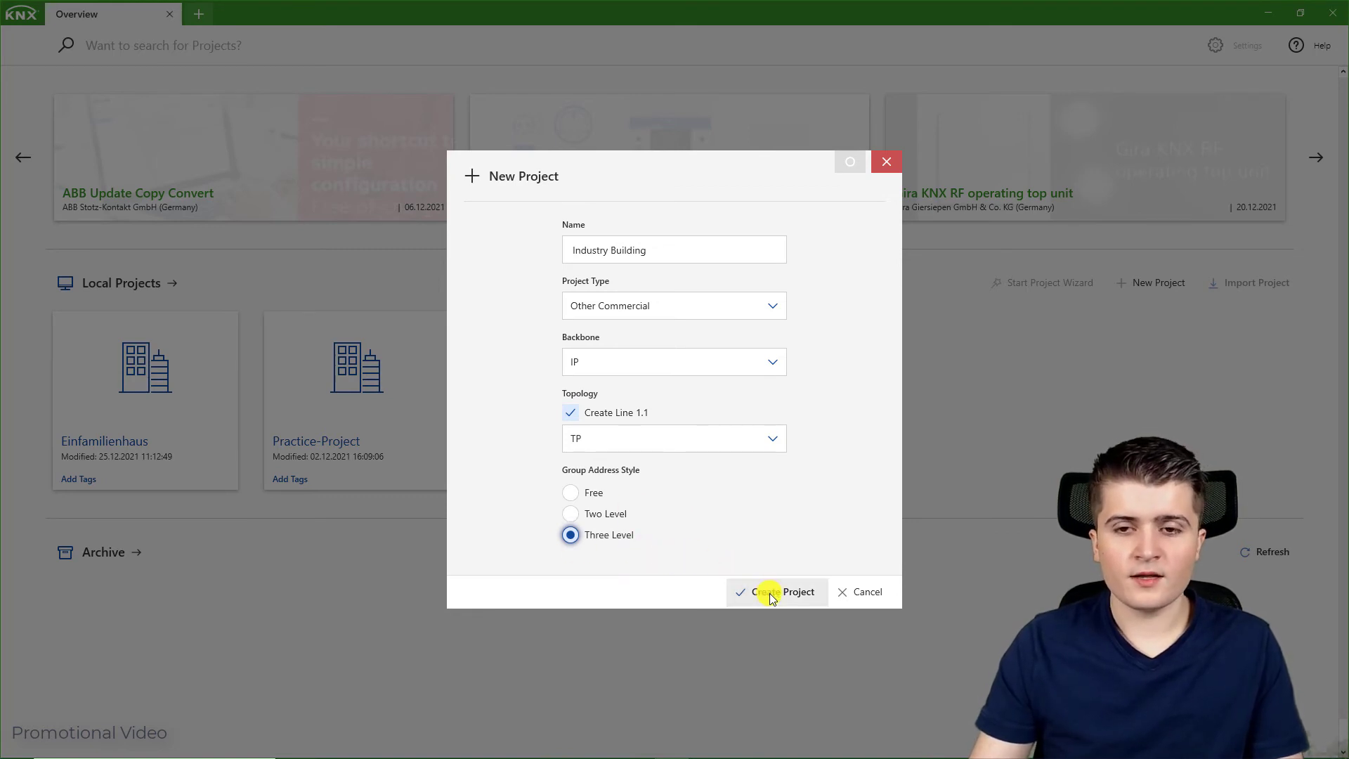
pyautogui.click(775, 591)
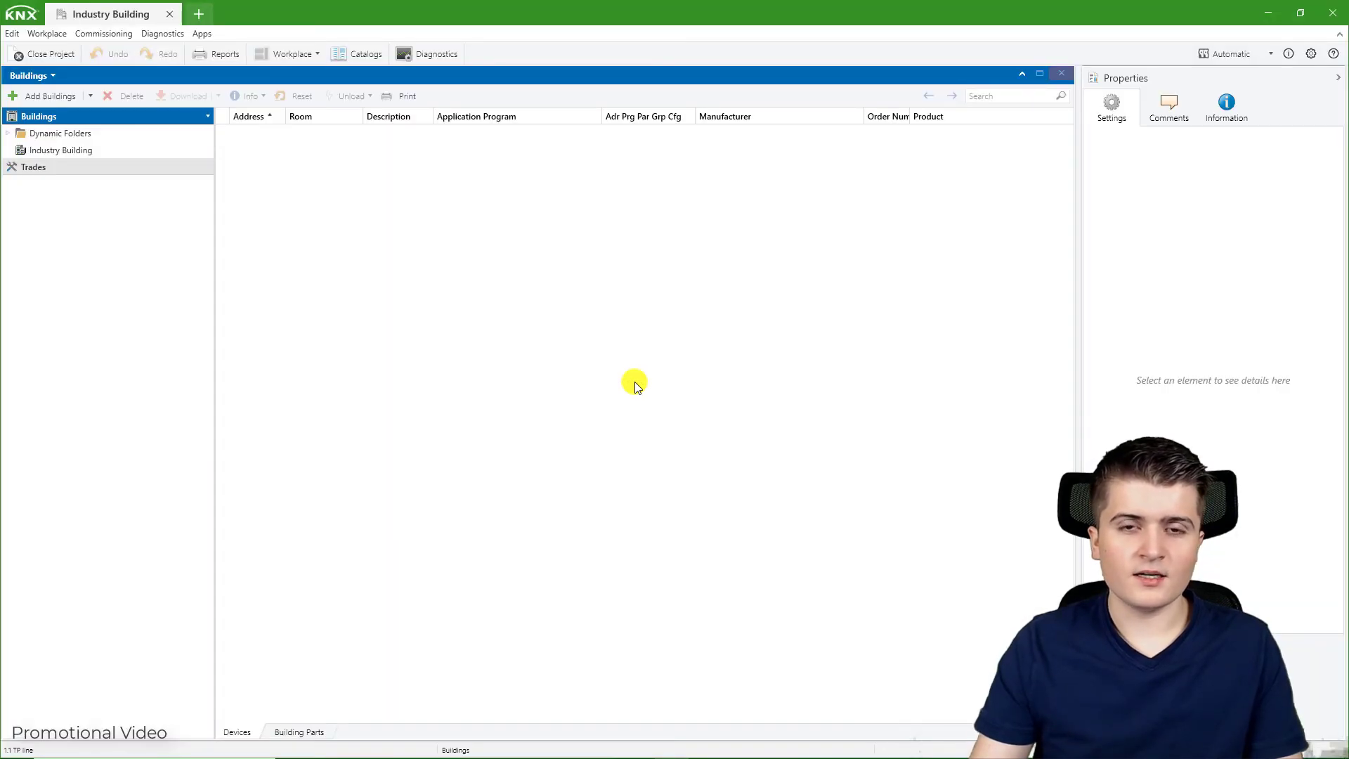
pyautogui.moveTo(1003, 94)
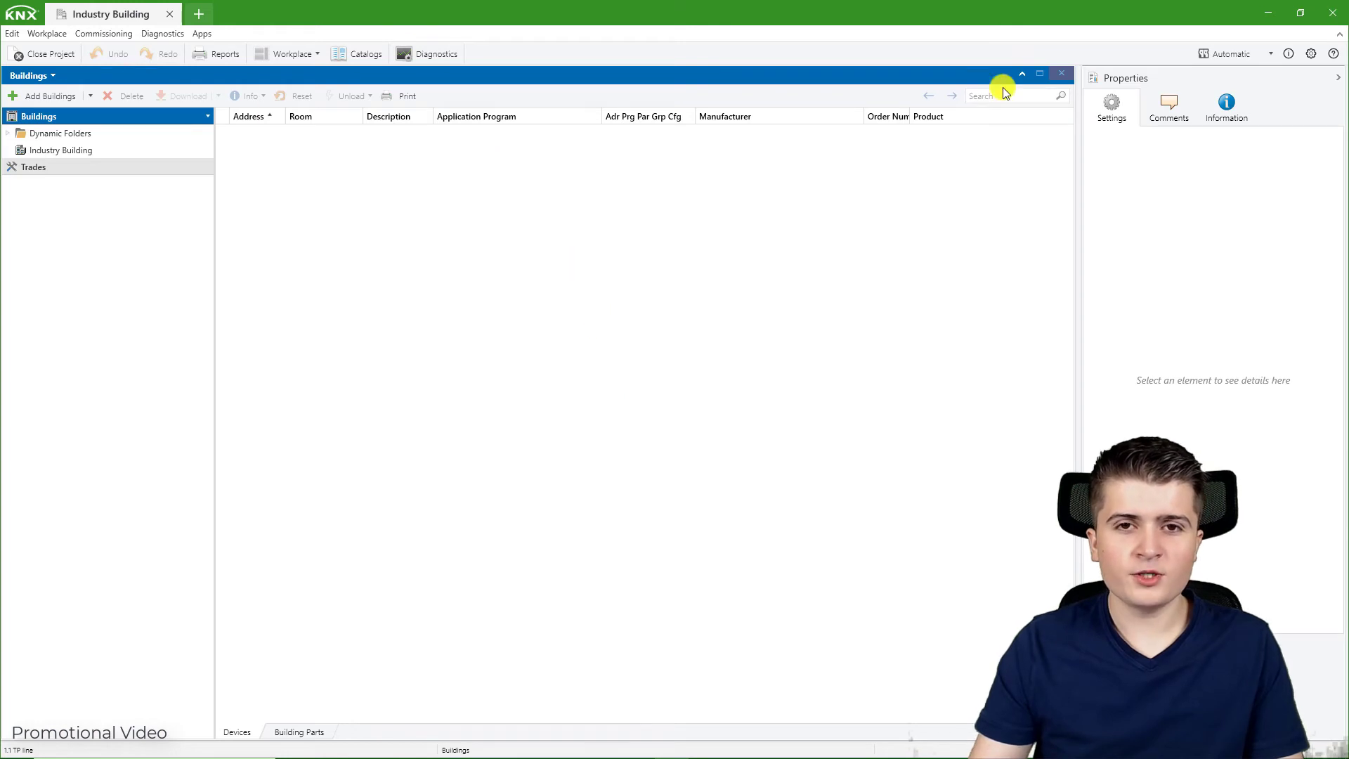
pyautogui.moveTo(694, 463)
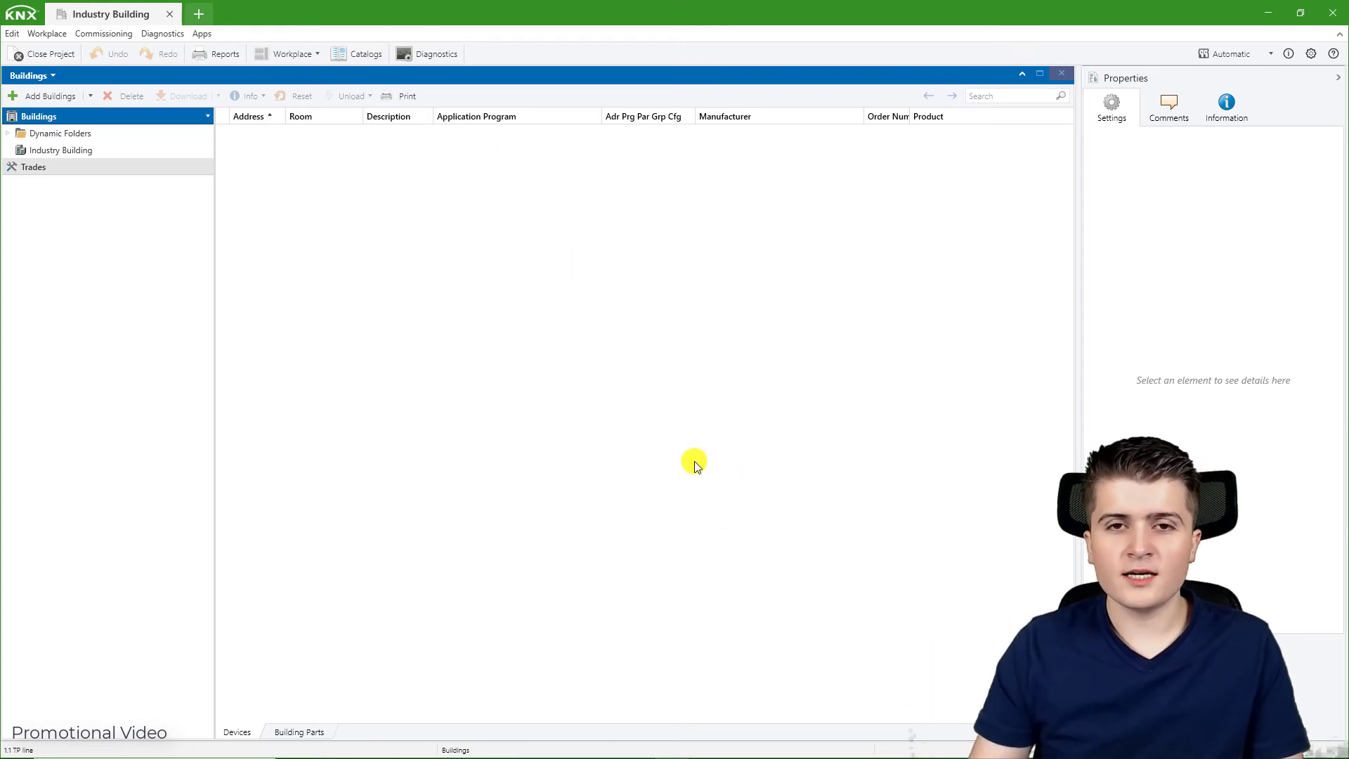
pyautogui.moveTo(202, 205)
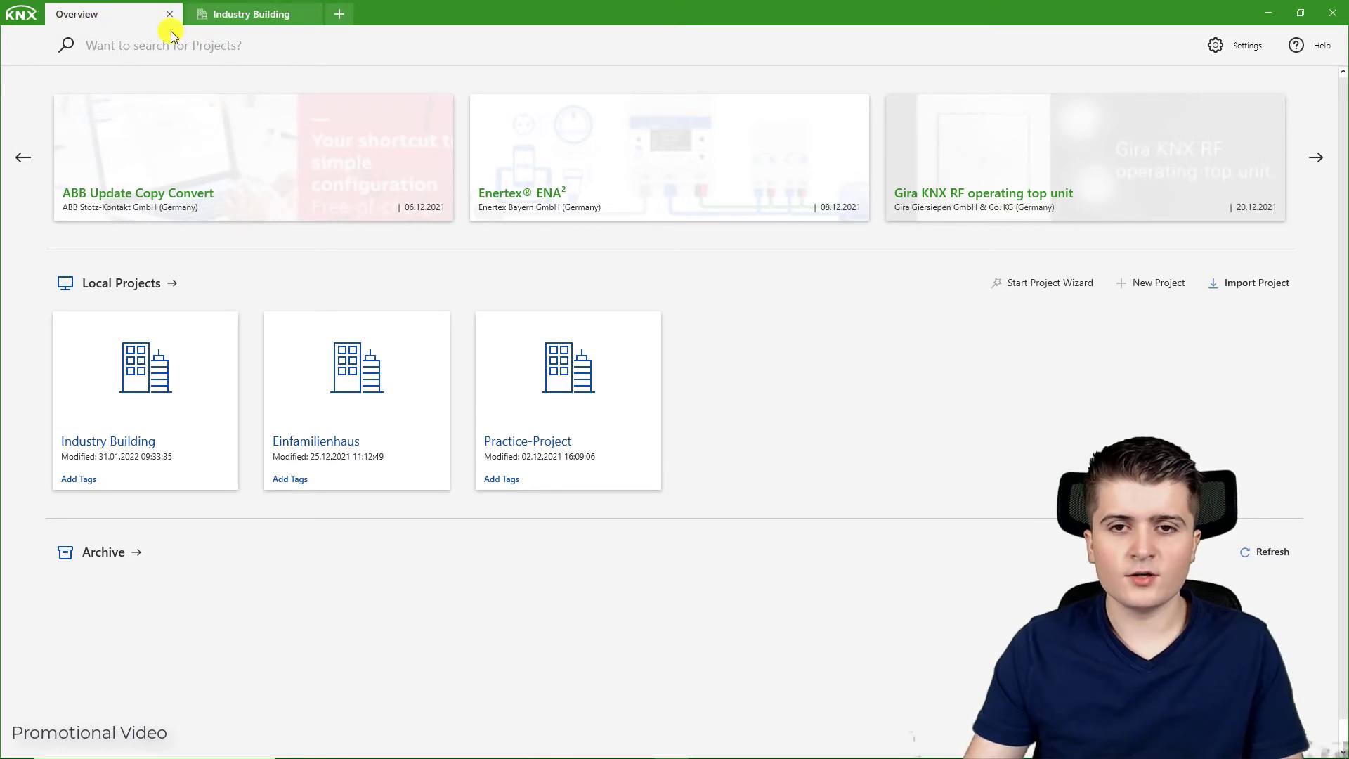
# Step: Switch to the Industry Building tab, then back to the projects Overview
pyautogui.click(250, 14)
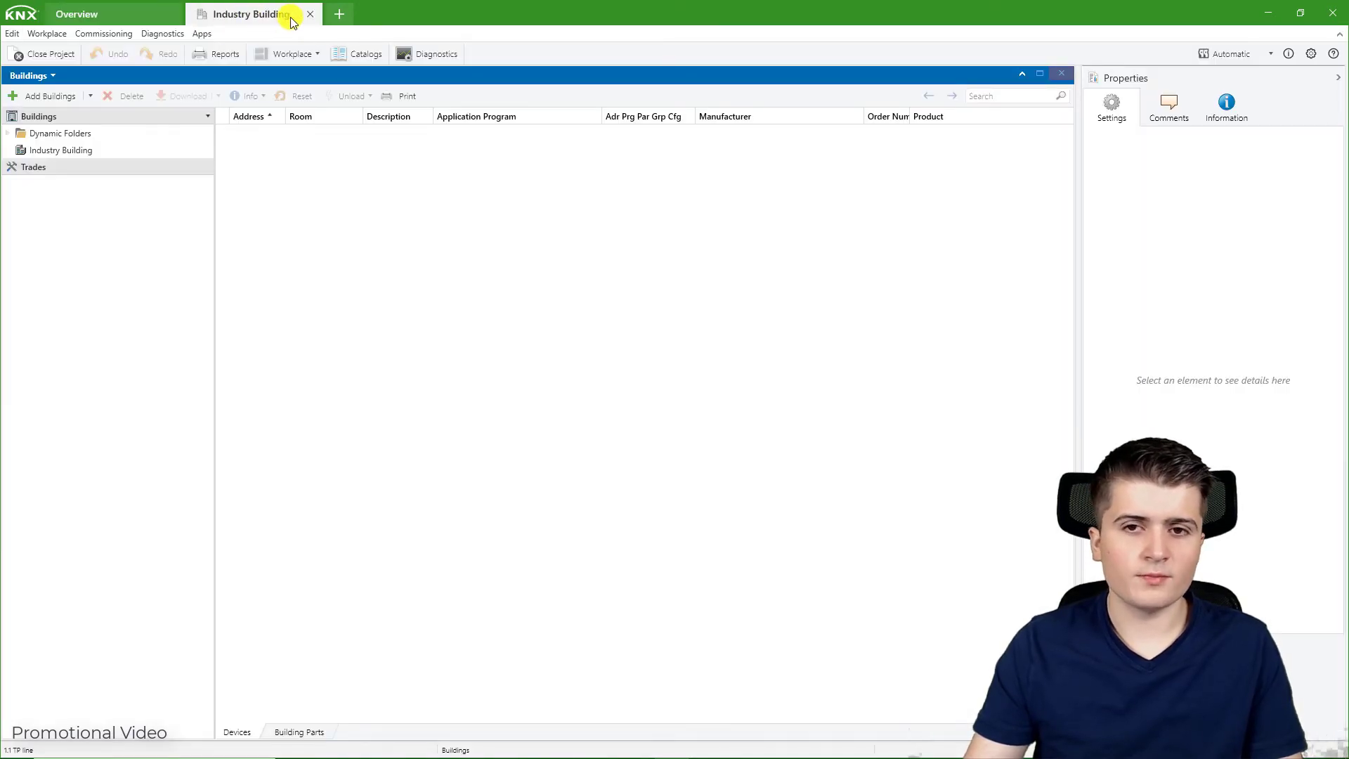
pyautogui.click(77, 14)
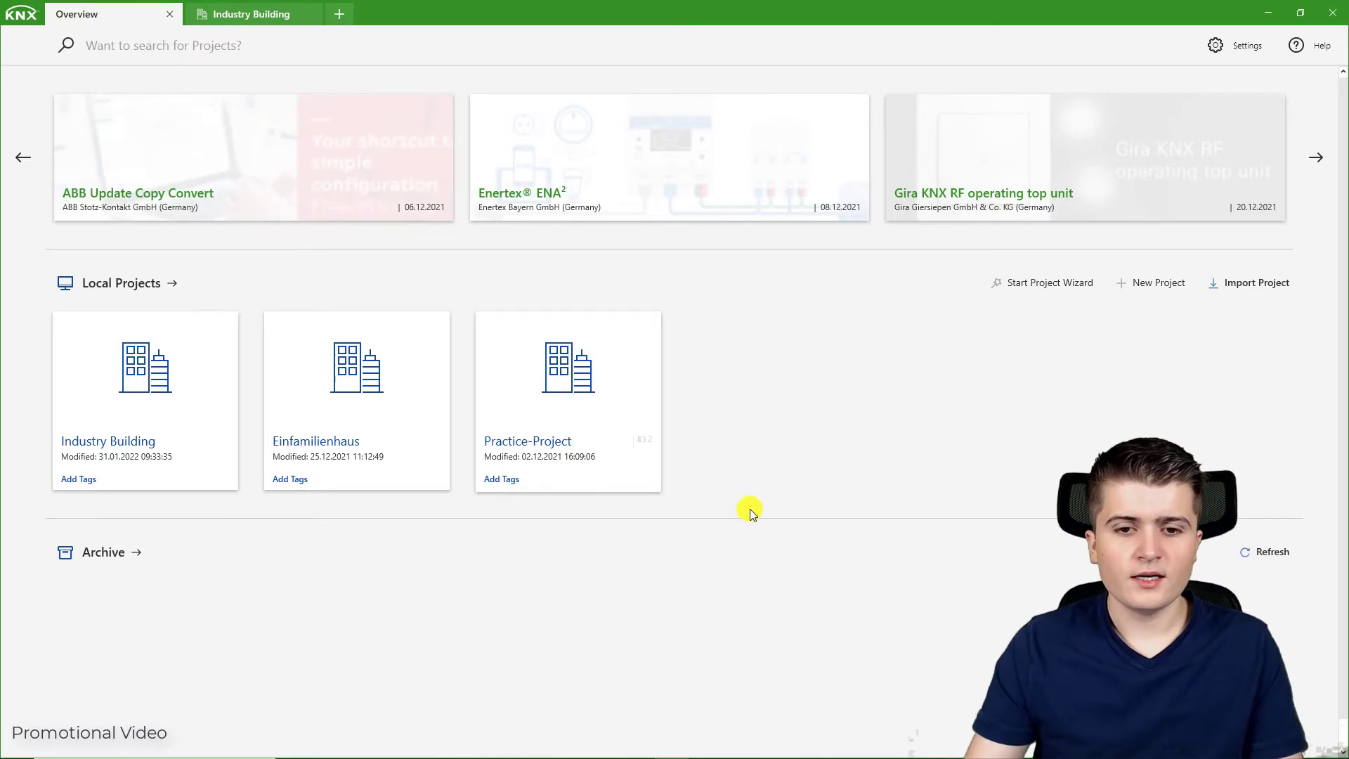
pyautogui.moveTo(145, 368)
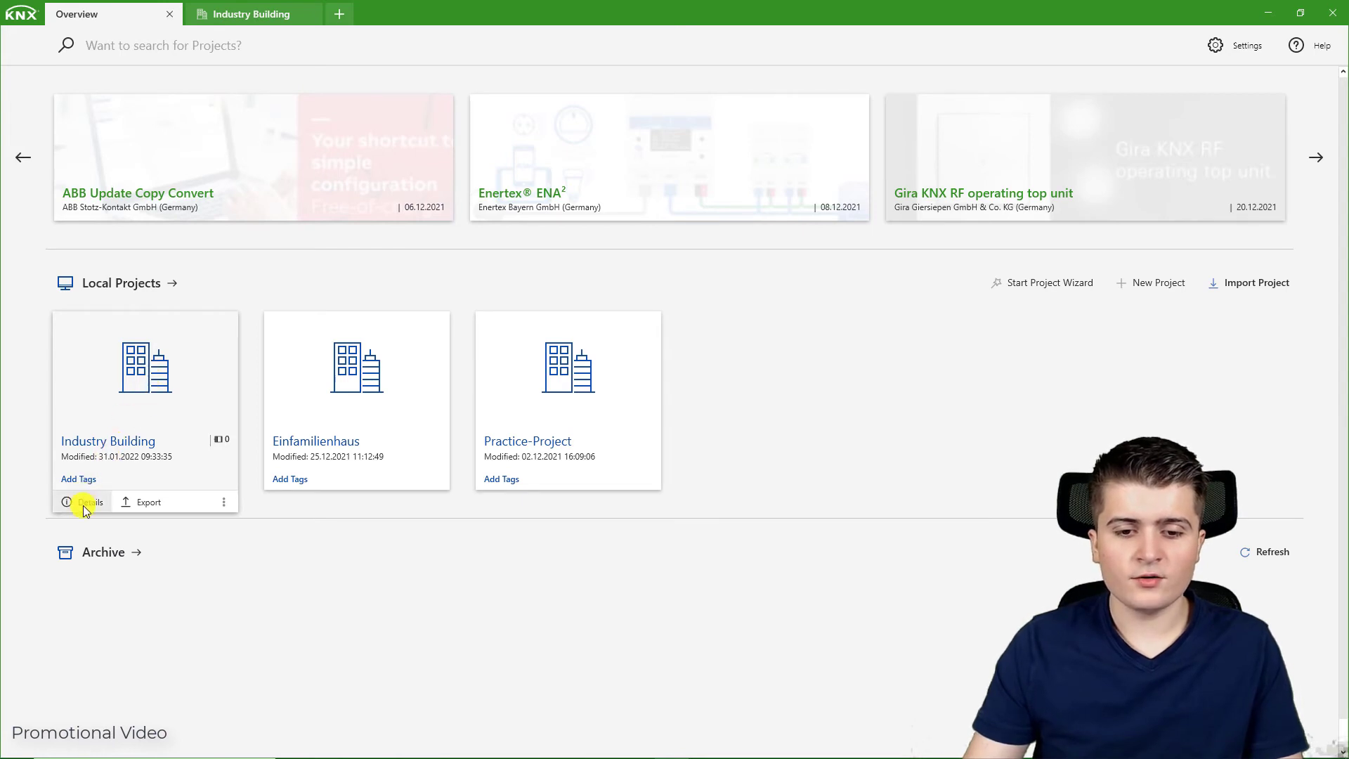
# Step: Open Industry Building's info page, toggle Status to Delivered and back to Start, then open Details
pyautogui.click(89, 502)
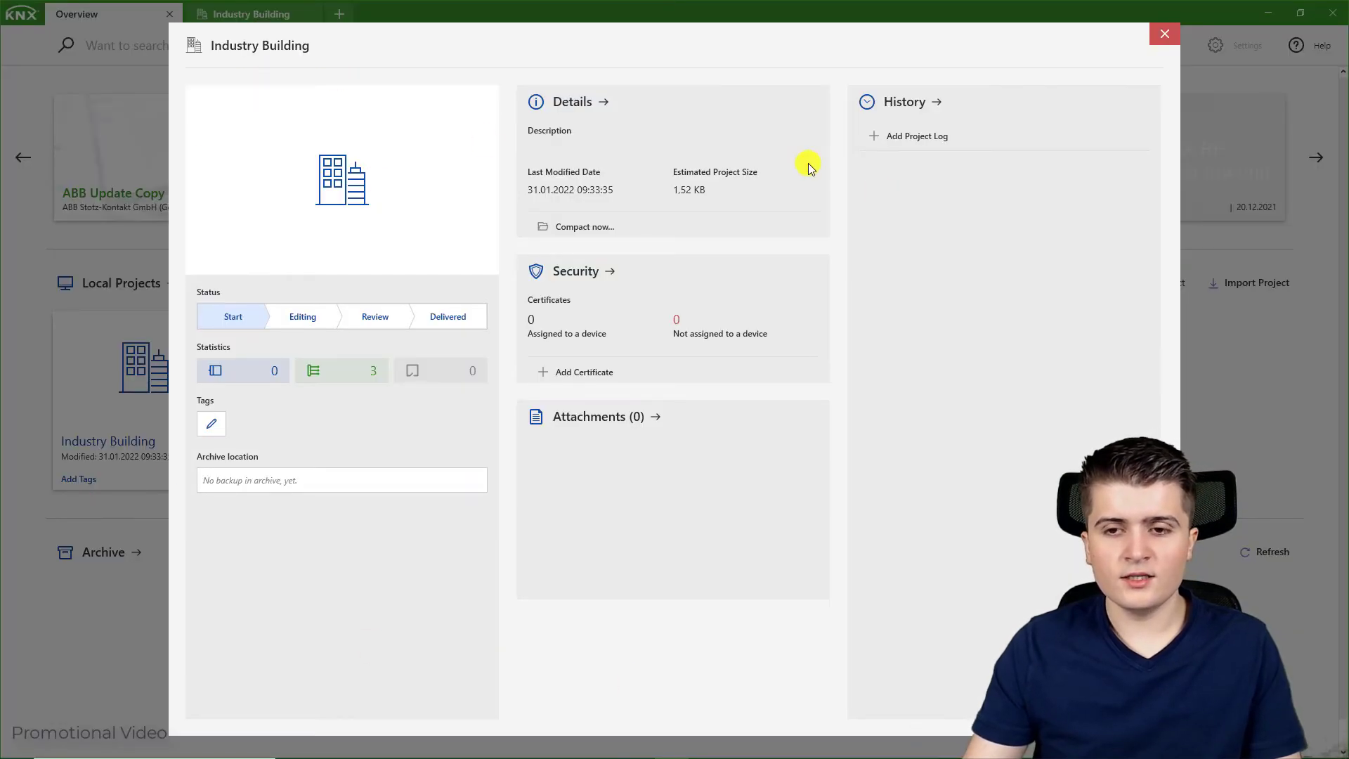
pyautogui.moveTo(767, 436)
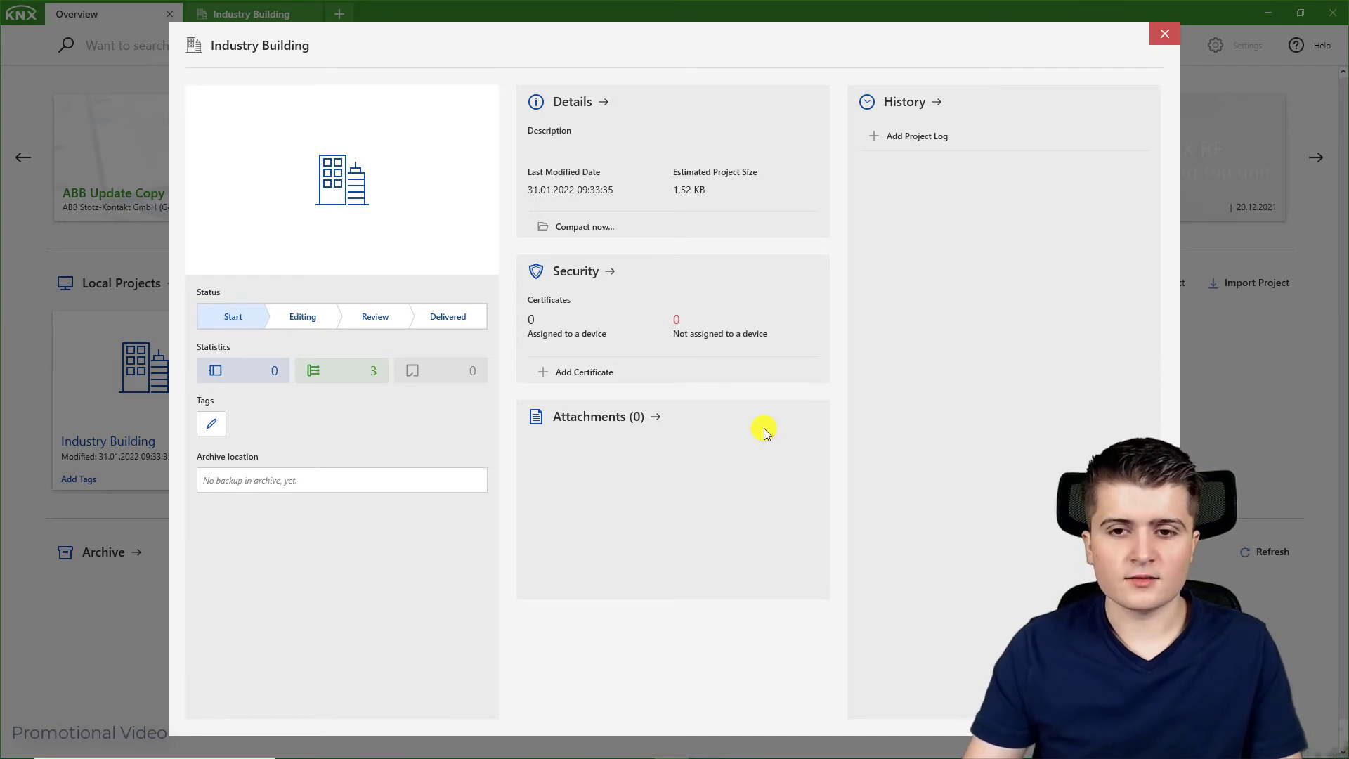
pyautogui.moveTo(321, 149)
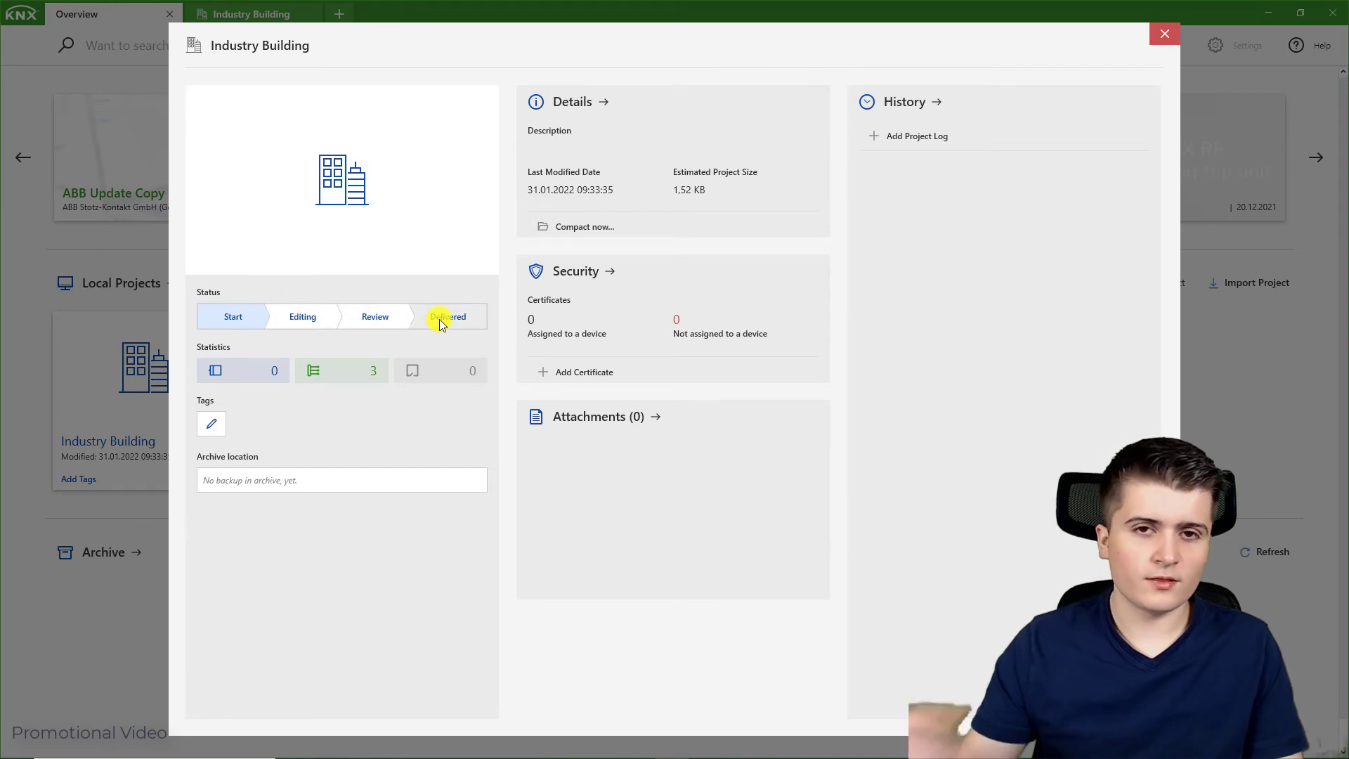
pyautogui.click(447, 315)
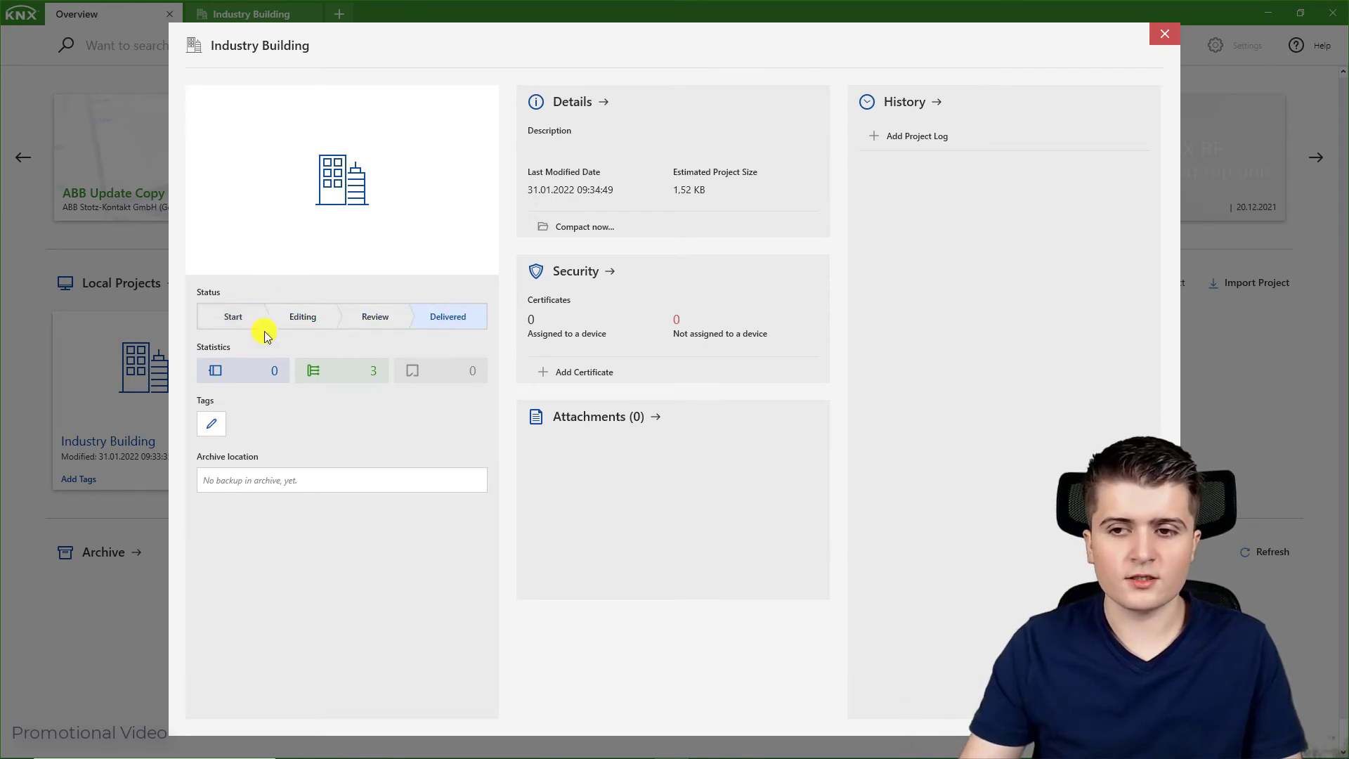
pyautogui.click(233, 315)
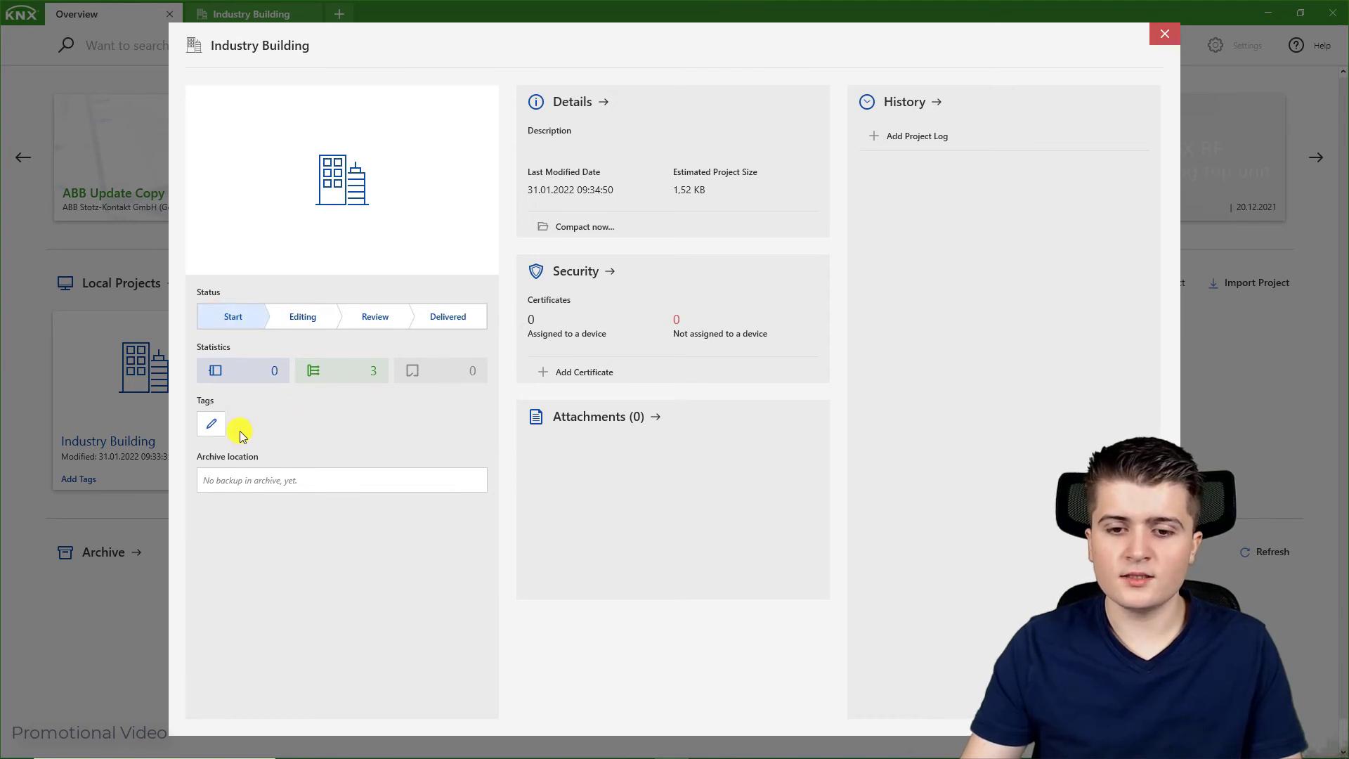
pyautogui.click(210, 423)
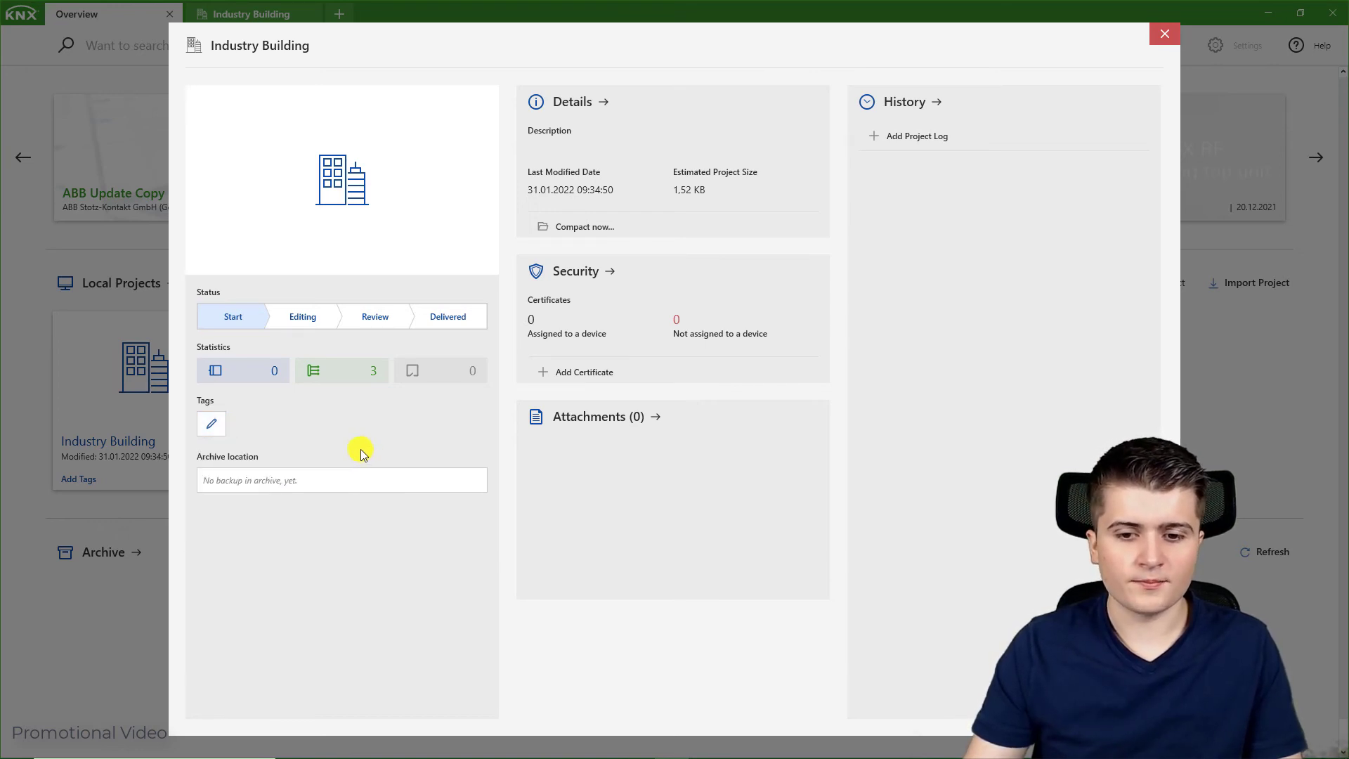
pyautogui.moveTo(417, 486)
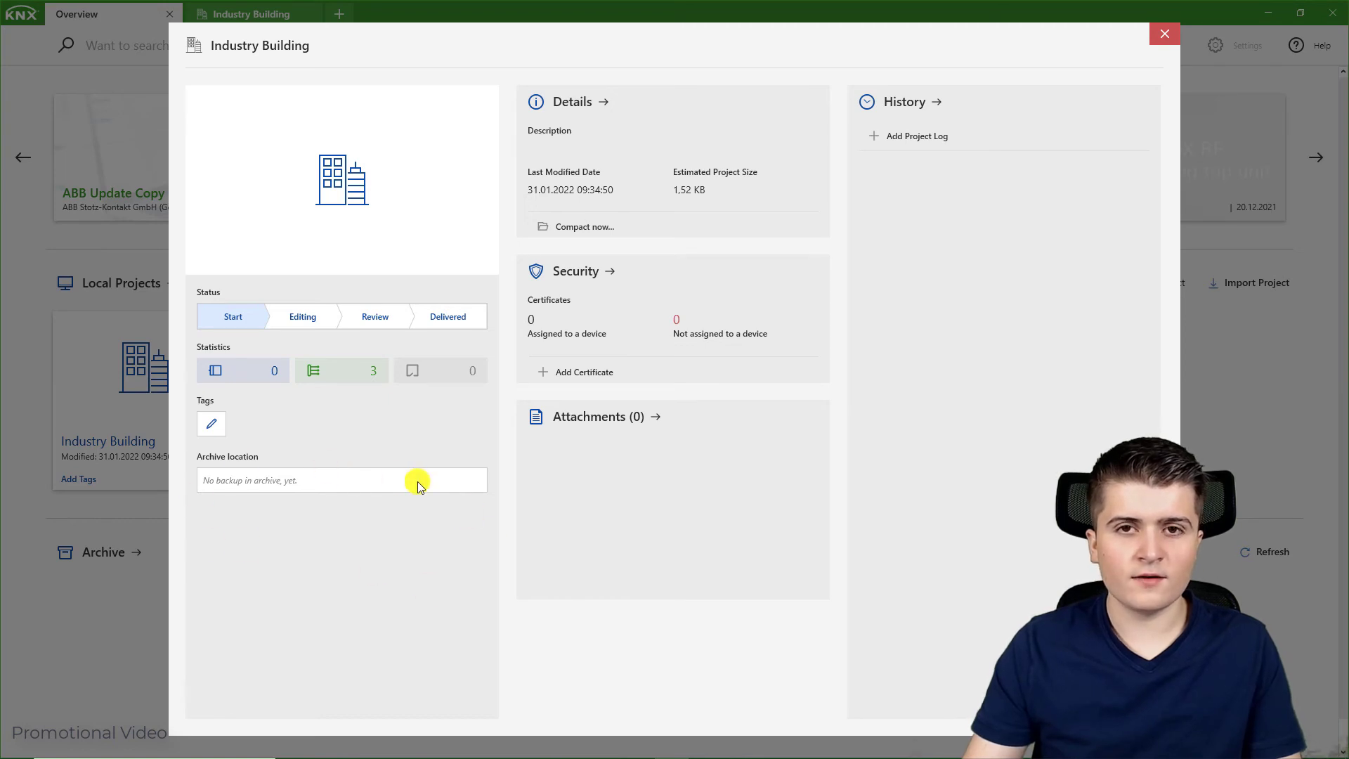
pyautogui.moveTo(415, 556)
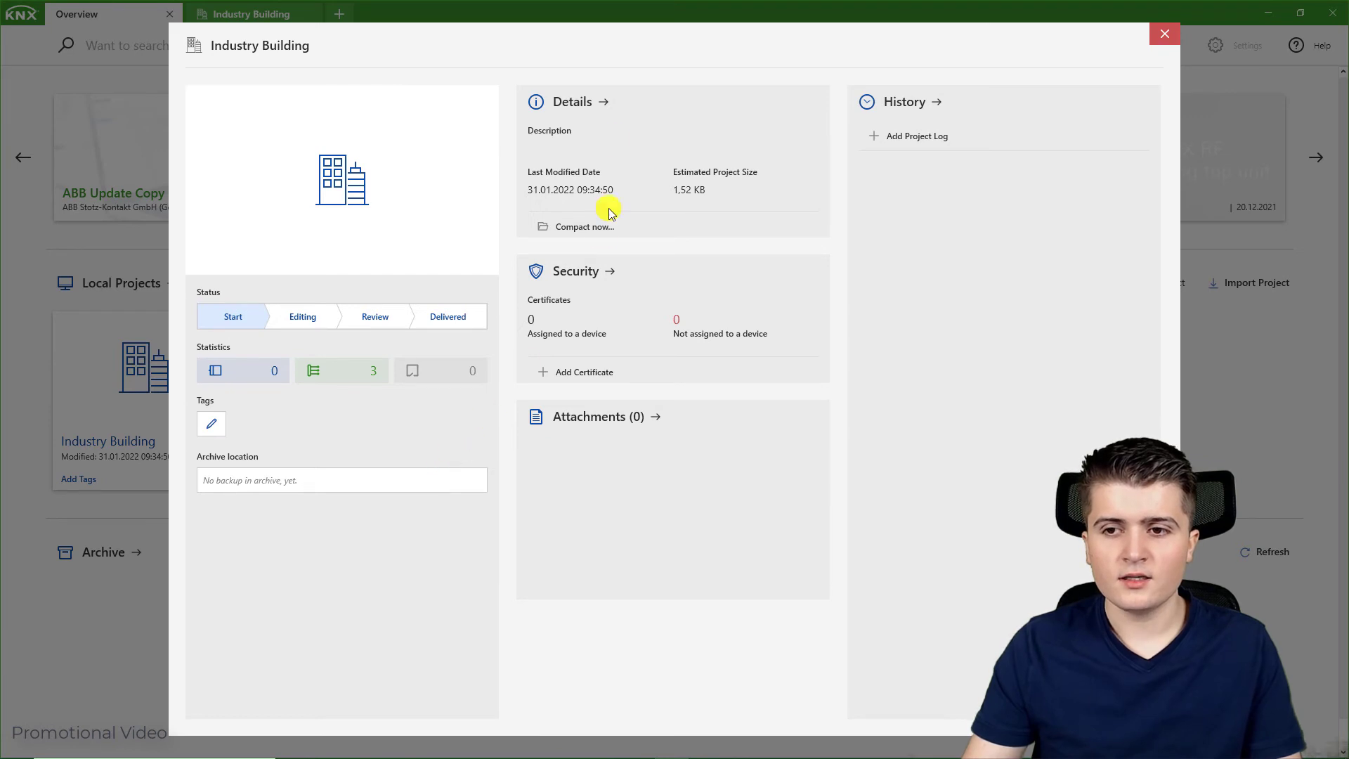
pyautogui.click(602, 101)
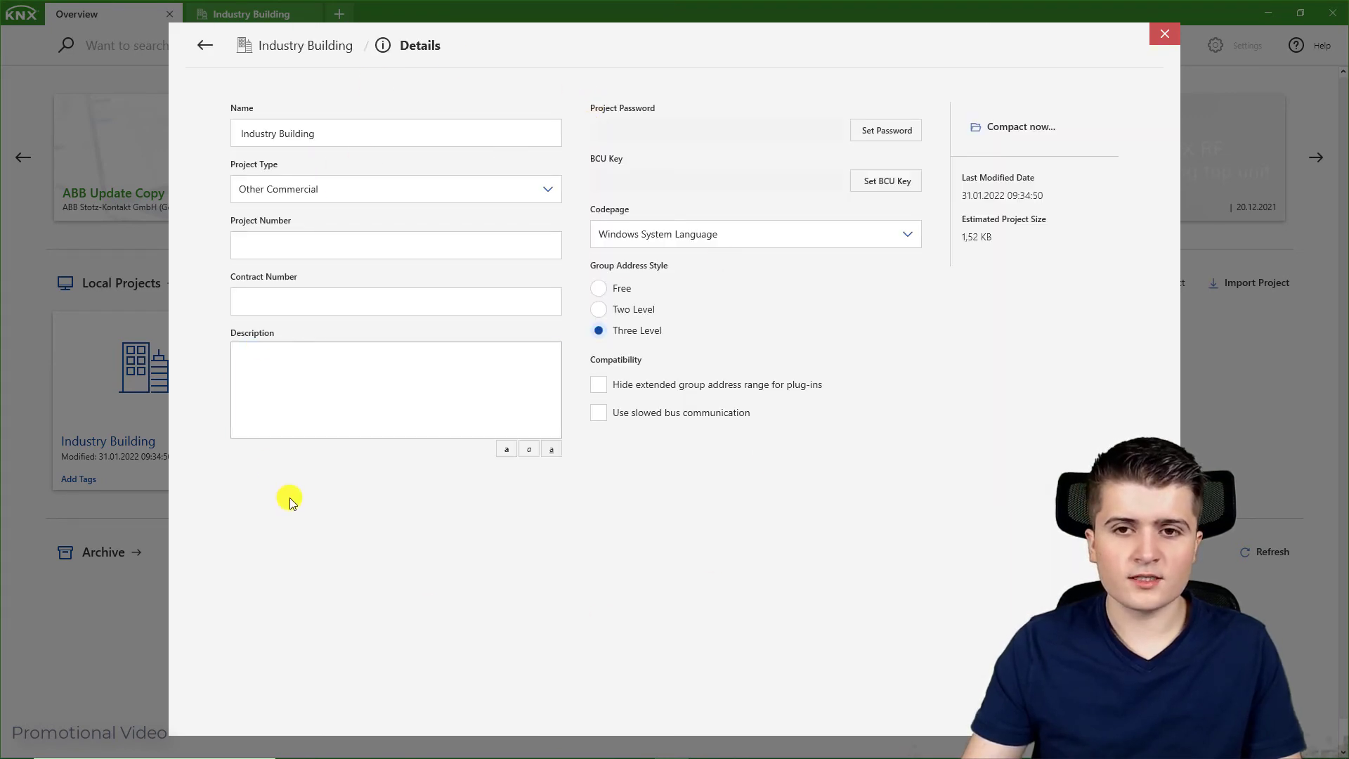
pyautogui.click(395, 245)
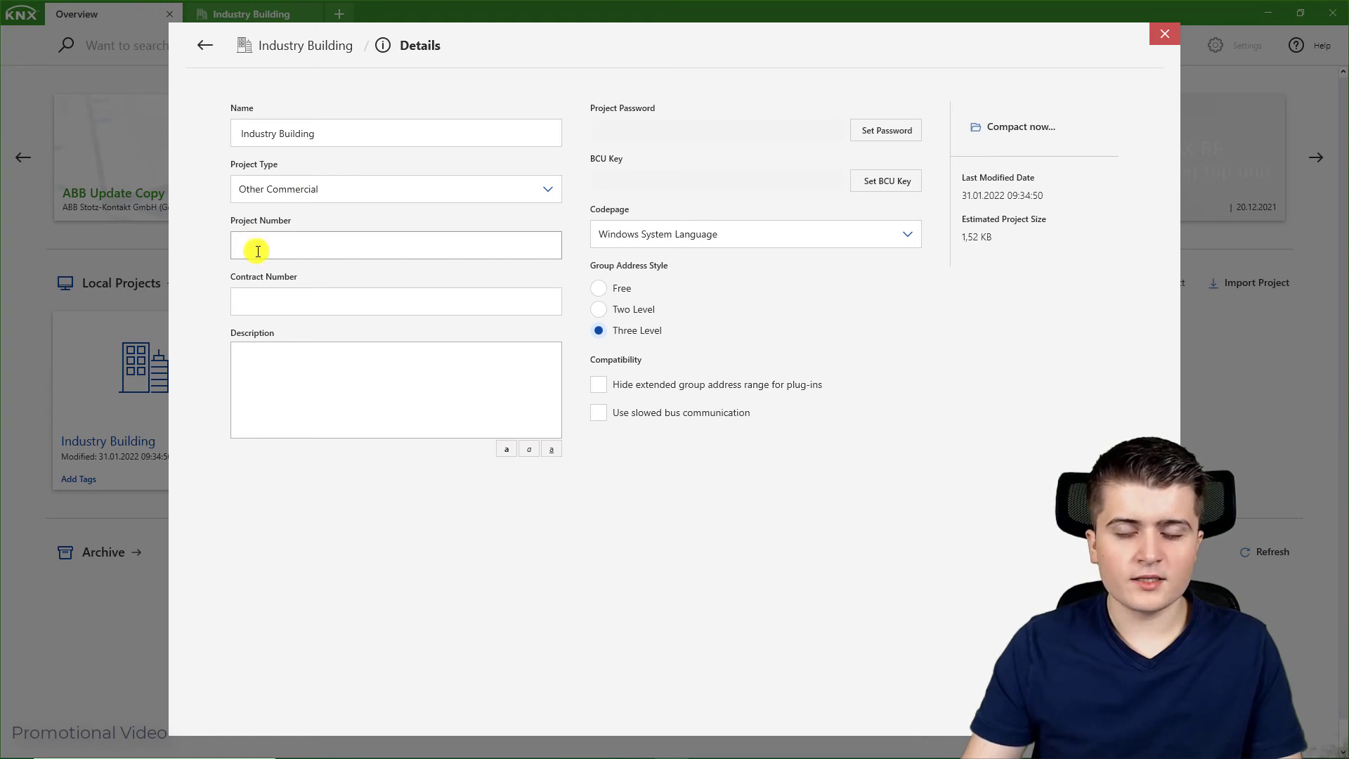
pyautogui.click(395, 300)
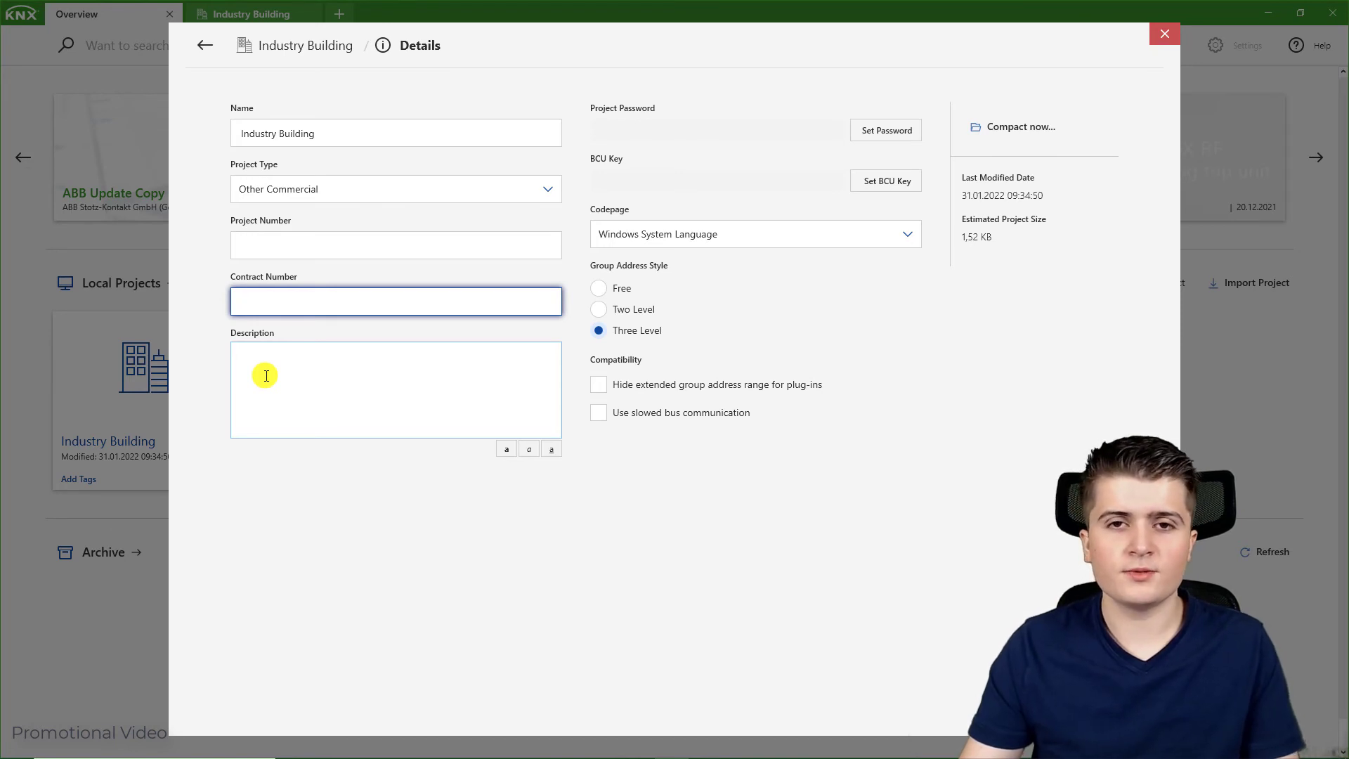
pyautogui.click(395, 301)
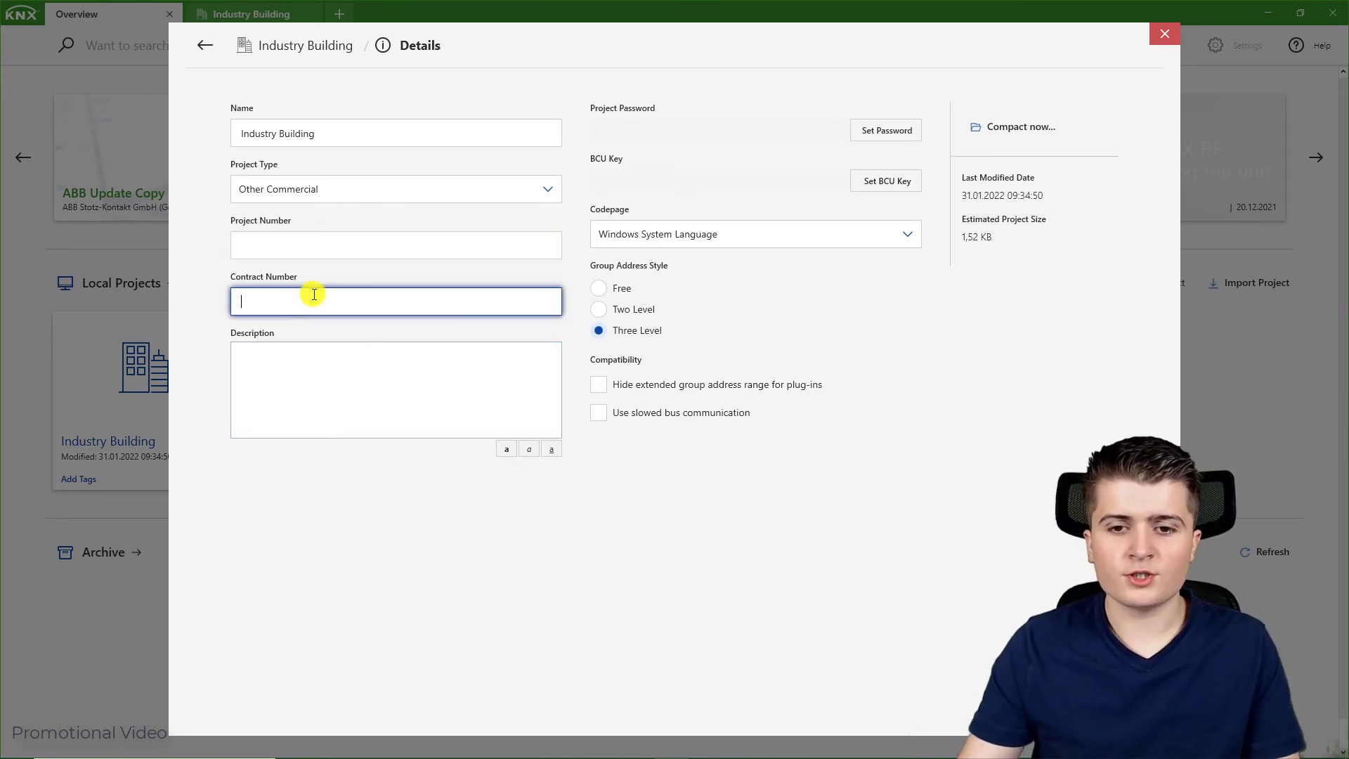
pyautogui.click(395, 388)
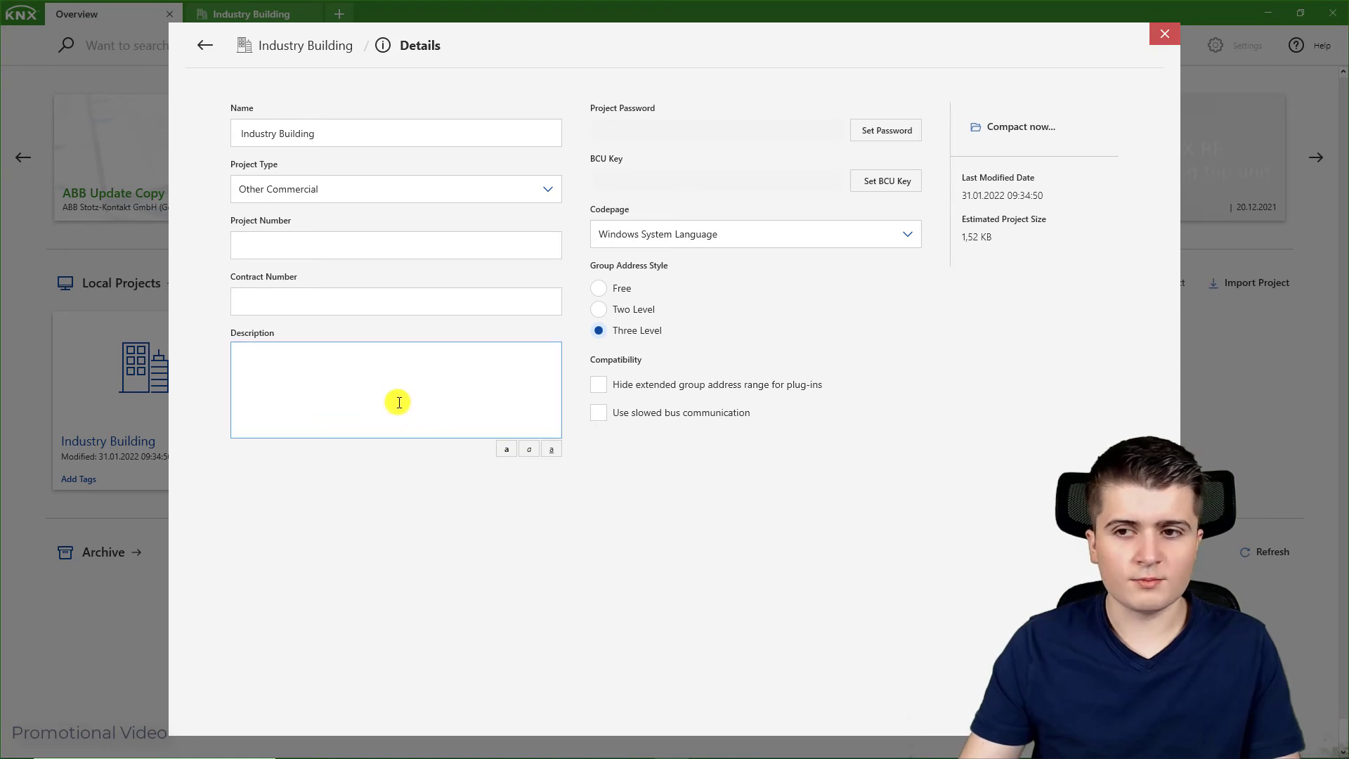
pyautogui.moveTo(827, 119)
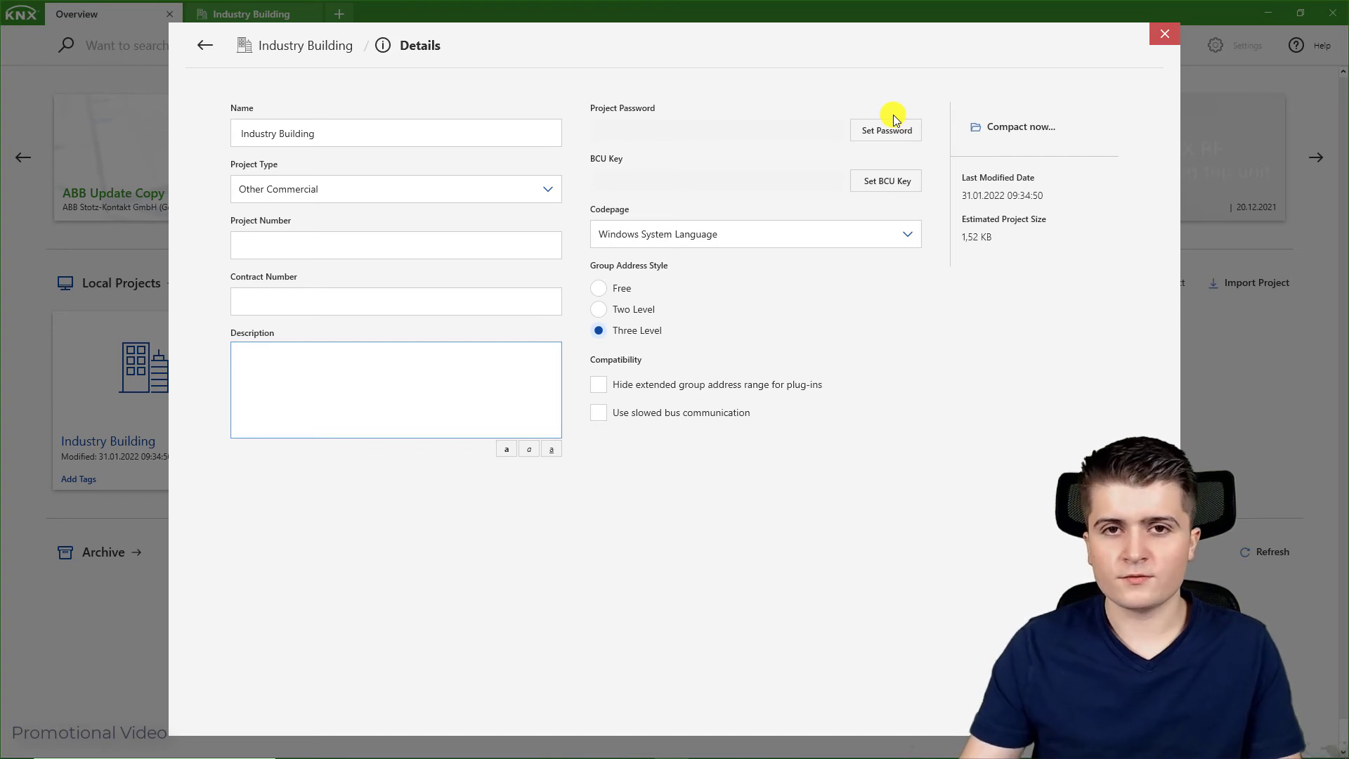
pyautogui.click(395, 387)
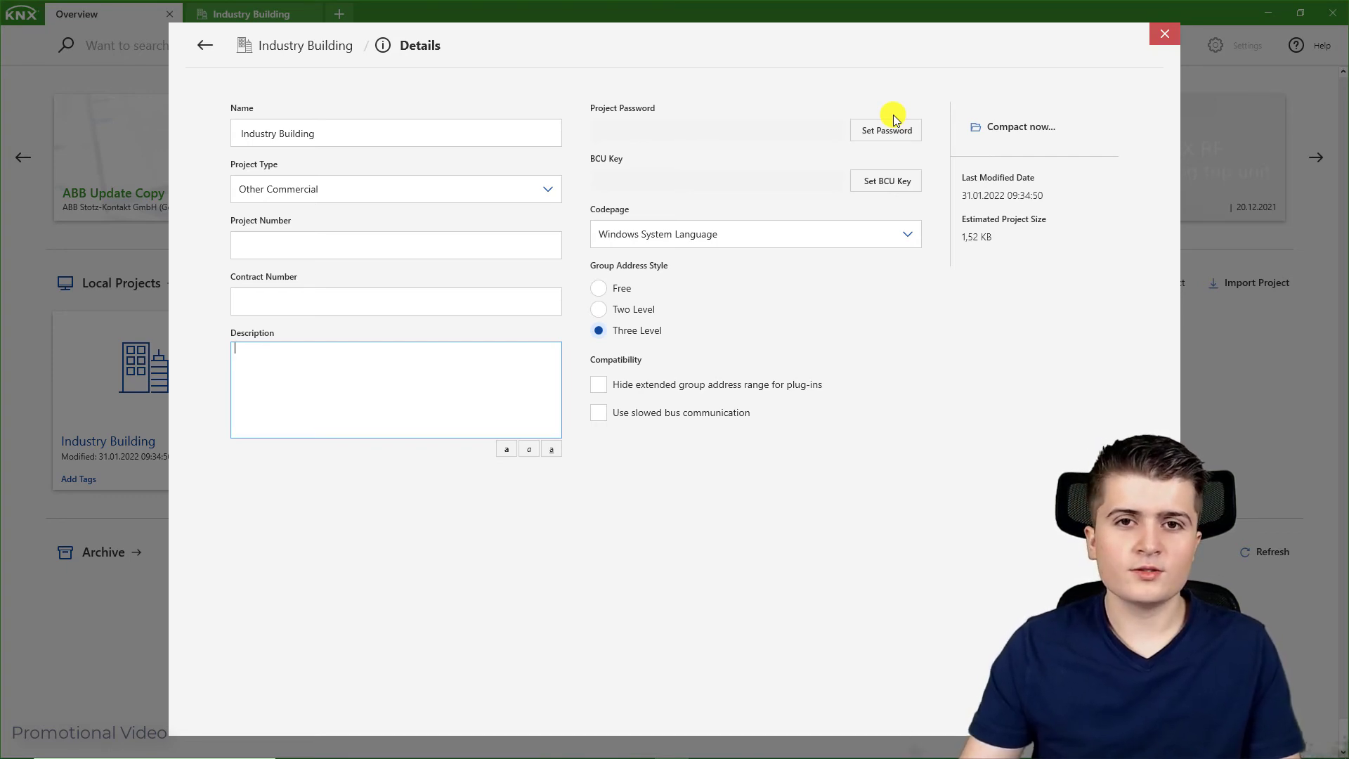
pyautogui.moveTo(923, 120)
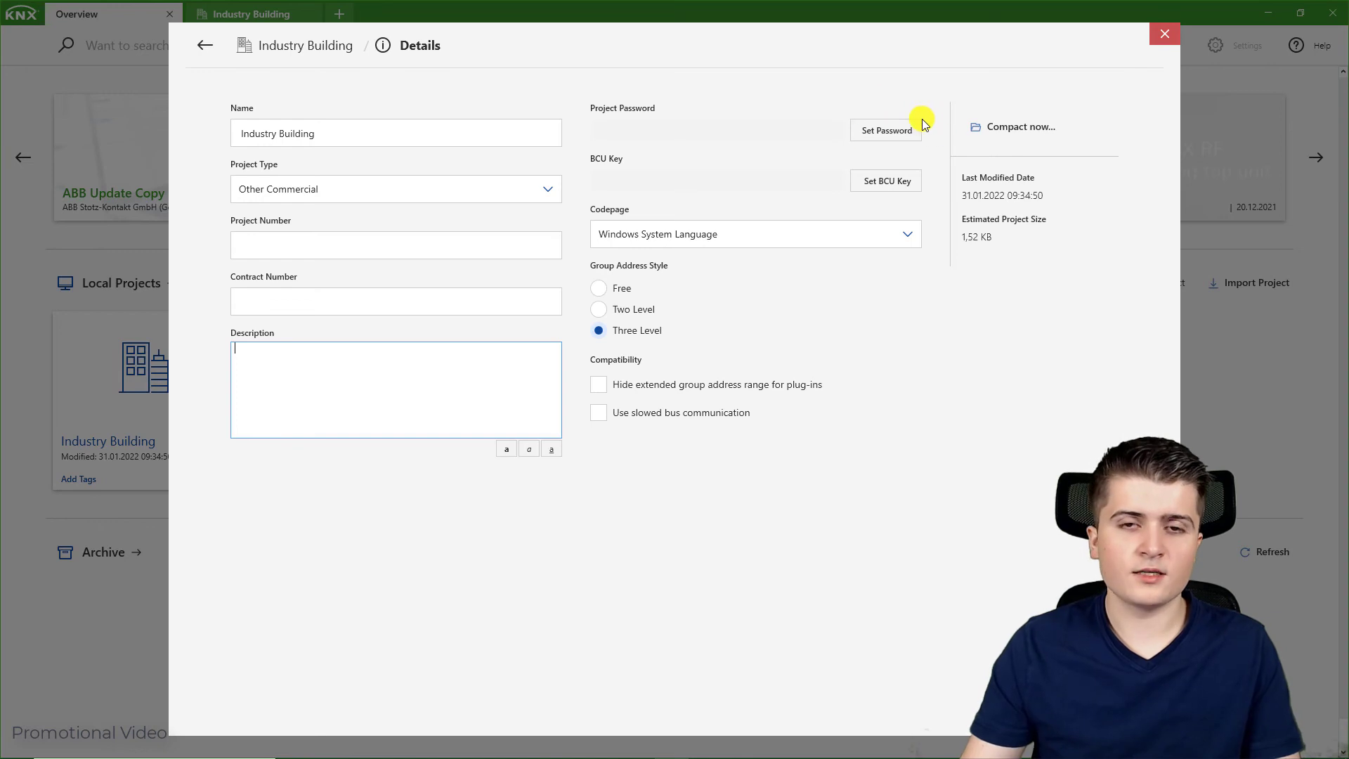
pyautogui.moveTo(938, 173)
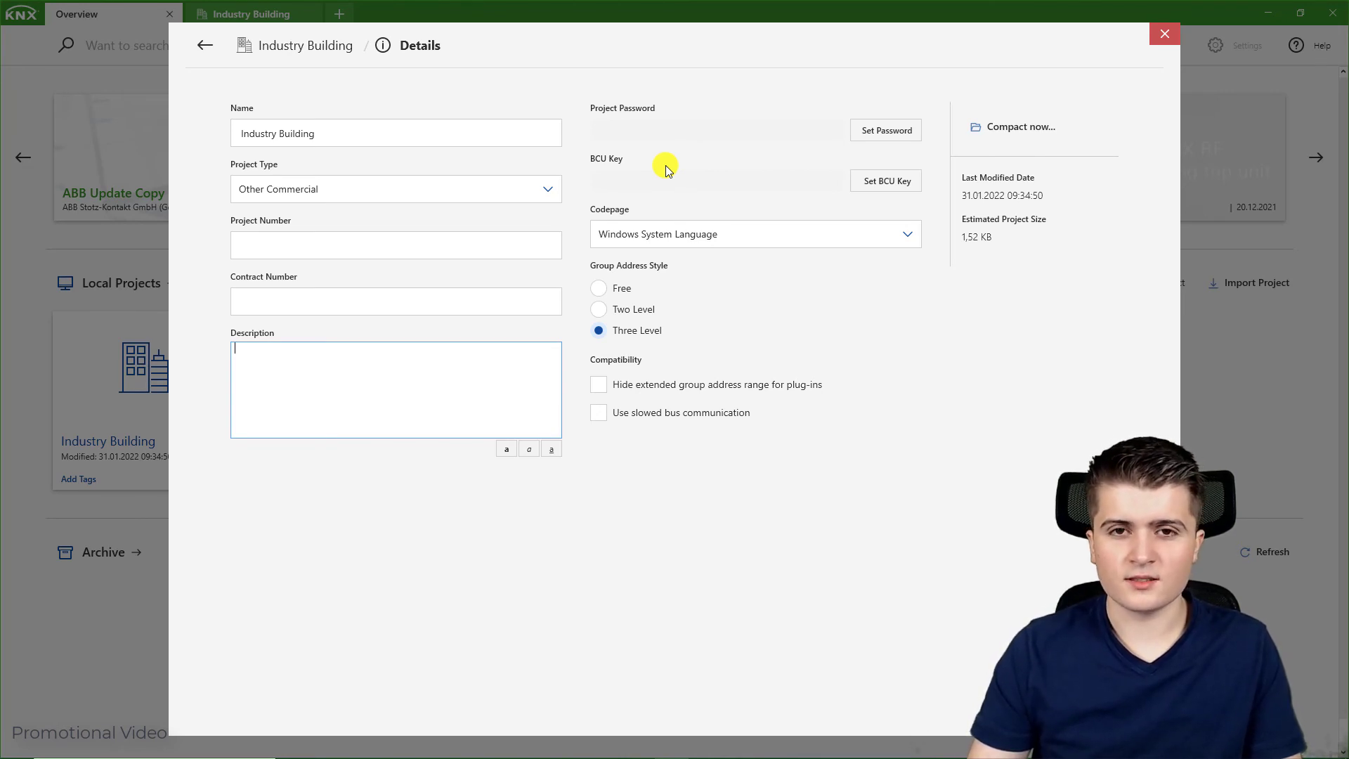
pyautogui.moveTo(841, 198)
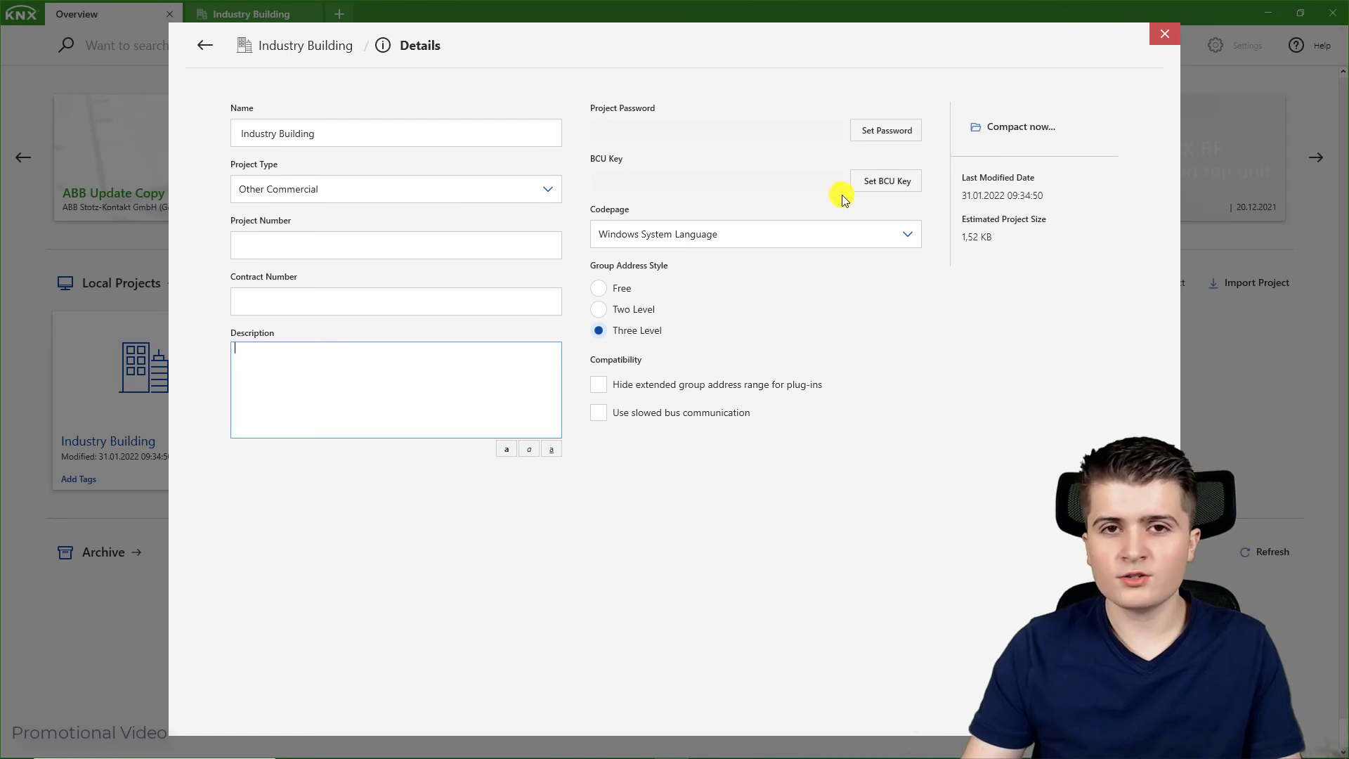
pyautogui.moveTo(731, 170)
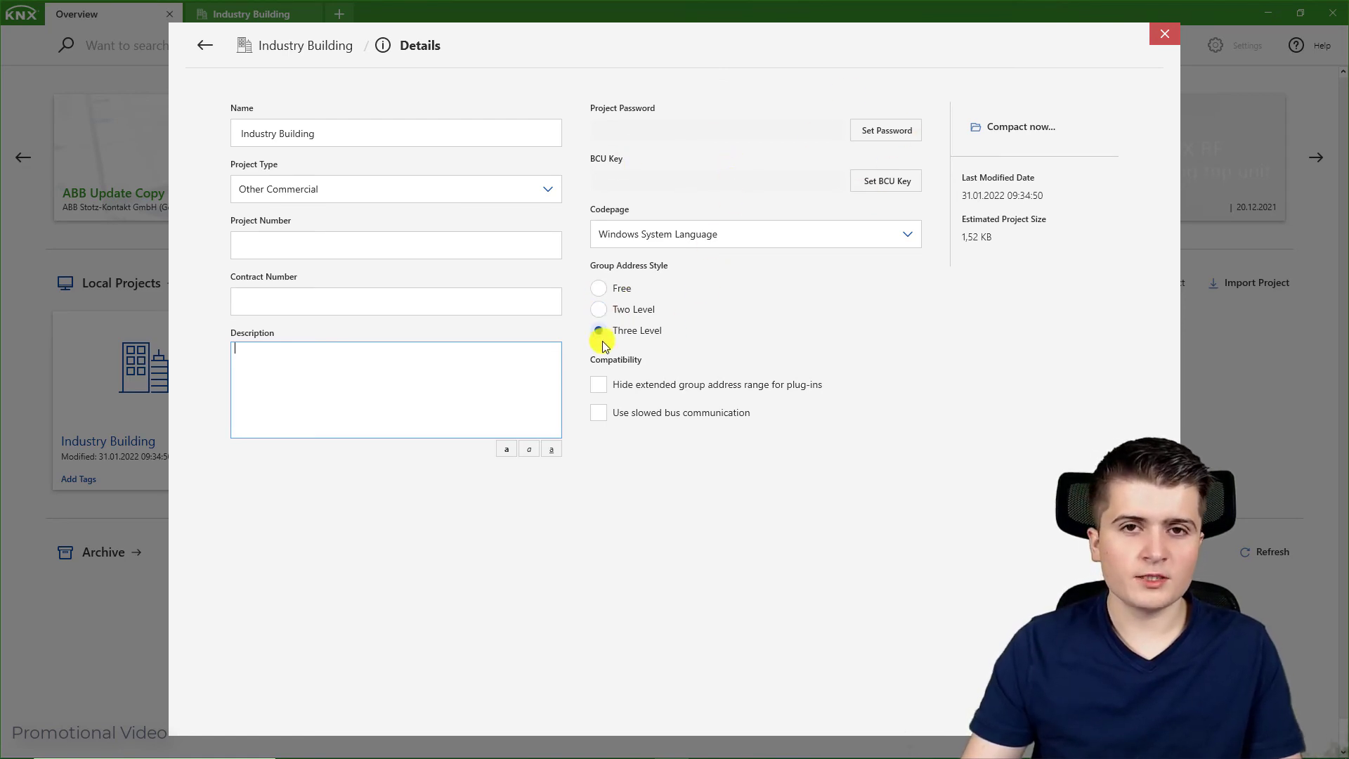
# Step: Try Two Level group addresses, cancel the warning to keep Three Level, then go back
pyautogui.click(599, 330)
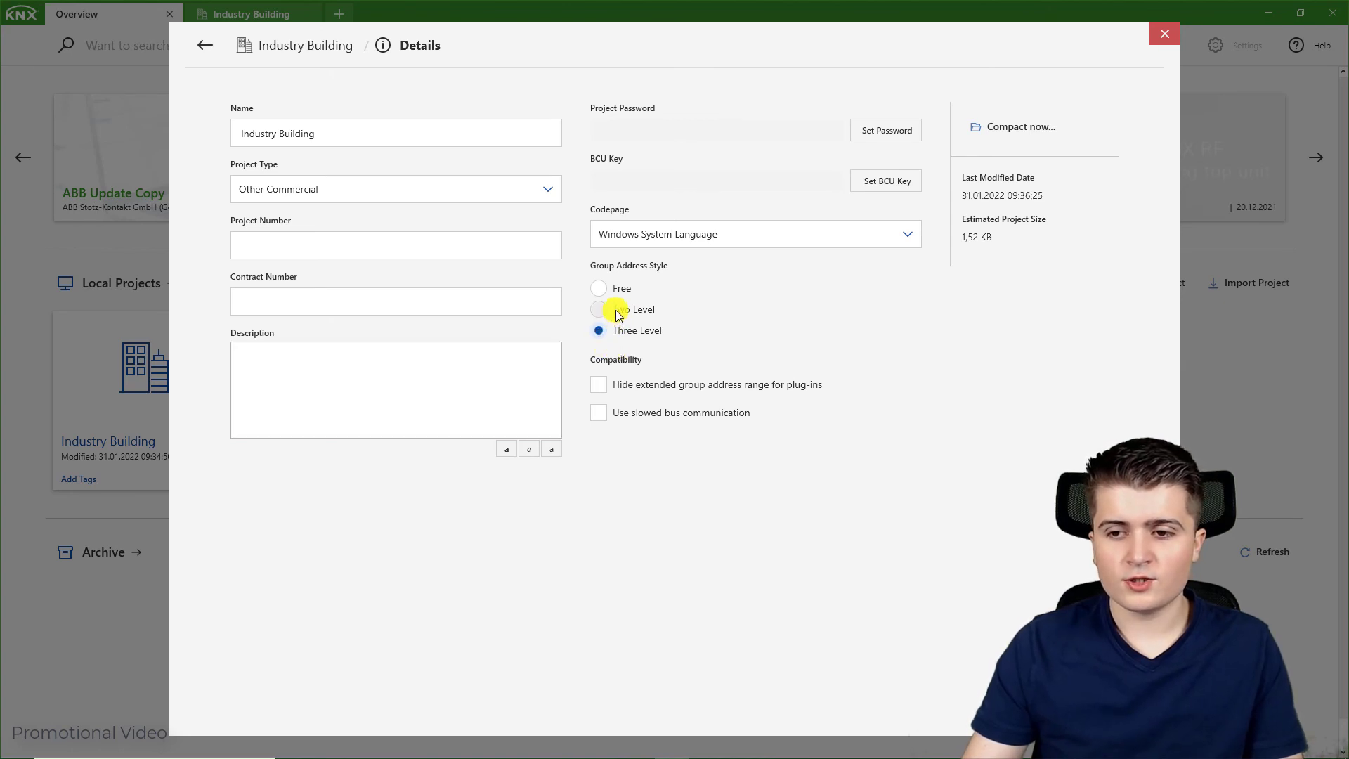
pyautogui.click(599, 309)
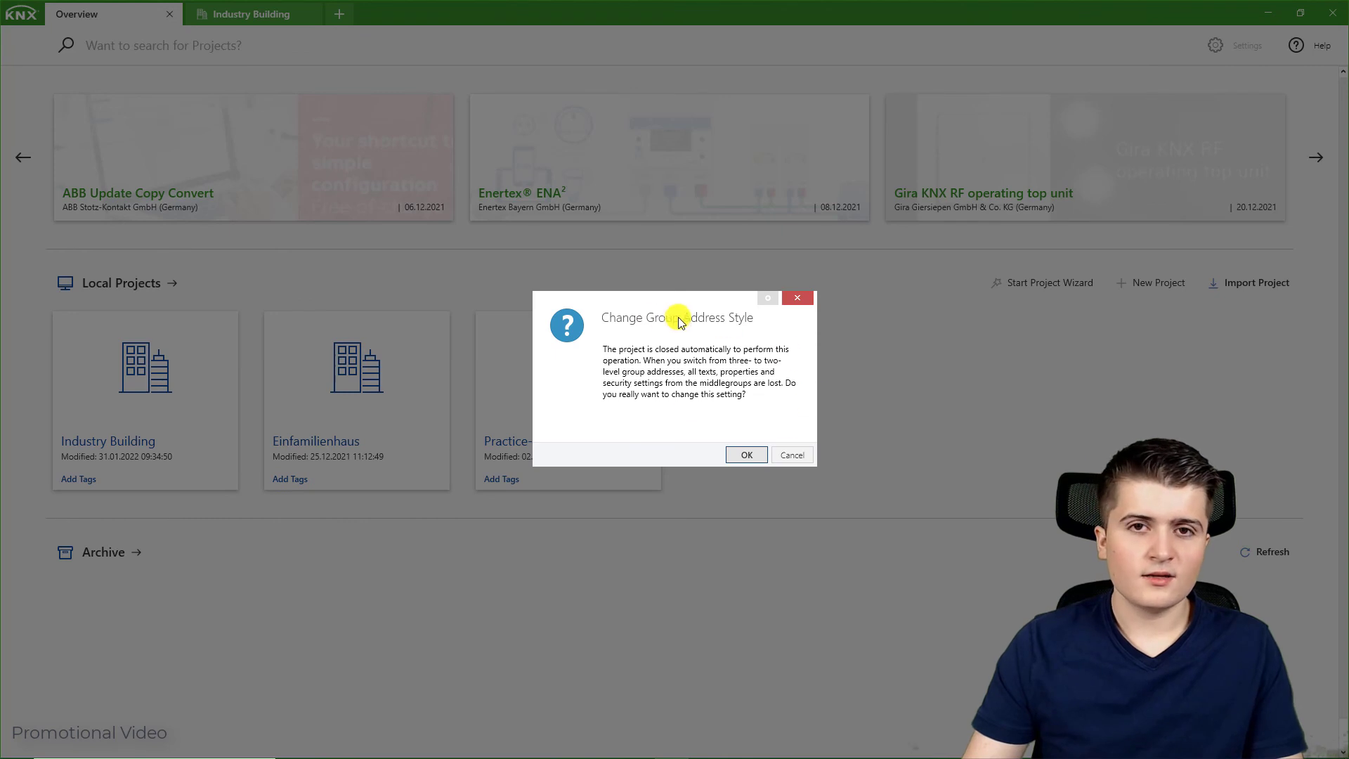
pyautogui.moveTo(697, 402)
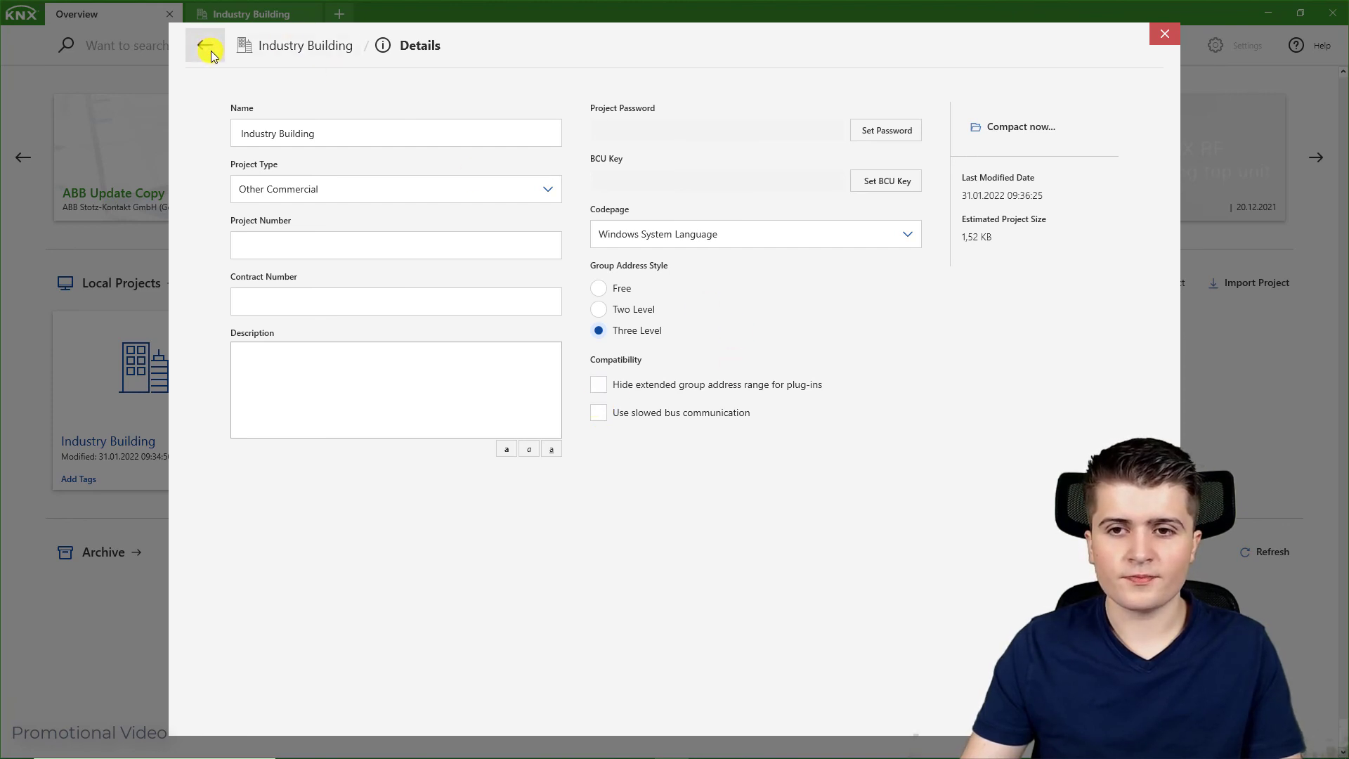
pyautogui.click(204, 45)
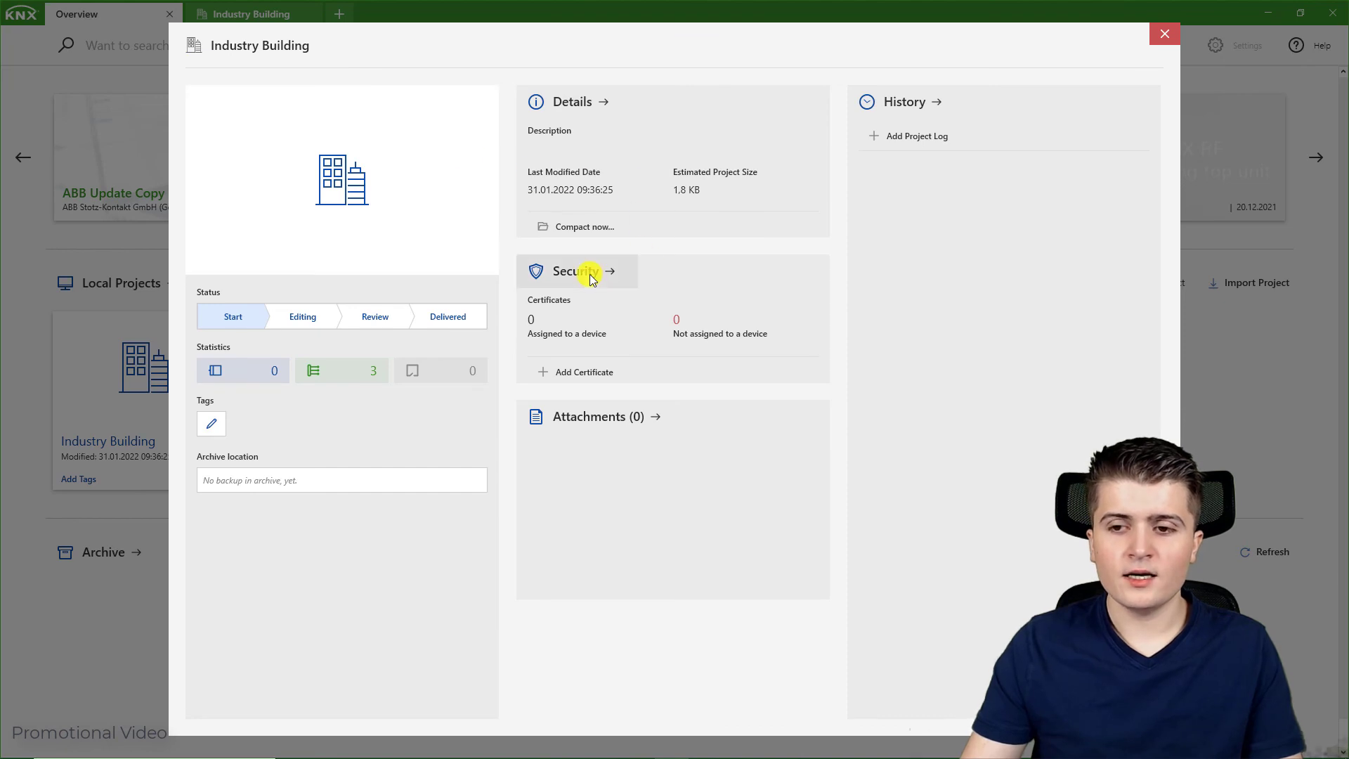
pyautogui.click(574, 271)
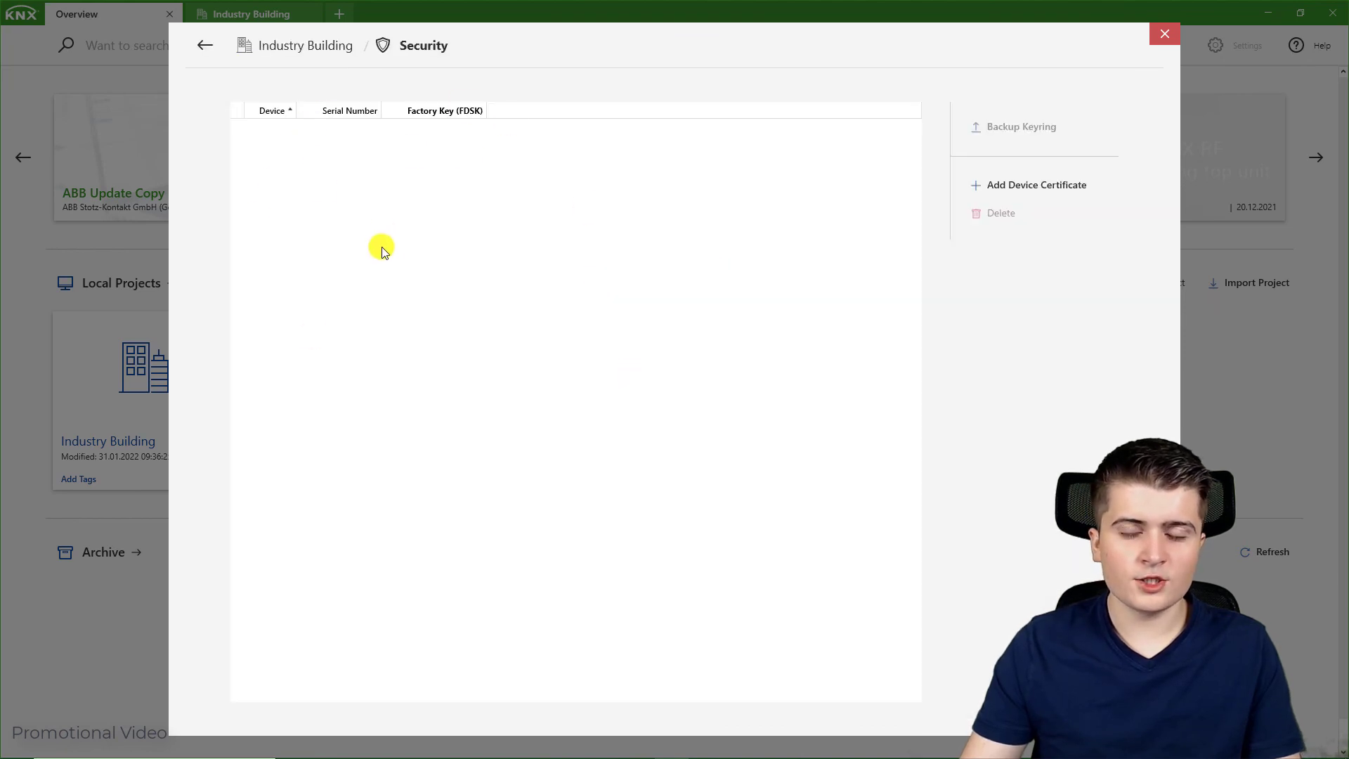
pyautogui.moveTo(268, 161)
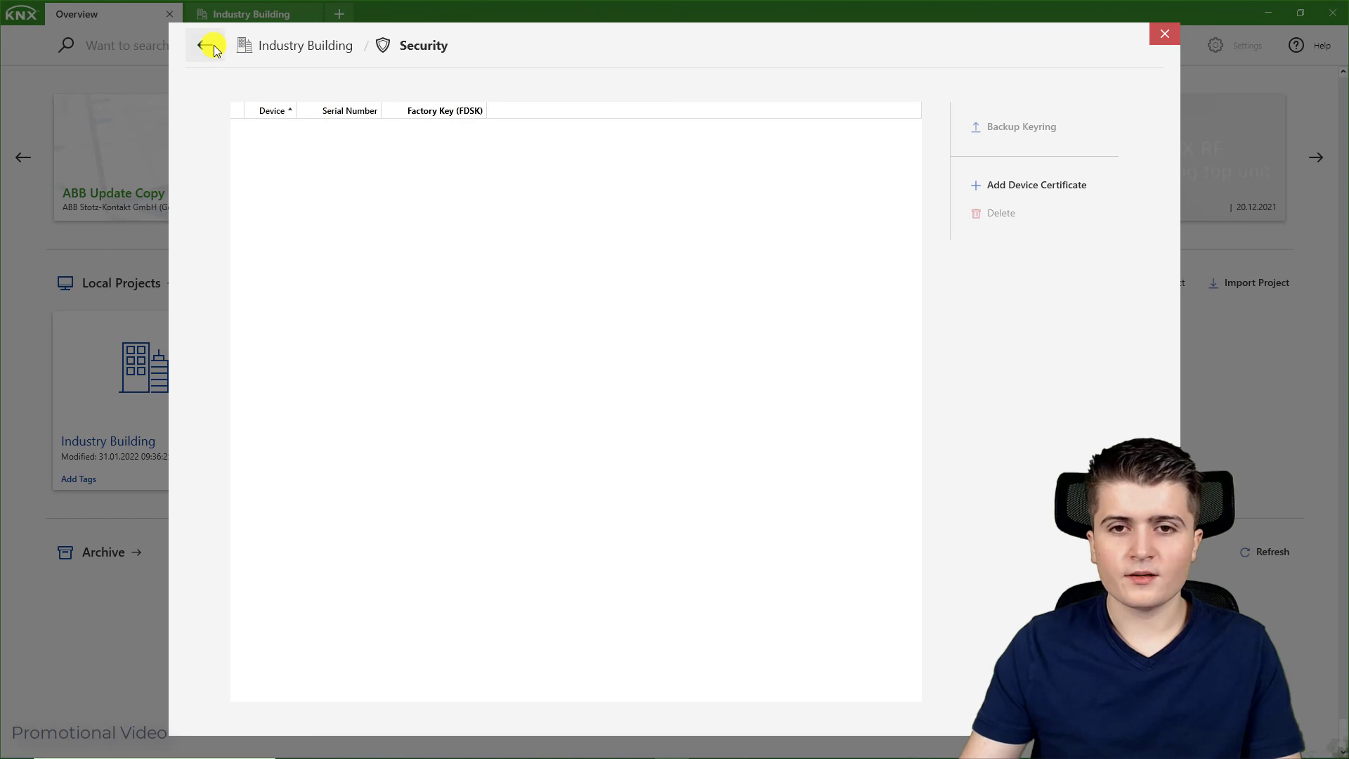
pyautogui.click(204, 45)
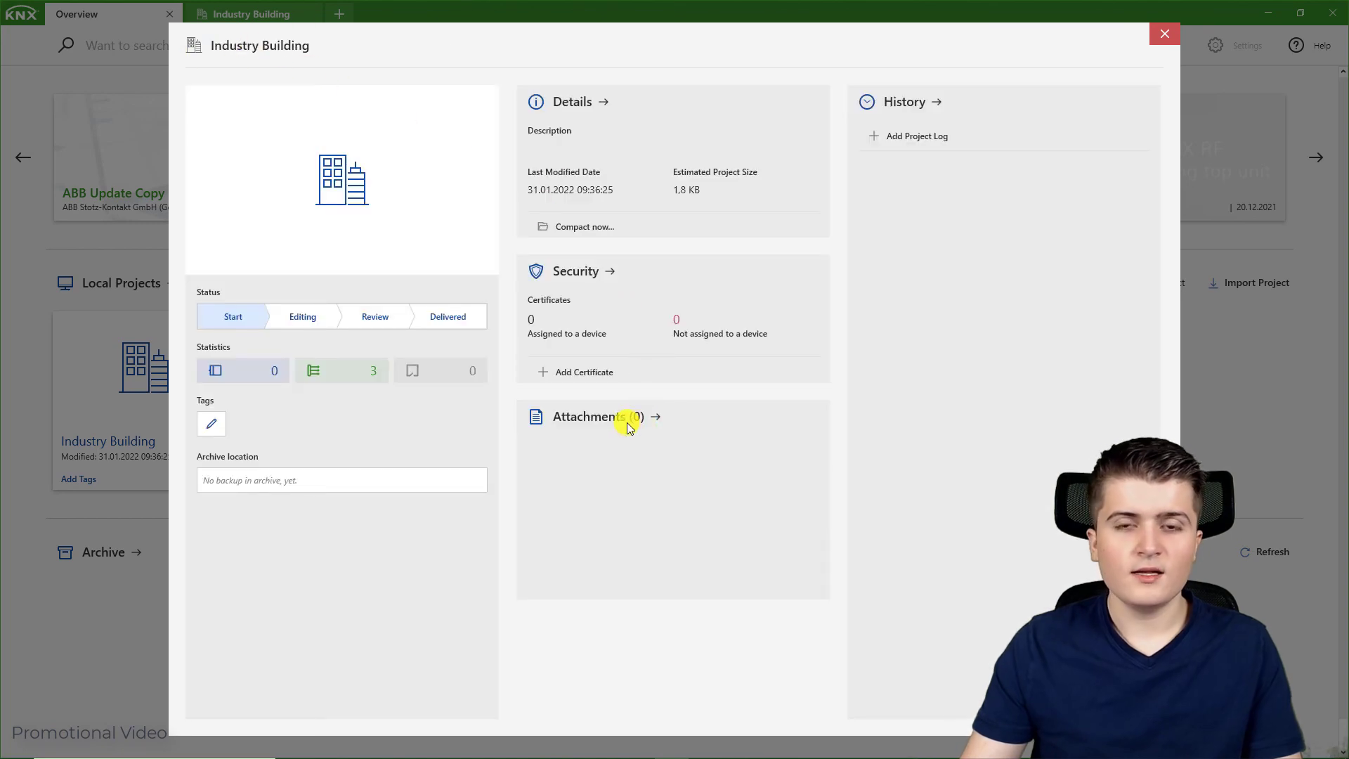
pyautogui.moveTo(644, 407)
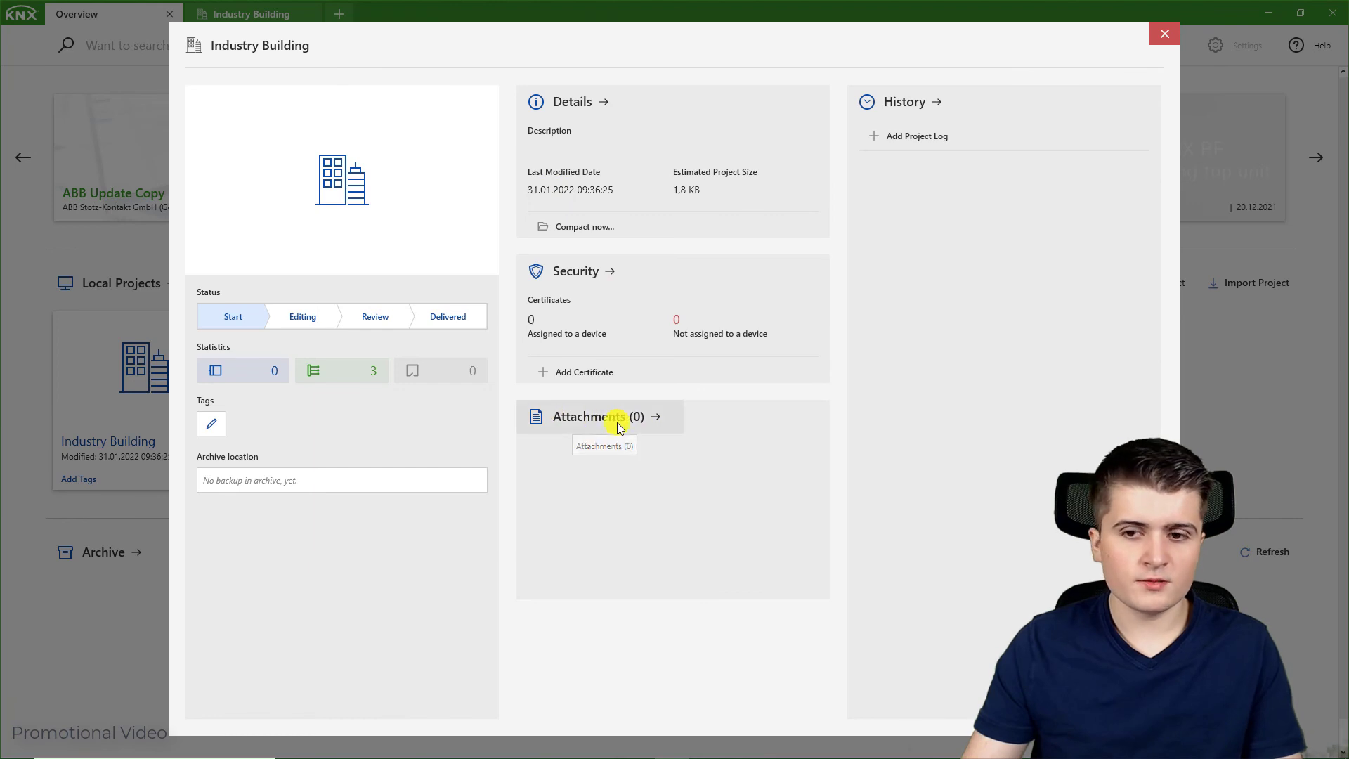
pyautogui.click(598, 416)
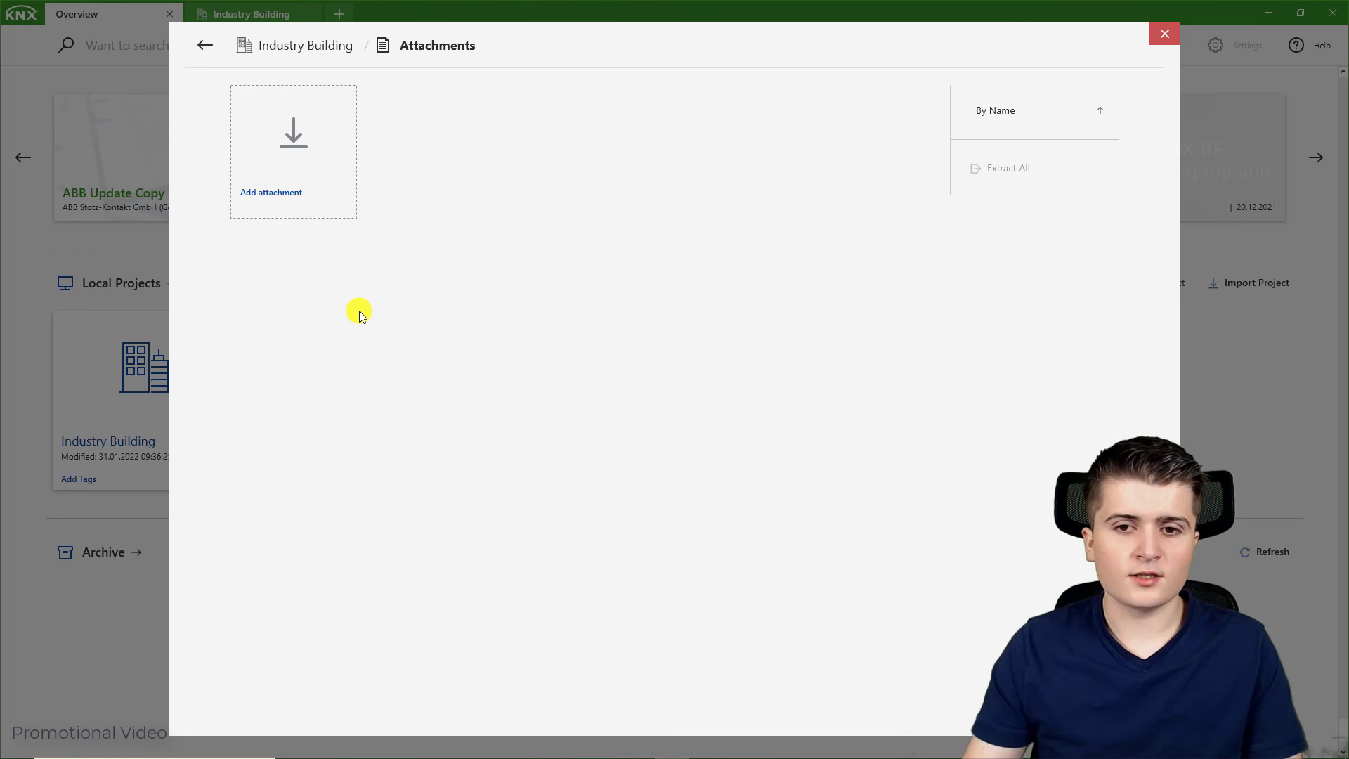
pyautogui.moveTo(626, 356)
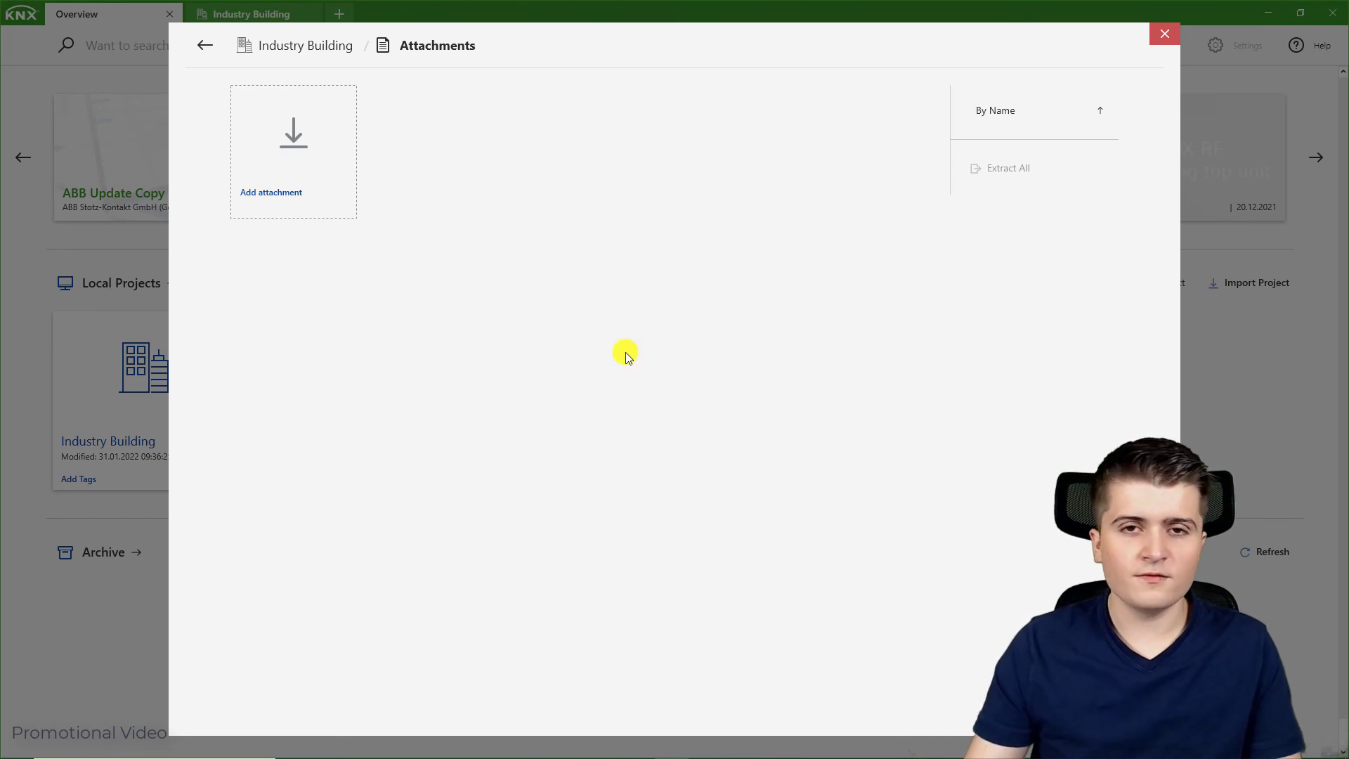
pyautogui.moveTo(621, 319)
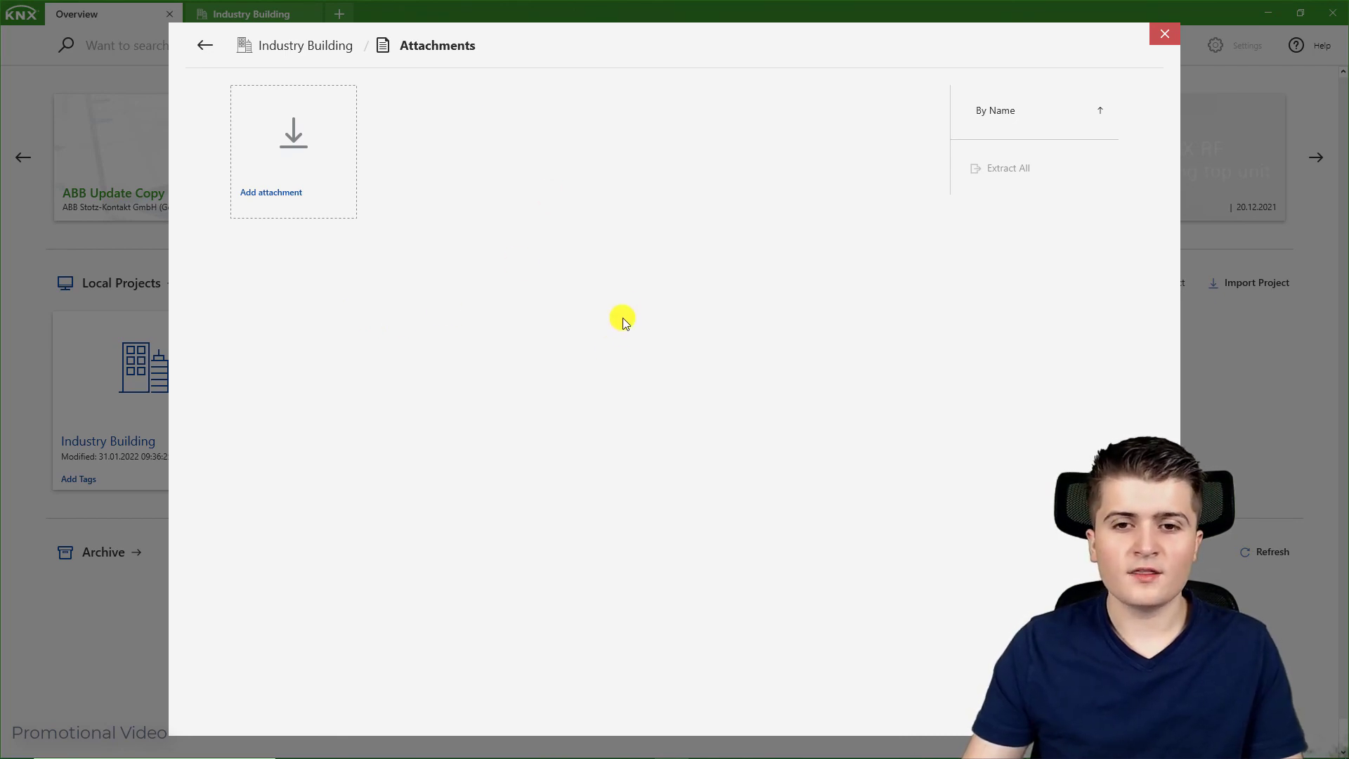
pyautogui.moveTo(630, 305)
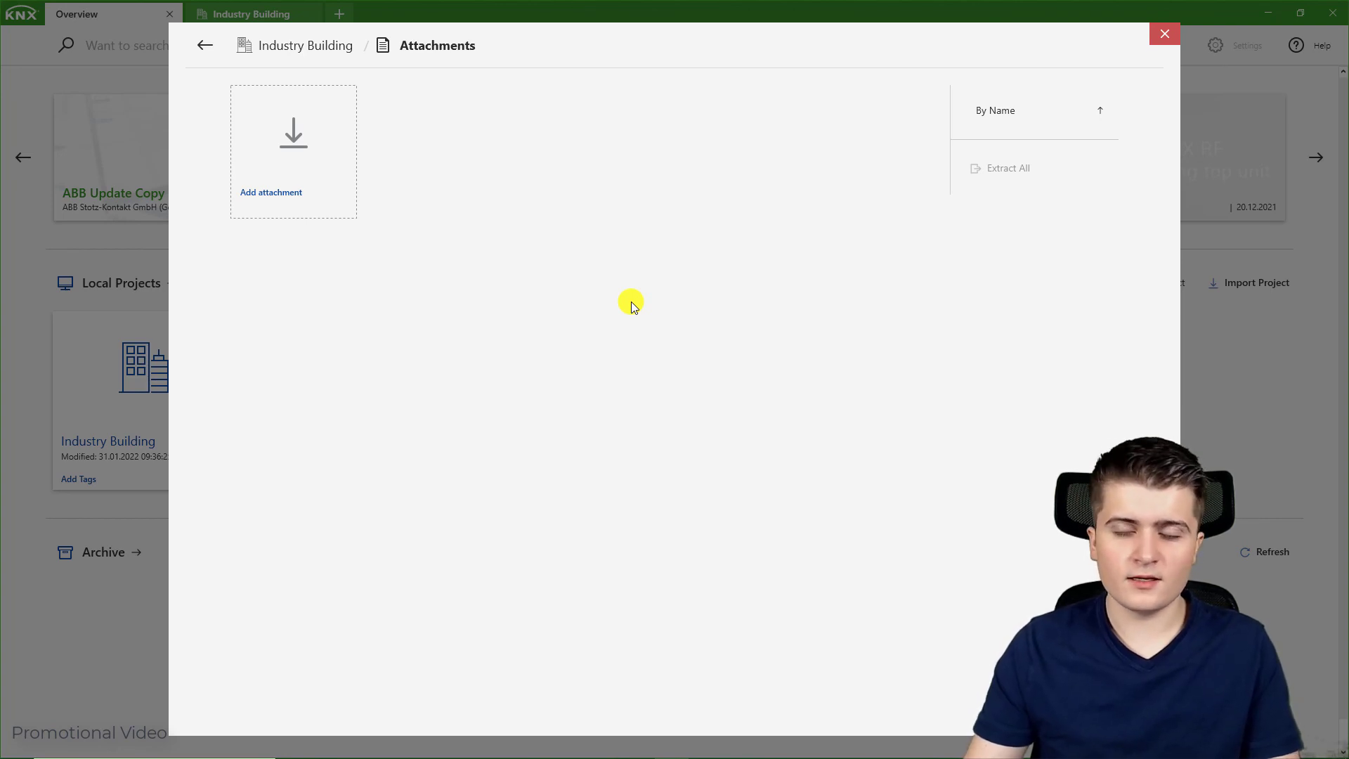
pyautogui.click(204, 45)
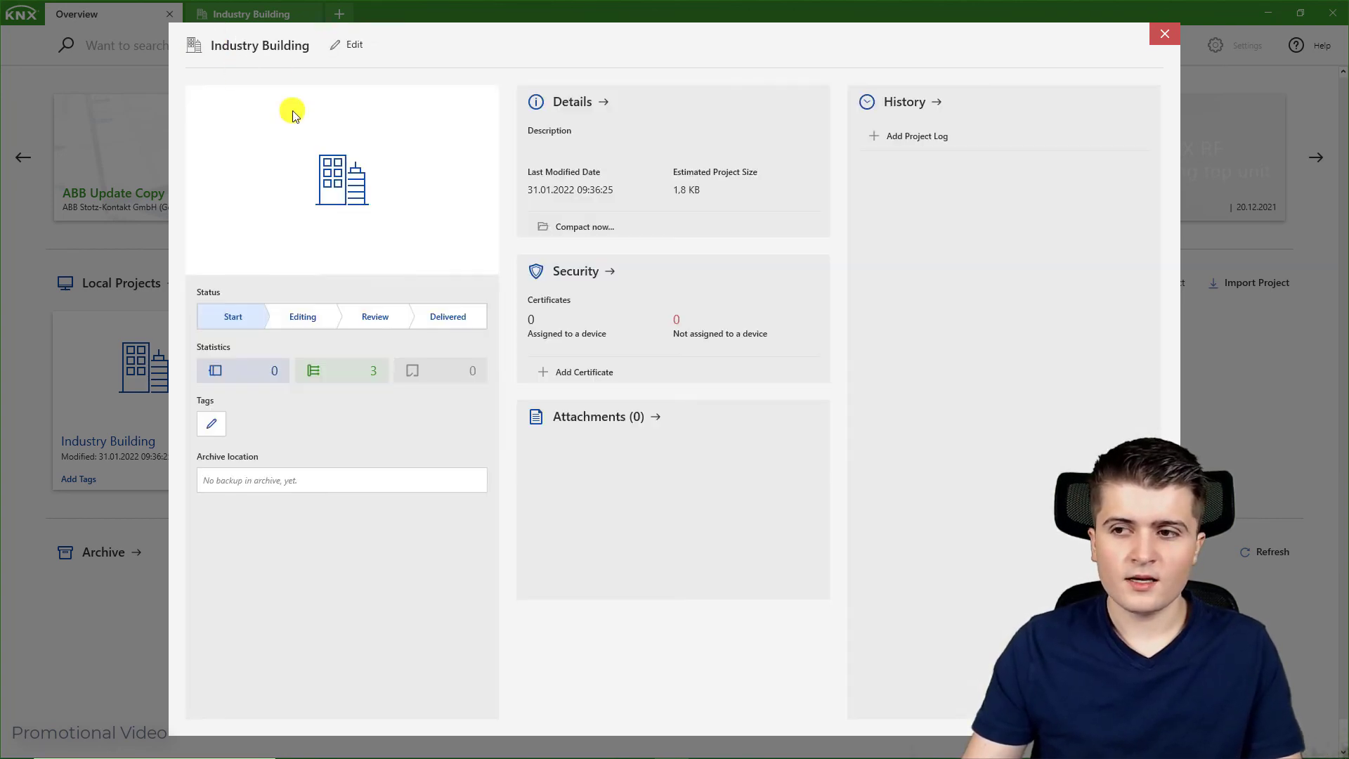
pyautogui.moveTo(815, 357)
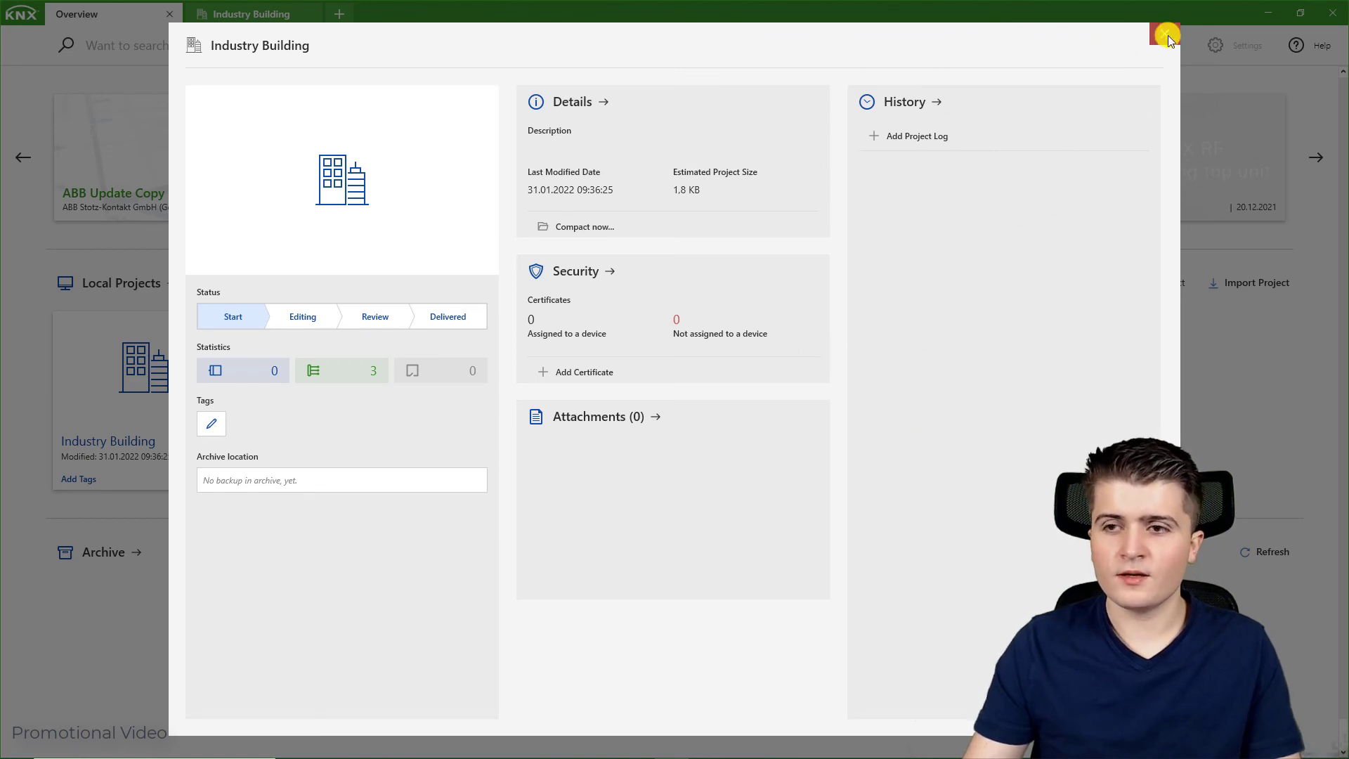
# Step: Add a history log entry titled and described 'Project Created'
pyautogui.click(1167, 33)
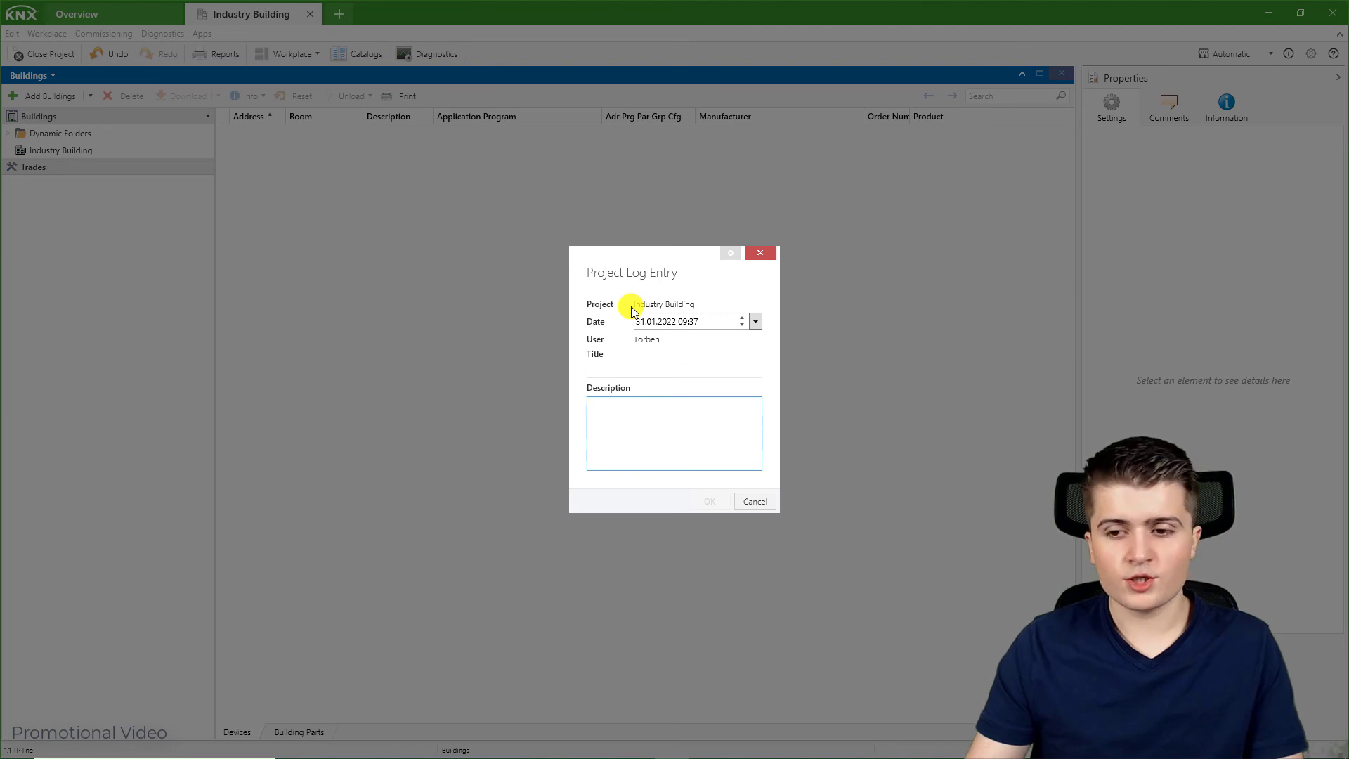
pyautogui.write('P')
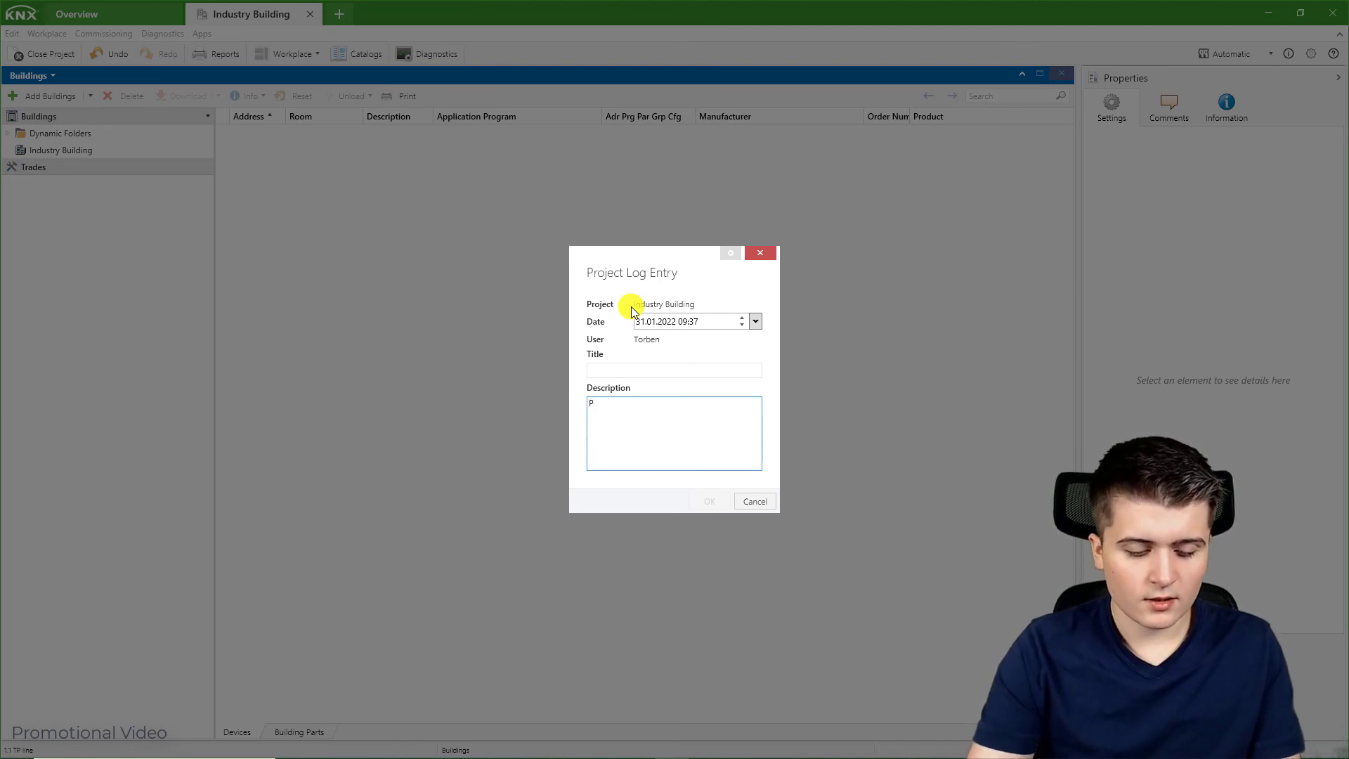
pyautogui.write('roject Created')
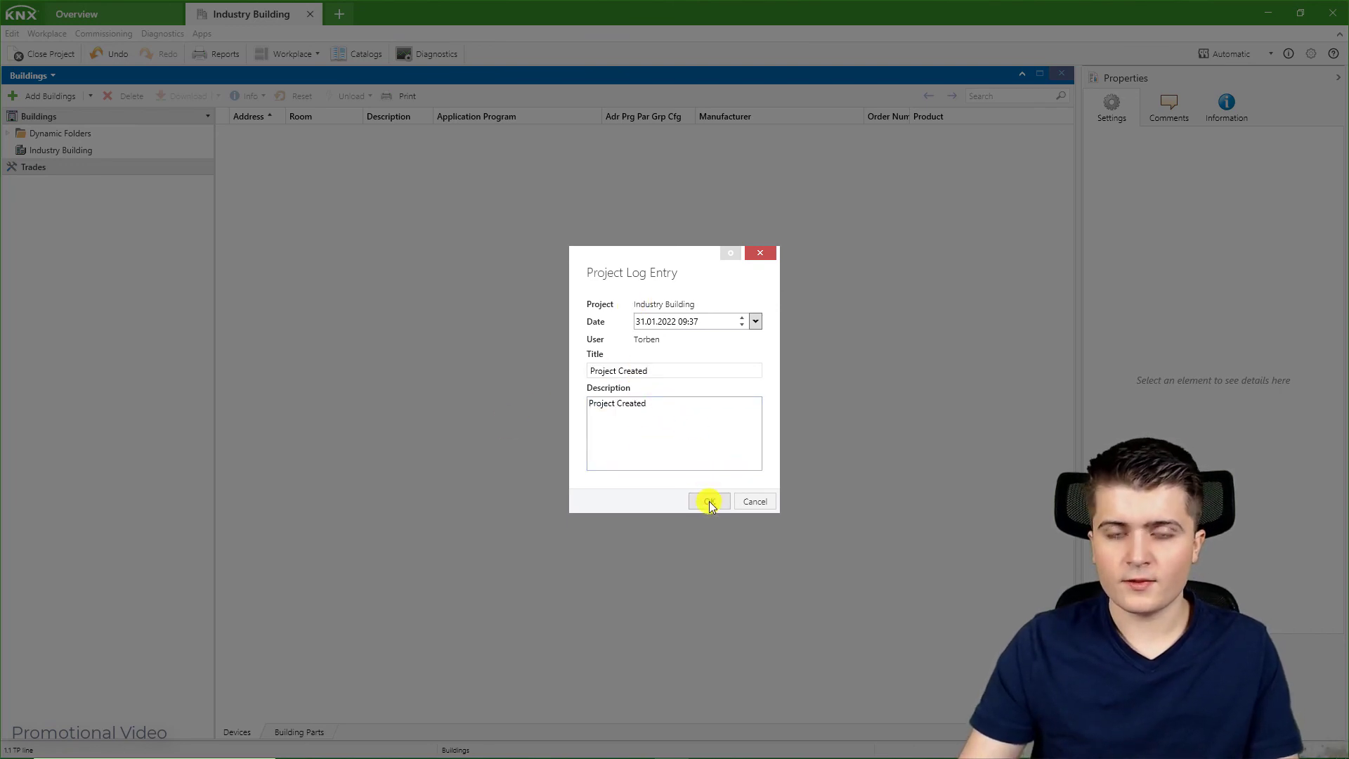
pyautogui.click(708, 501)
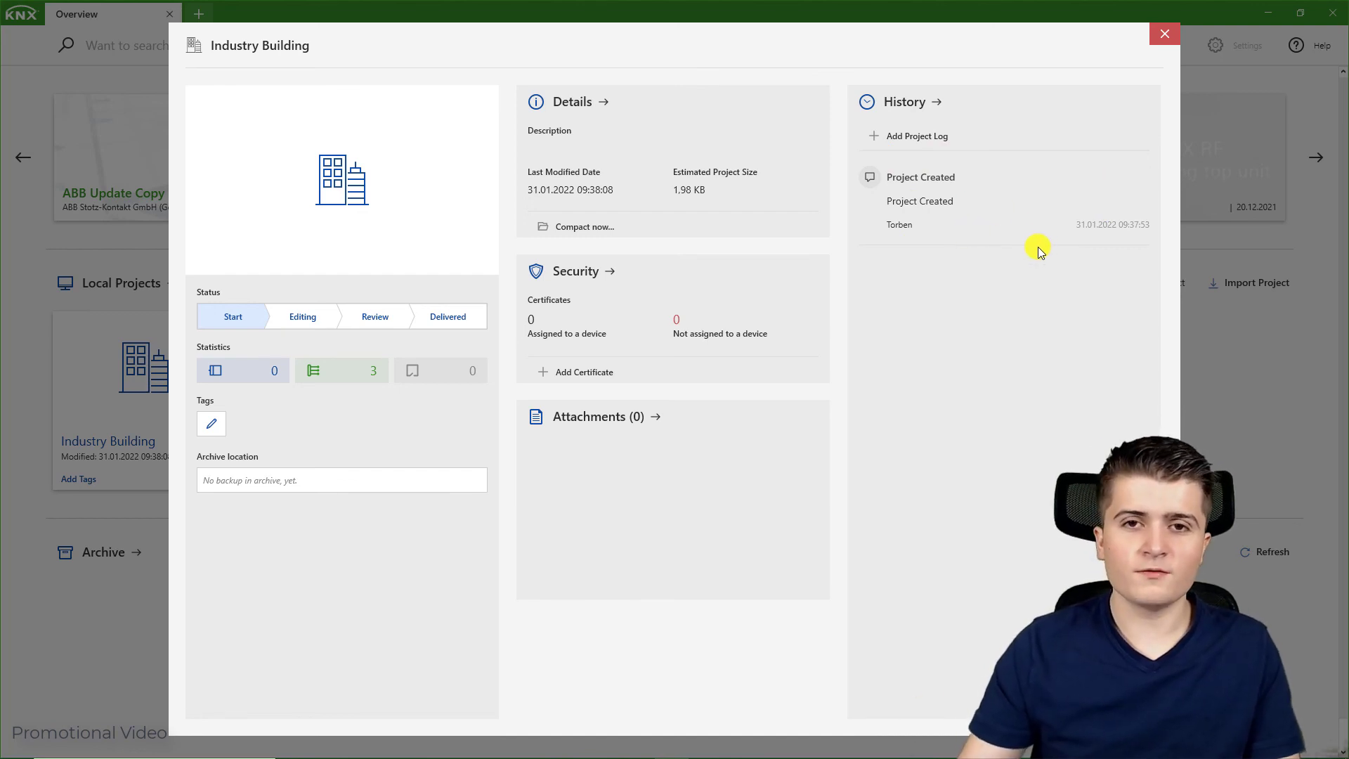
pyautogui.moveTo(1041, 387)
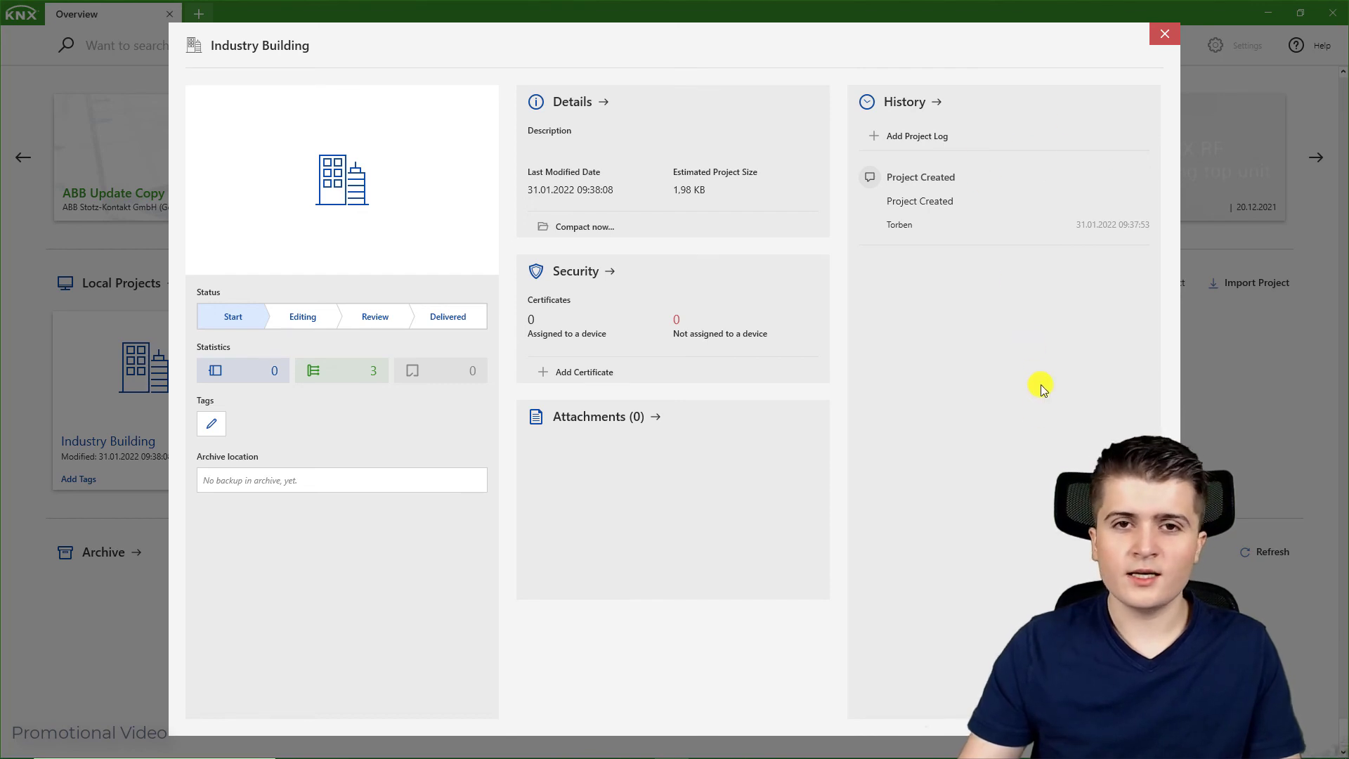